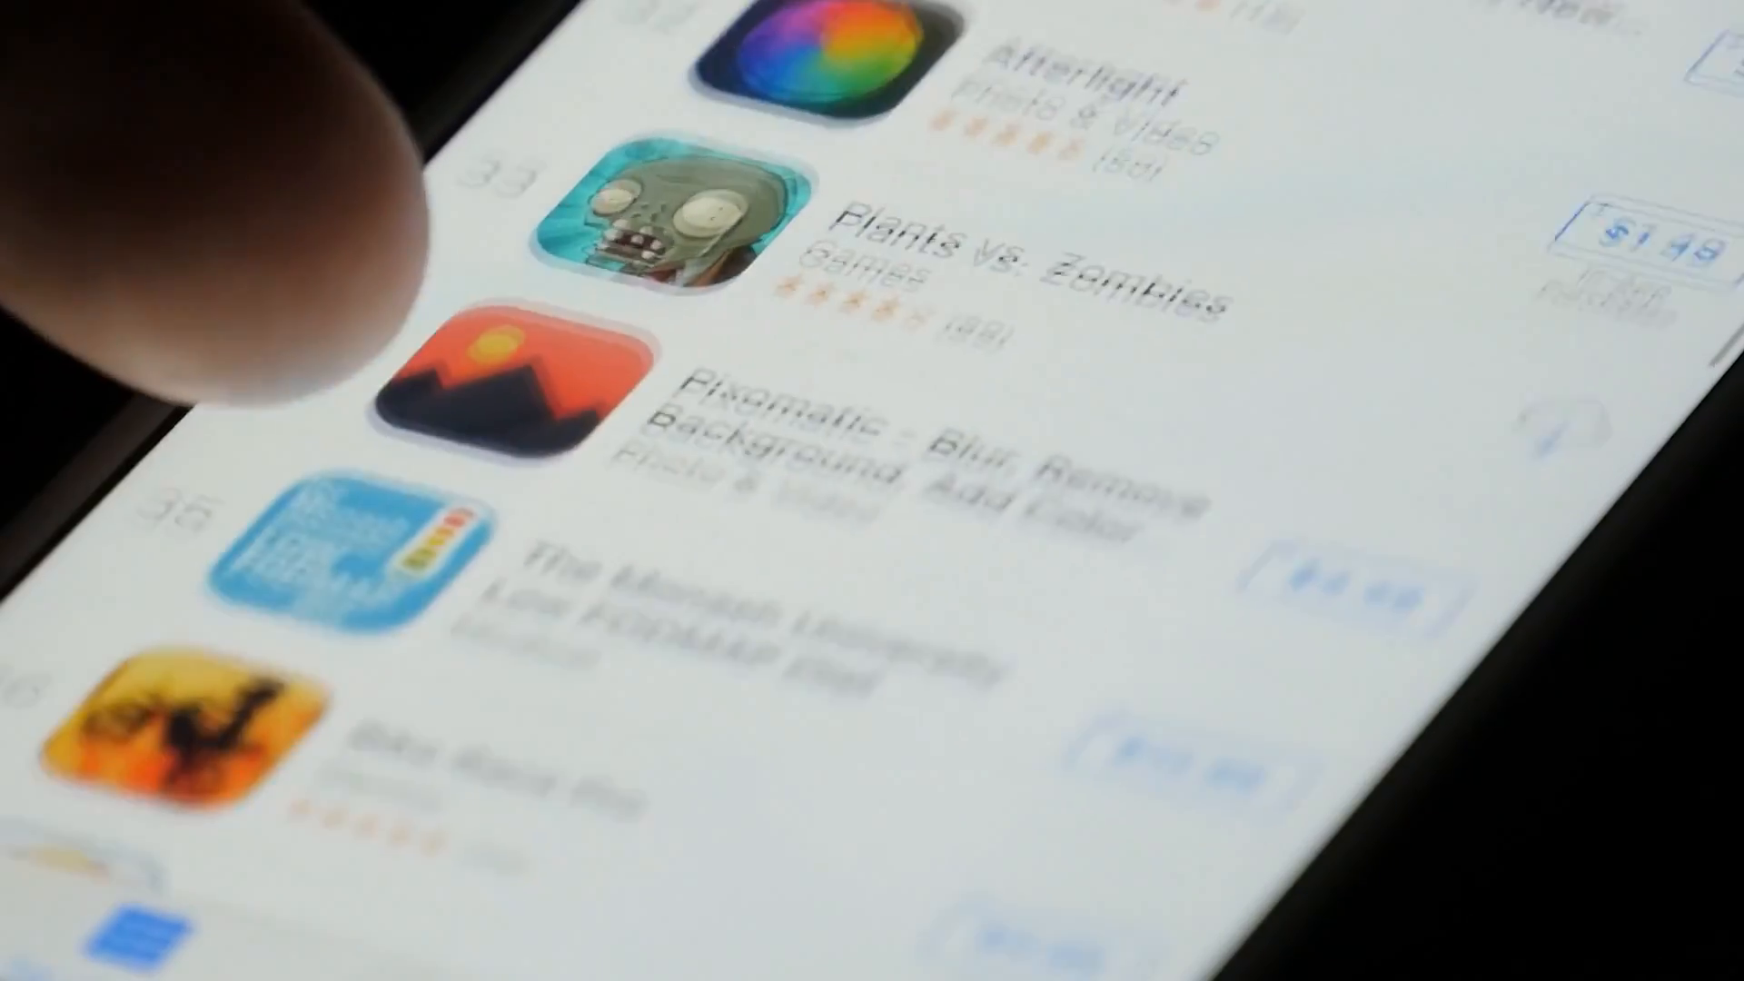
# Scroll through App Central's catalogue of installable apps such as Docker Engine and ClamAV.
pyautogui.scroll(-3)
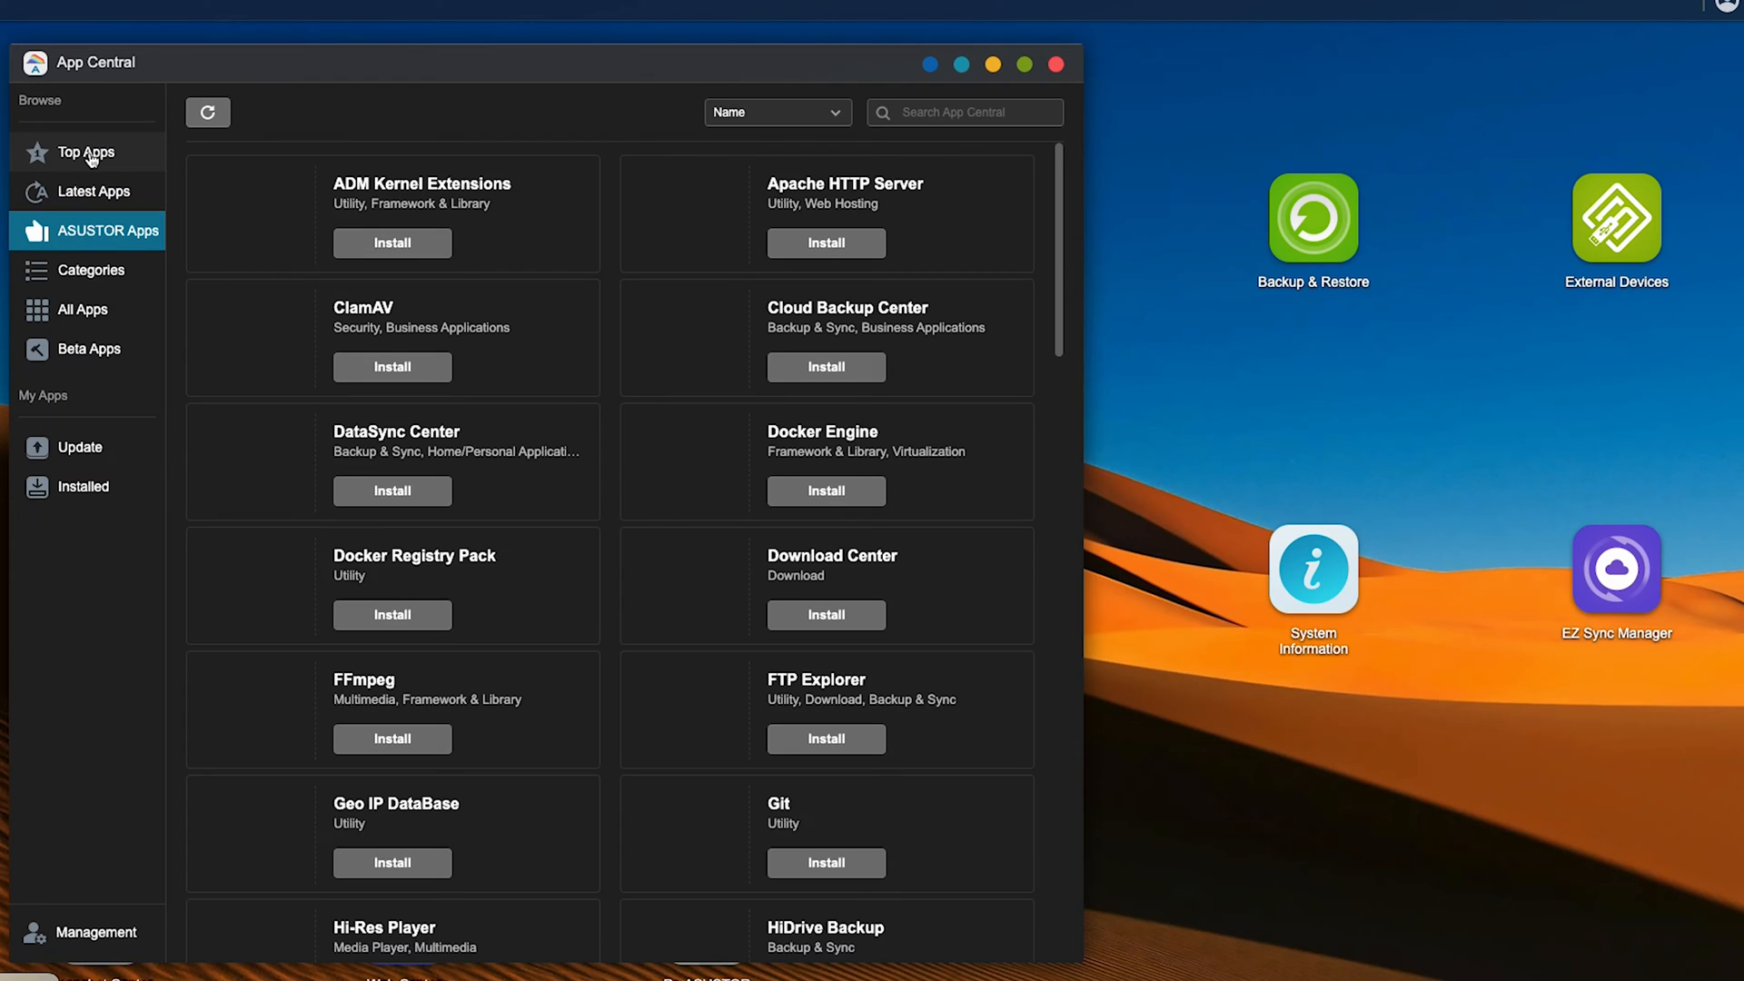
# Open Plex Media Server's details page from Top Apps, then return to TOS 5.
pyautogui.click(88, 152)
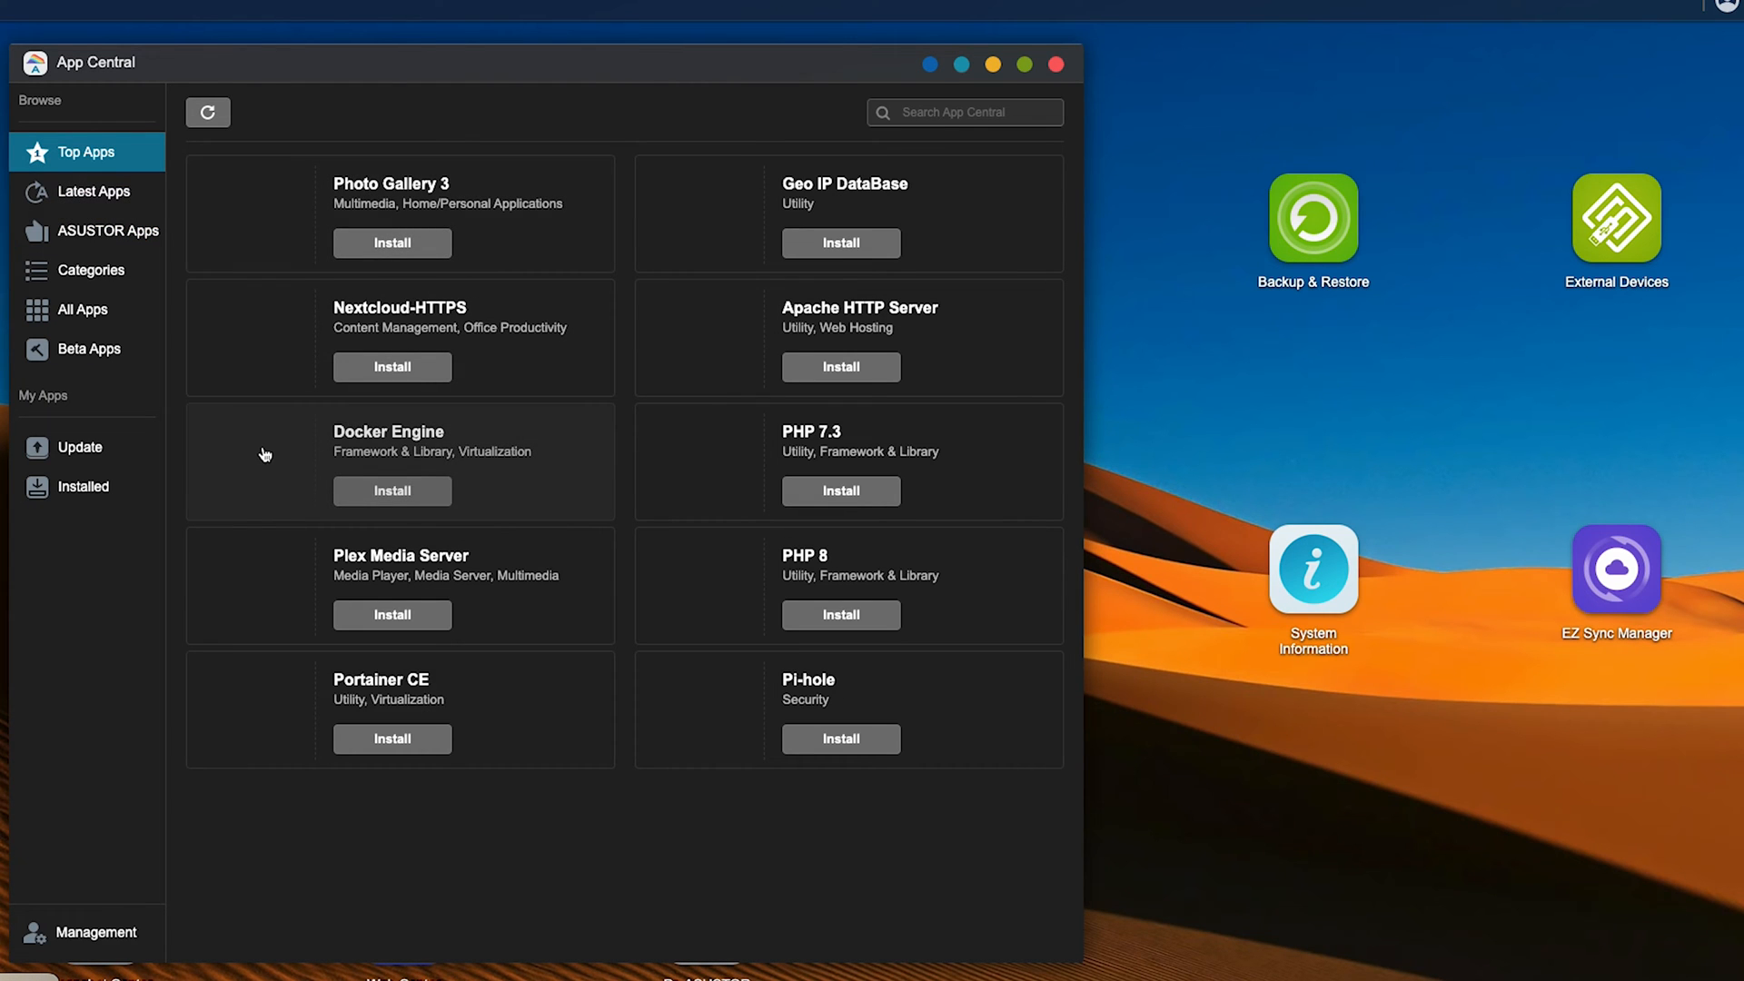
pyautogui.click(401, 567)
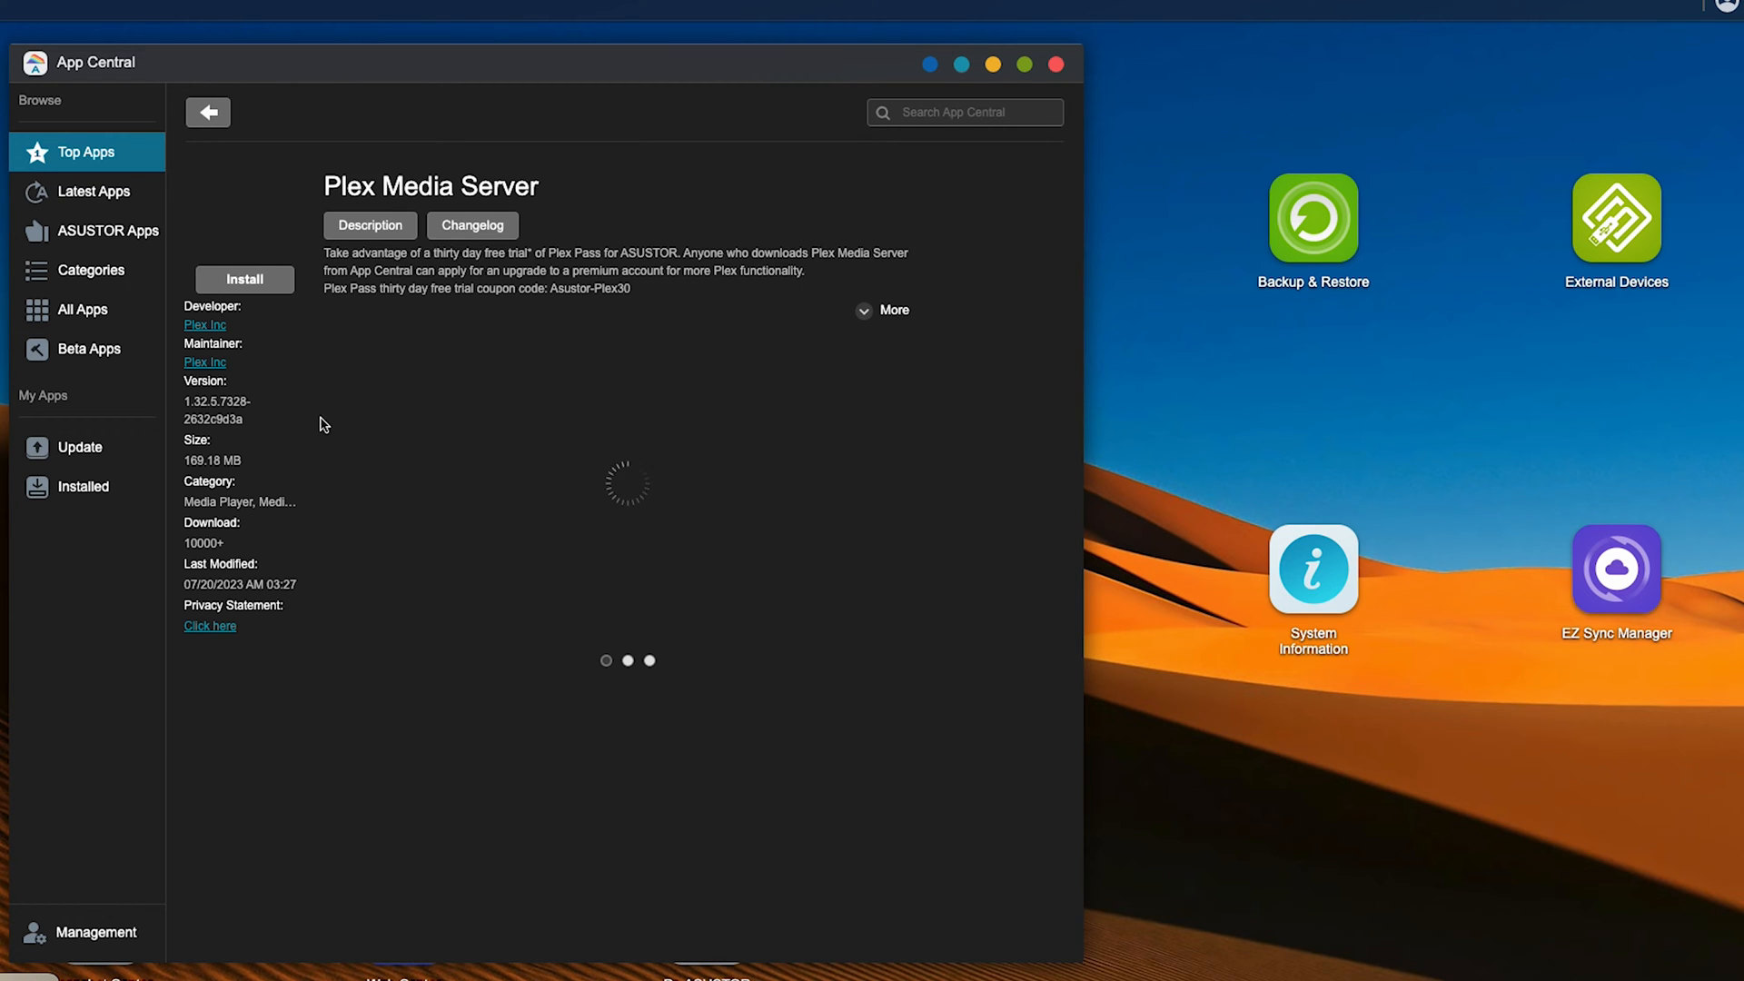
pyautogui.click(208, 111)
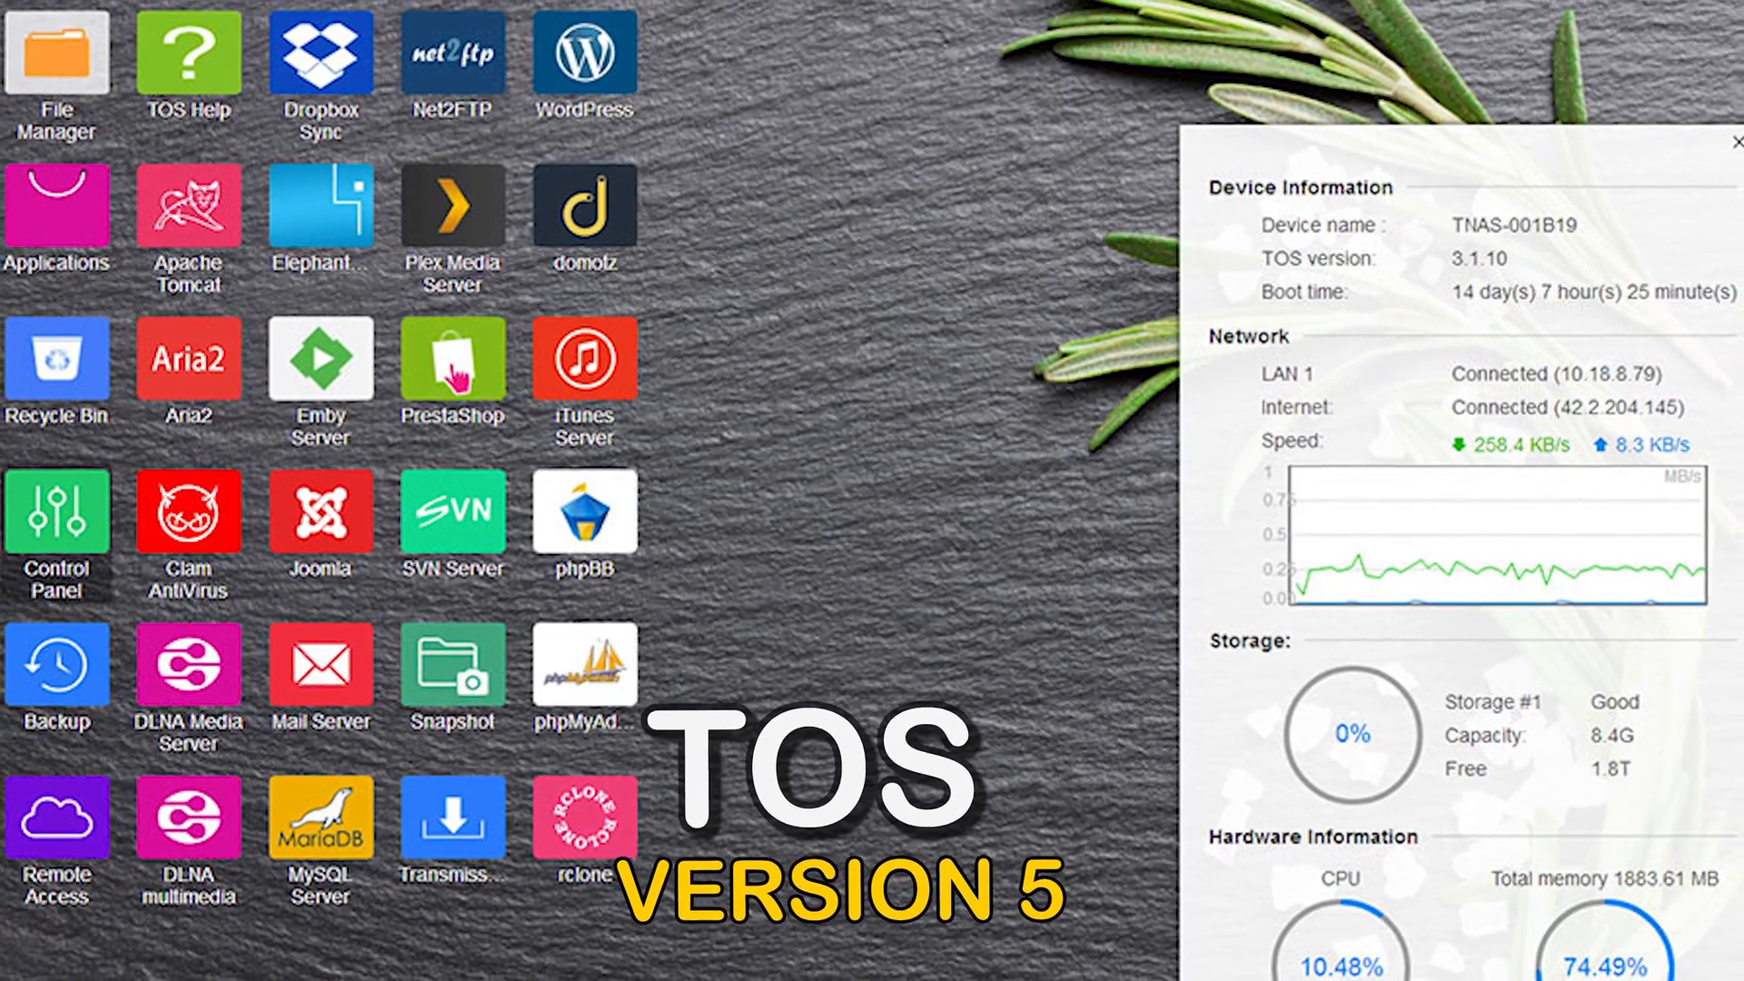
pyautogui.click(57, 514)
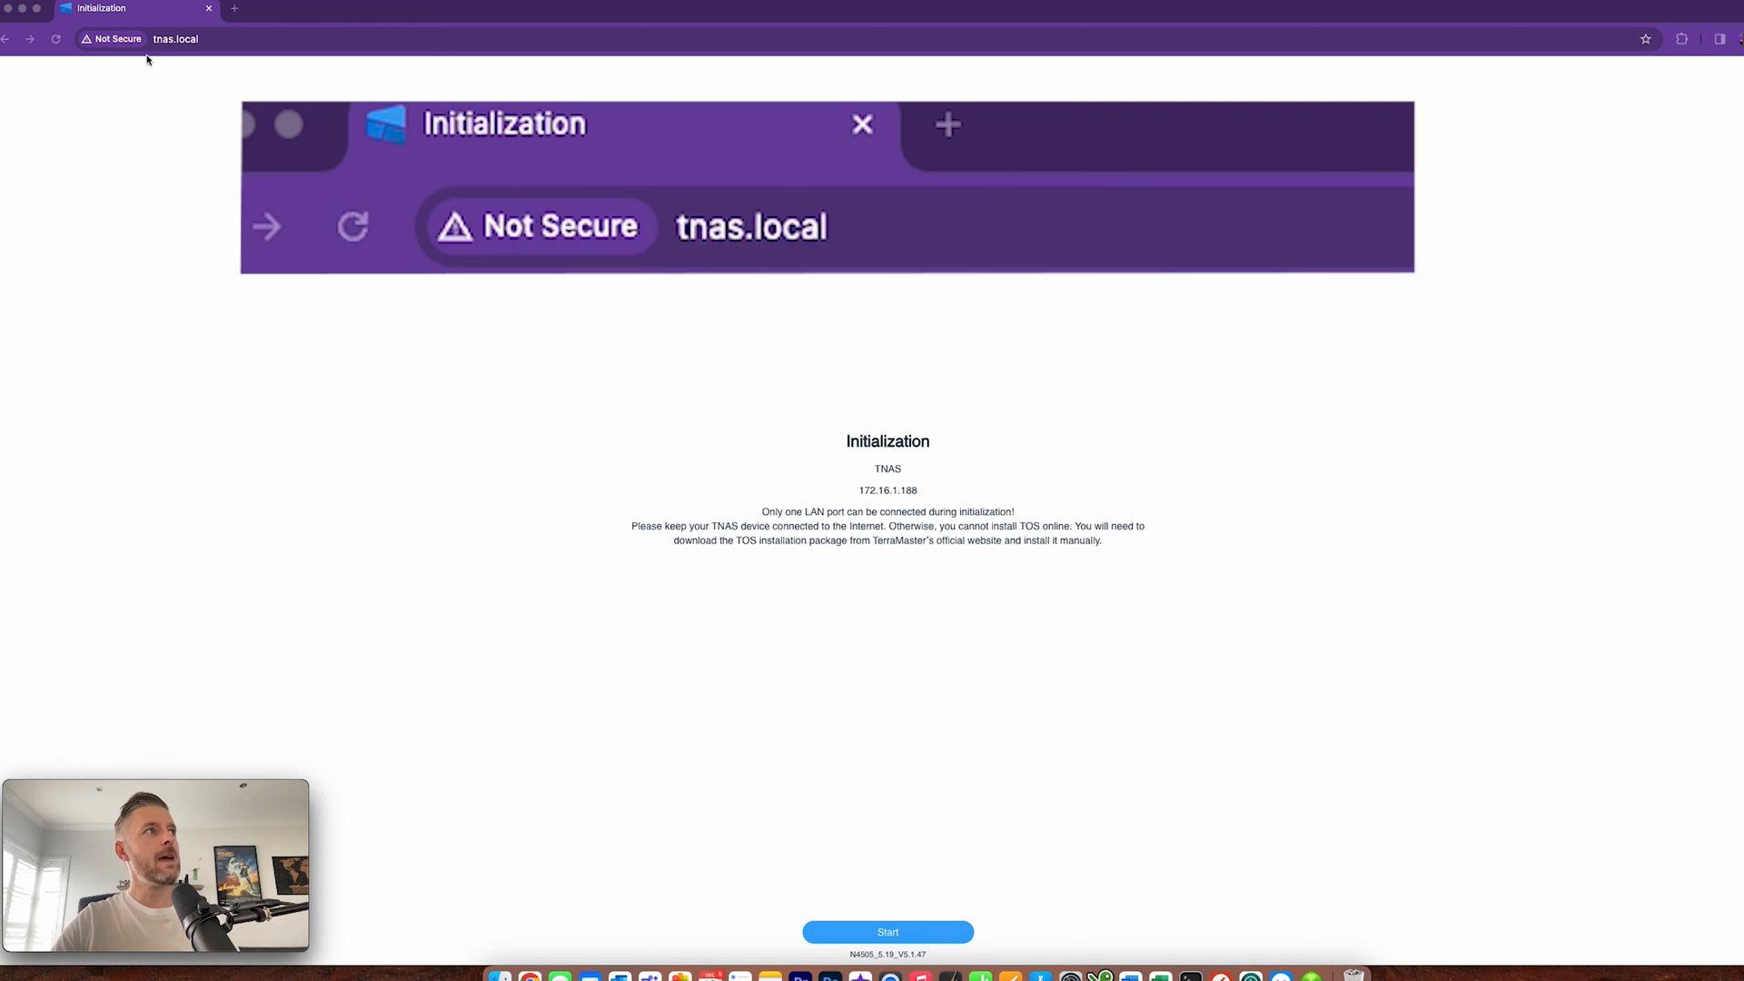
pyautogui.moveTo(759, 258)
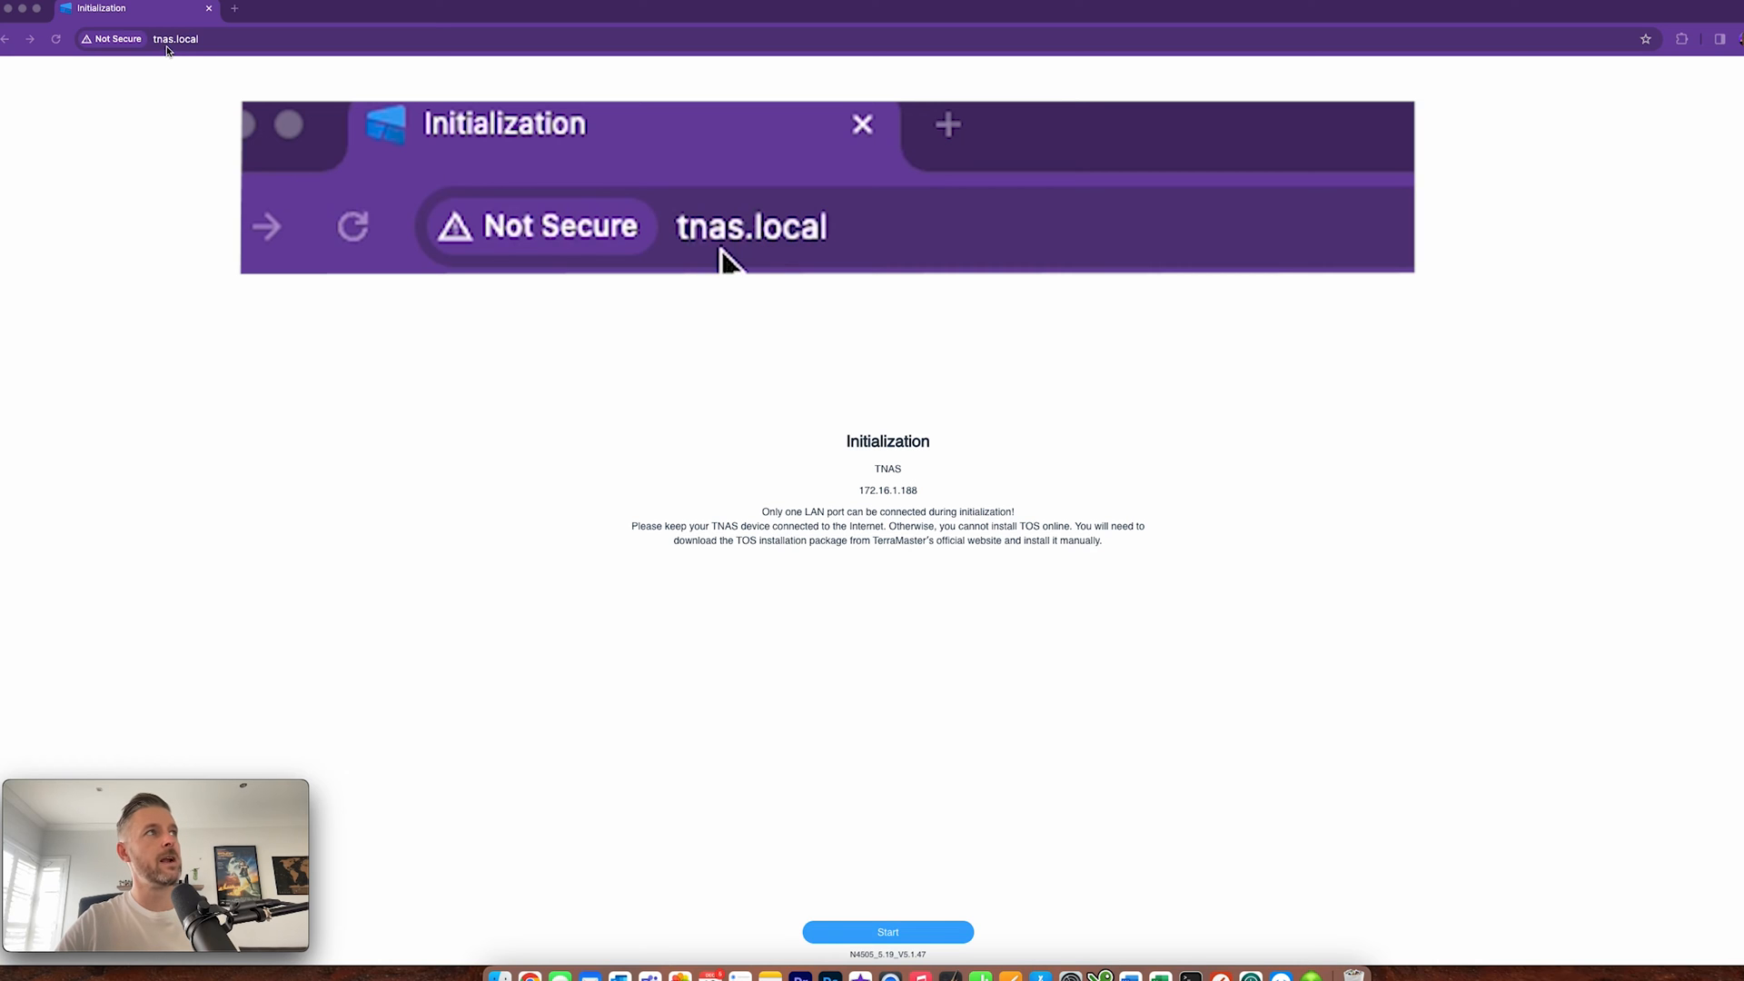
pyautogui.moveTo(871, 451)
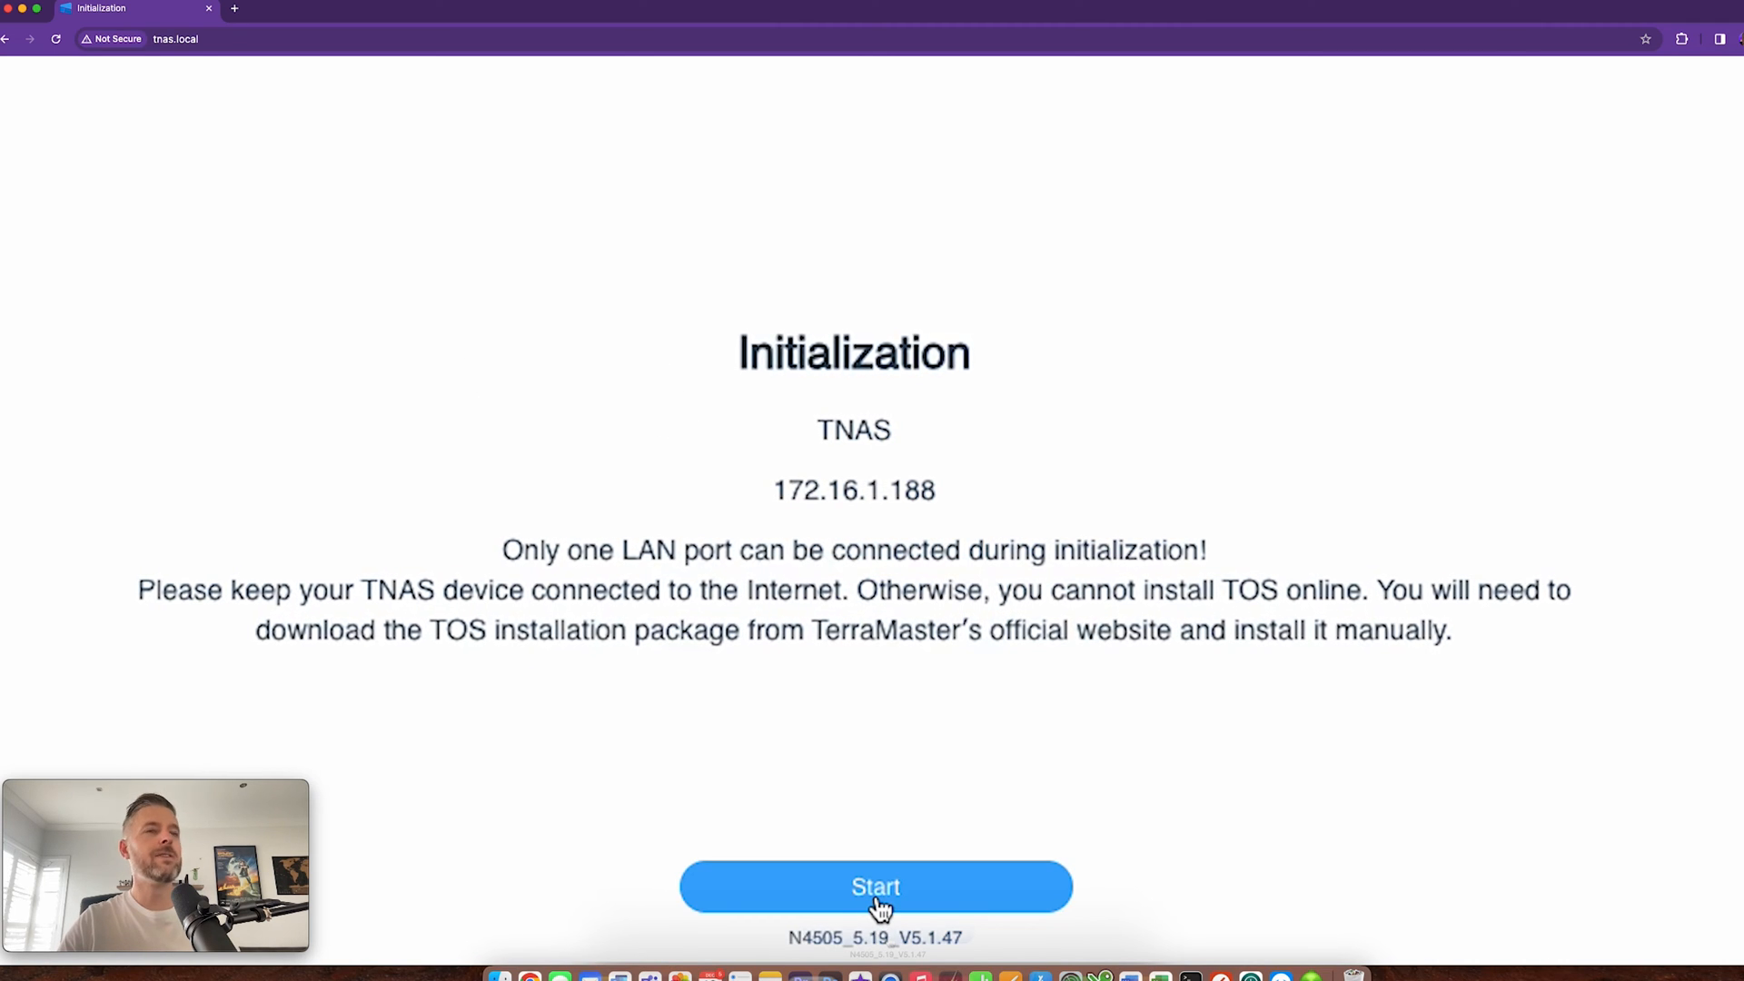
# Begin initialization of the TNAS at 172.16.1.188.
pyautogui.click(876, 886)
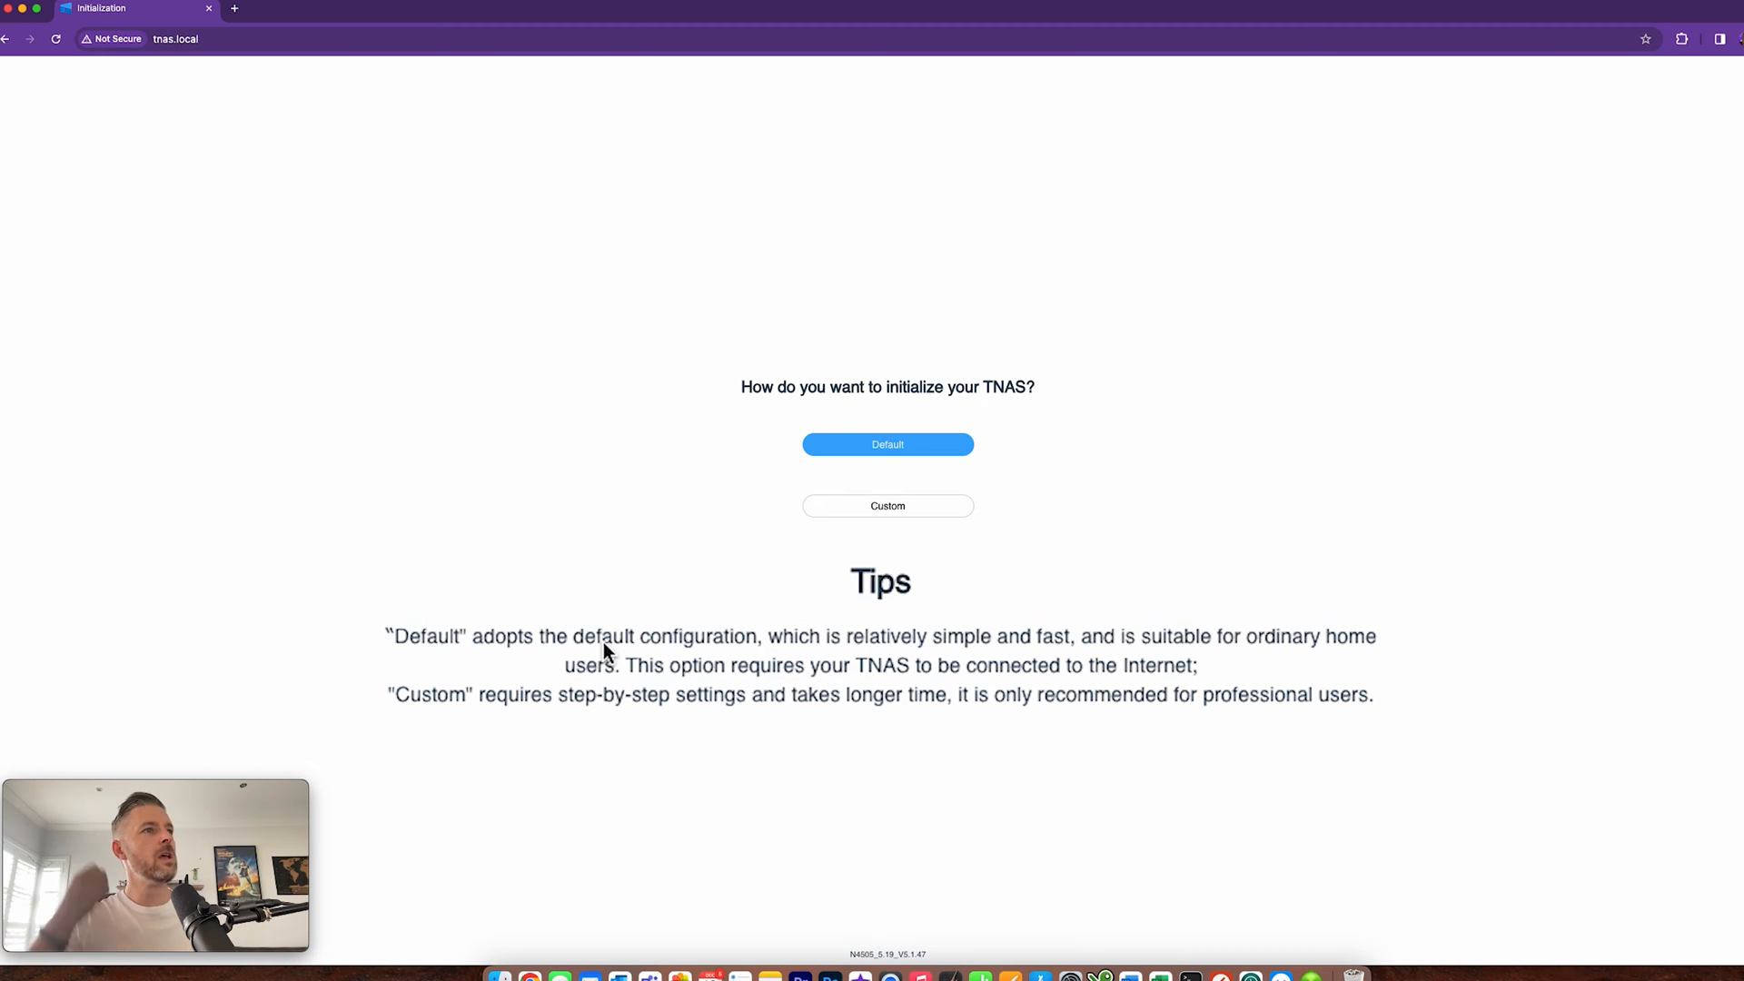
pyautogui.moveTo(823, 659)
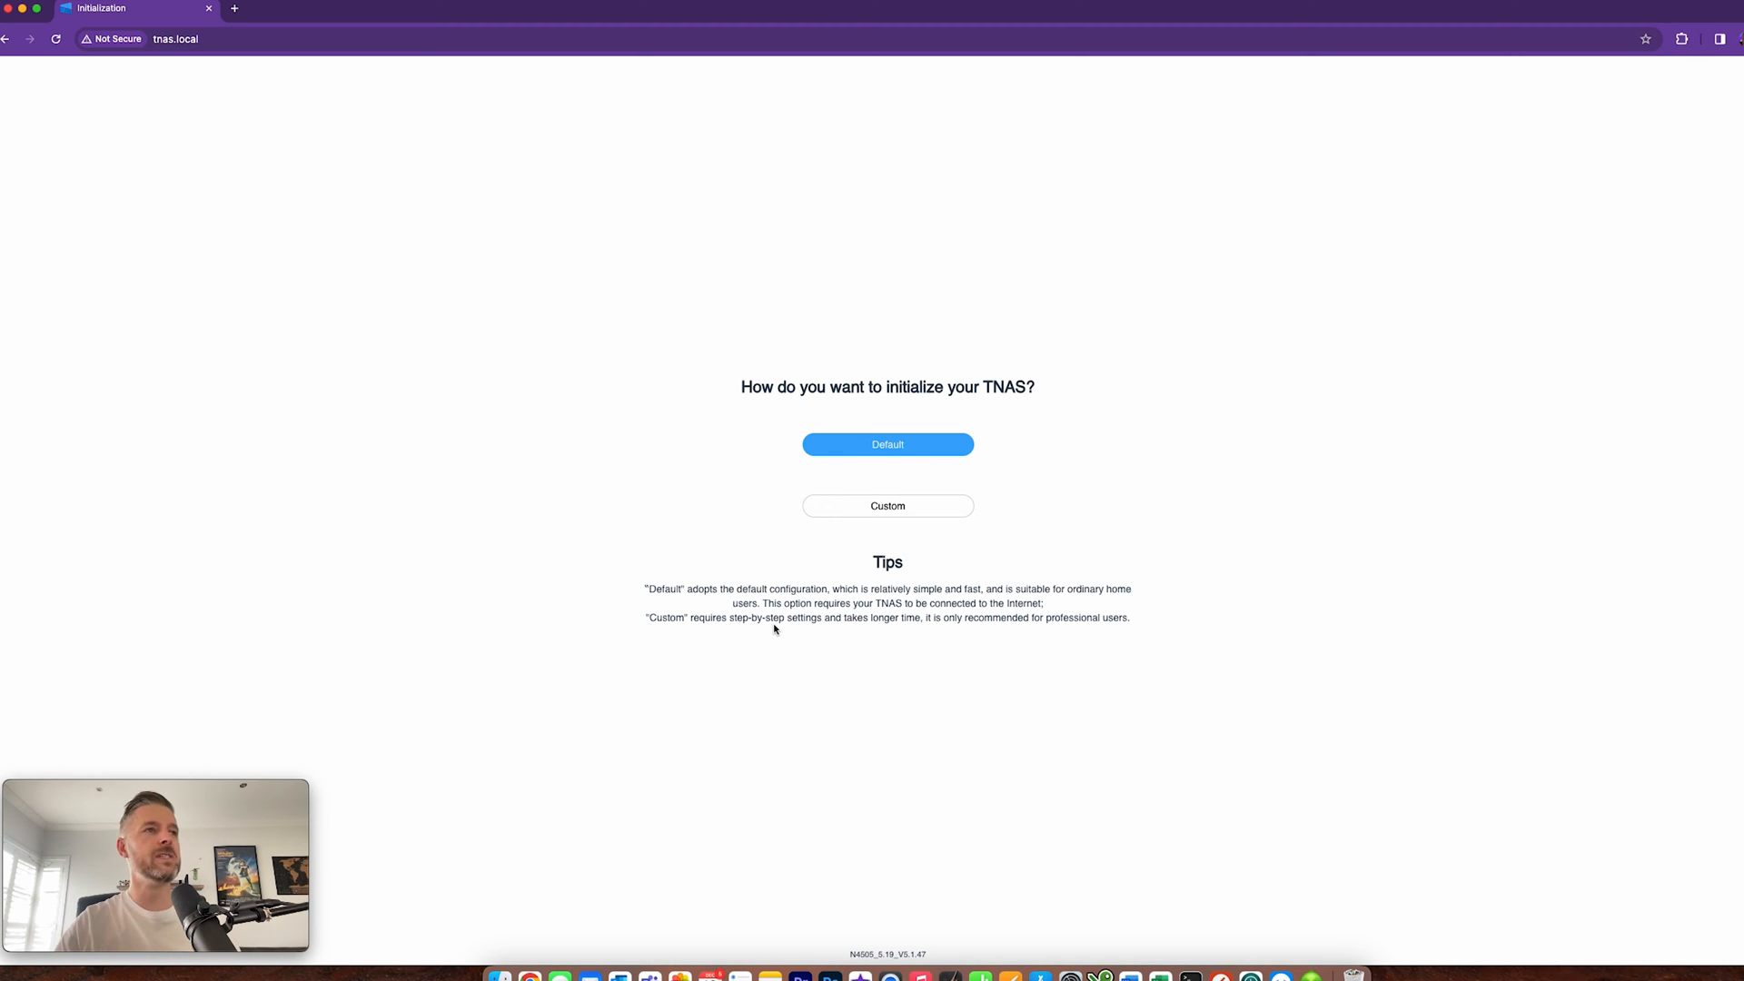
pyautogui.moveTo(907, 584)
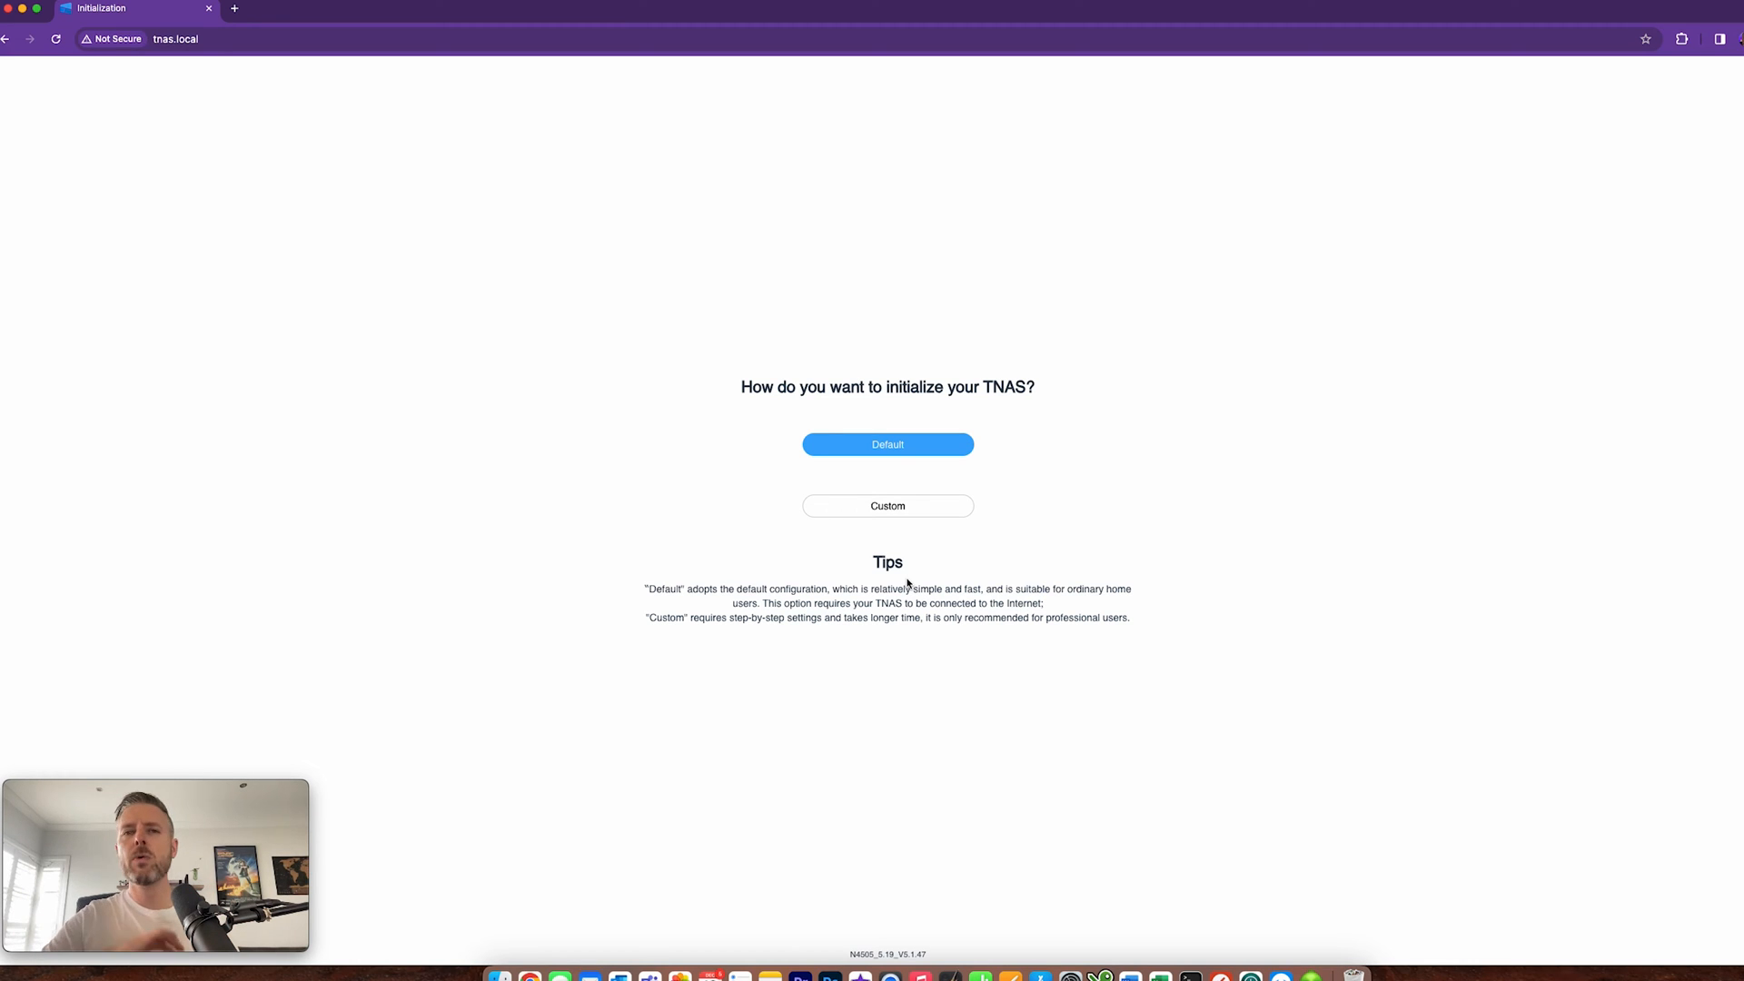
# Choose the Default initialization configuration for the TNAS.
pyautogui.click(886, 445)
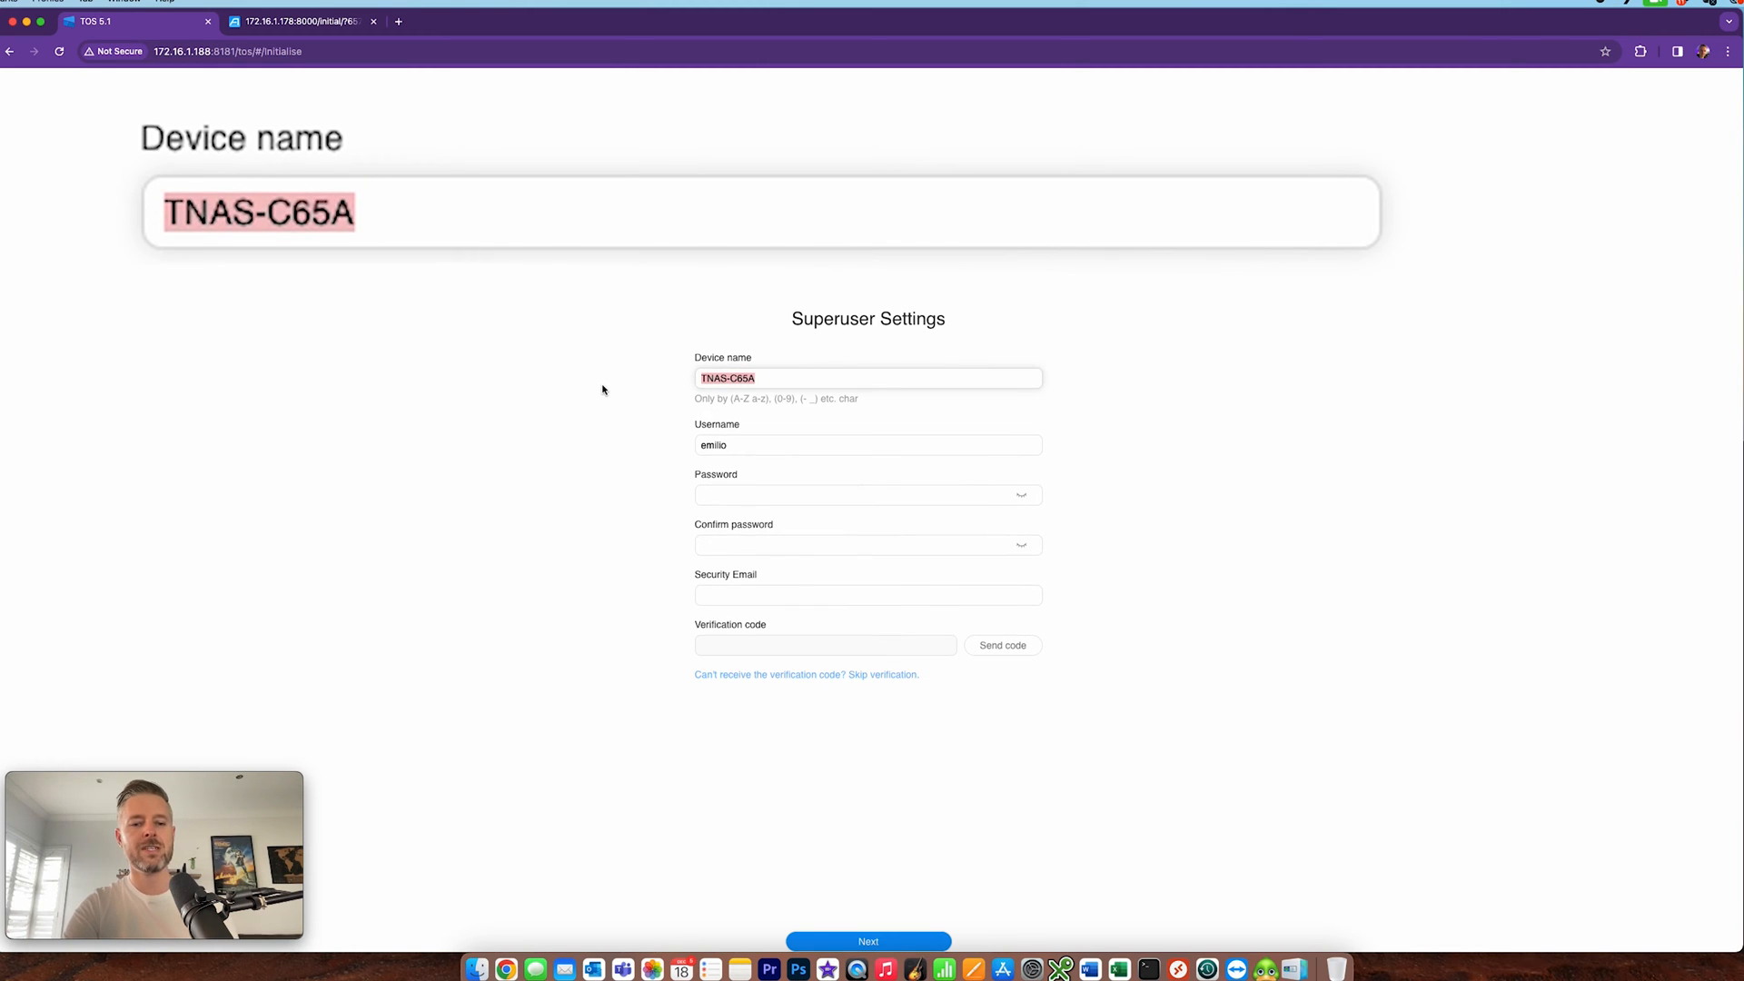
pyautogui.write('EMILIOTERRA')
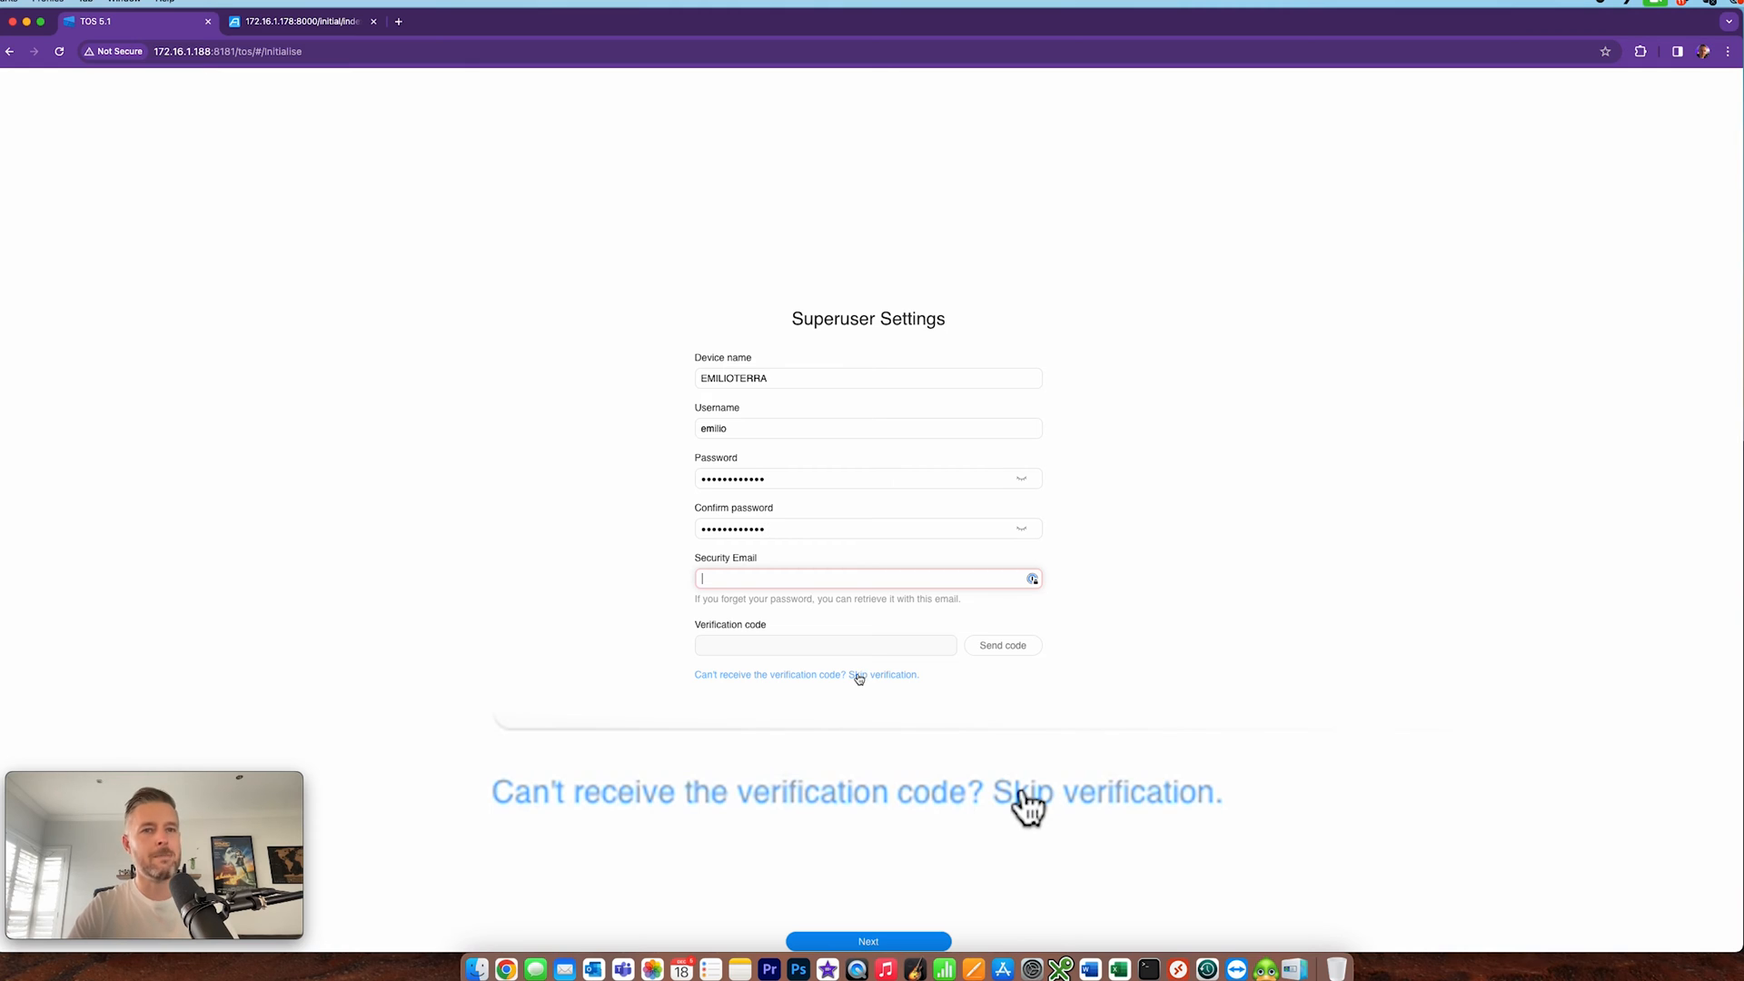
pyautogui.click(883, 674)
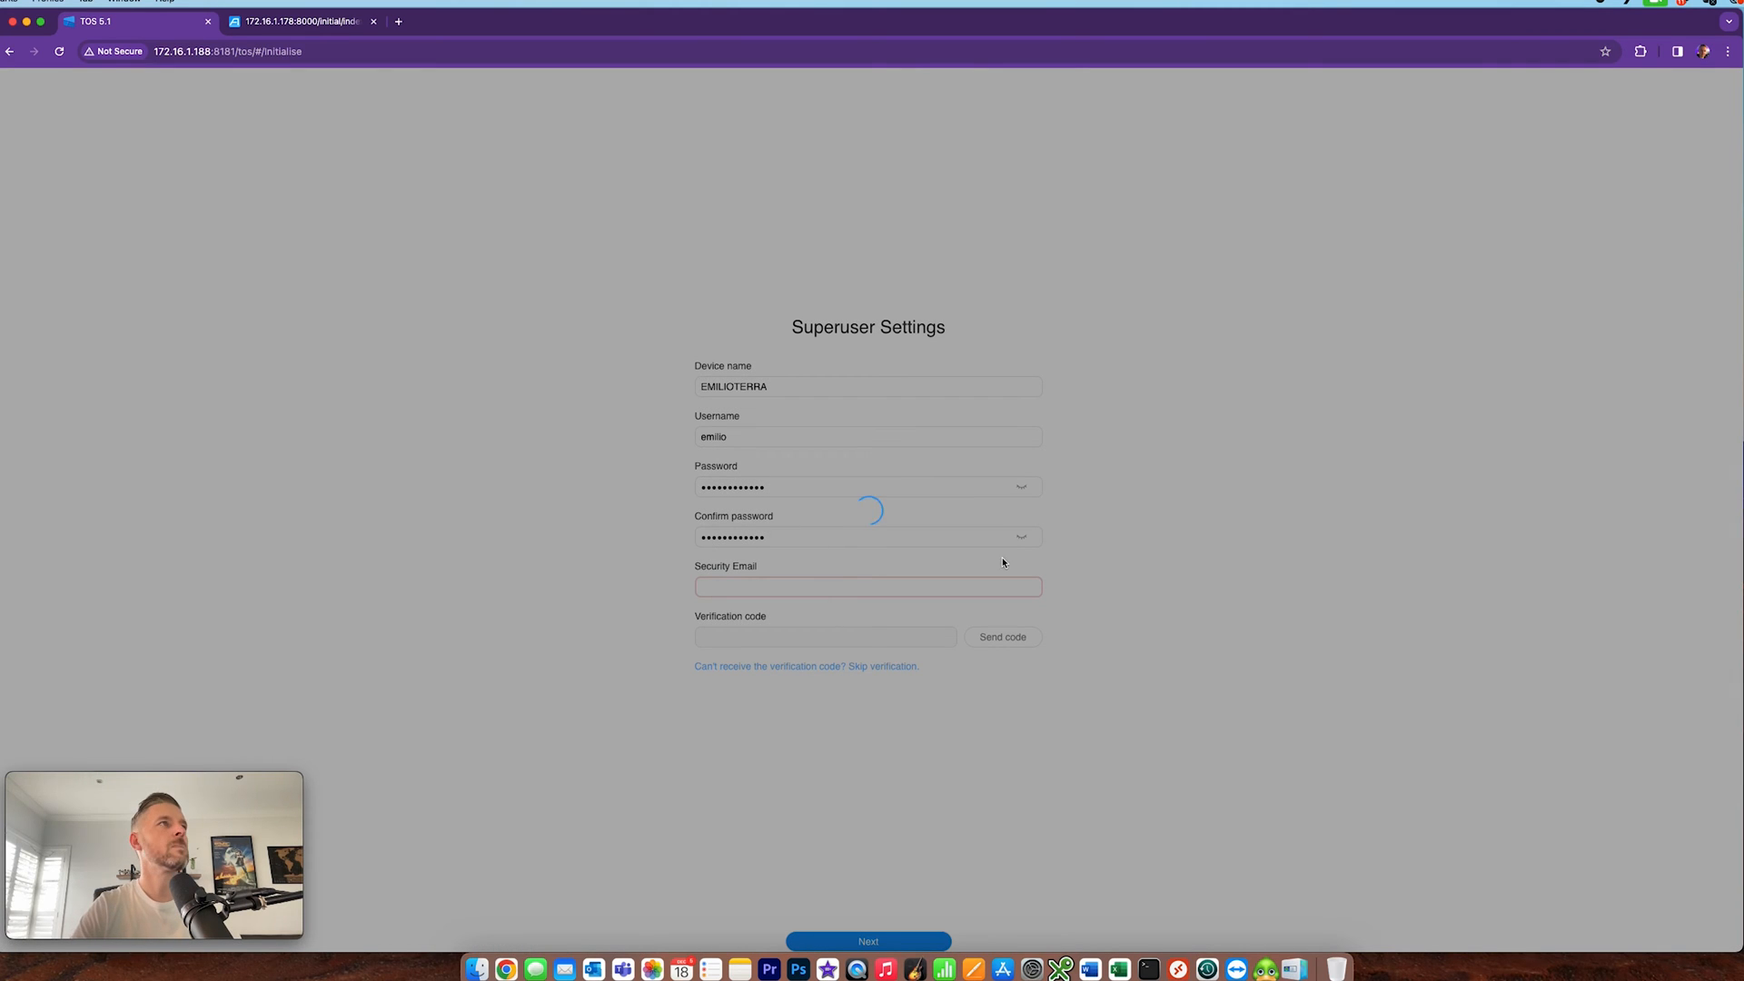
# Accept all terms of the TOS 5 license agreement.
pyautogui.click(868, 941)
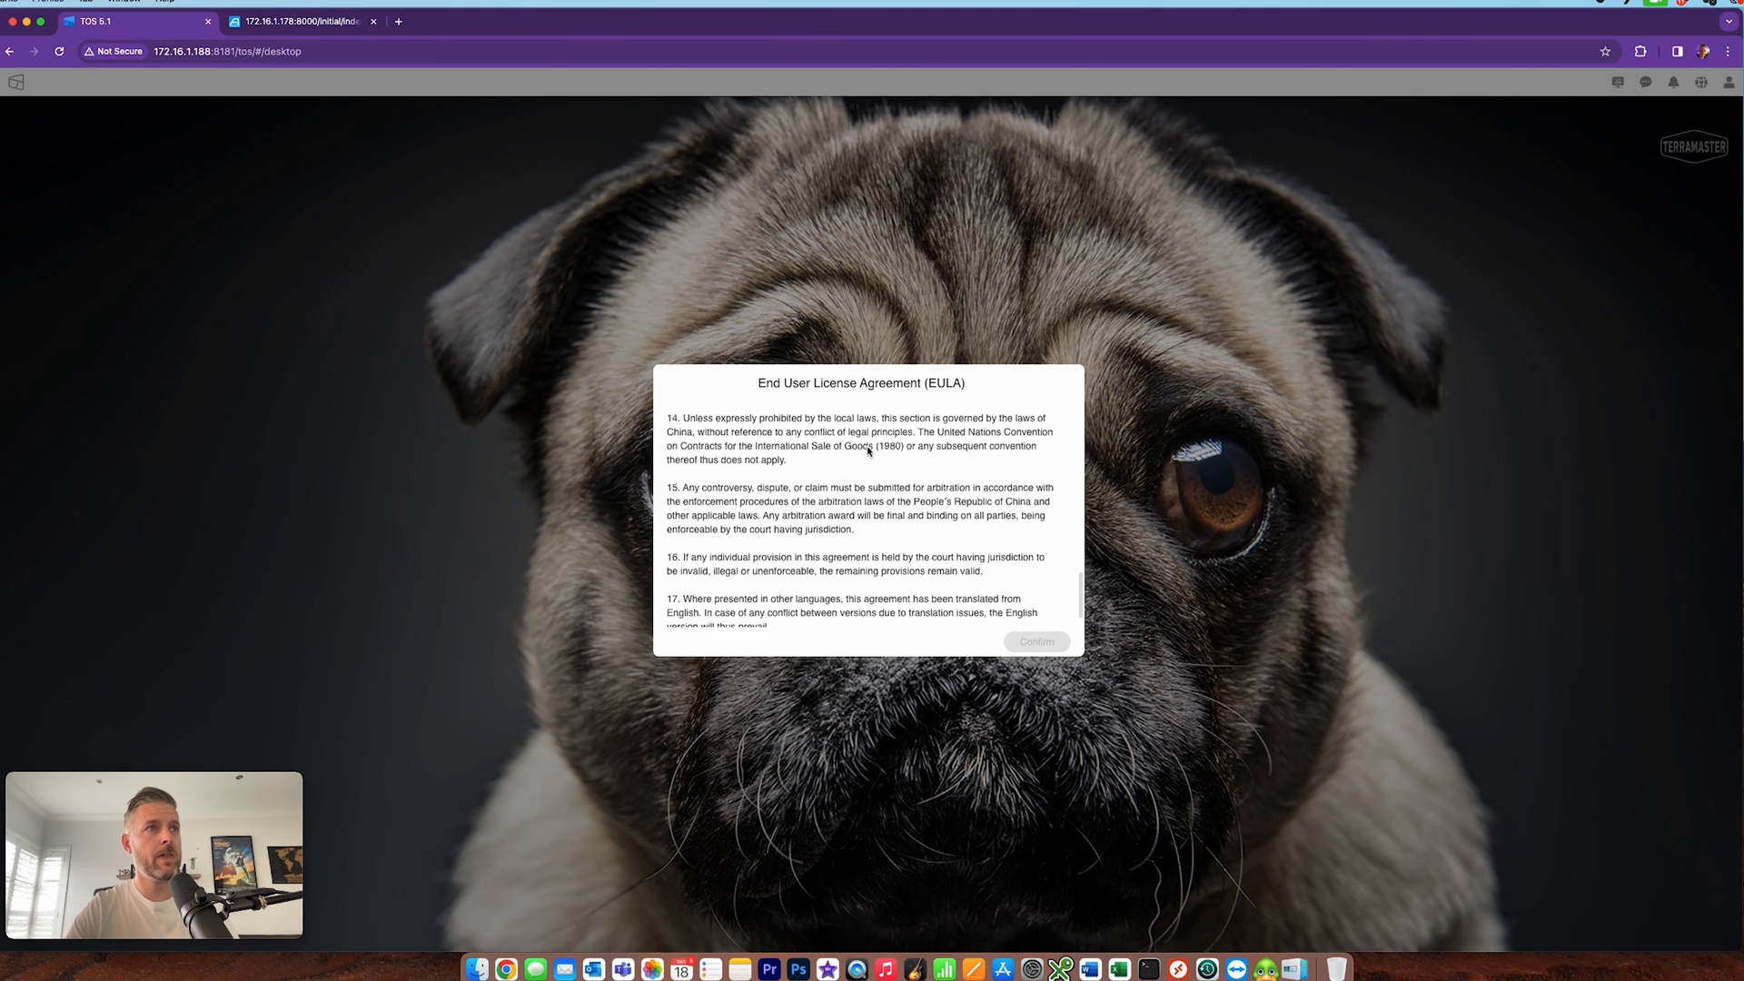
pyautogui.scroll(-3)
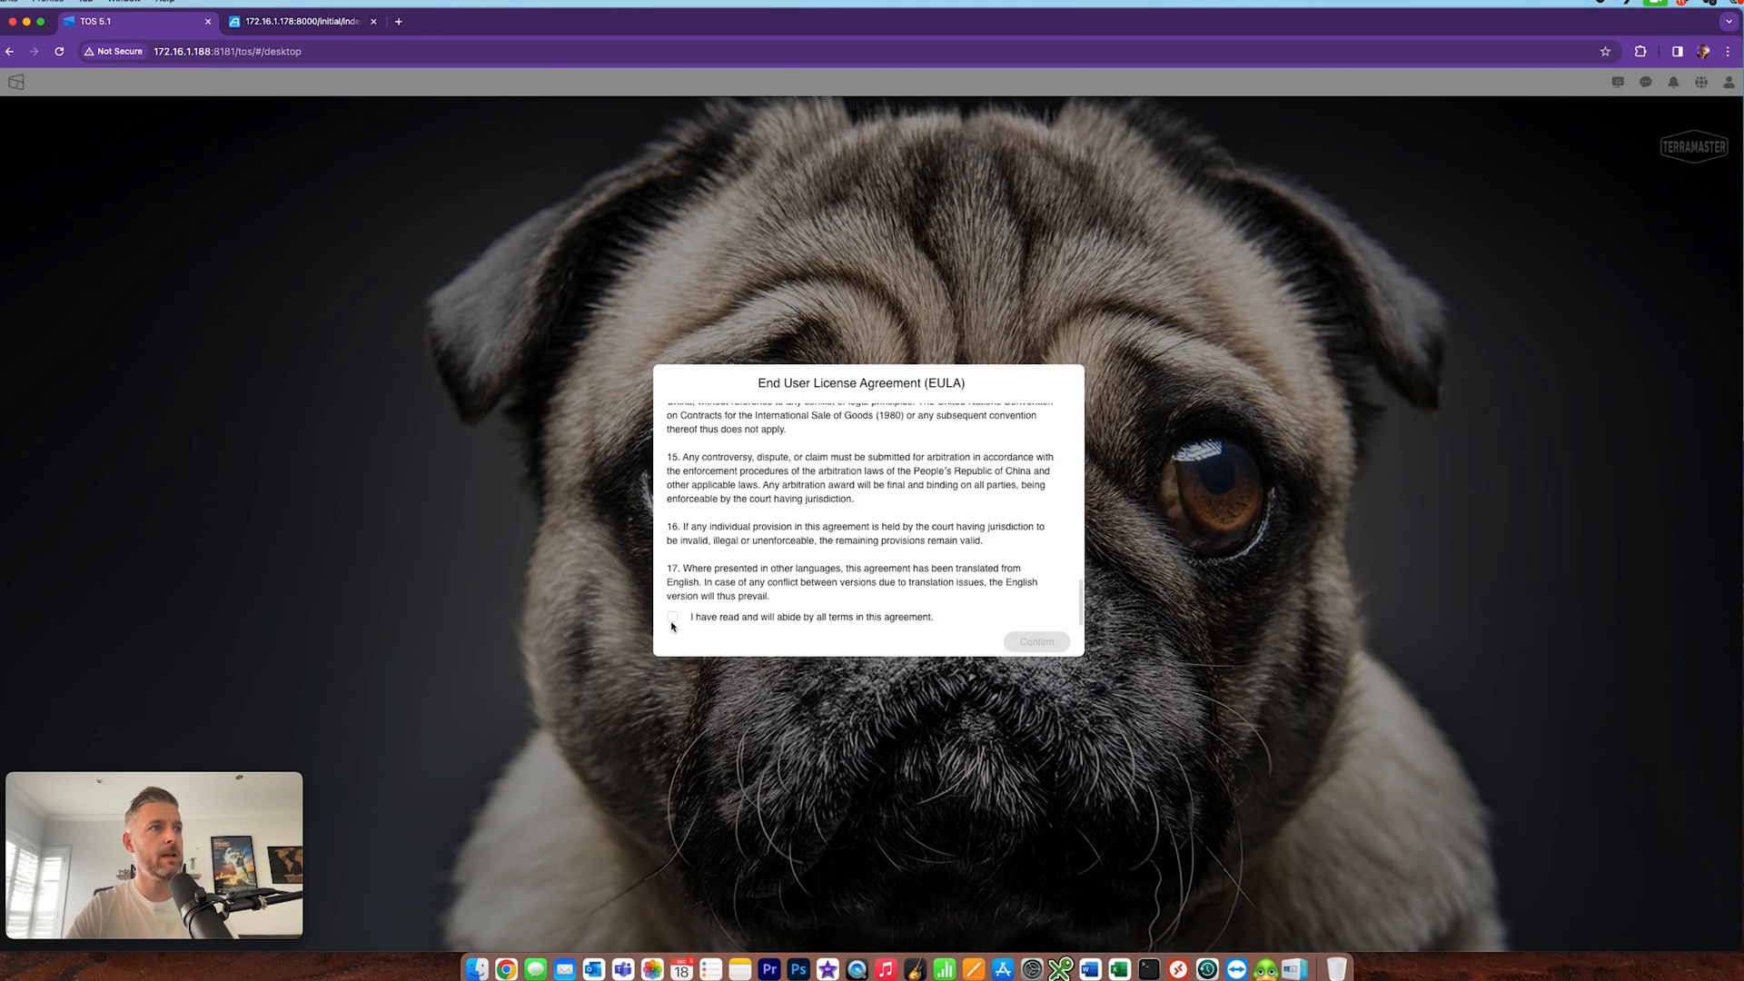
pyautogui.click(673, 617)
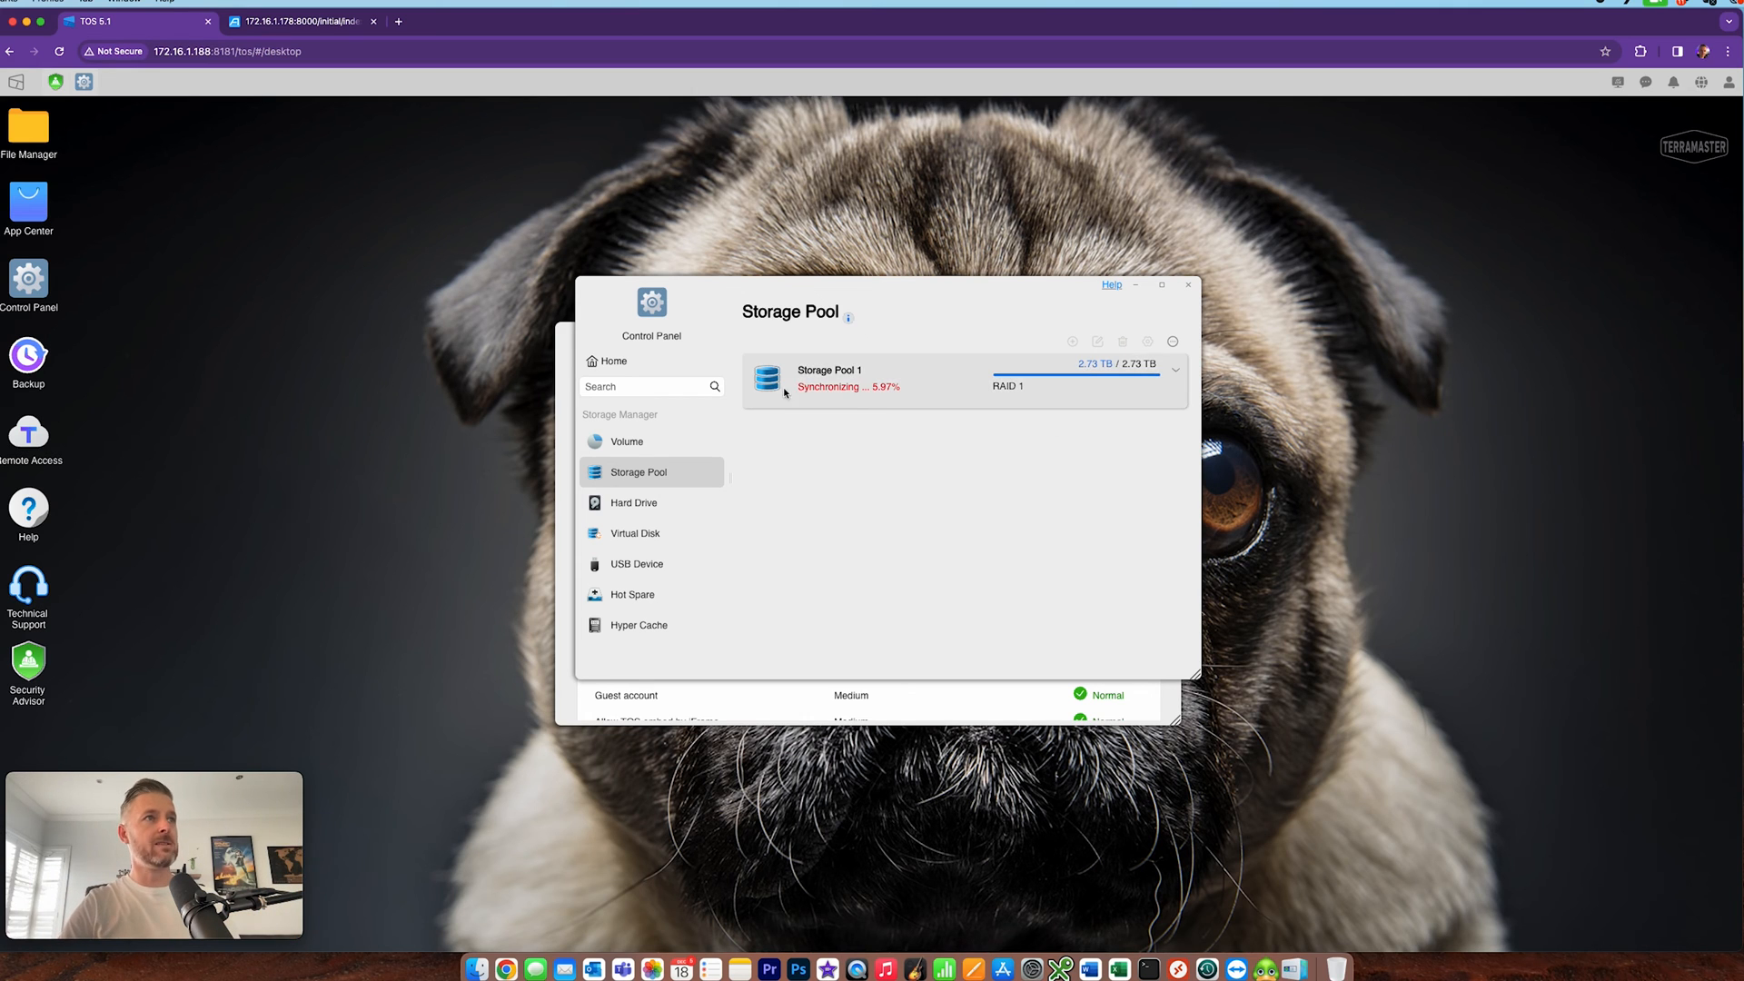
pyautogui.moveTo(1005, 436)
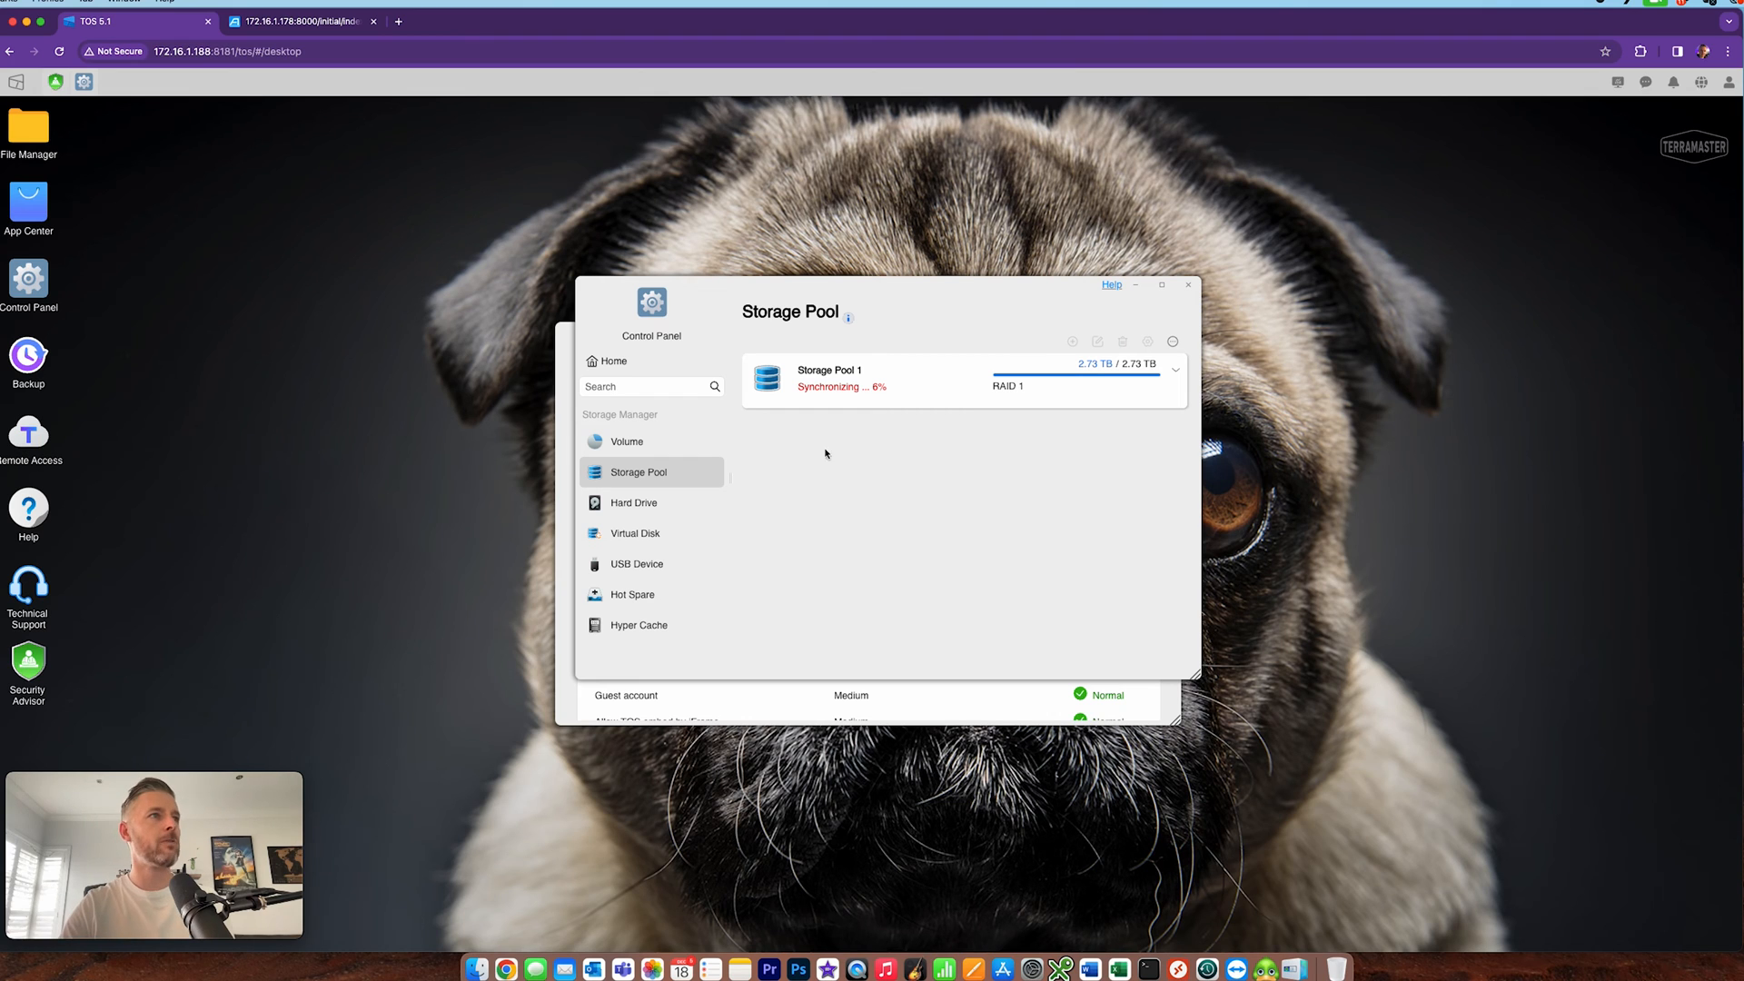
pyautogui.click(627, 441)
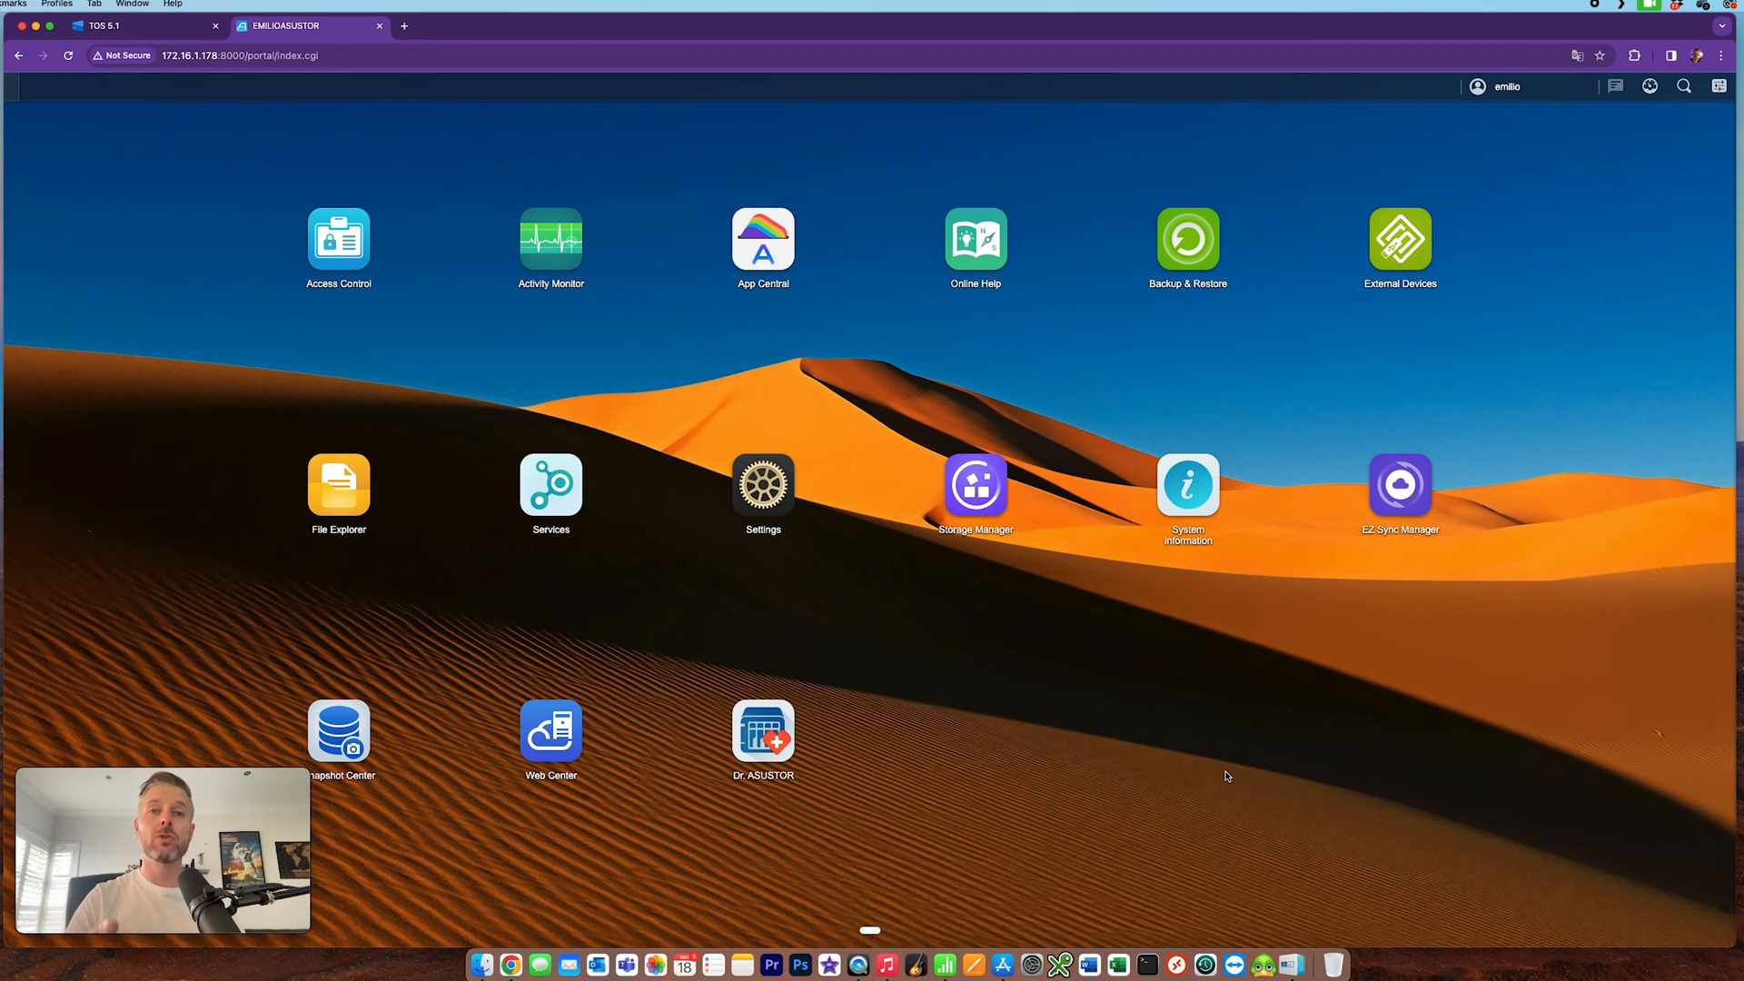
pyautogui.moveTo(1002, 645)
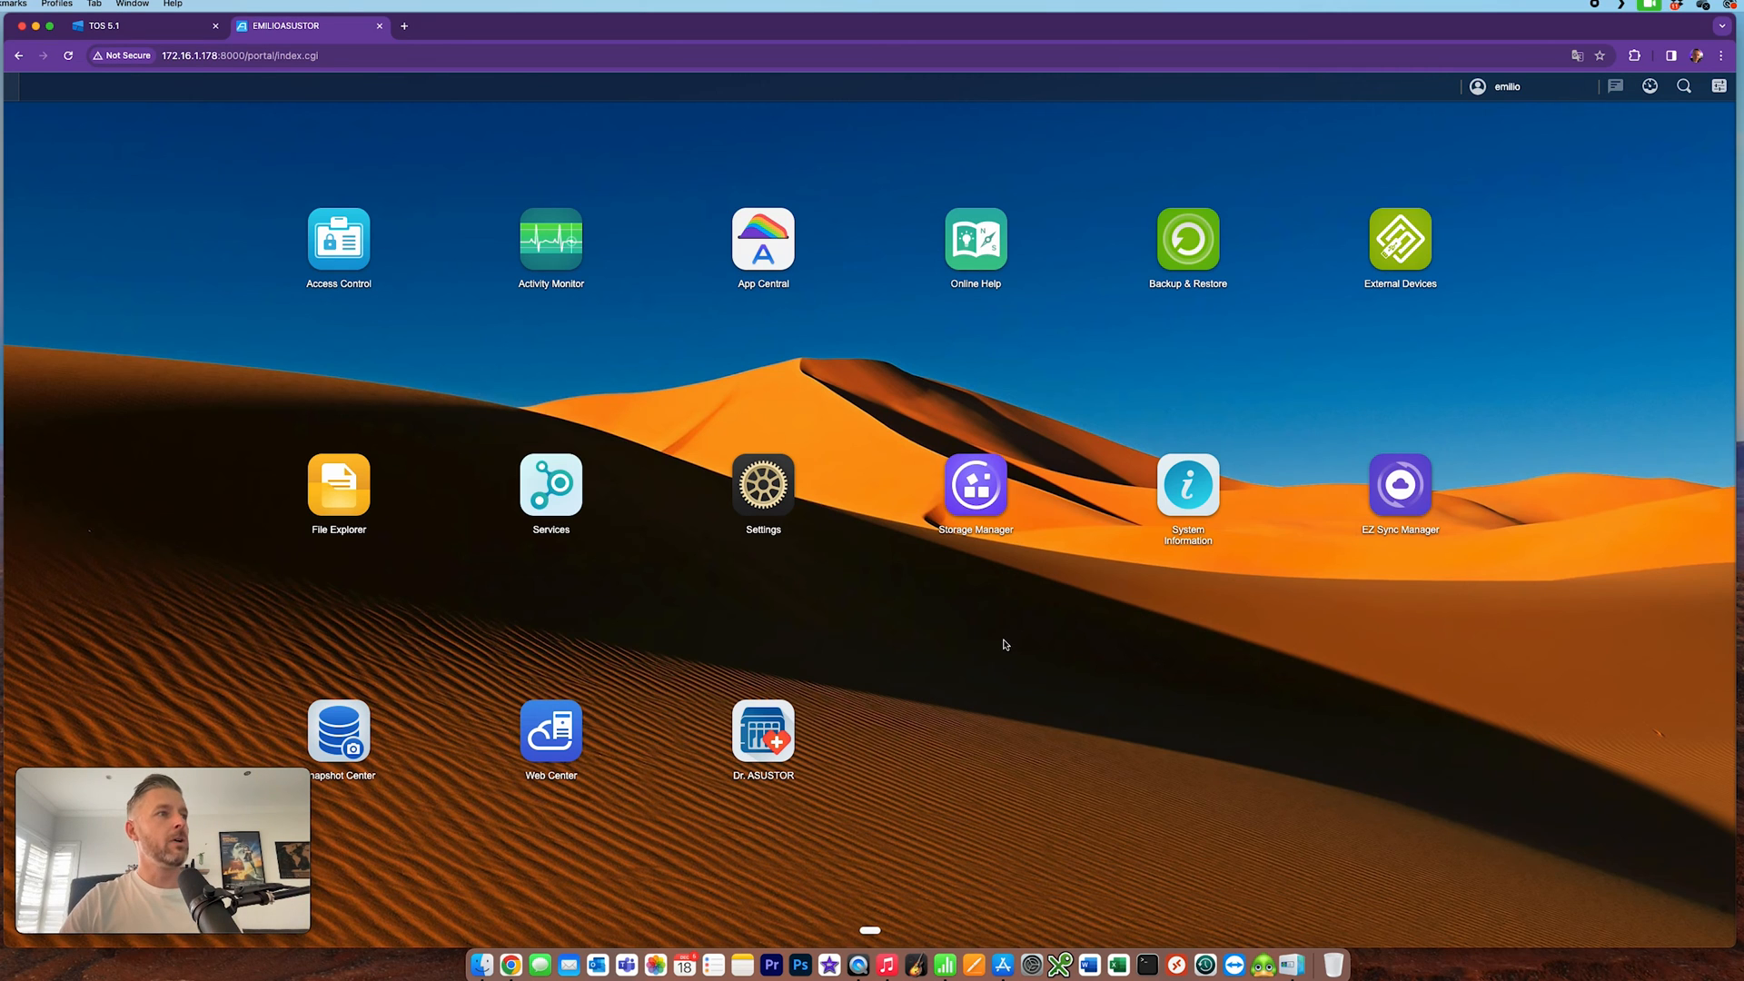
pyautogui.moveTo(860, 654)
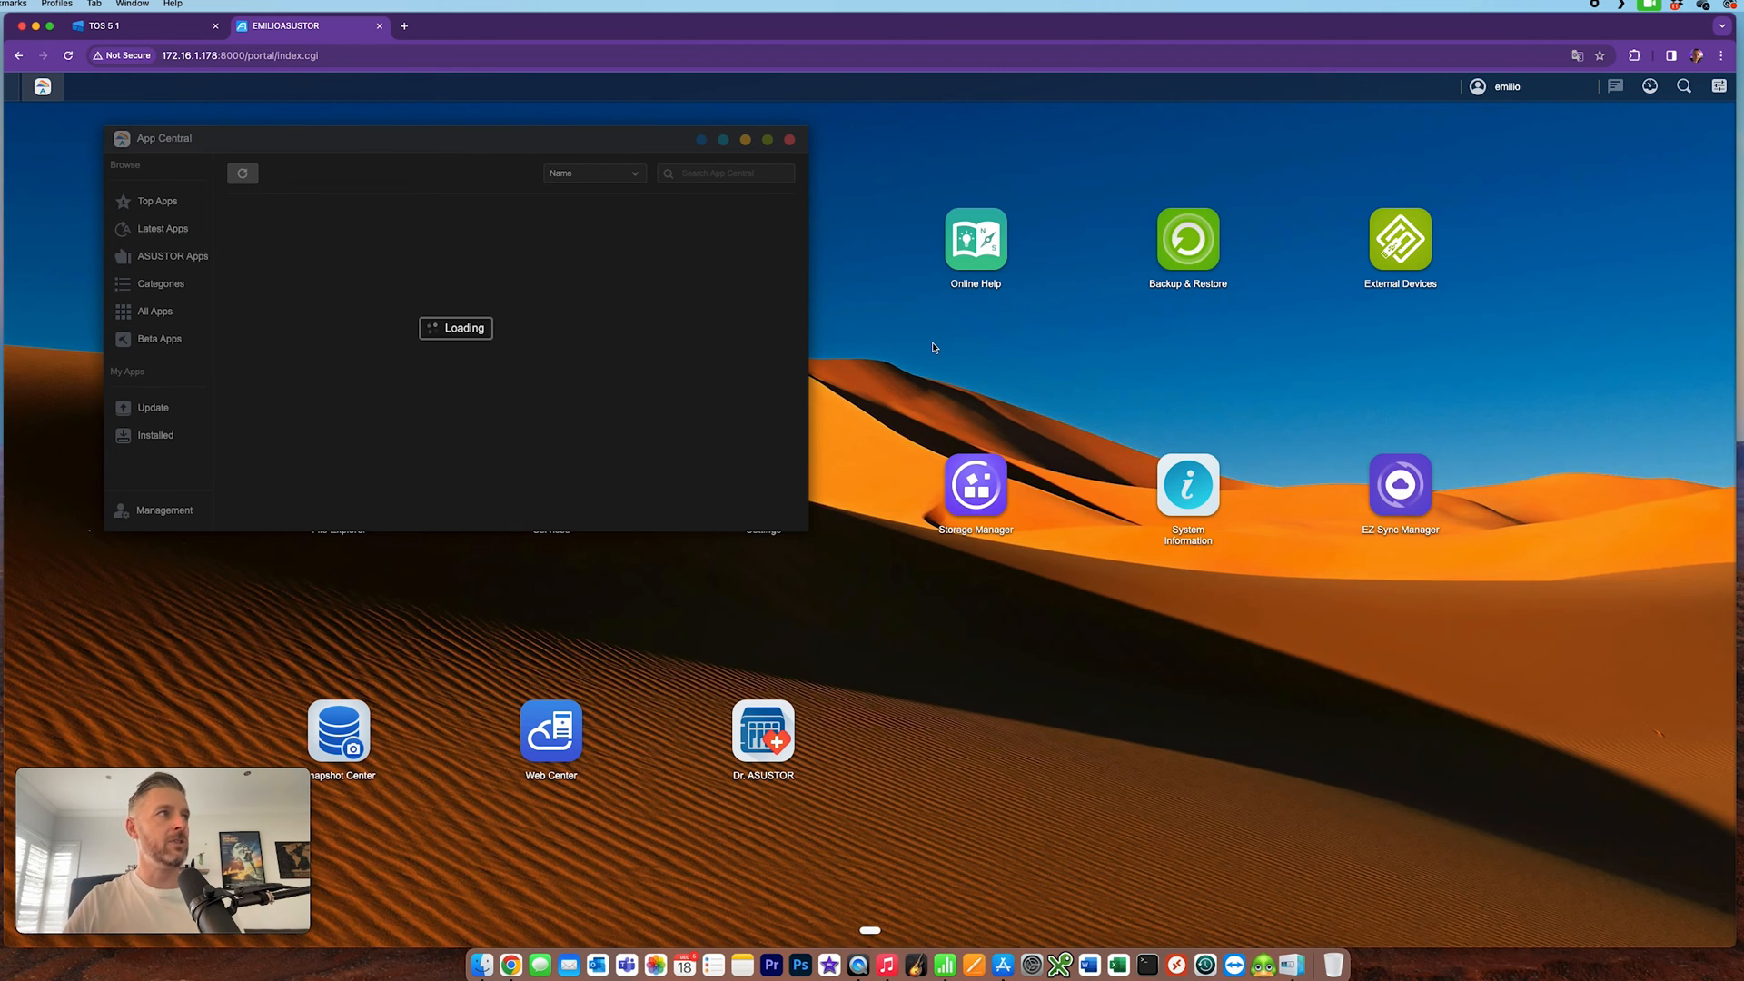
pyautogui.moveTo(387, 107)
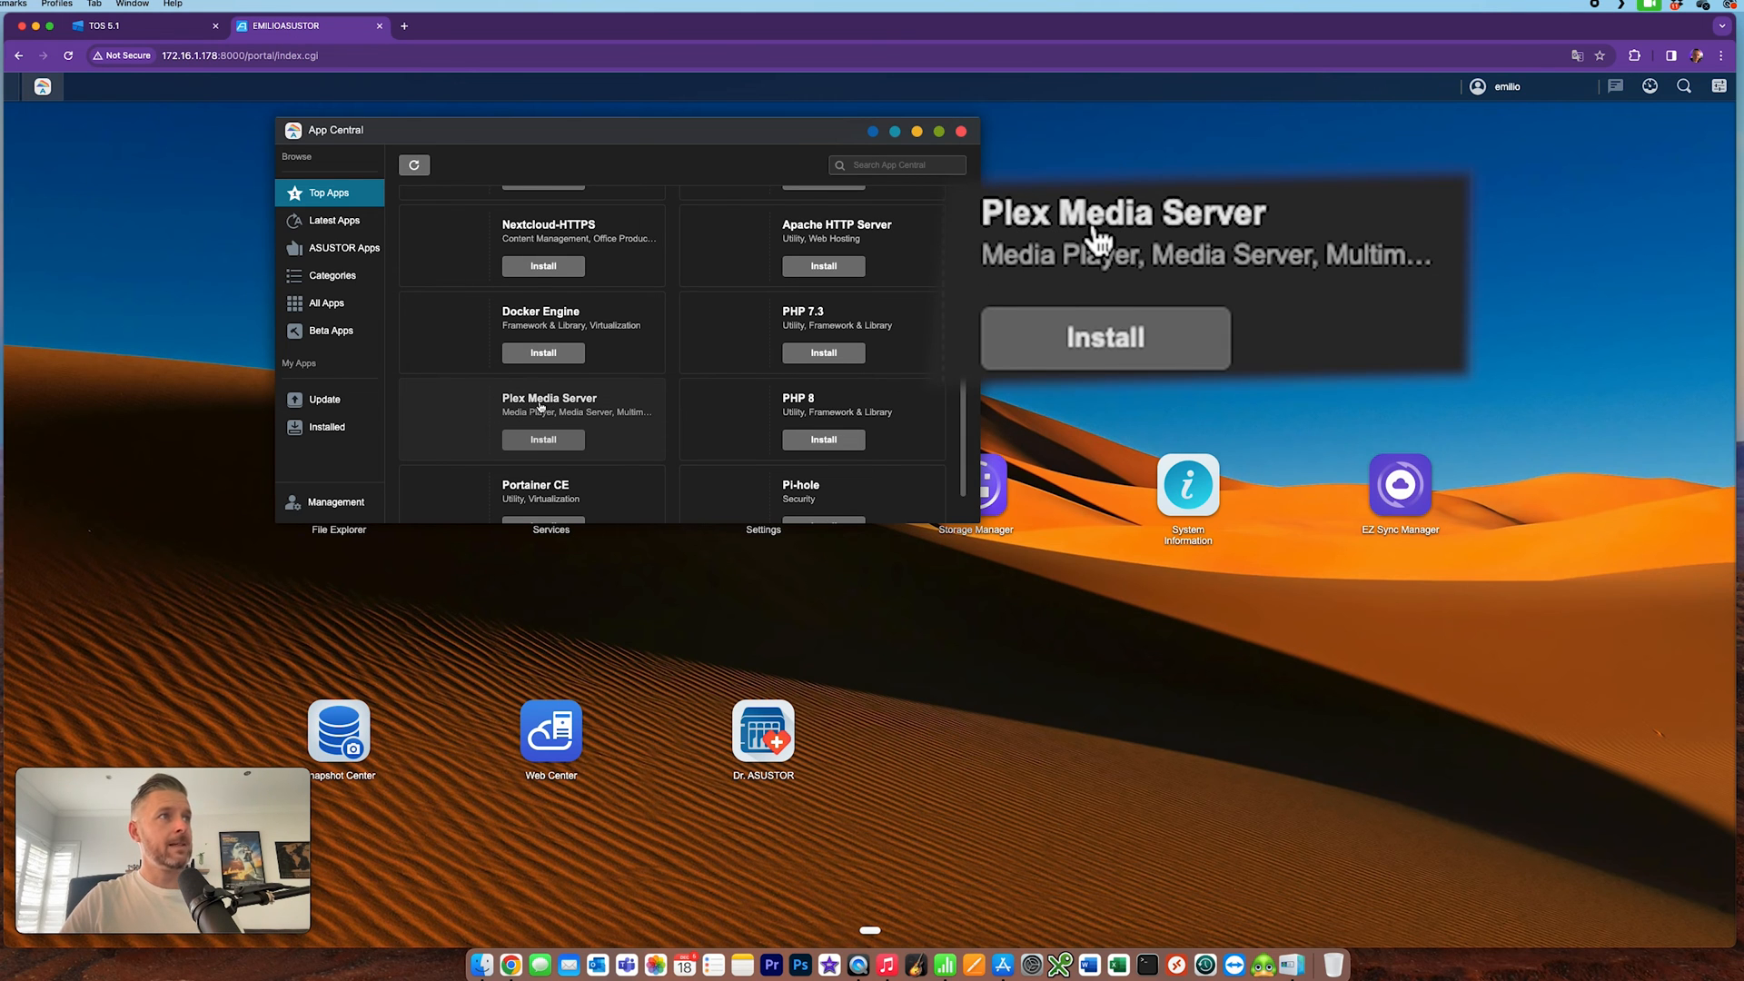
# Open the Plex Media Server details page in App Central's Top Apps.
pyautogui.click(548, 412)
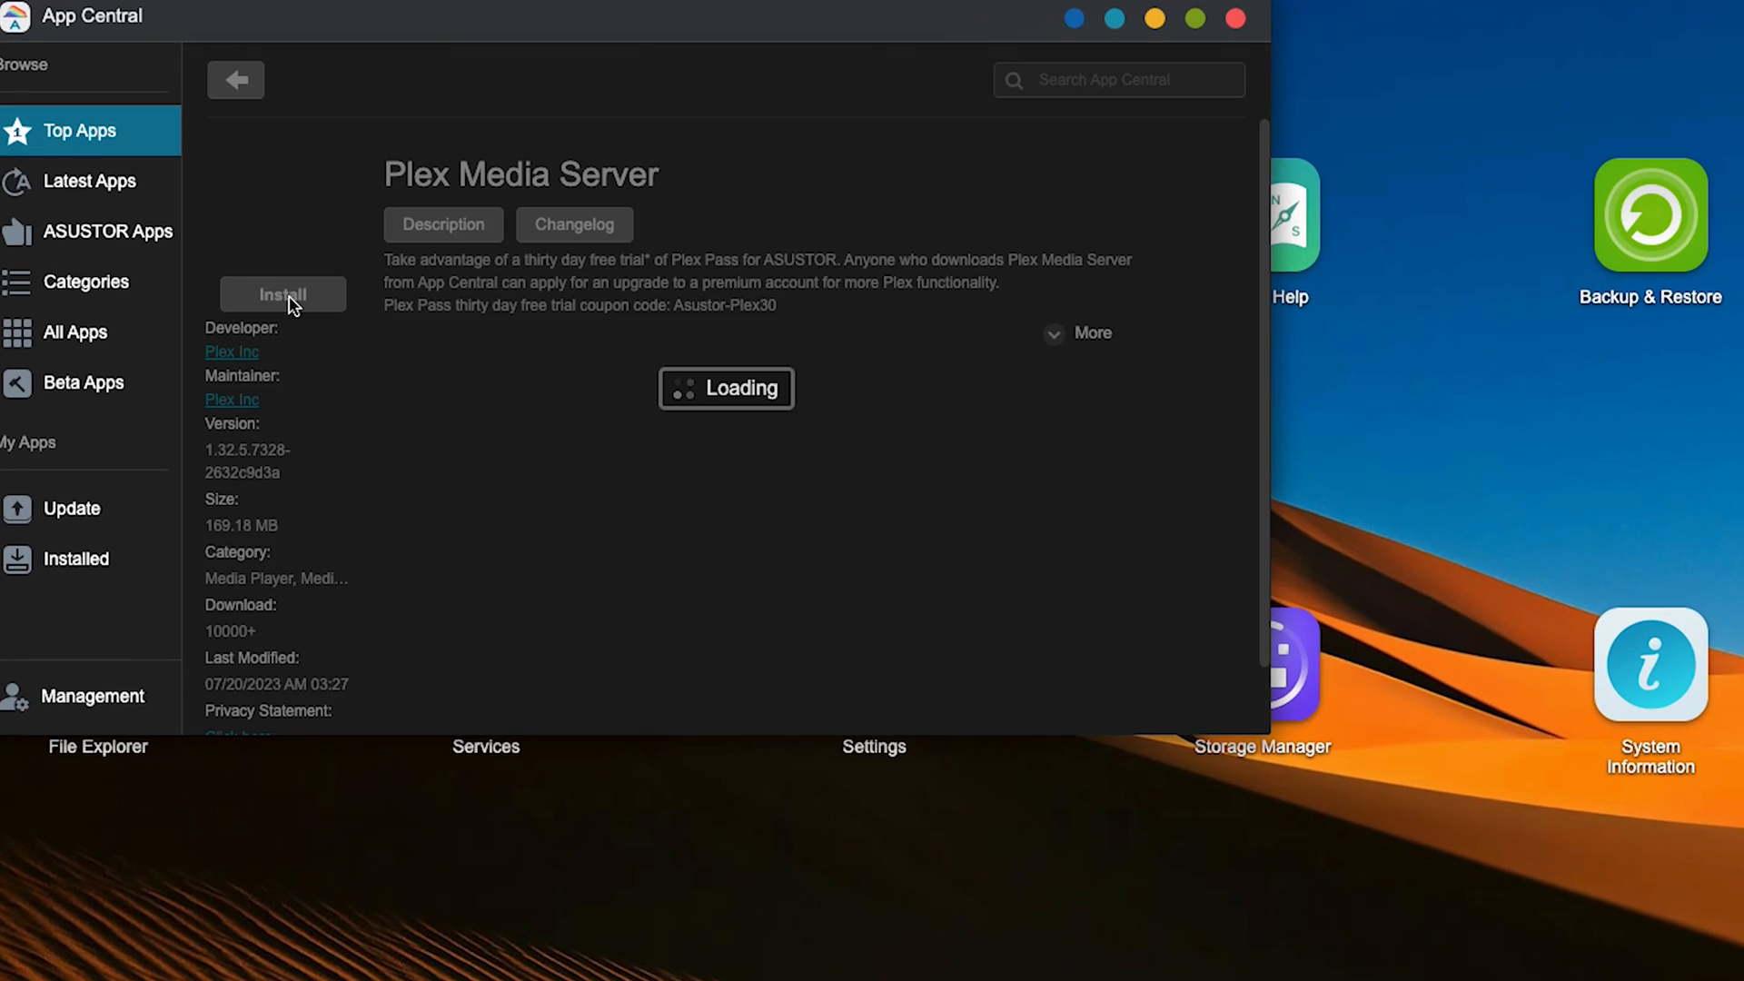
# Start installing Plex Media Server, bringing up its shared folder and port 32400 requirements.
pyautogui.click(282, 294)
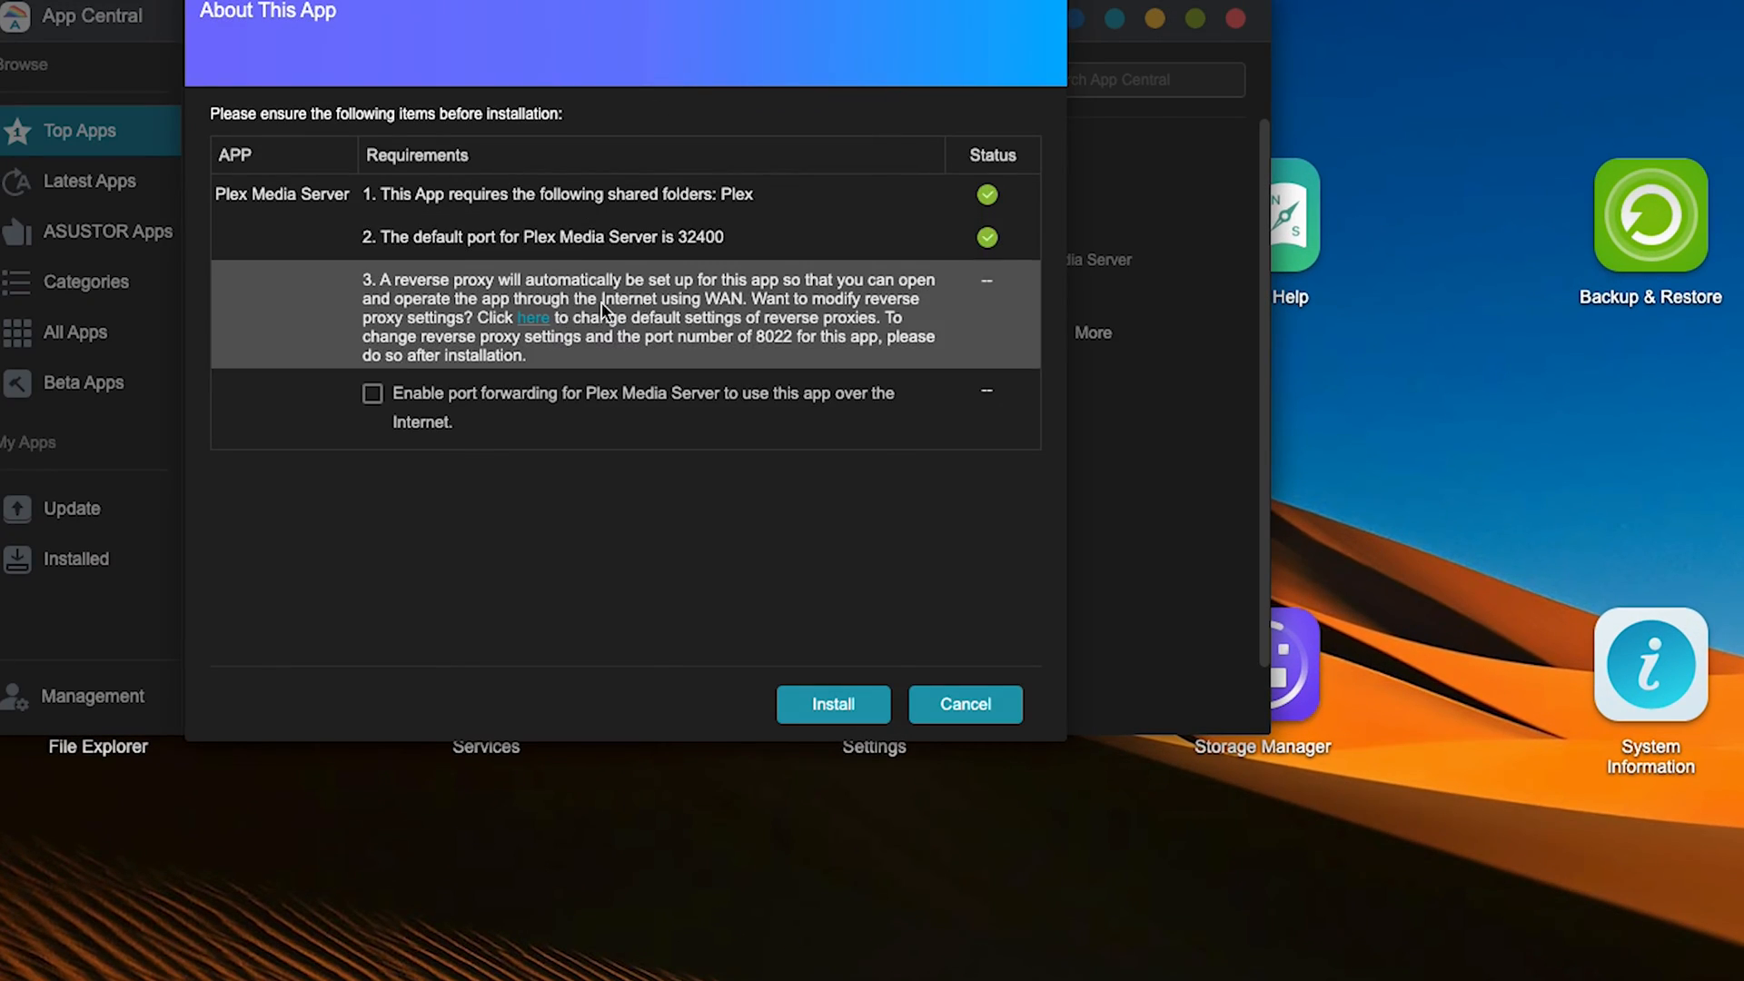
pyautogui.moveTo(483, 206)
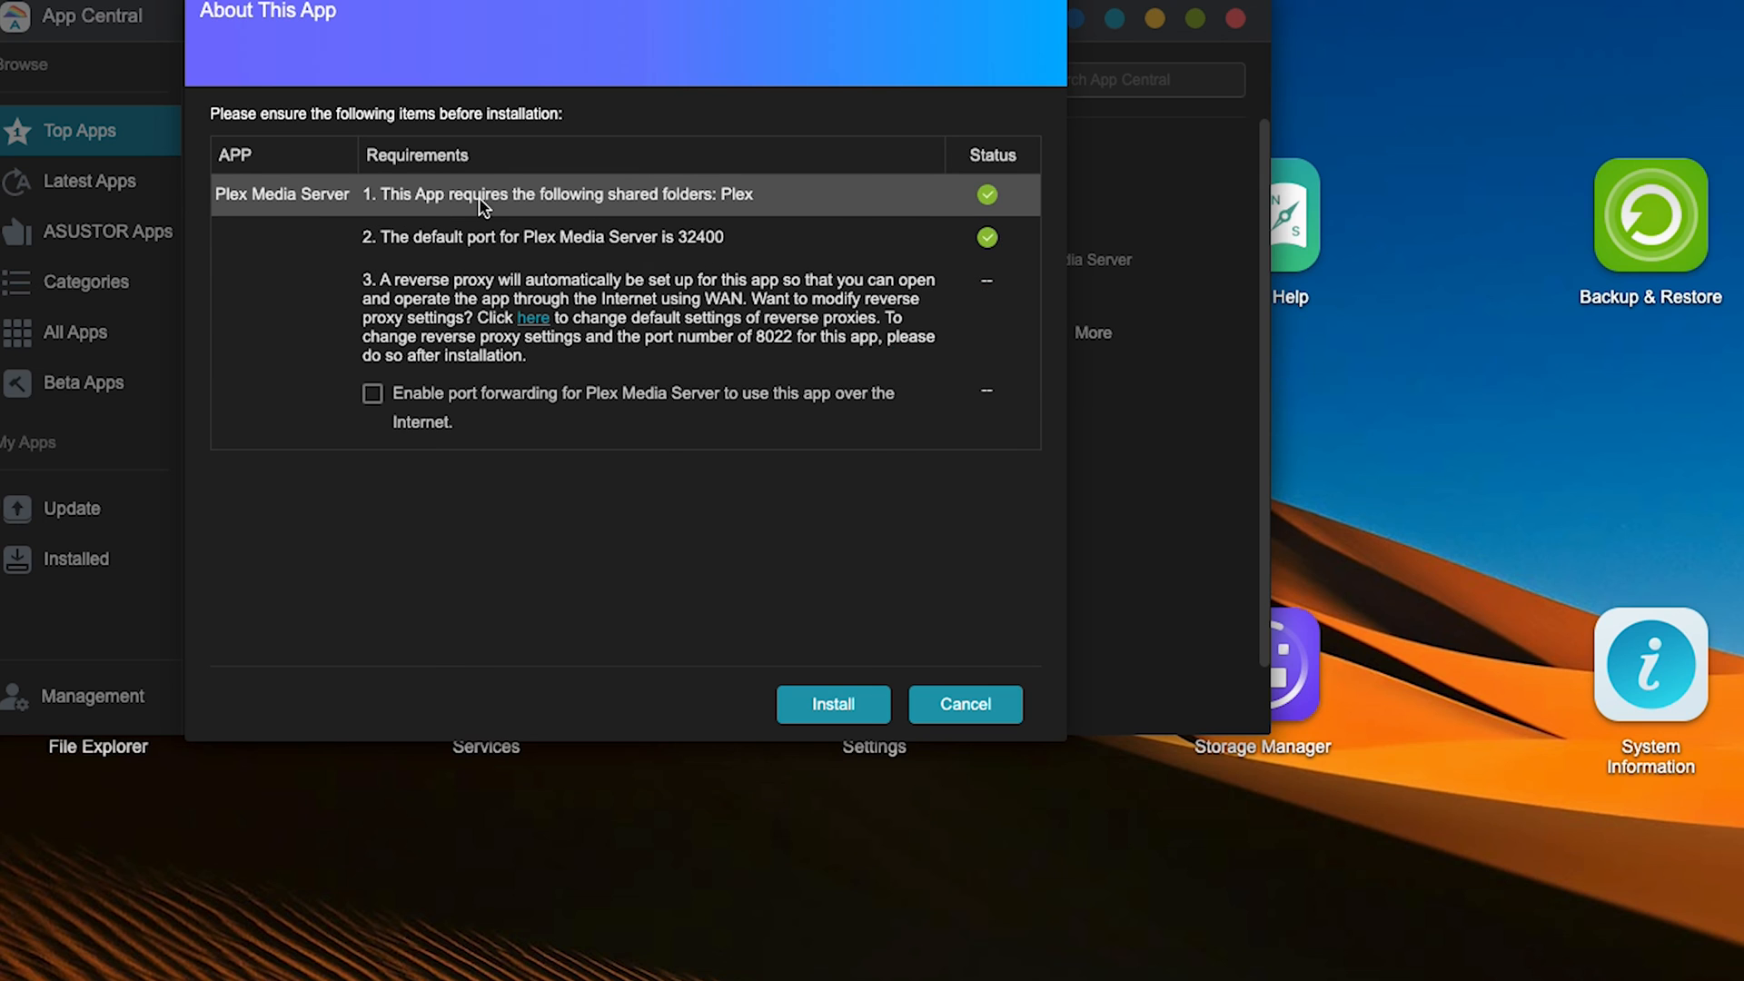
pyautogui.moveTo(754, 214)
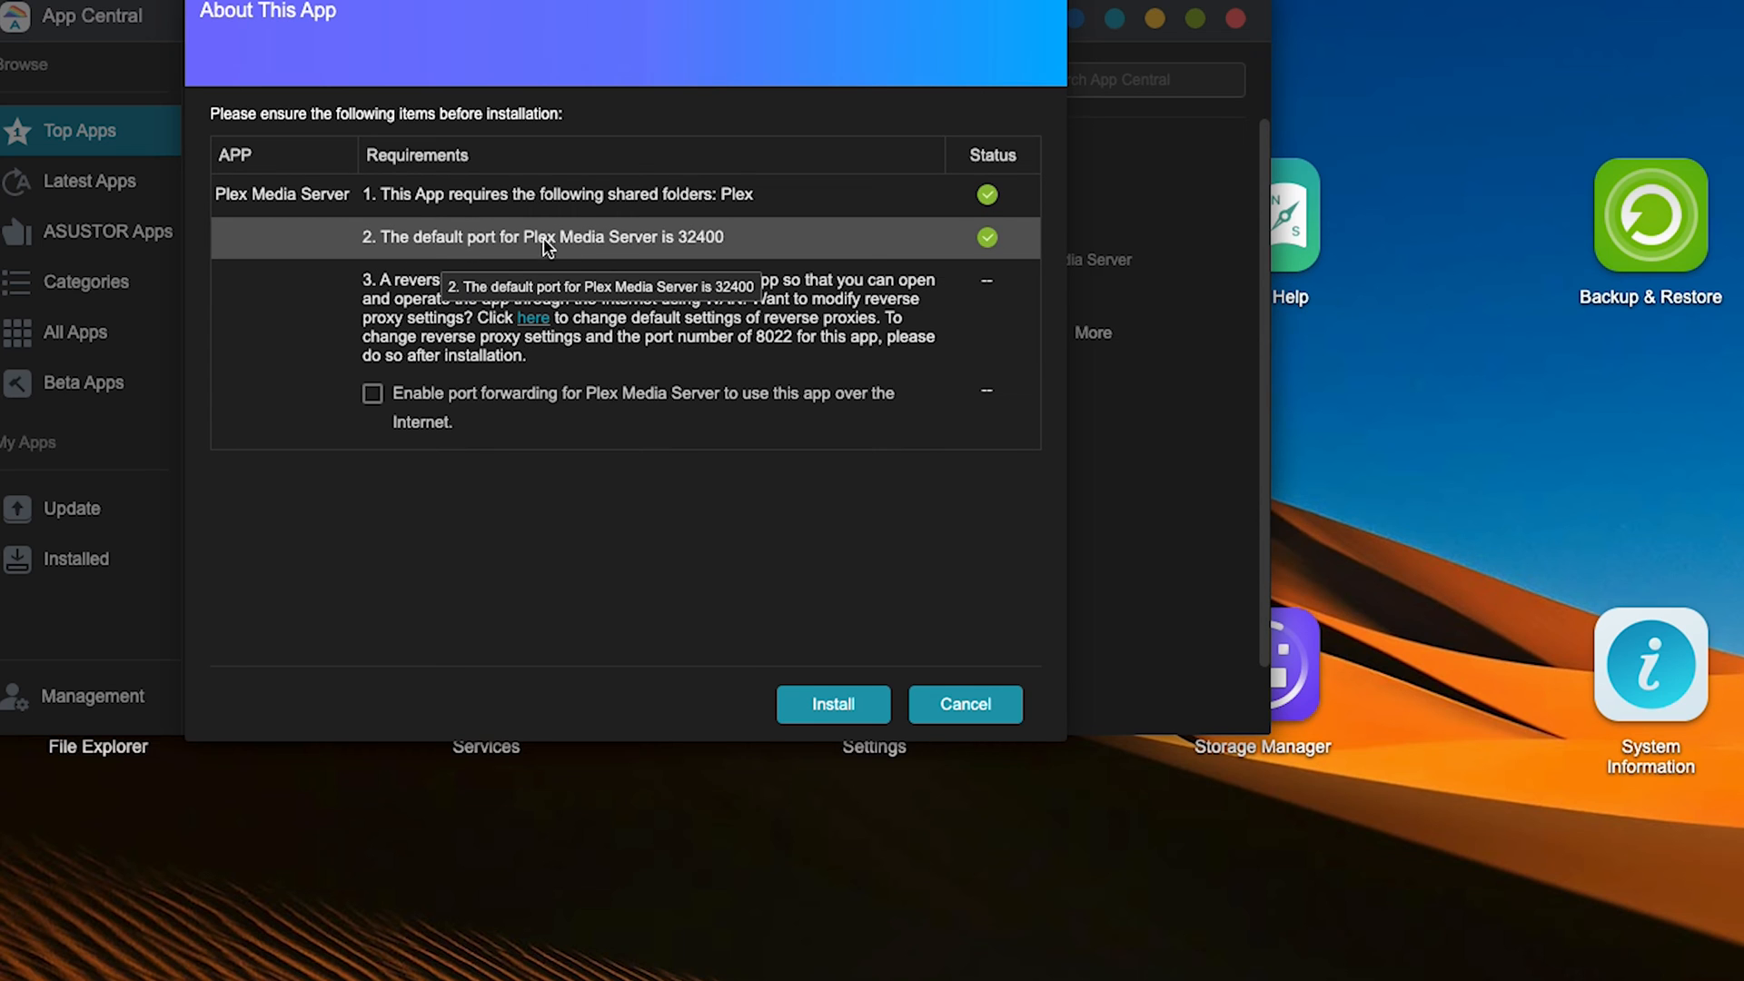
pyautogui.moveTo(716, 253)
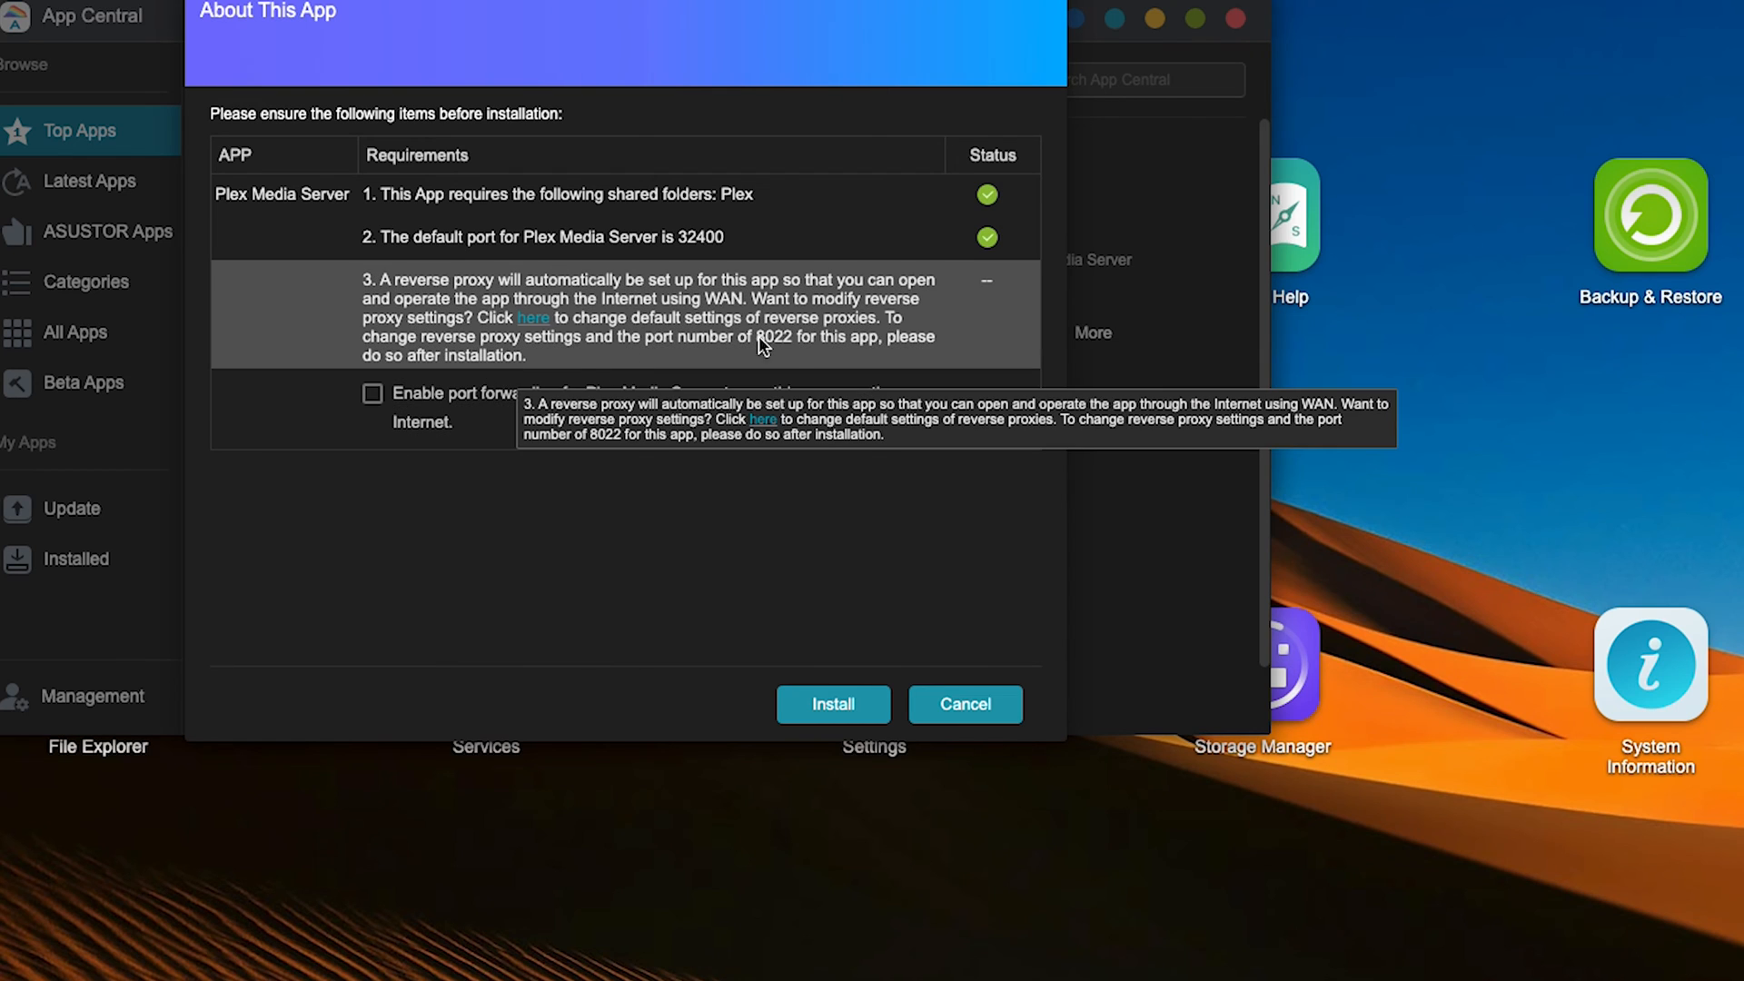
pyautogui.moveTo(798, 361)
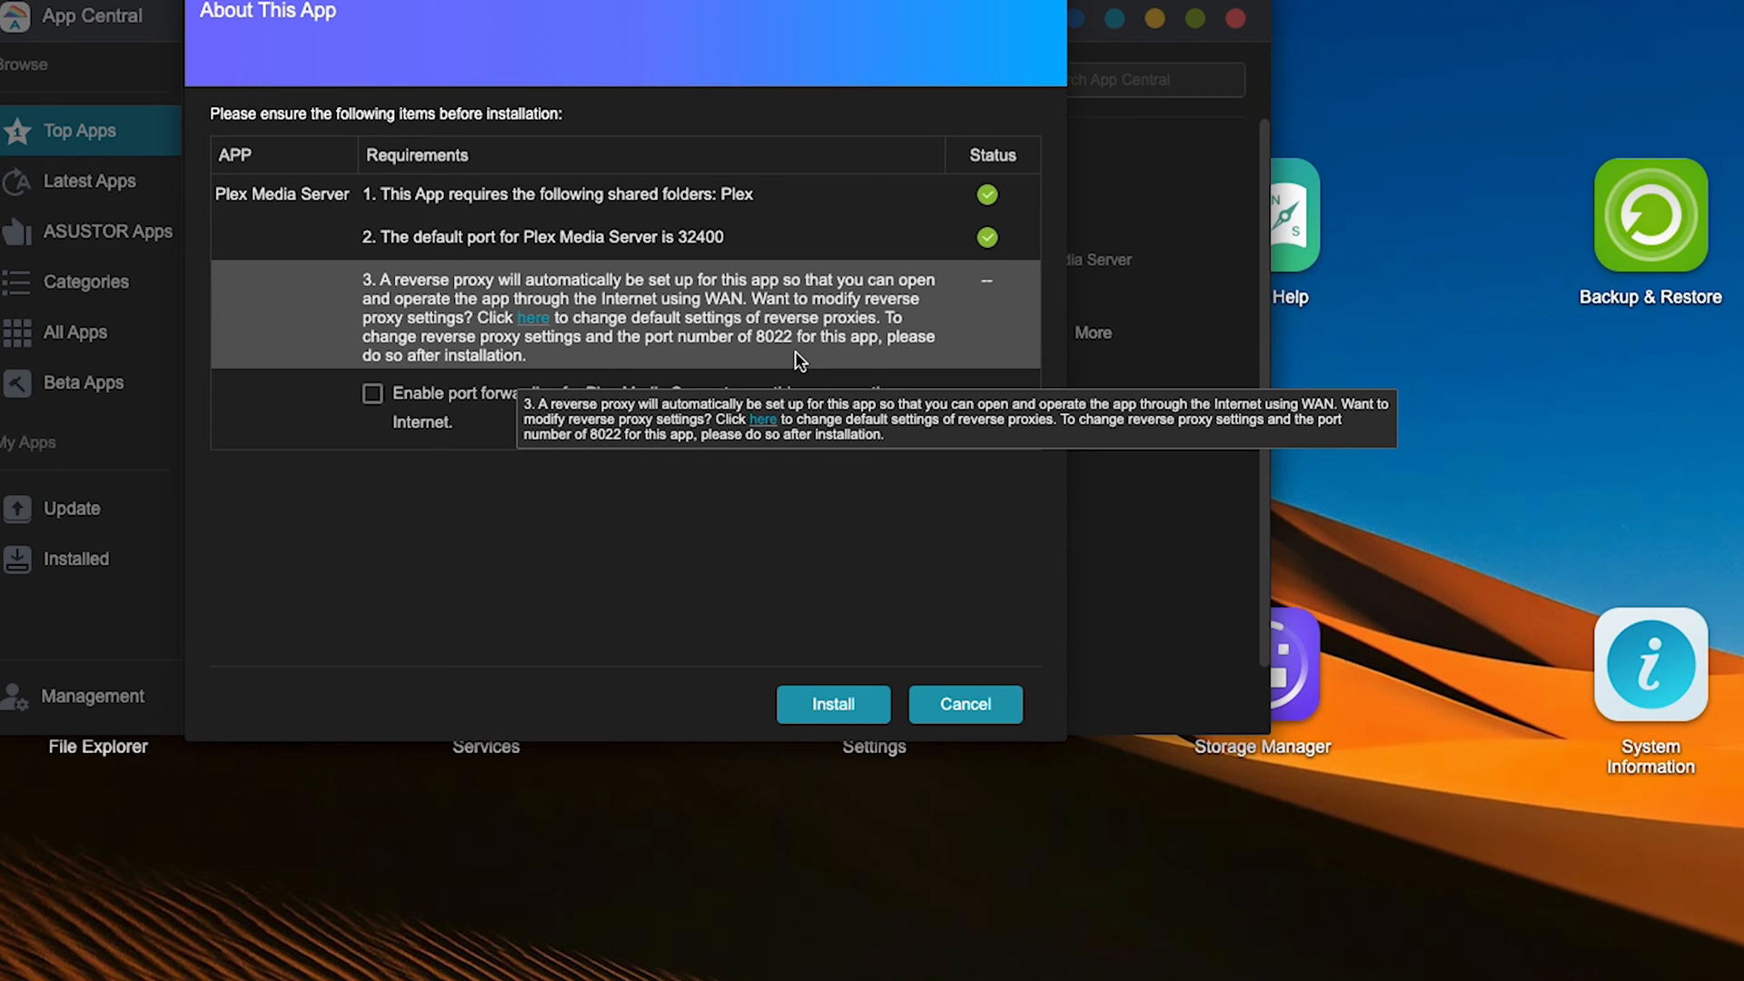
pyautogui.moveTo(623, 579)
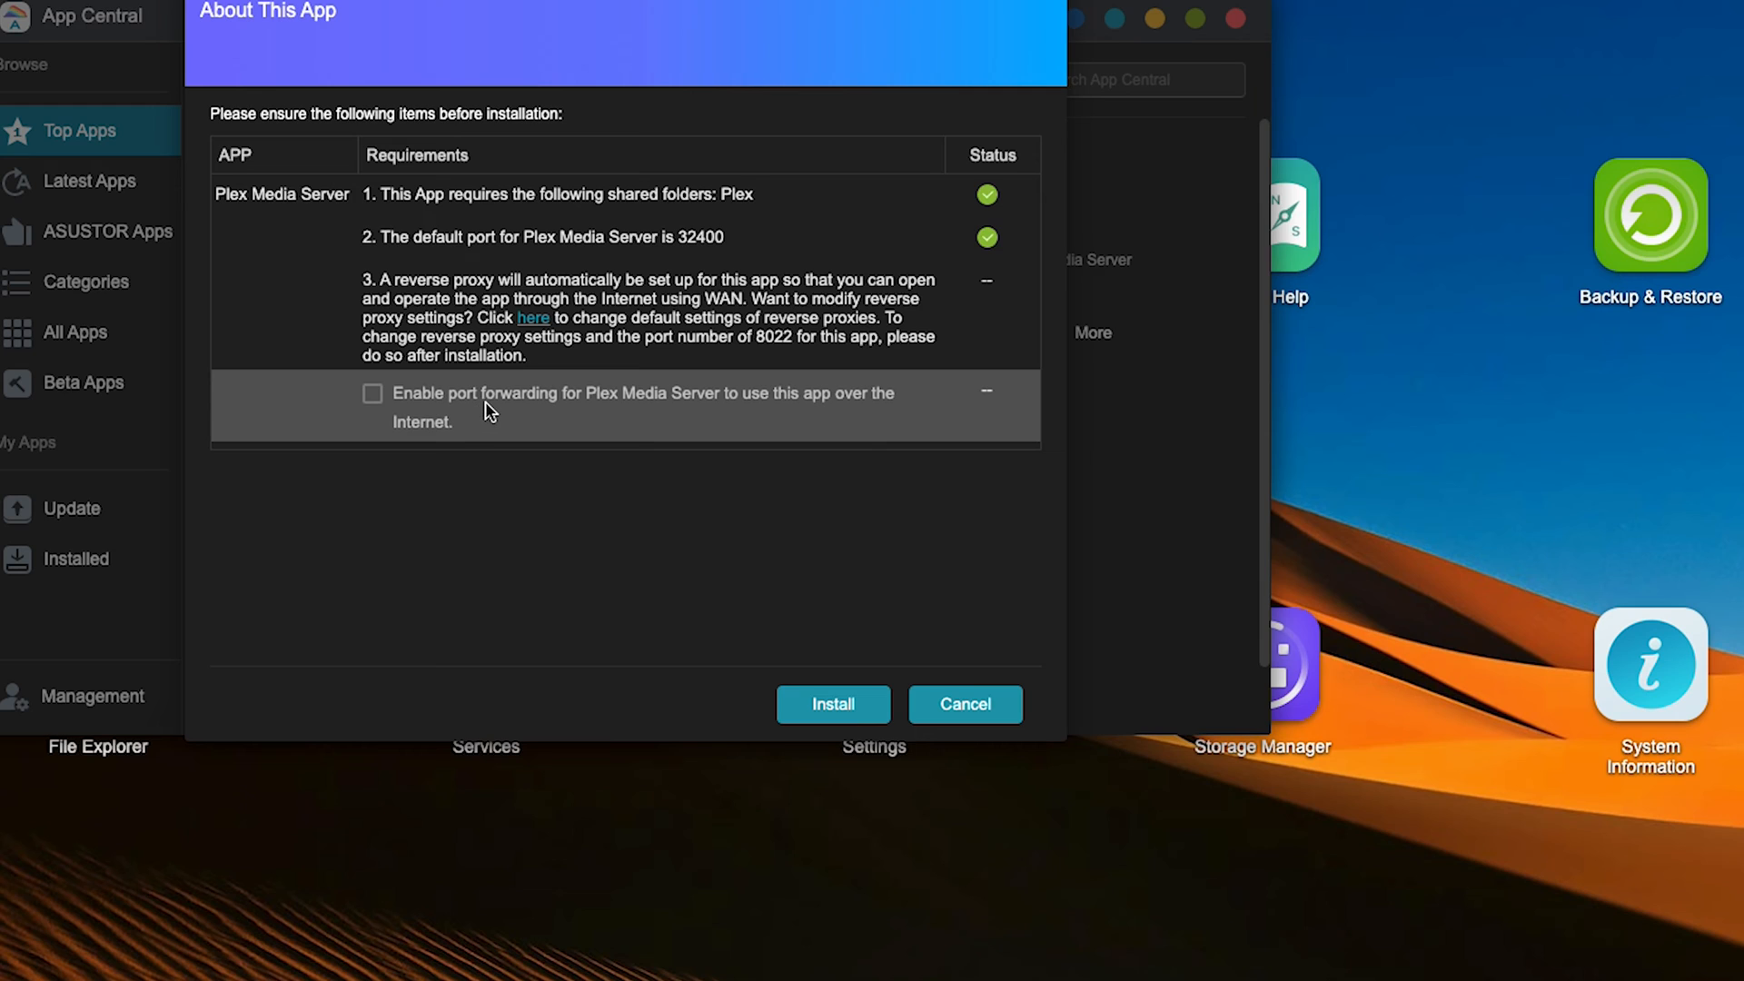
pyautogui.moveTo(839, 435)
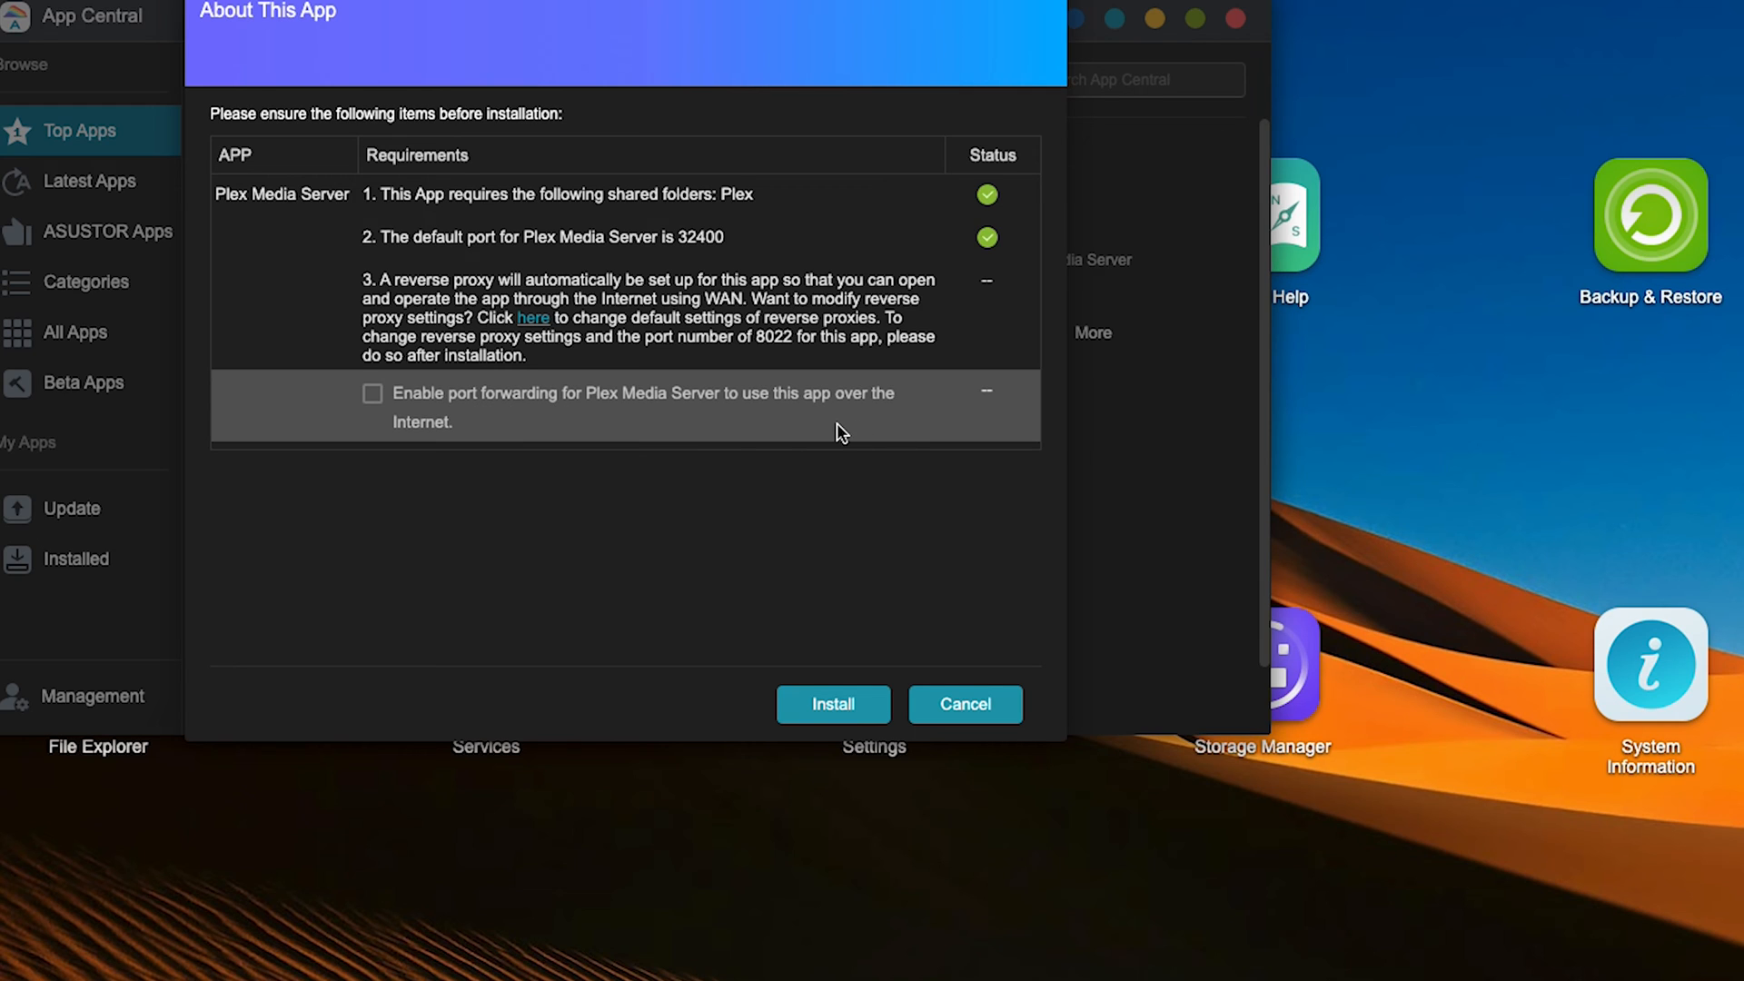
pyautogui.moveTo(778, 437)
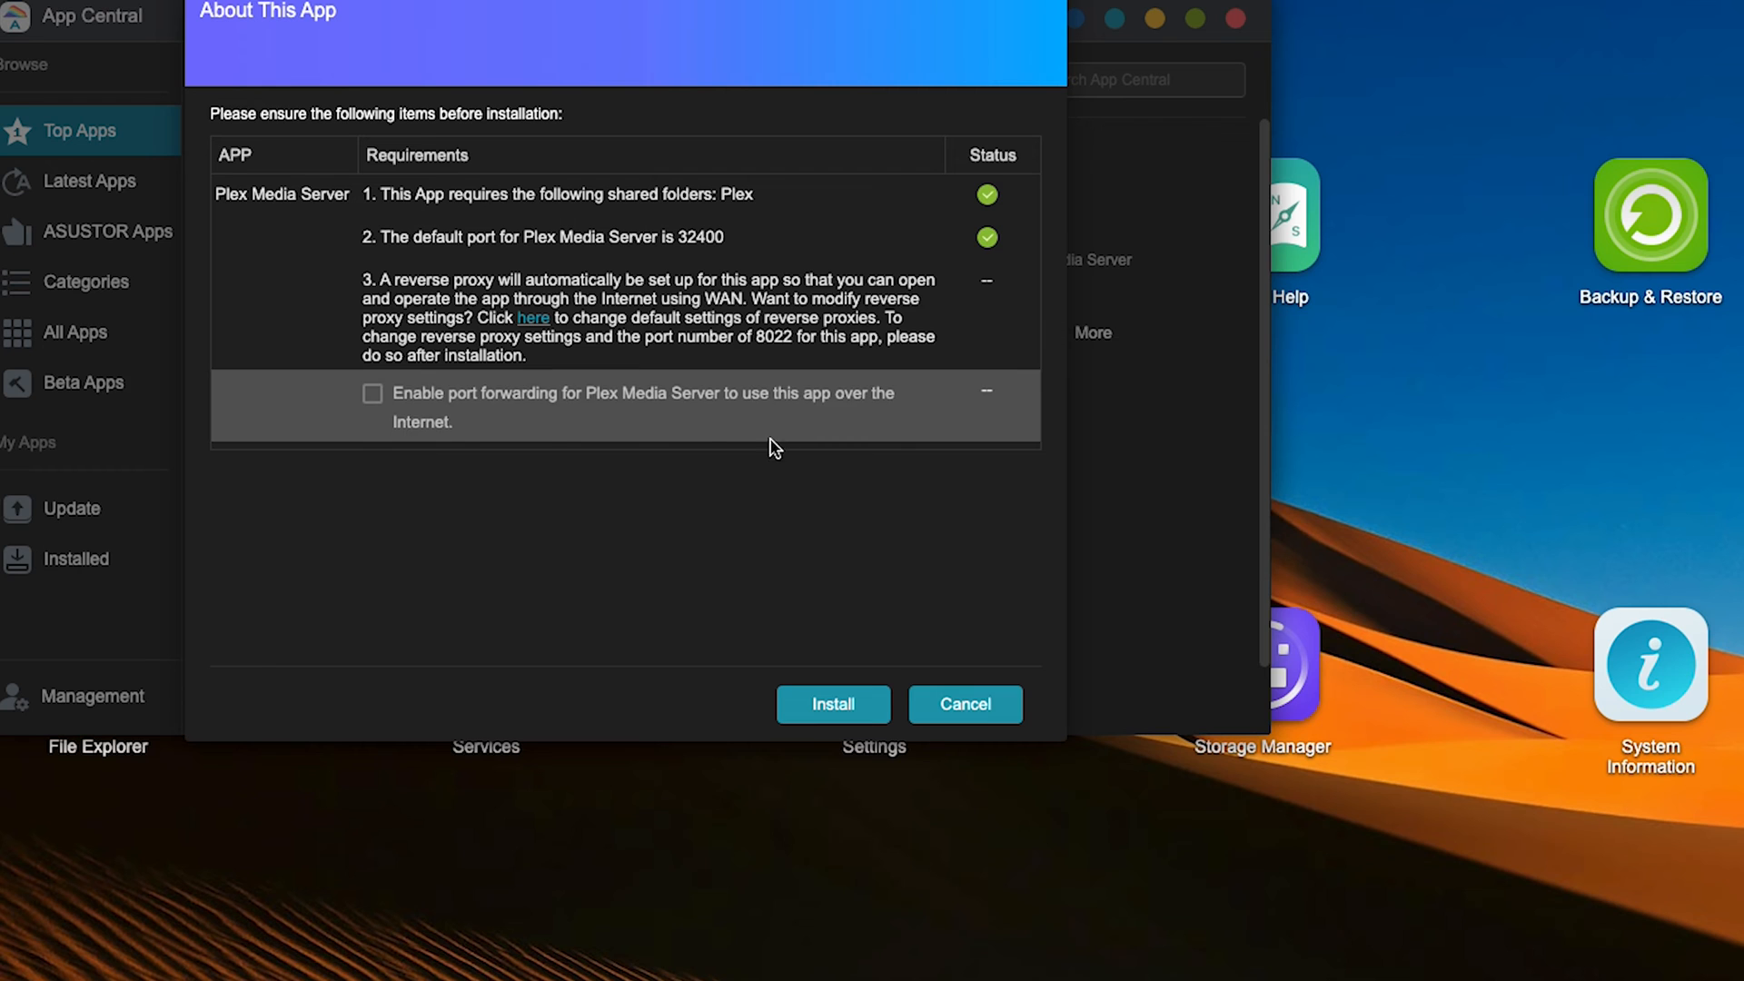
# Confirm the ASUSTOR Plex install, then install Plex Media Server from TOS 5's App Center.
pyautogui.click(832, 704)
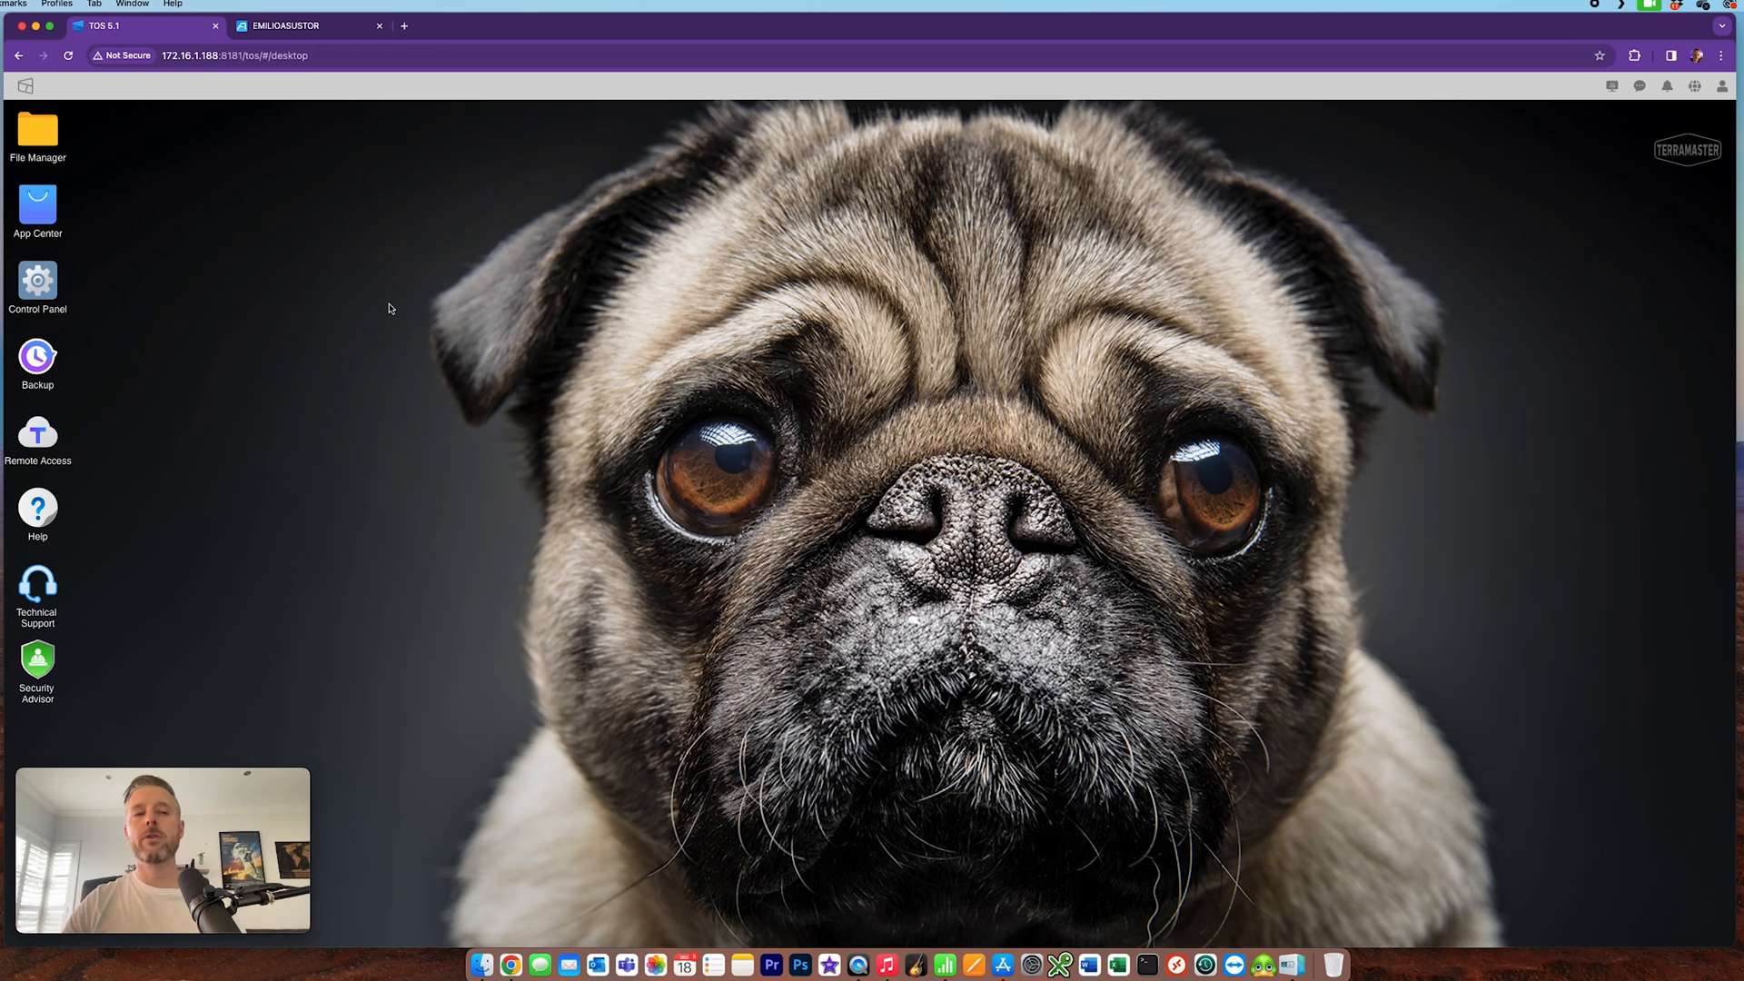
pyautogui.moveTo(424, 332)
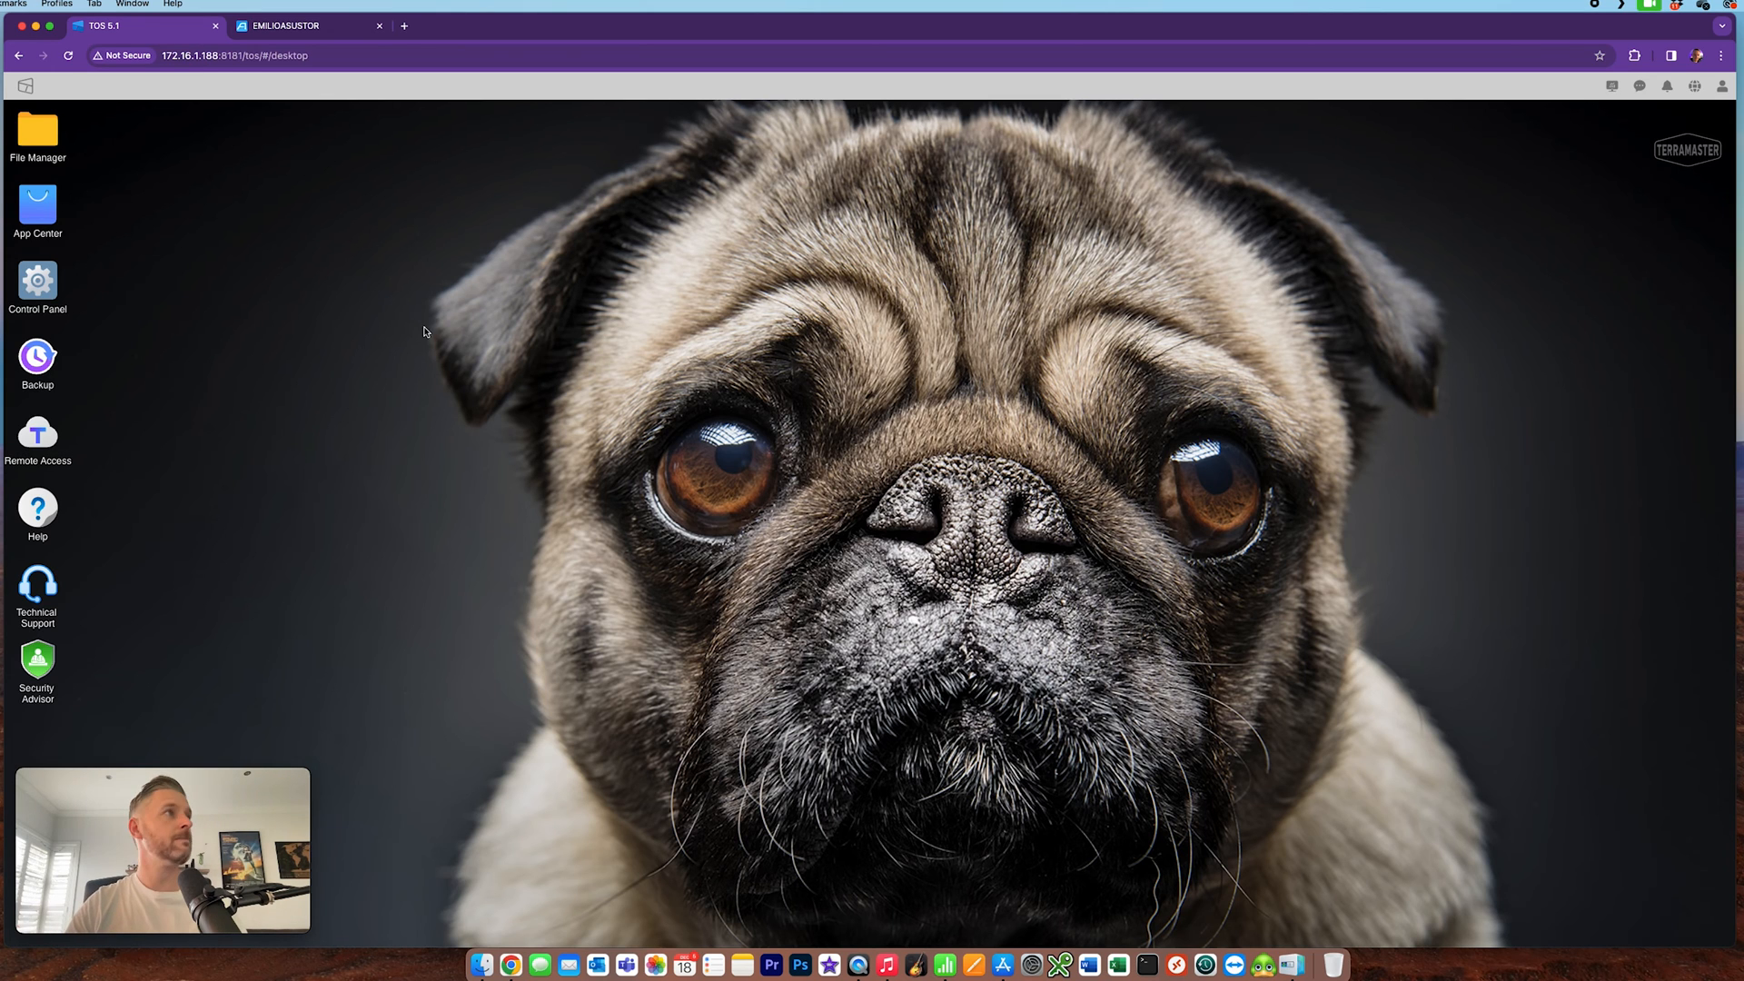
pyautogui.click(37, 205)
pyautogui.write('plex')
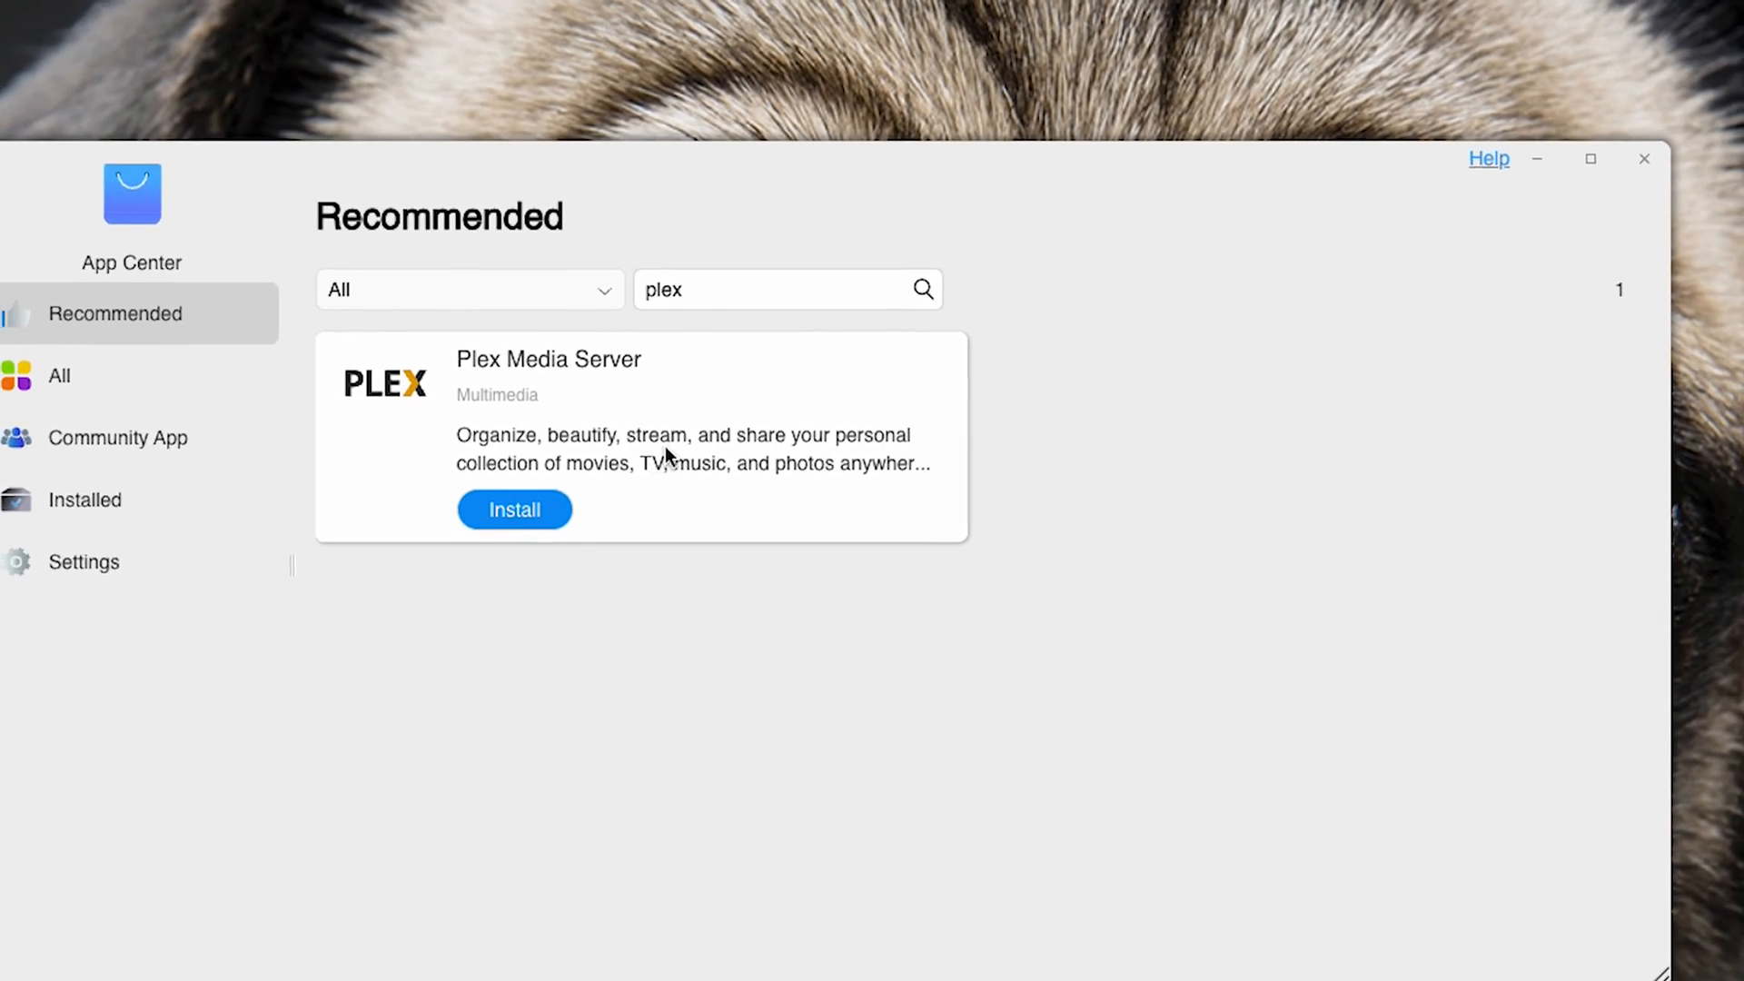
pyautogui.click(514, 508)
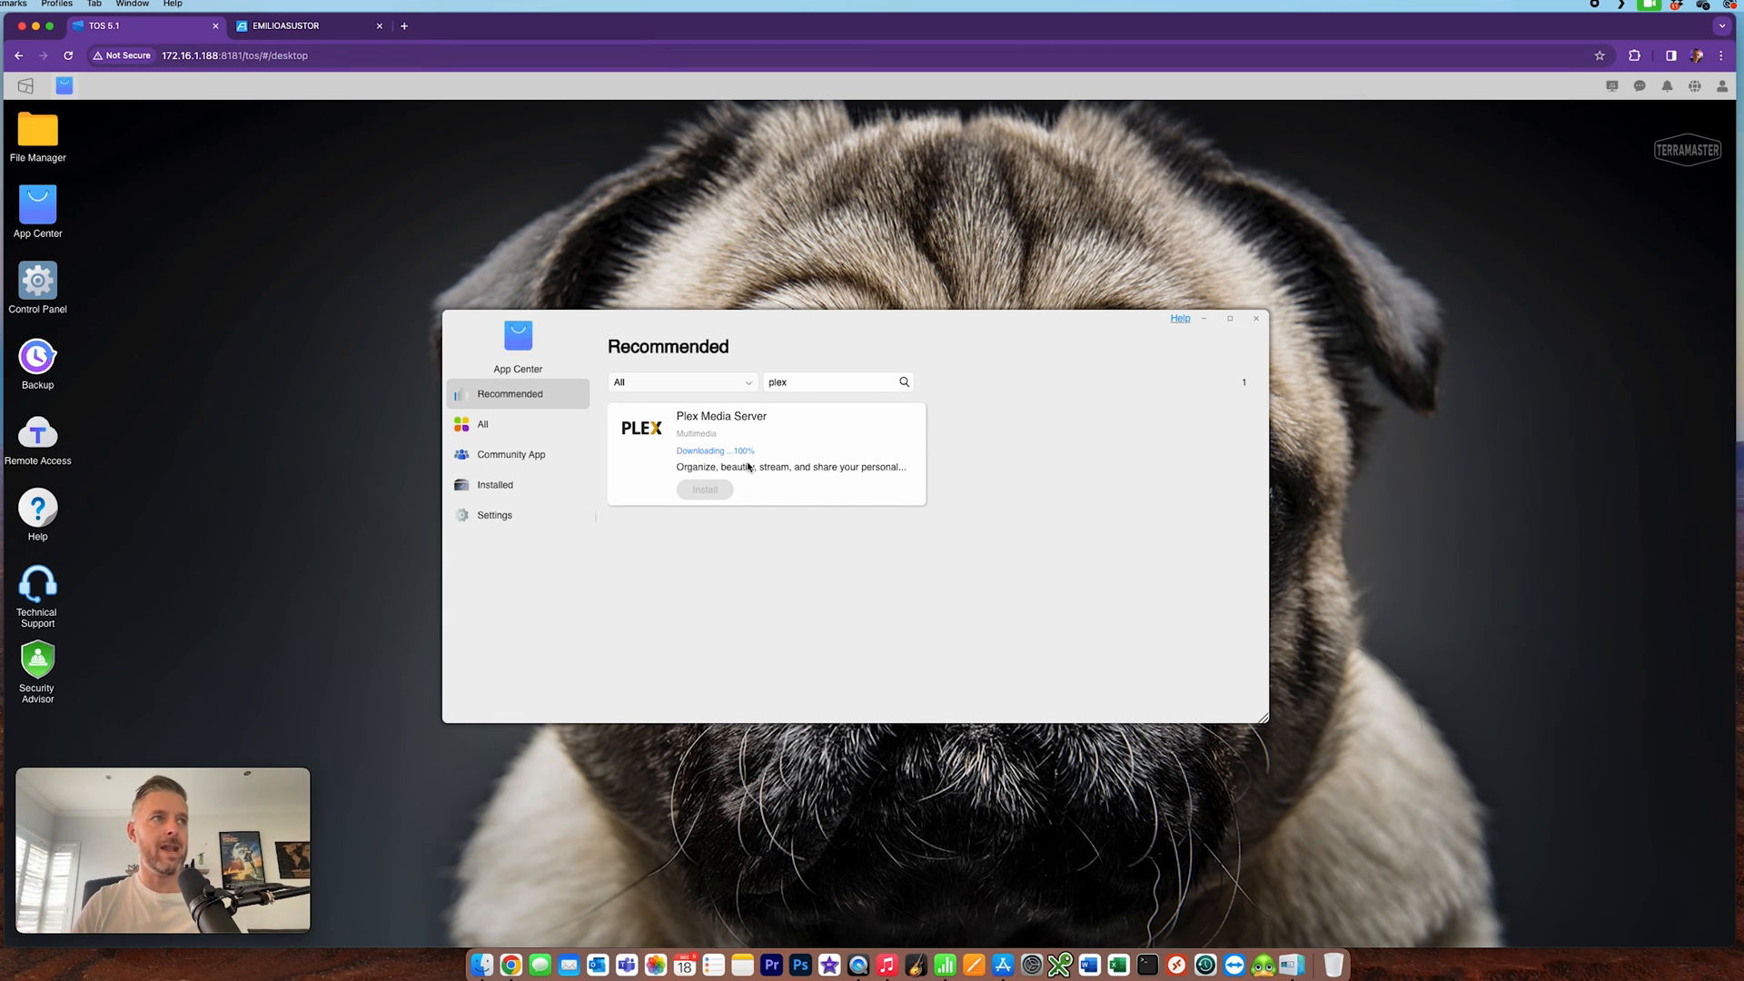
pyautogui.moveTo(712, 523)
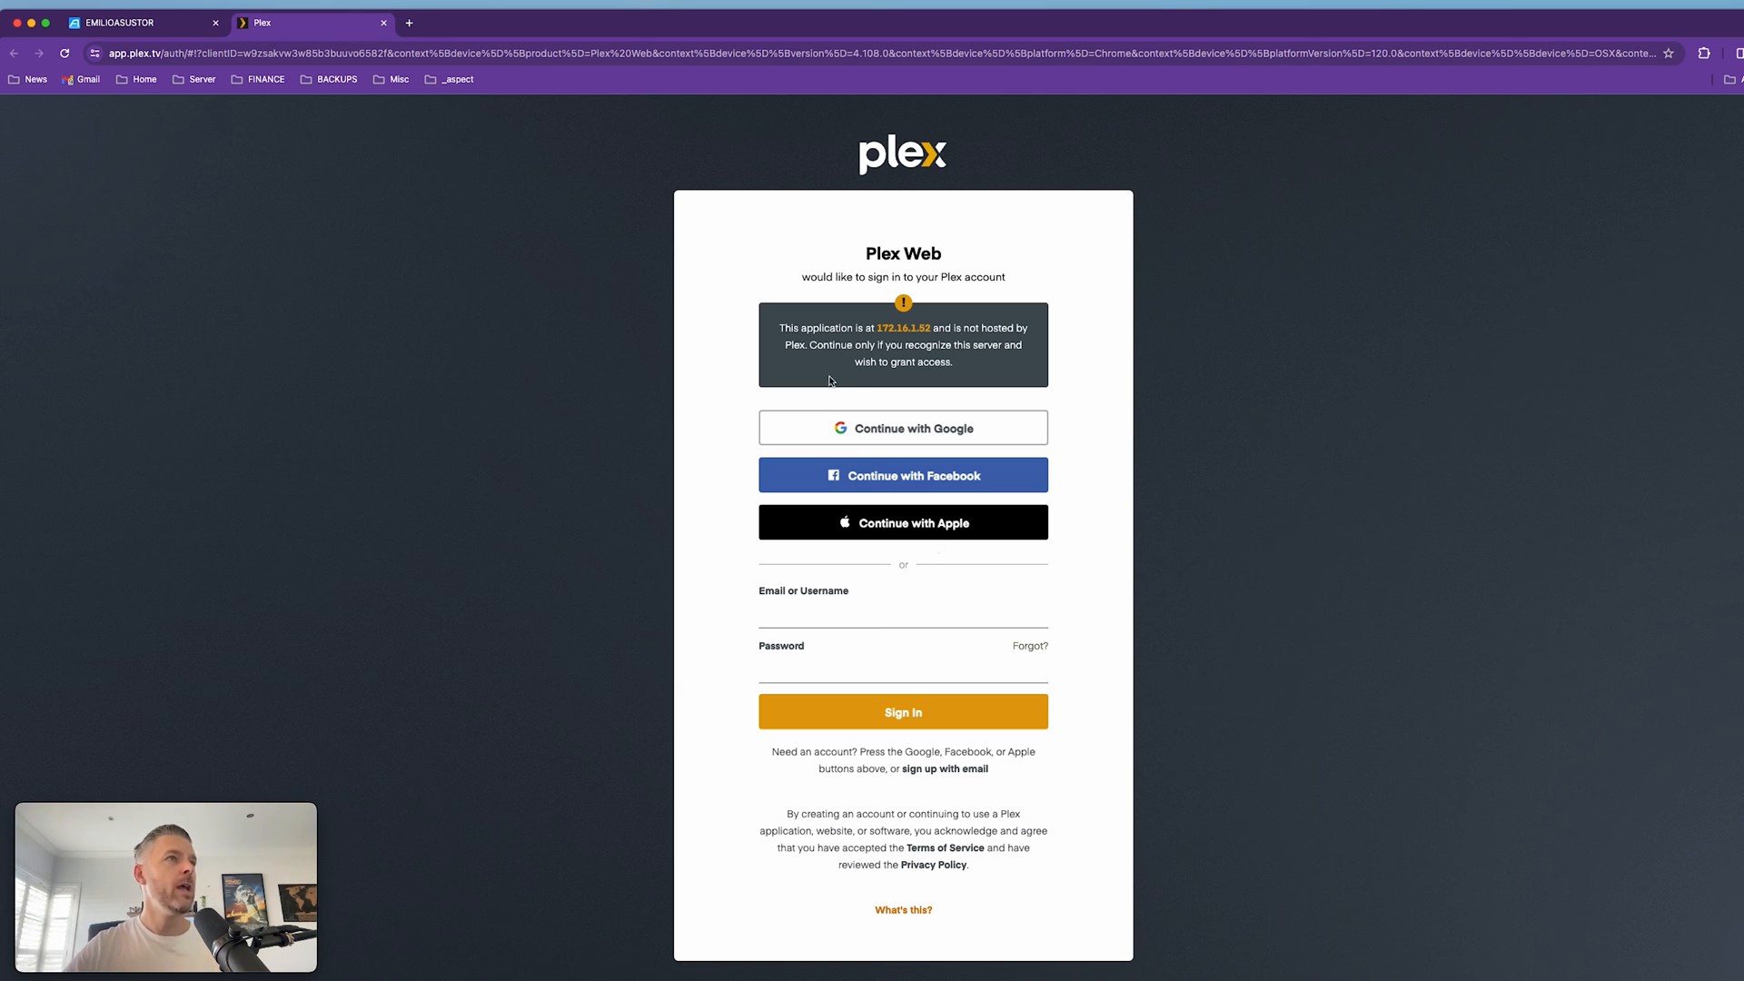
pyautogui.moveTo(918, 510)
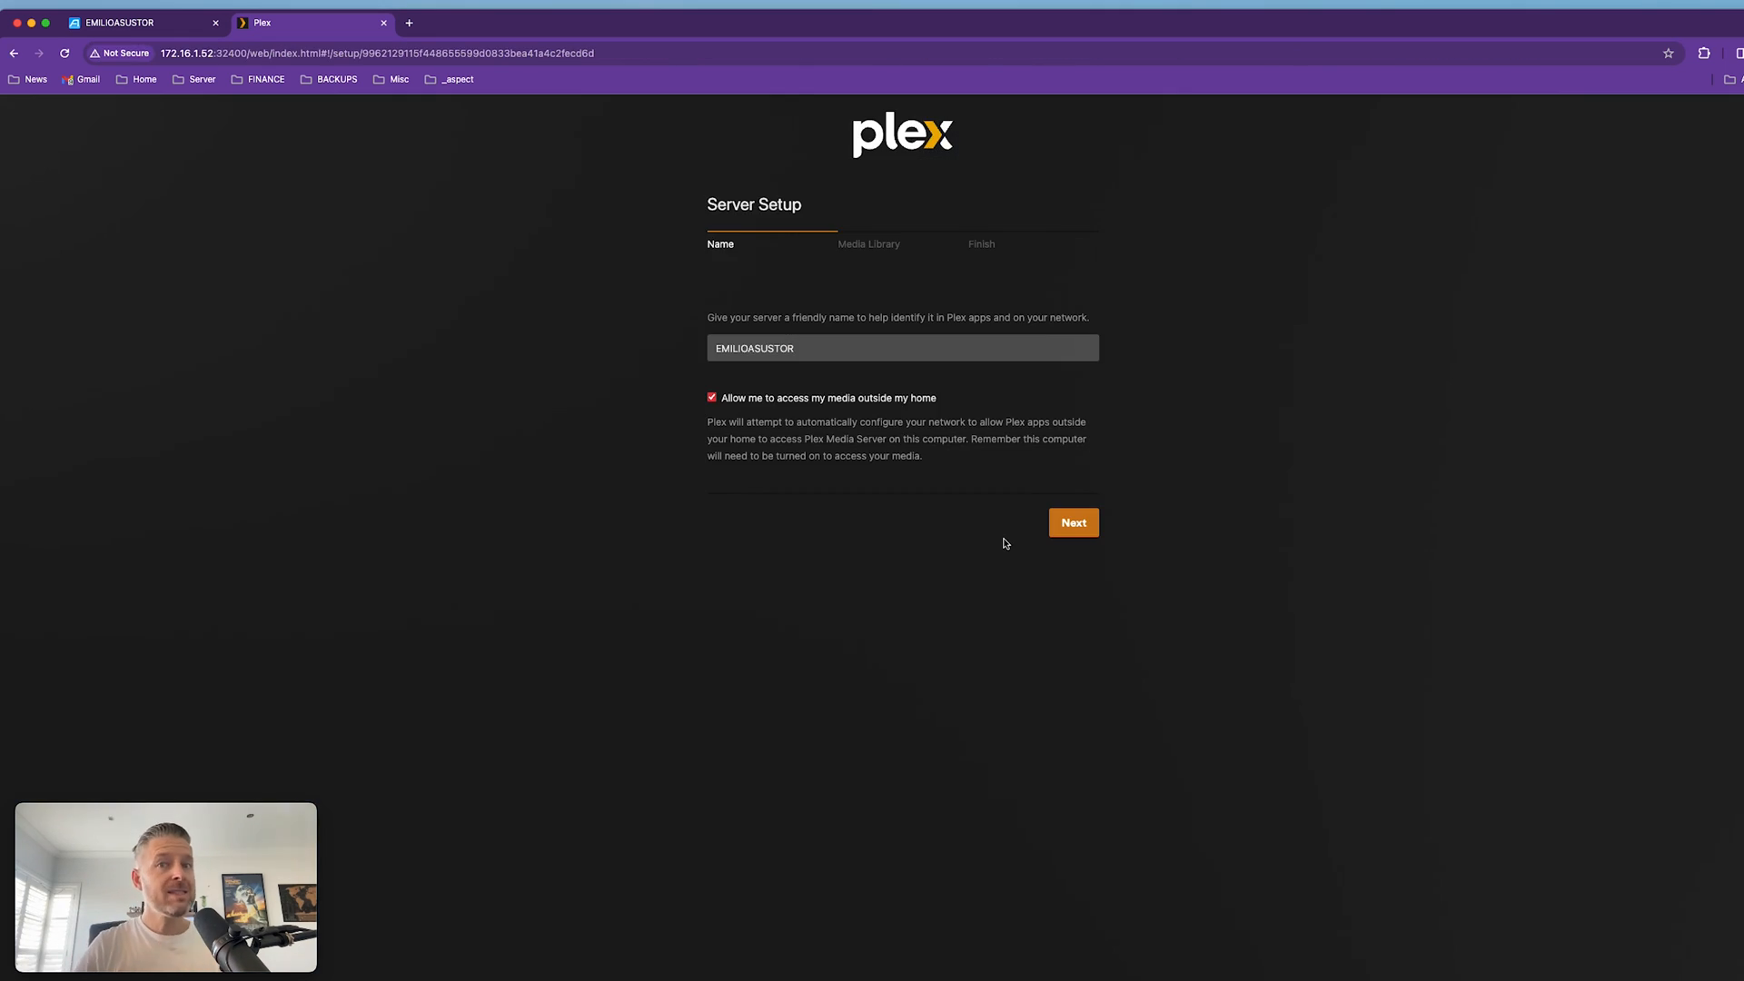
pyautogui.moveTo(984, 543)
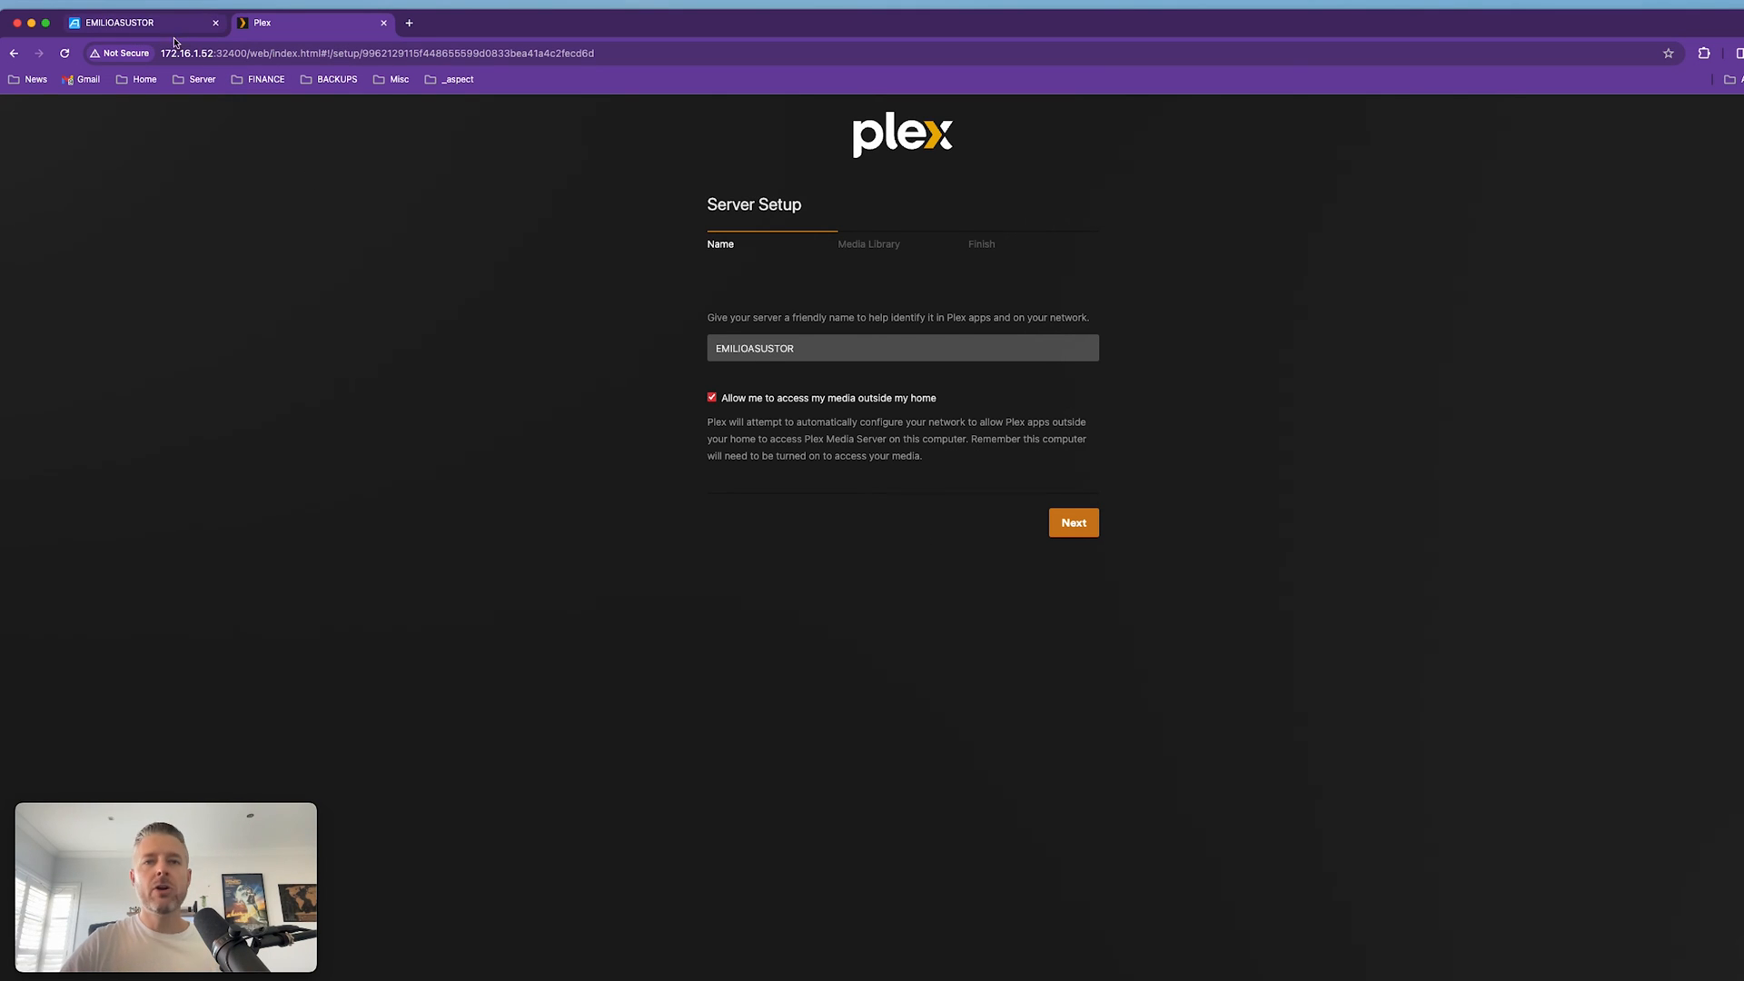
# Turn off access to media outside the home and advance Server Setup to Media Library.
pyautogui.click(133, 22)
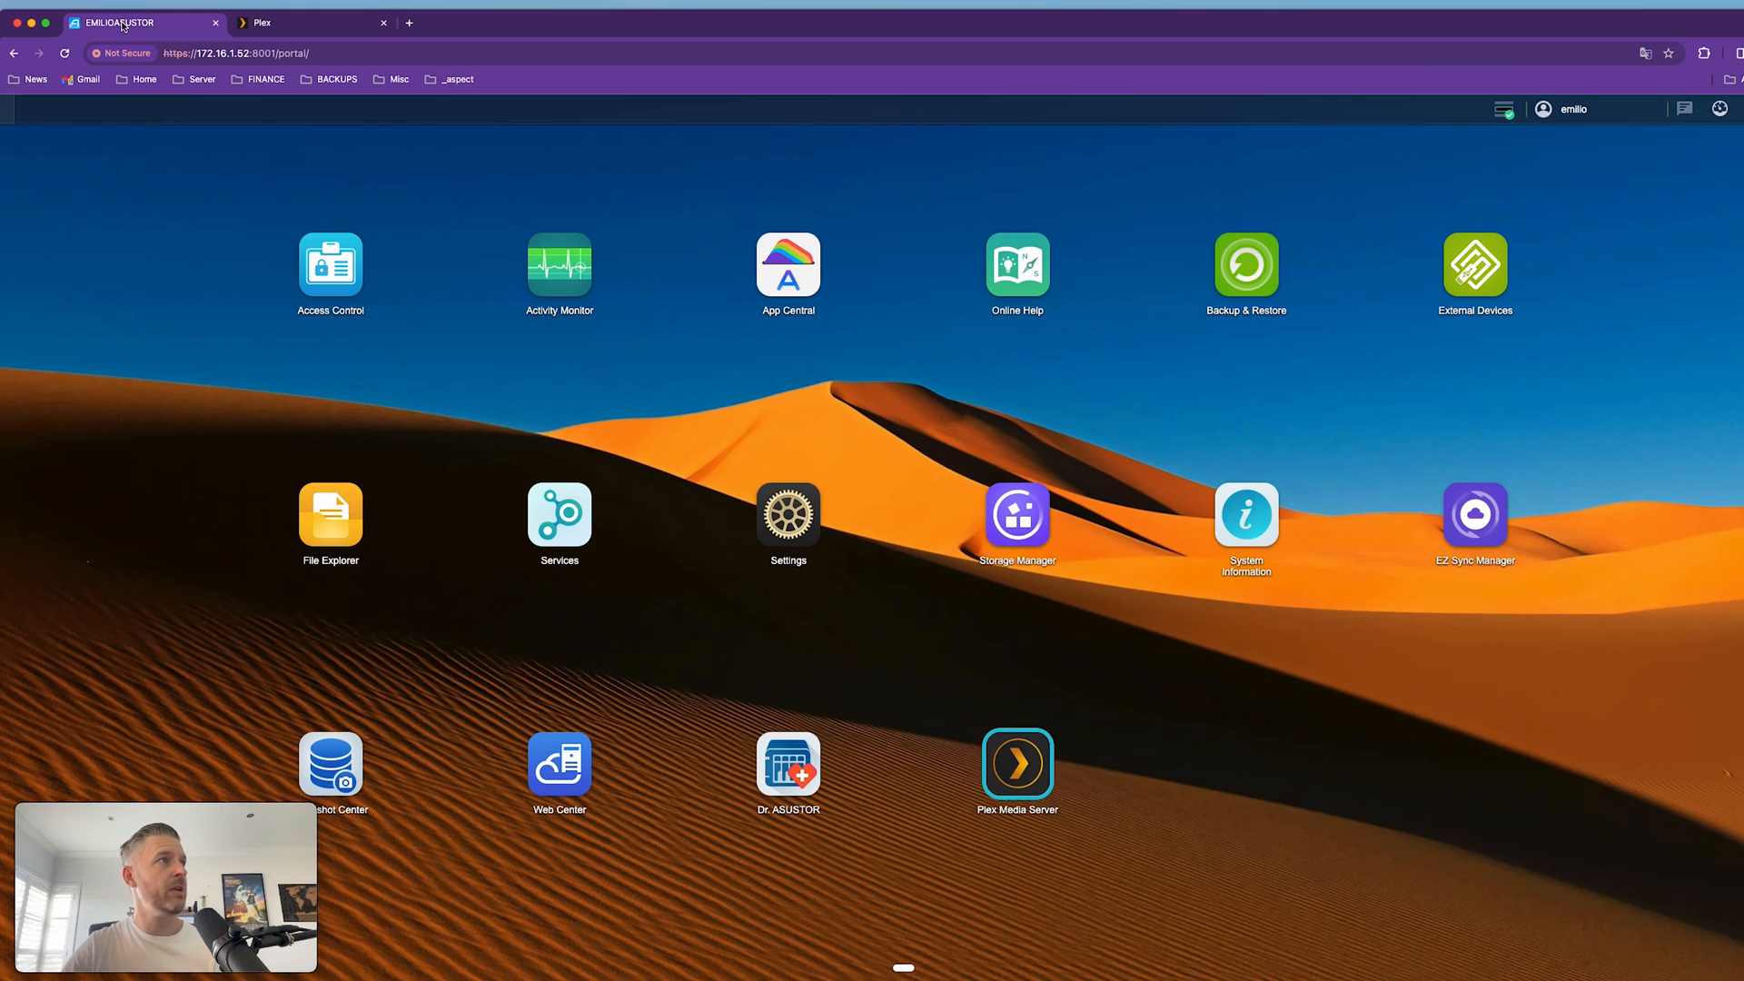
pyautogui.click(262, 21)
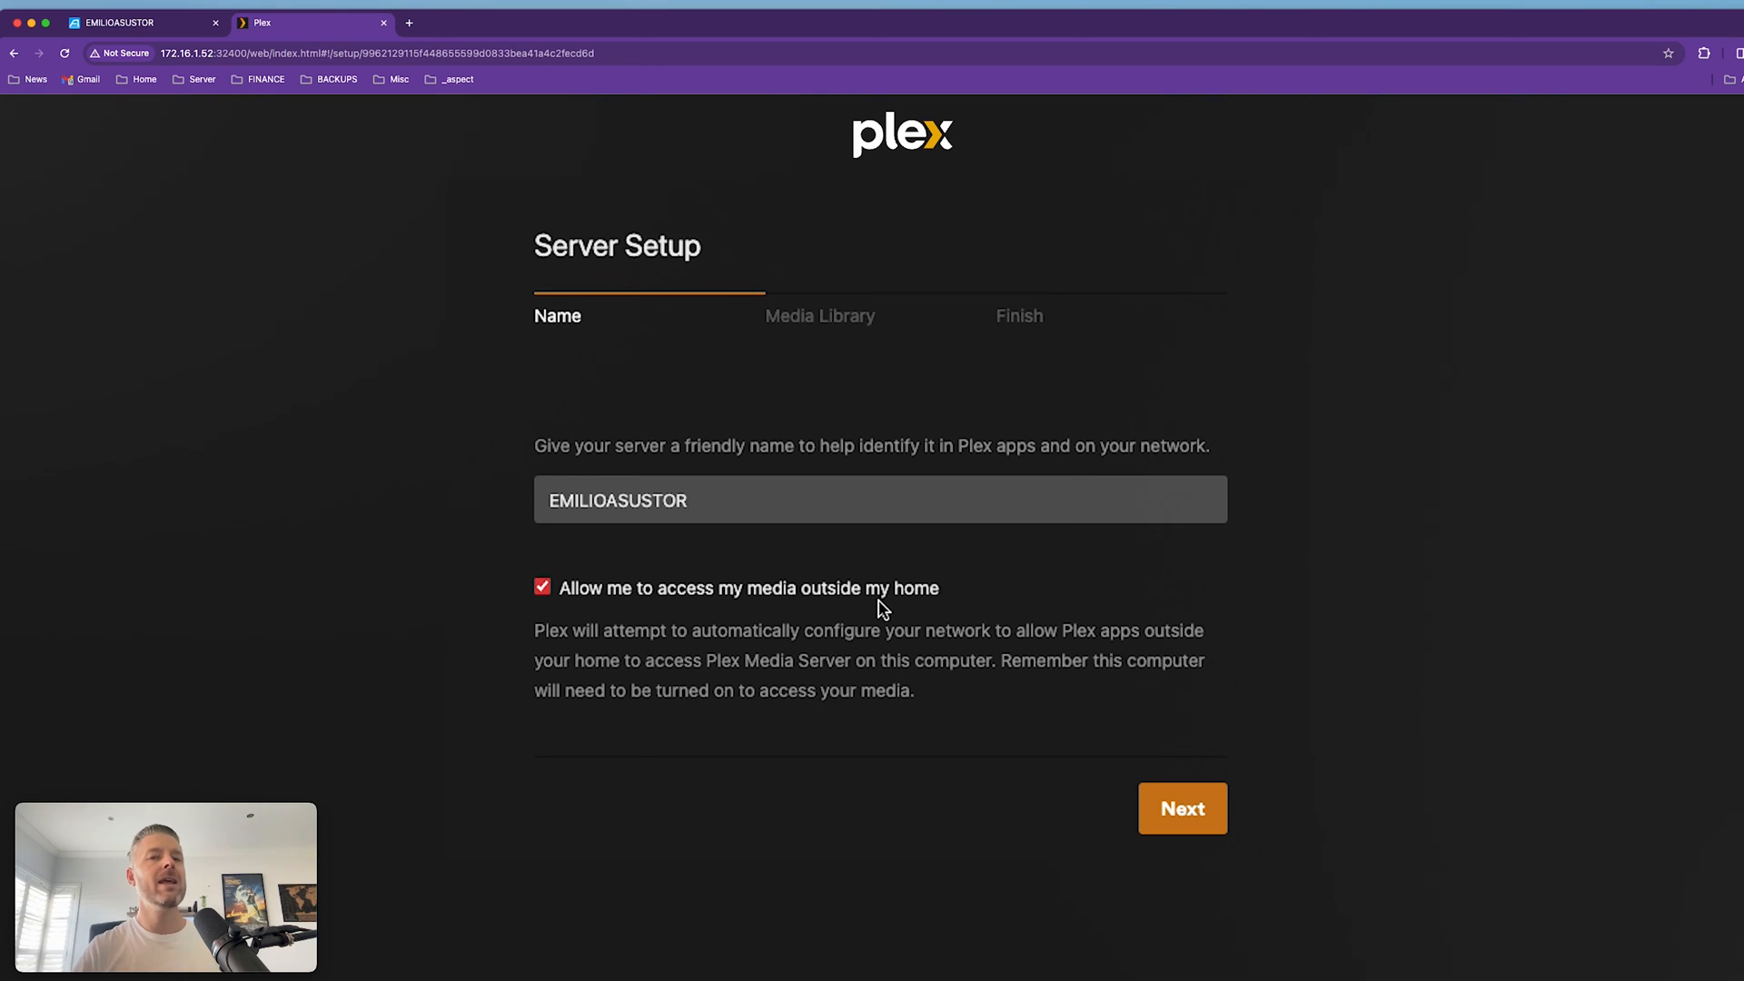
pyautogui.moveTo(638, 572)
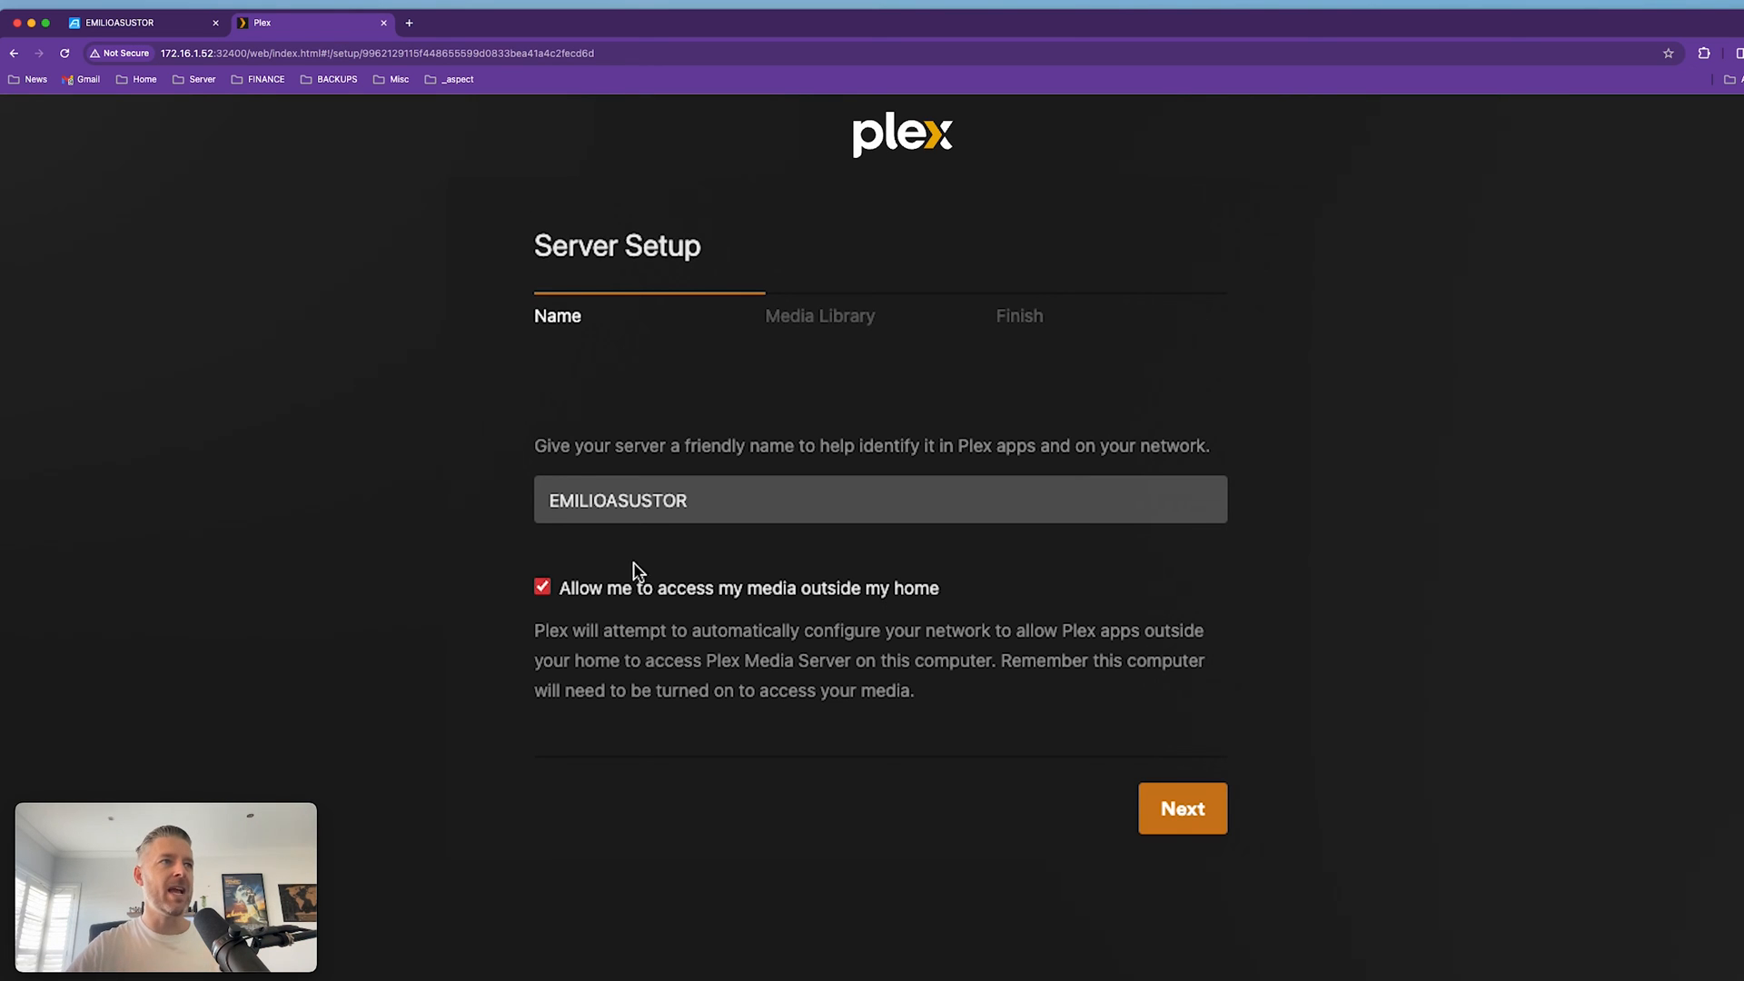
pyautogui.click(543, 586)
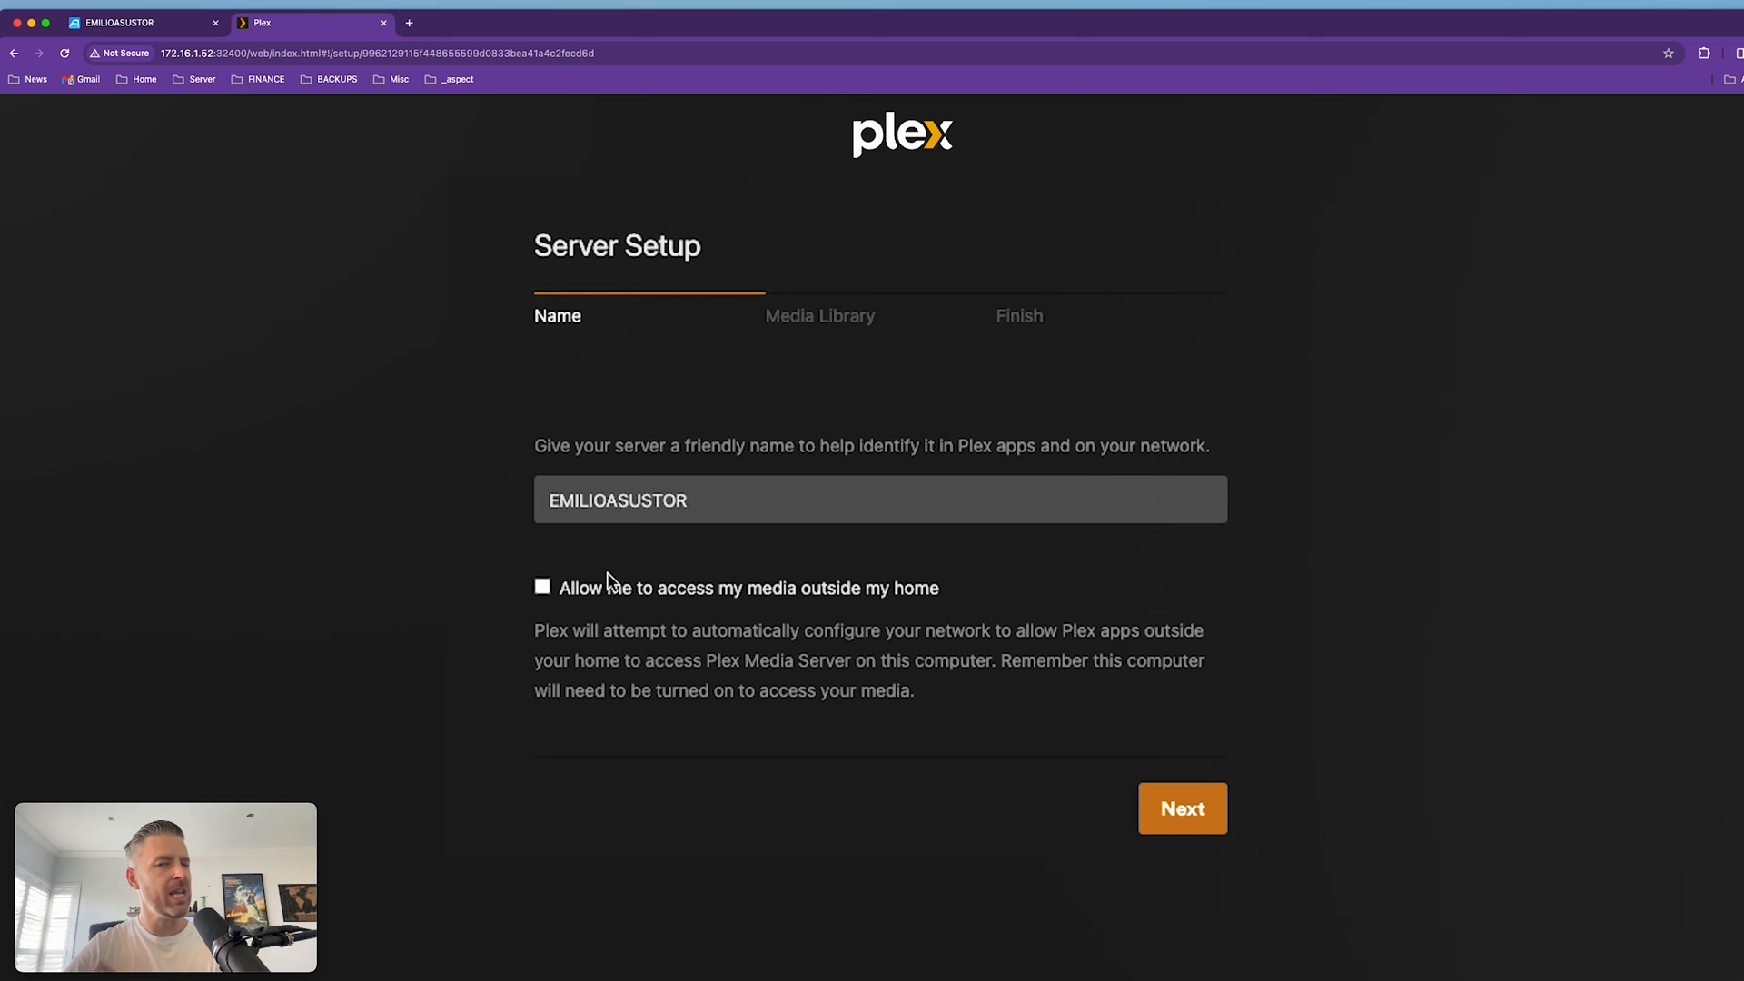
pyautogui.click(1180, 807)
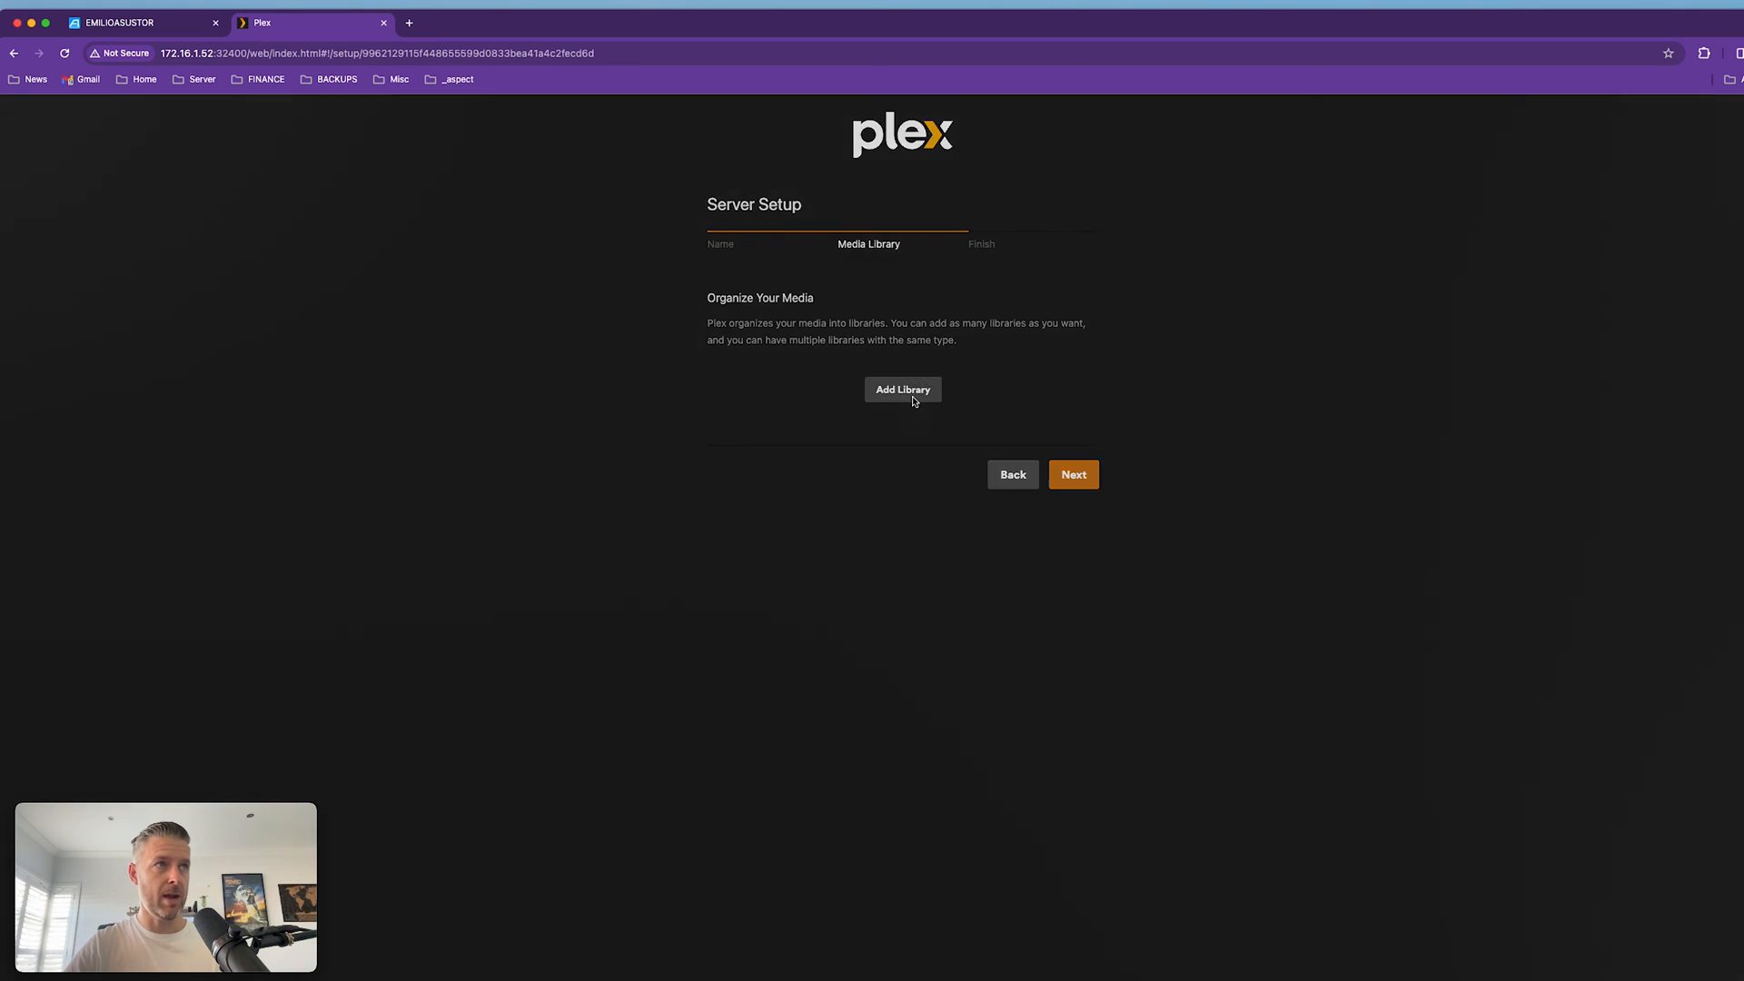
# Start a new library of type Movies, named Movies, with English language.
pyautogui.click(901, 390)
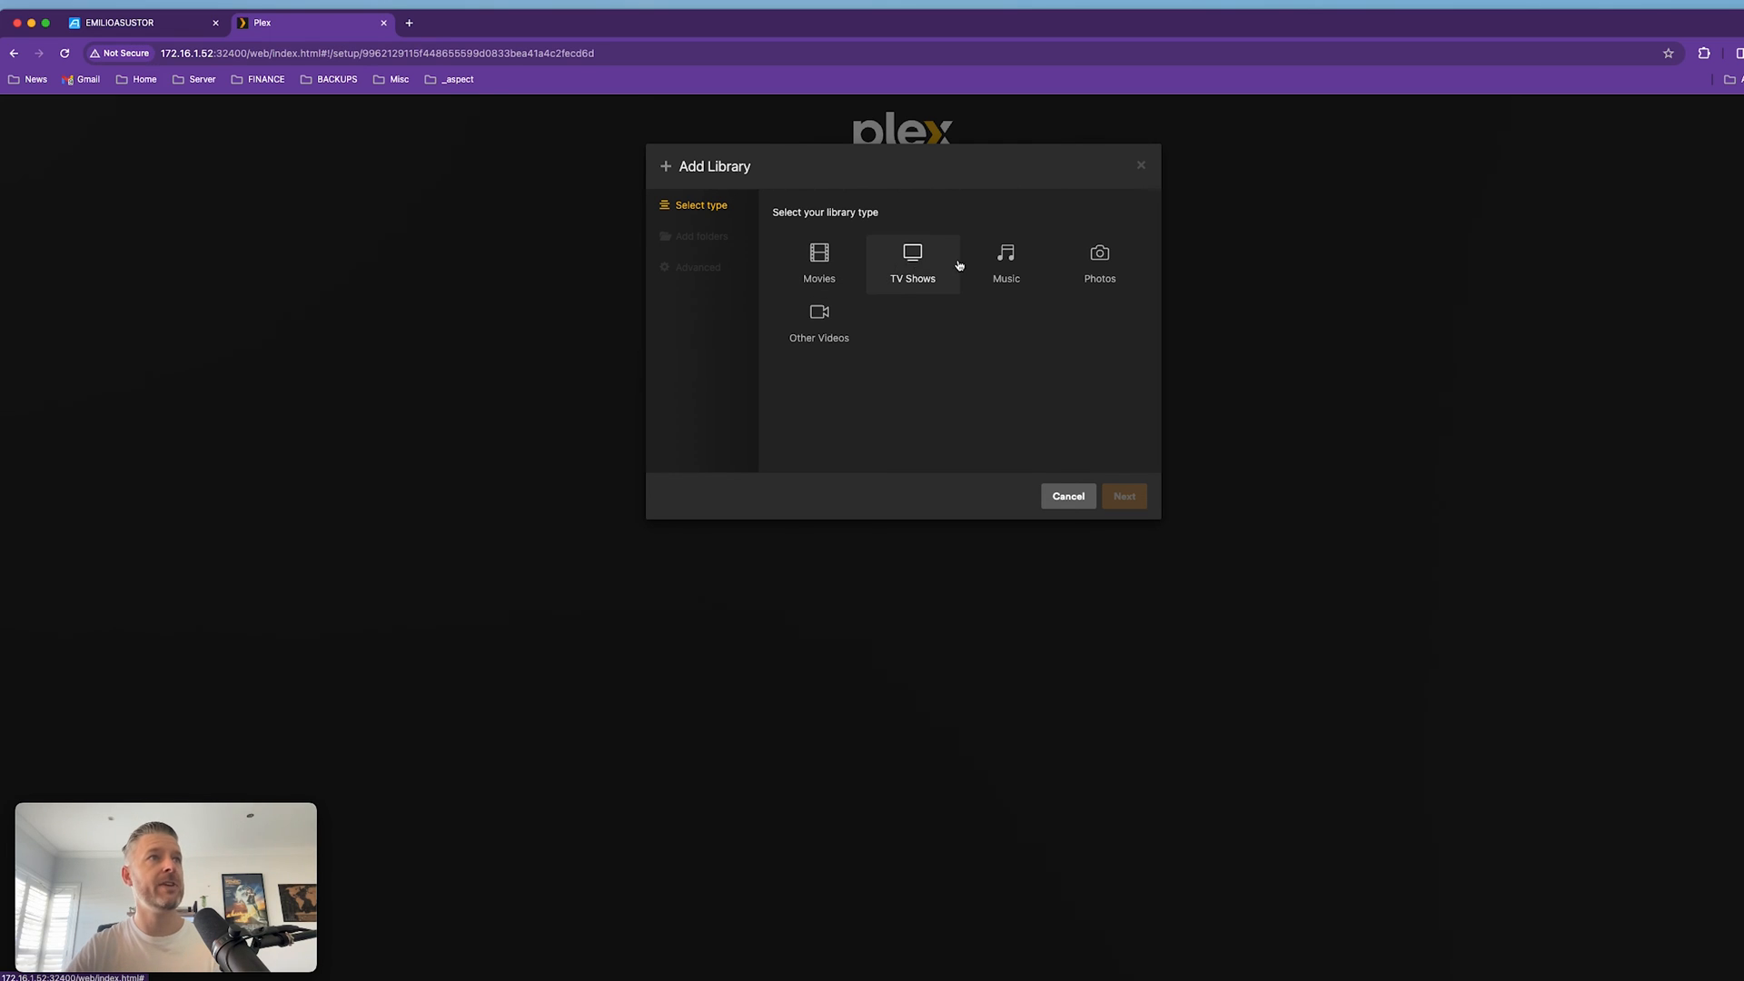
pyautogui.moveTo(888, 317)
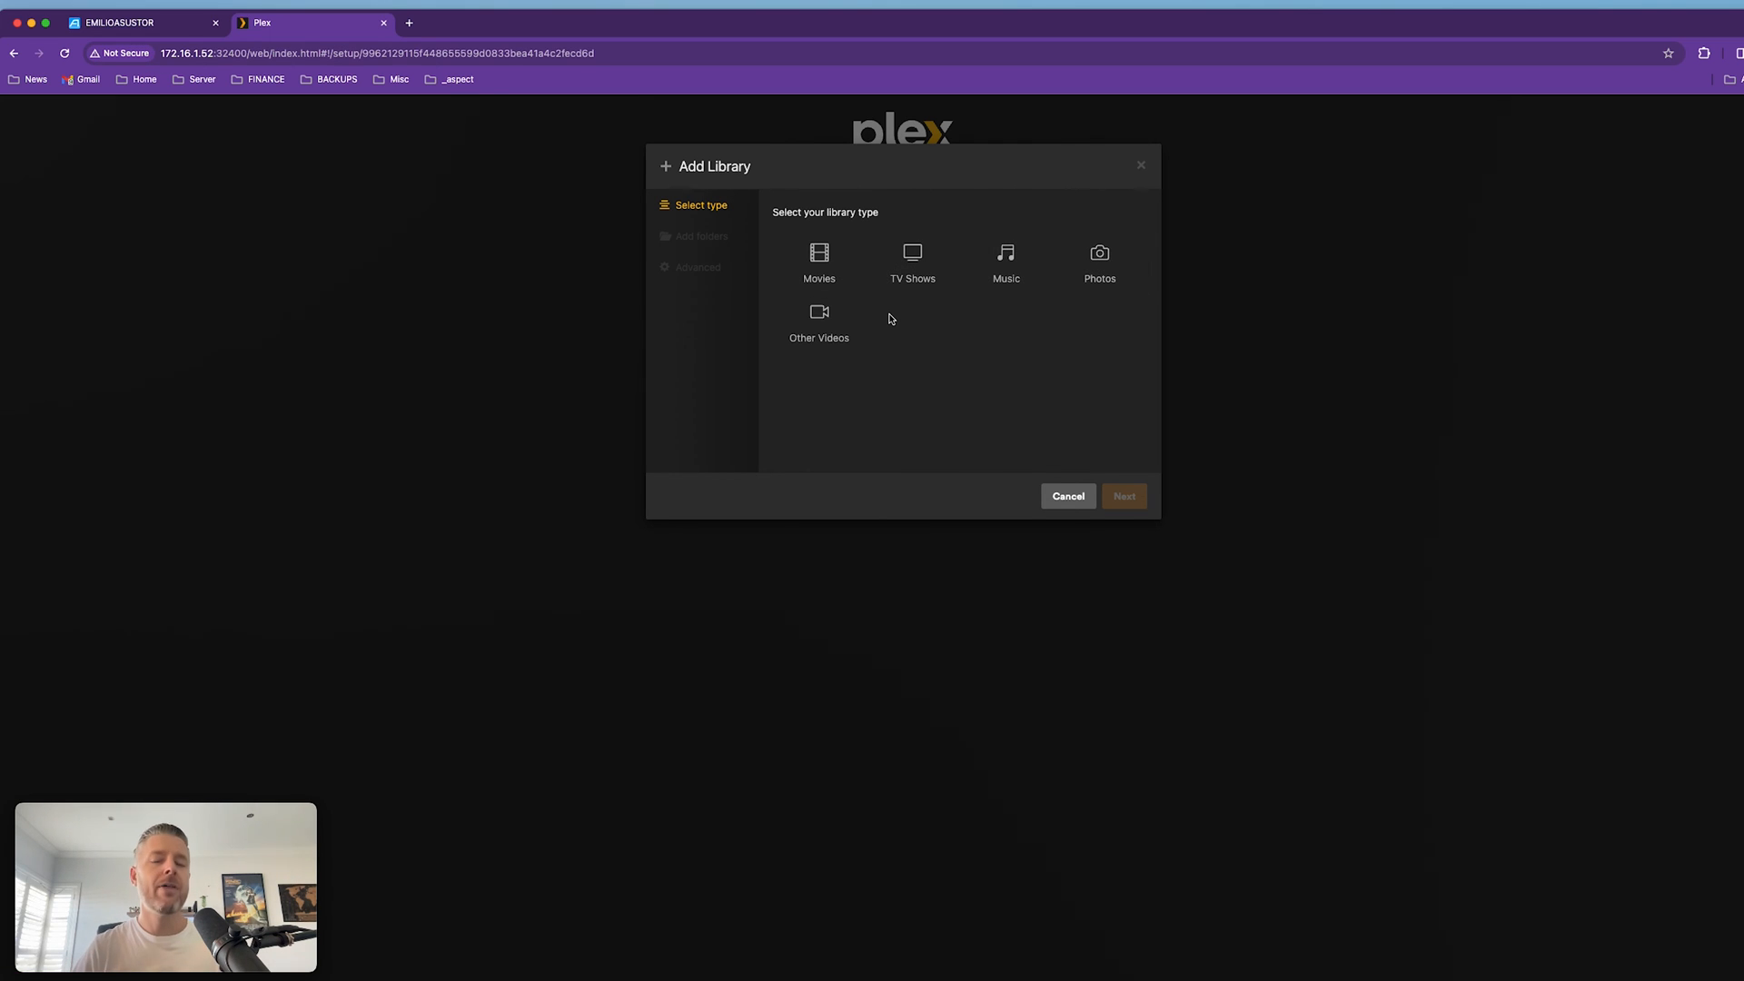
pyautogui.click(818, 262)
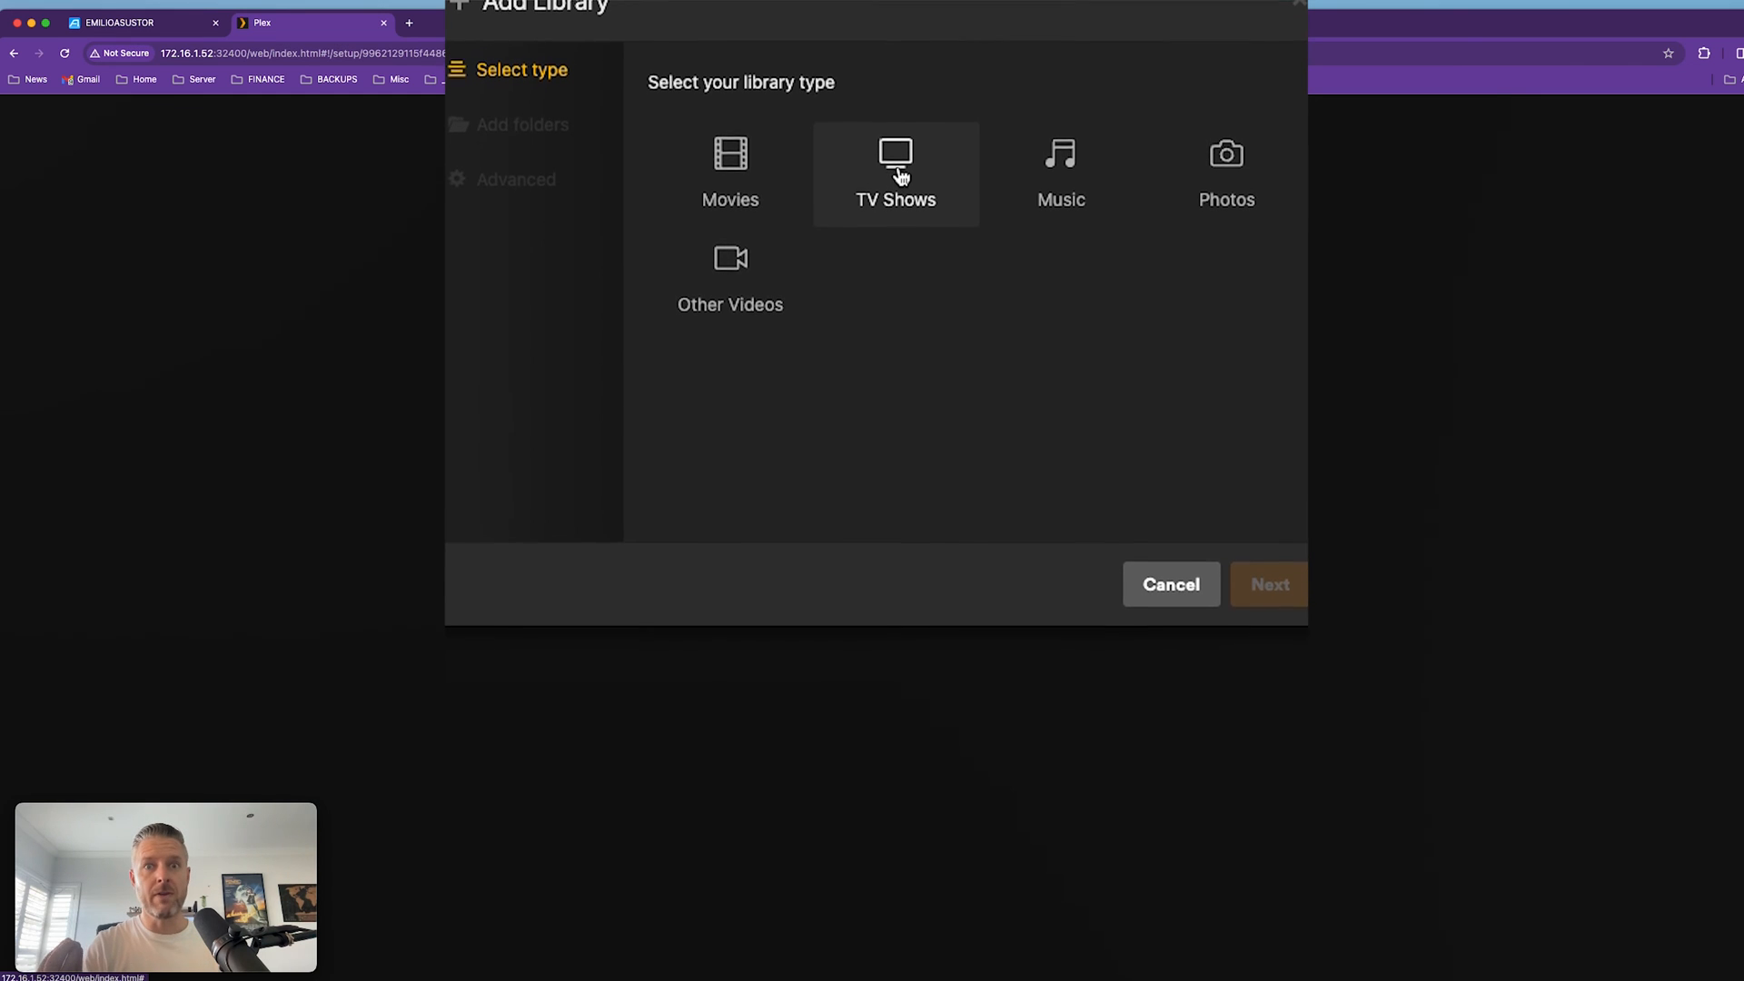
pyautogui.click(730, 189)
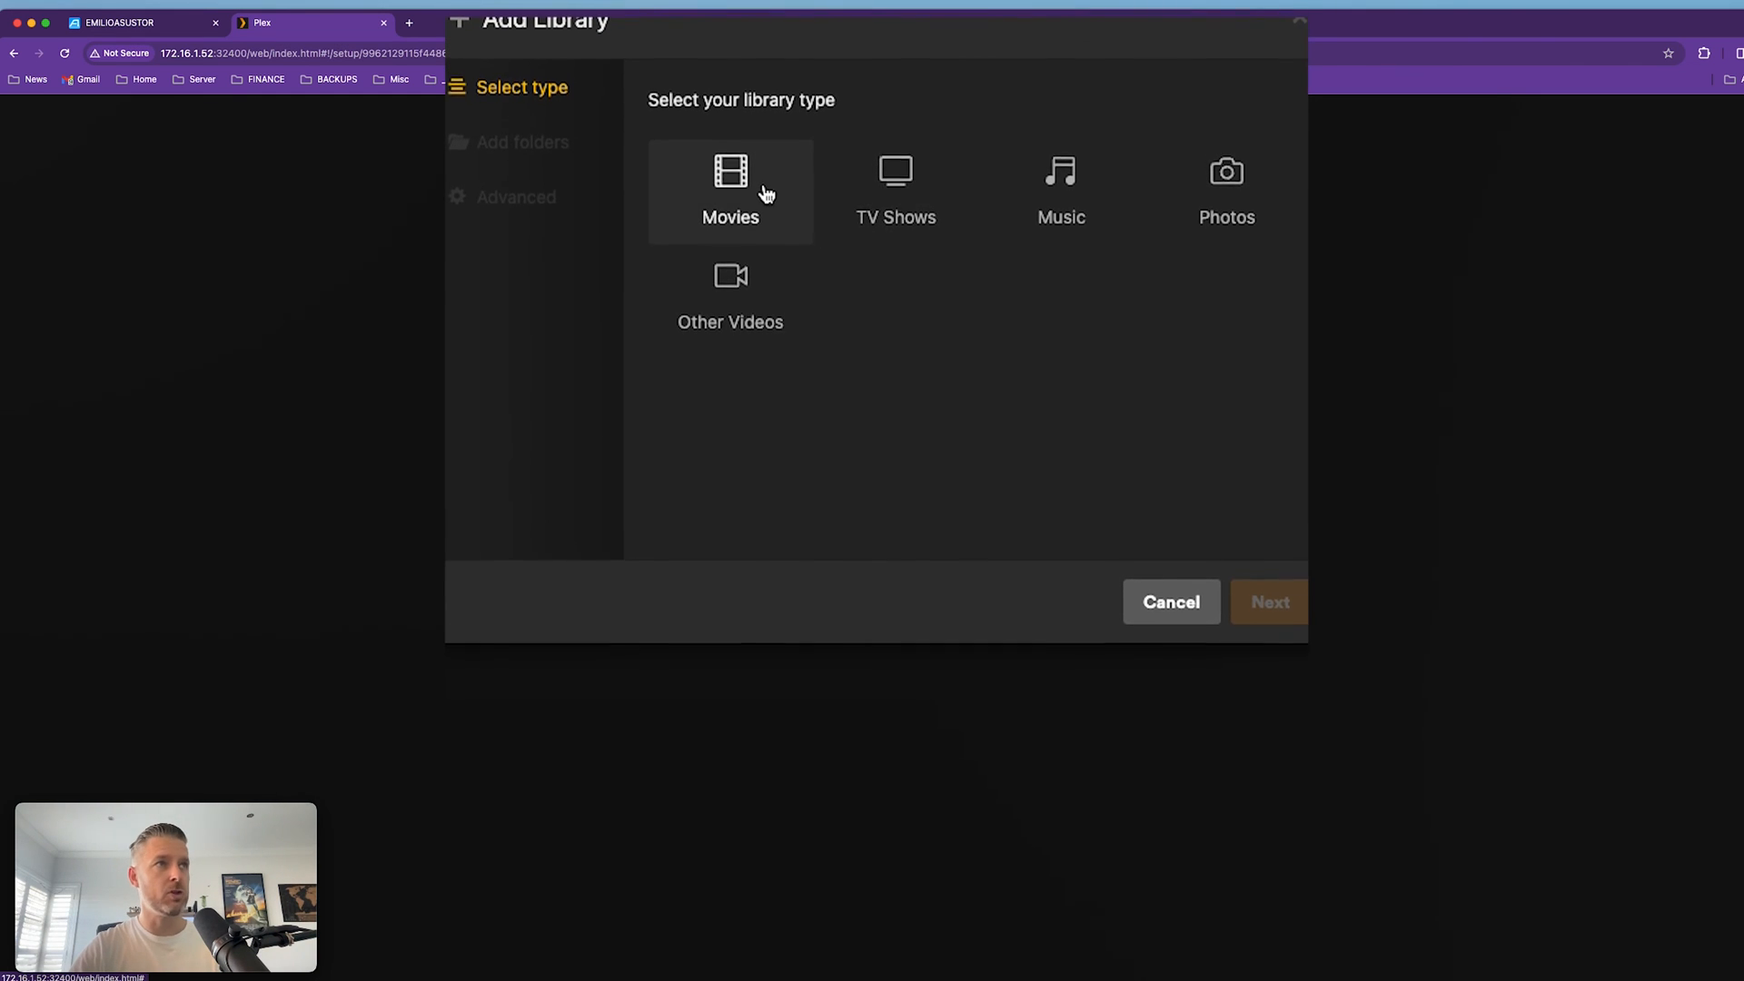
pyautogui.click(730, 189)
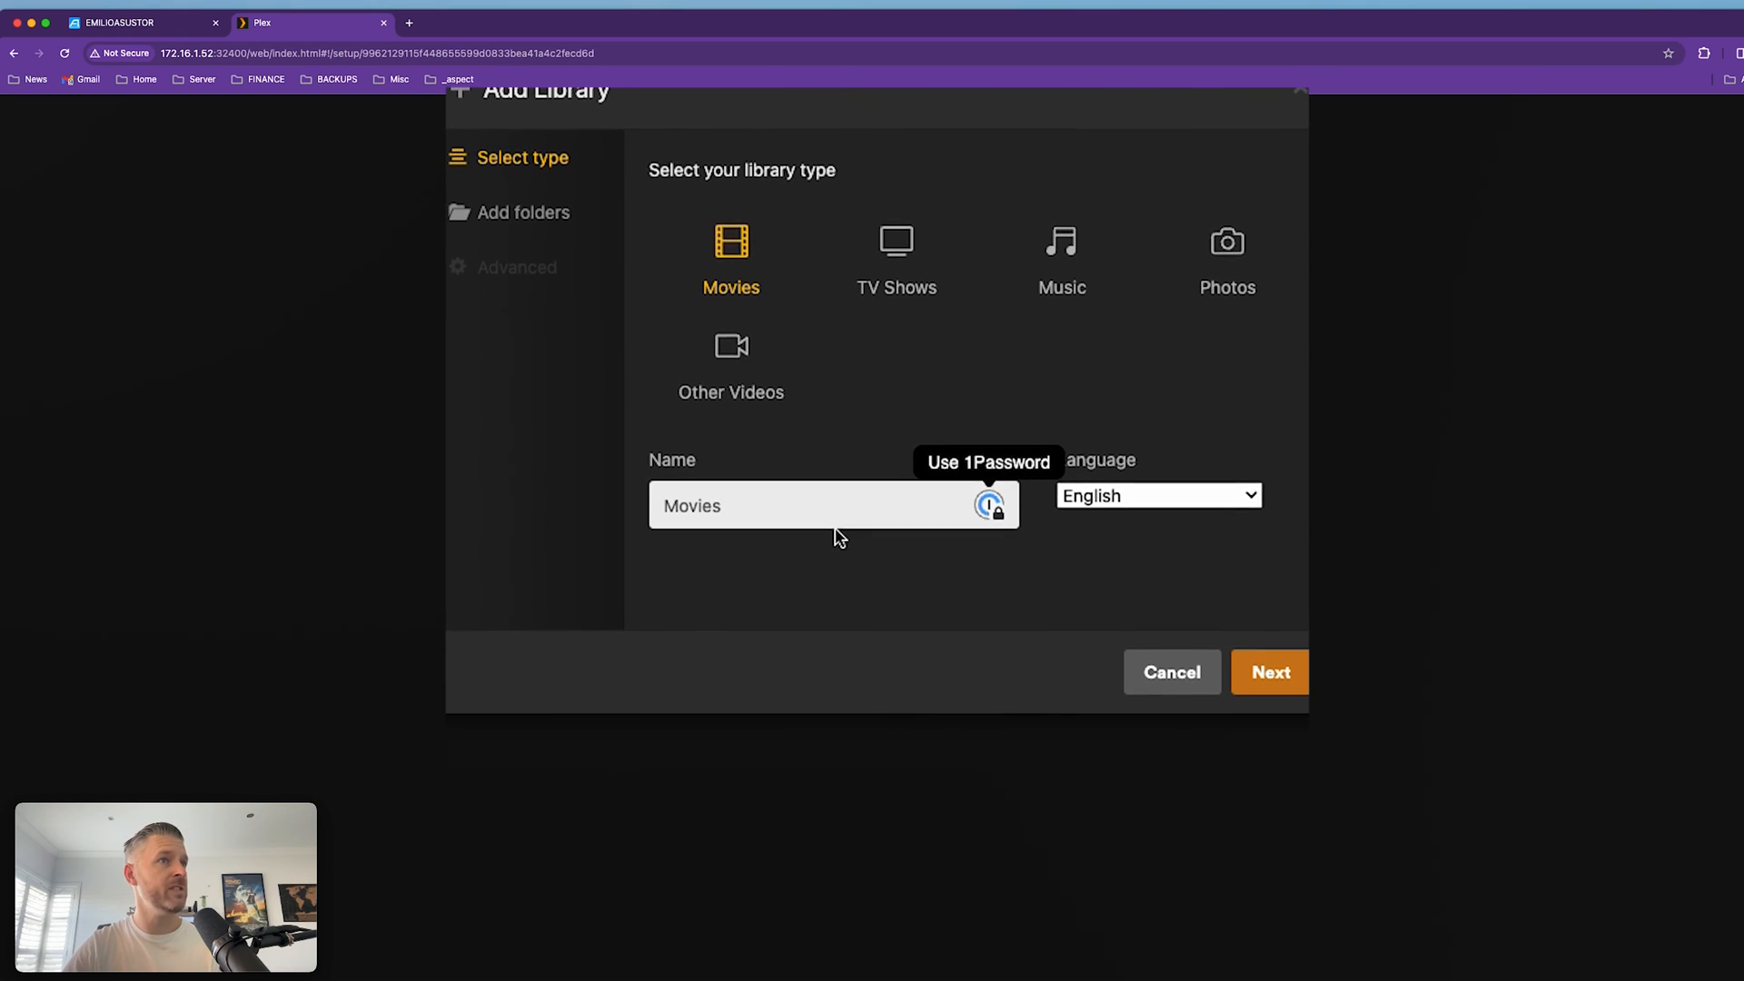
# Add the /share/Media/Movies folder as the Movies library's media source.
pyautogui.click(1268, 672)
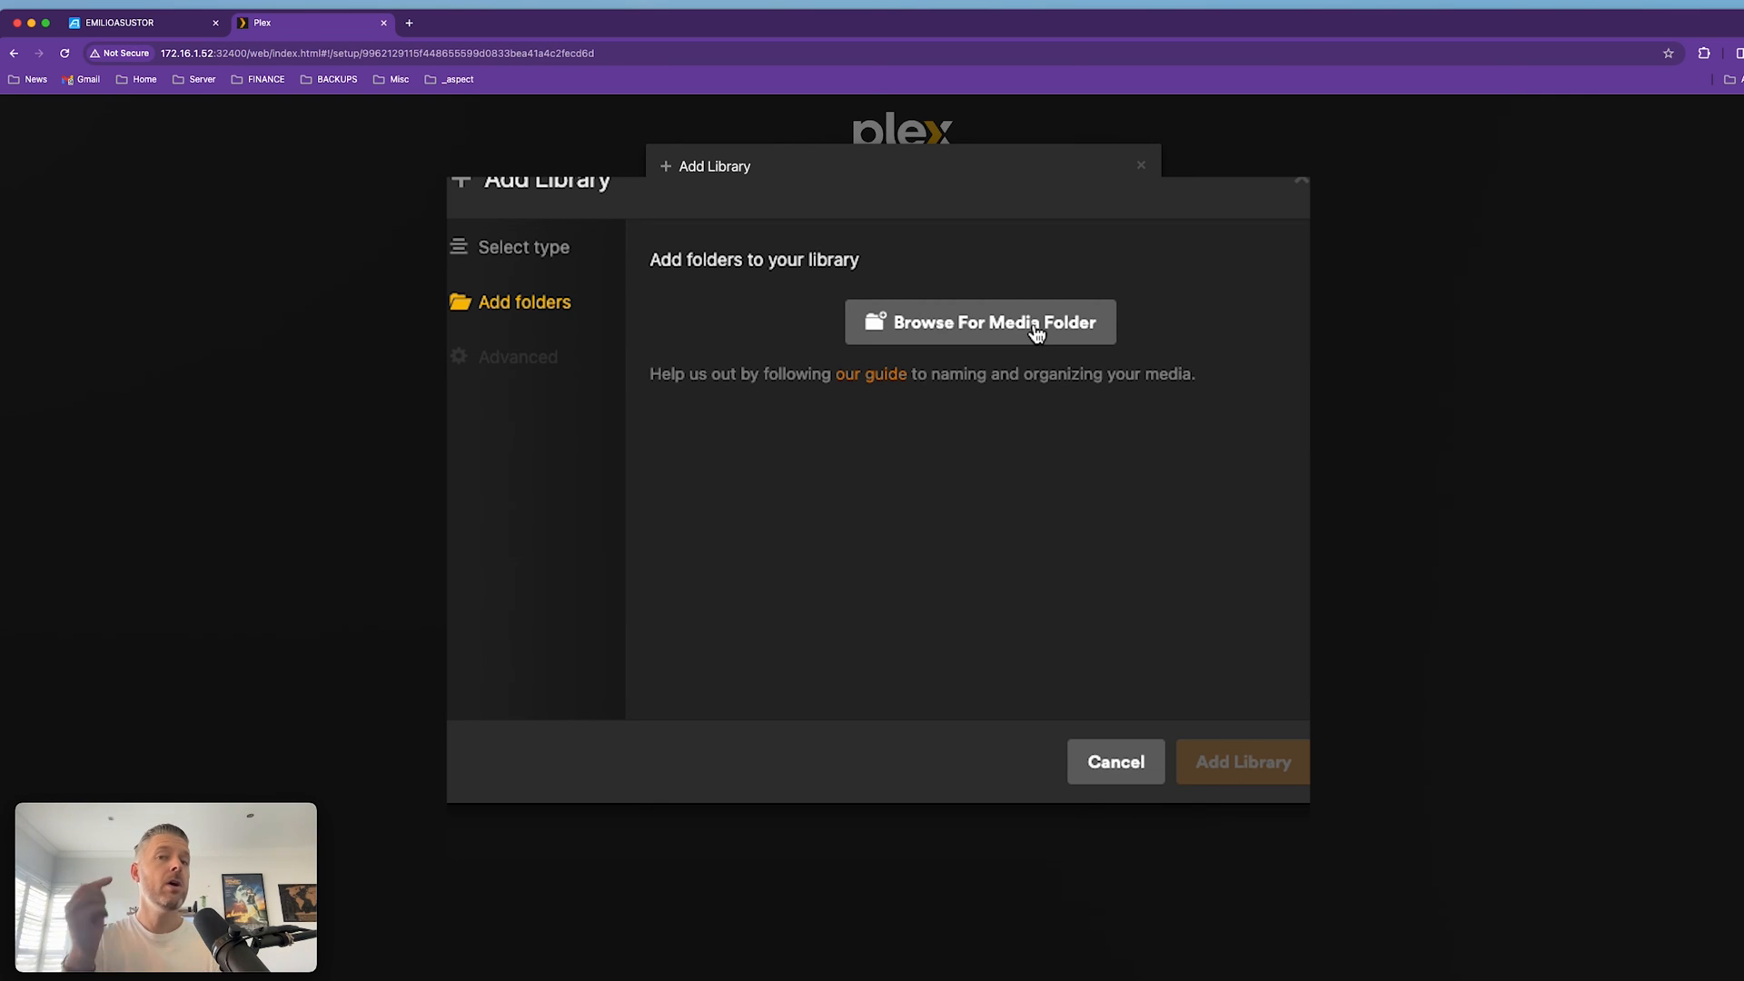
pyautogui.click(980, 322)
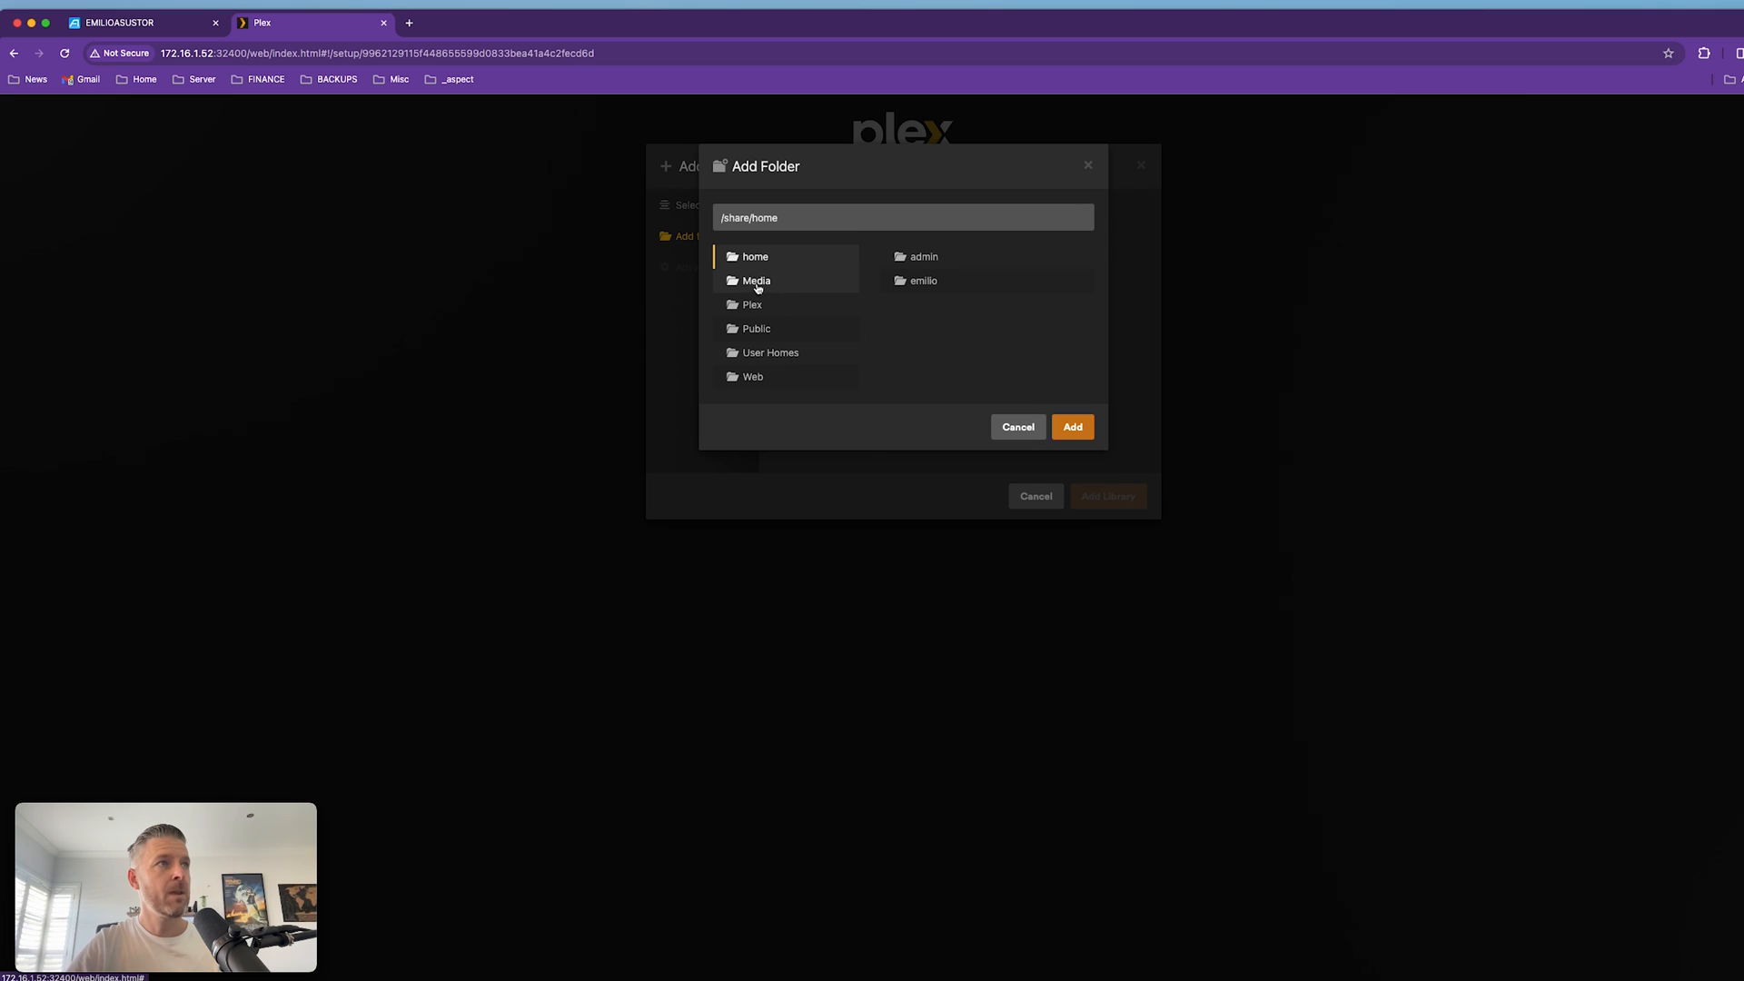
pyautogui.click(755, 281)
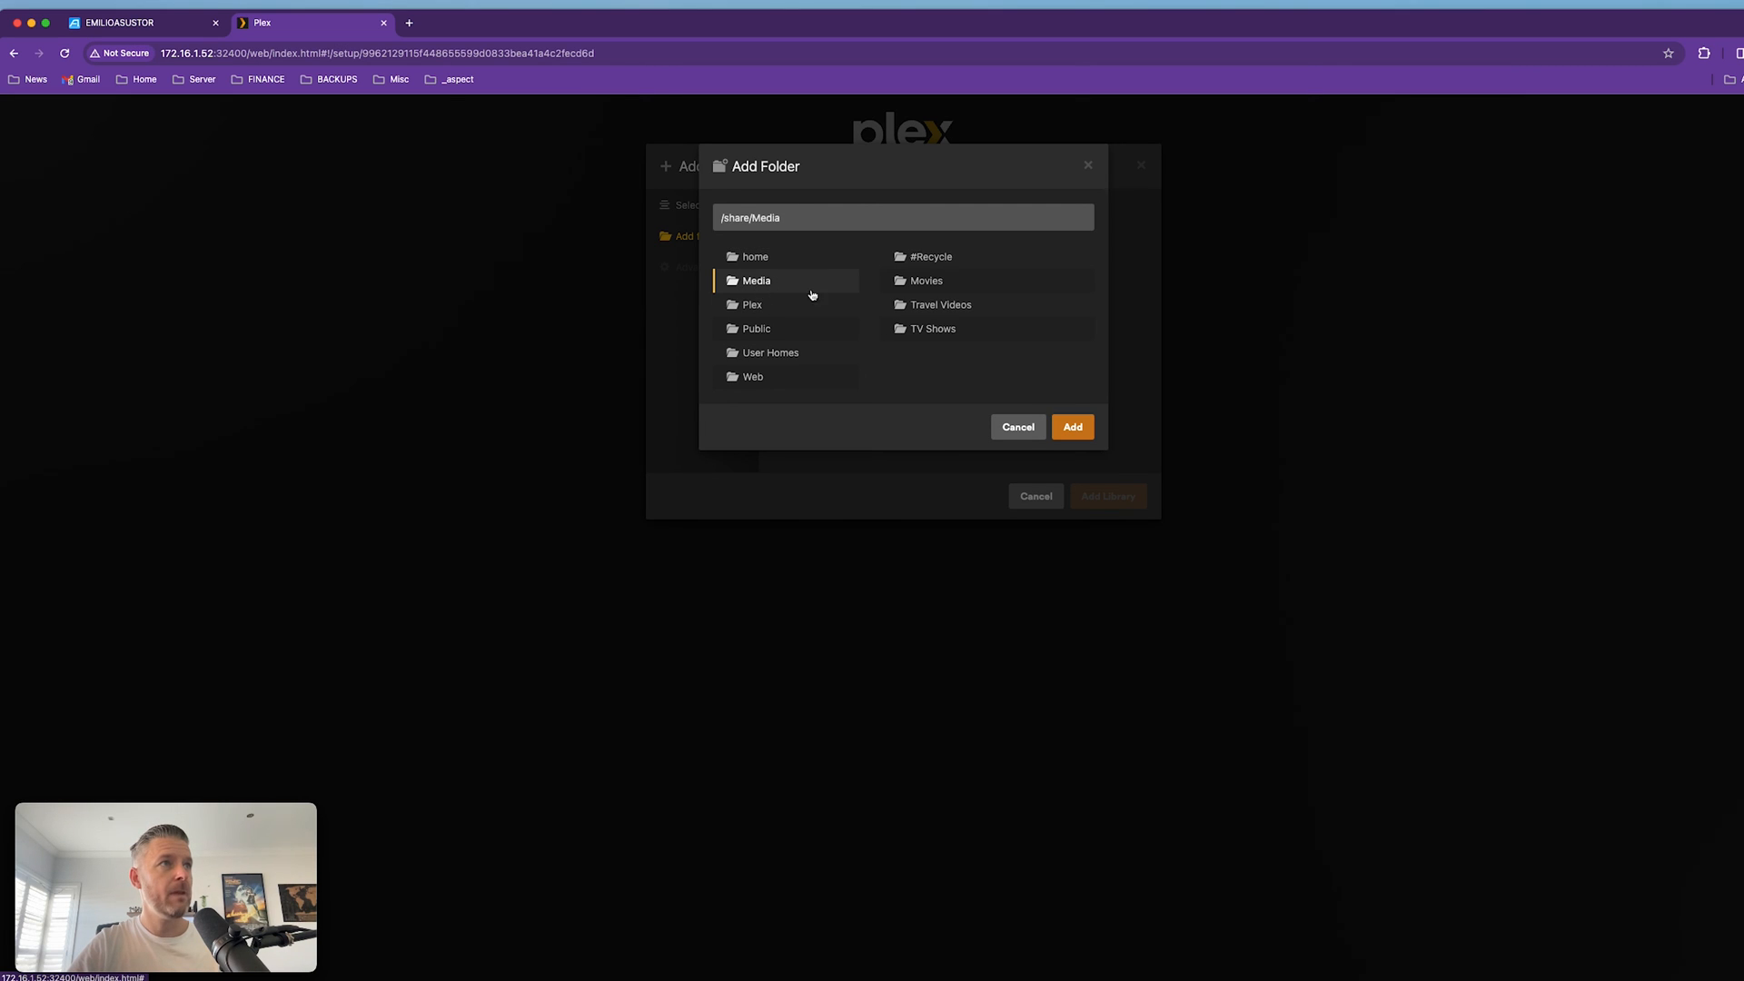
pyautogui.moveTo(925, 280)
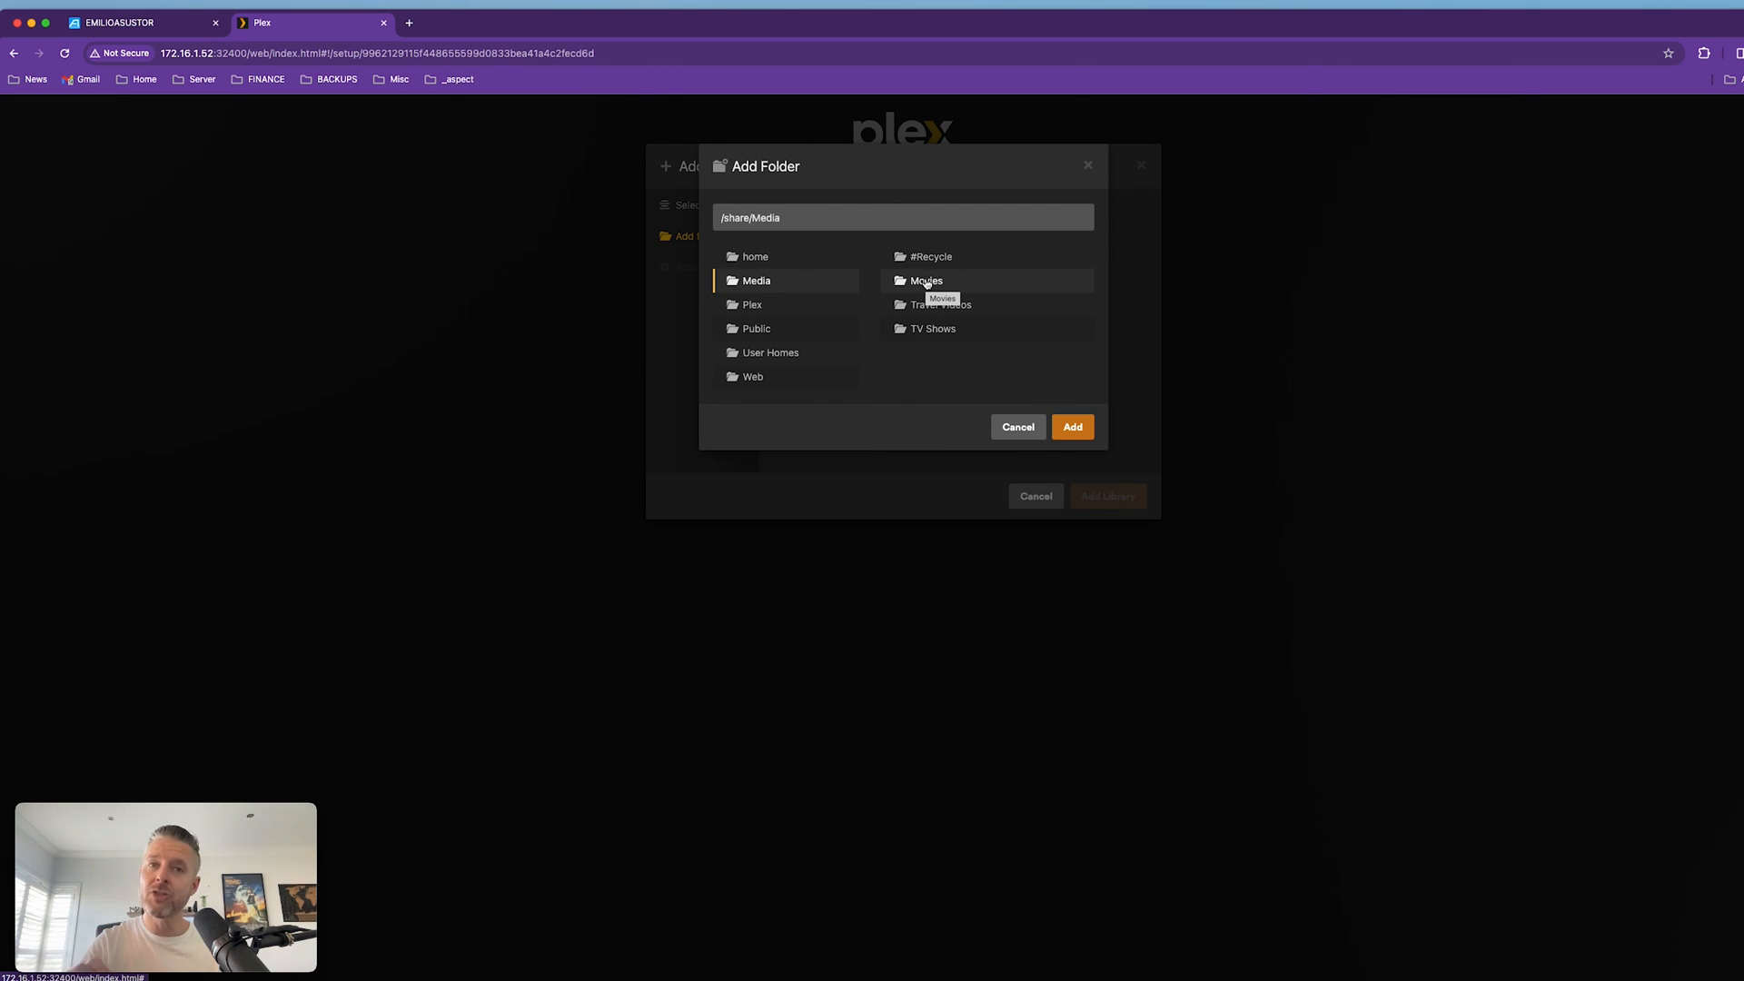
pyautogui.click(117, 22)
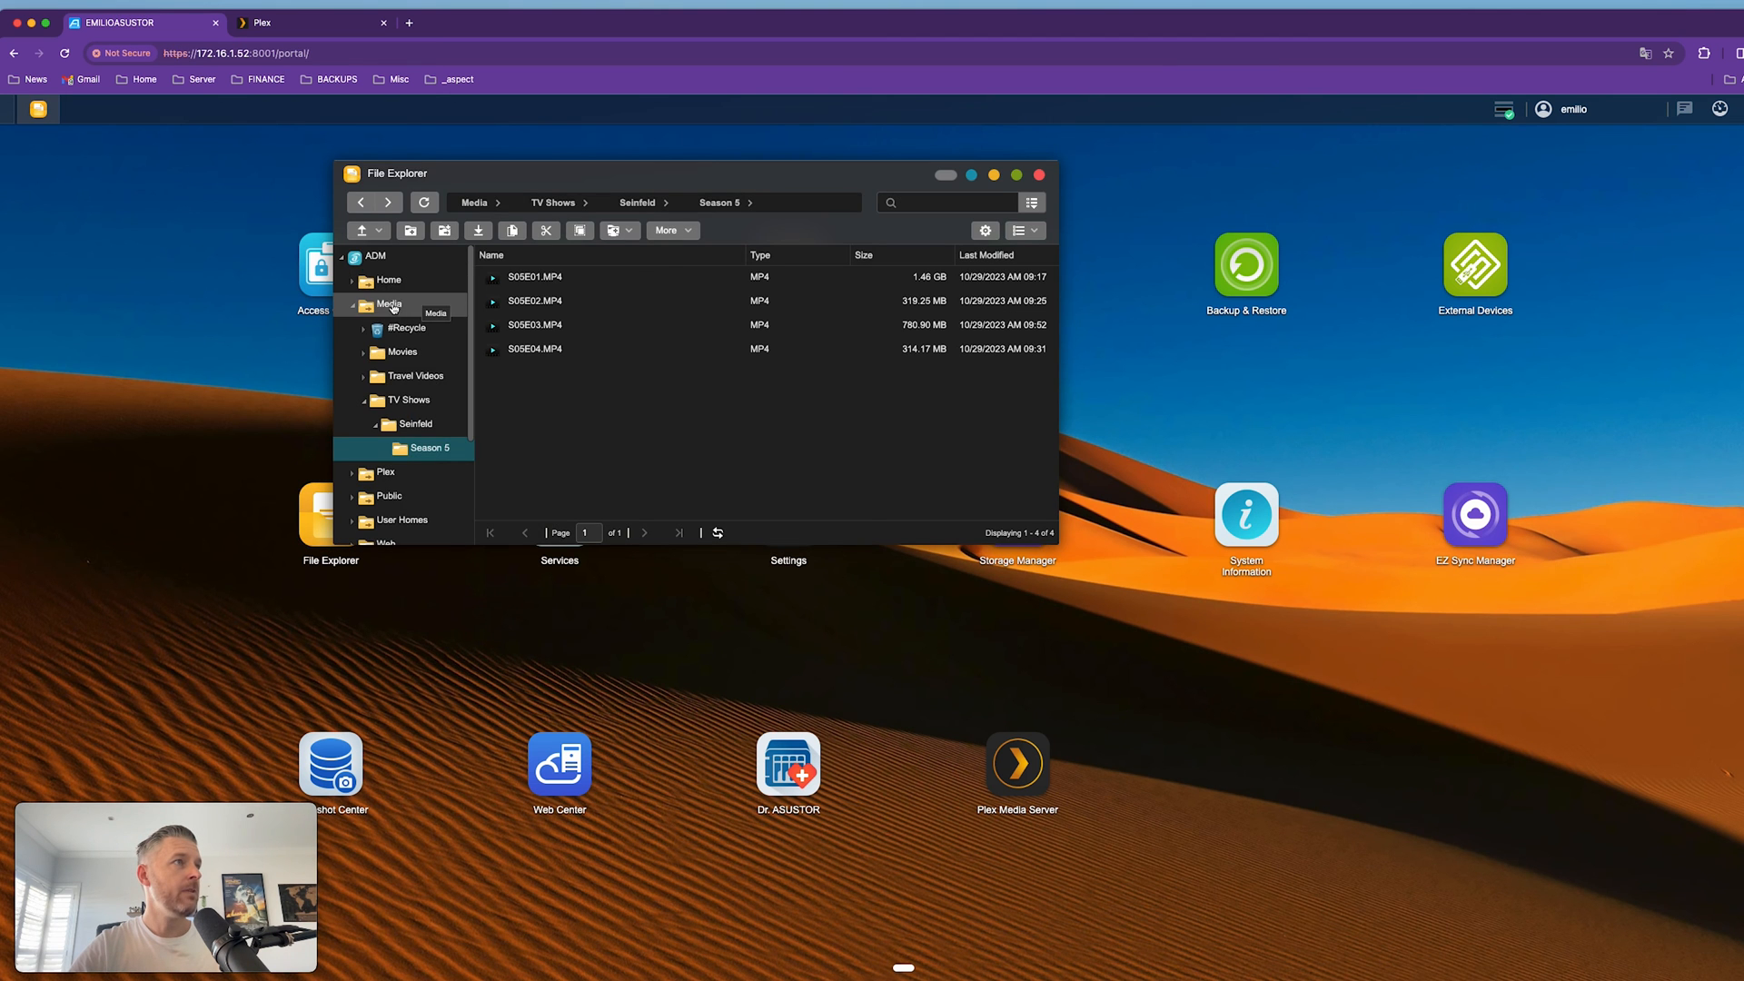
pyautogui.click(401, 352)
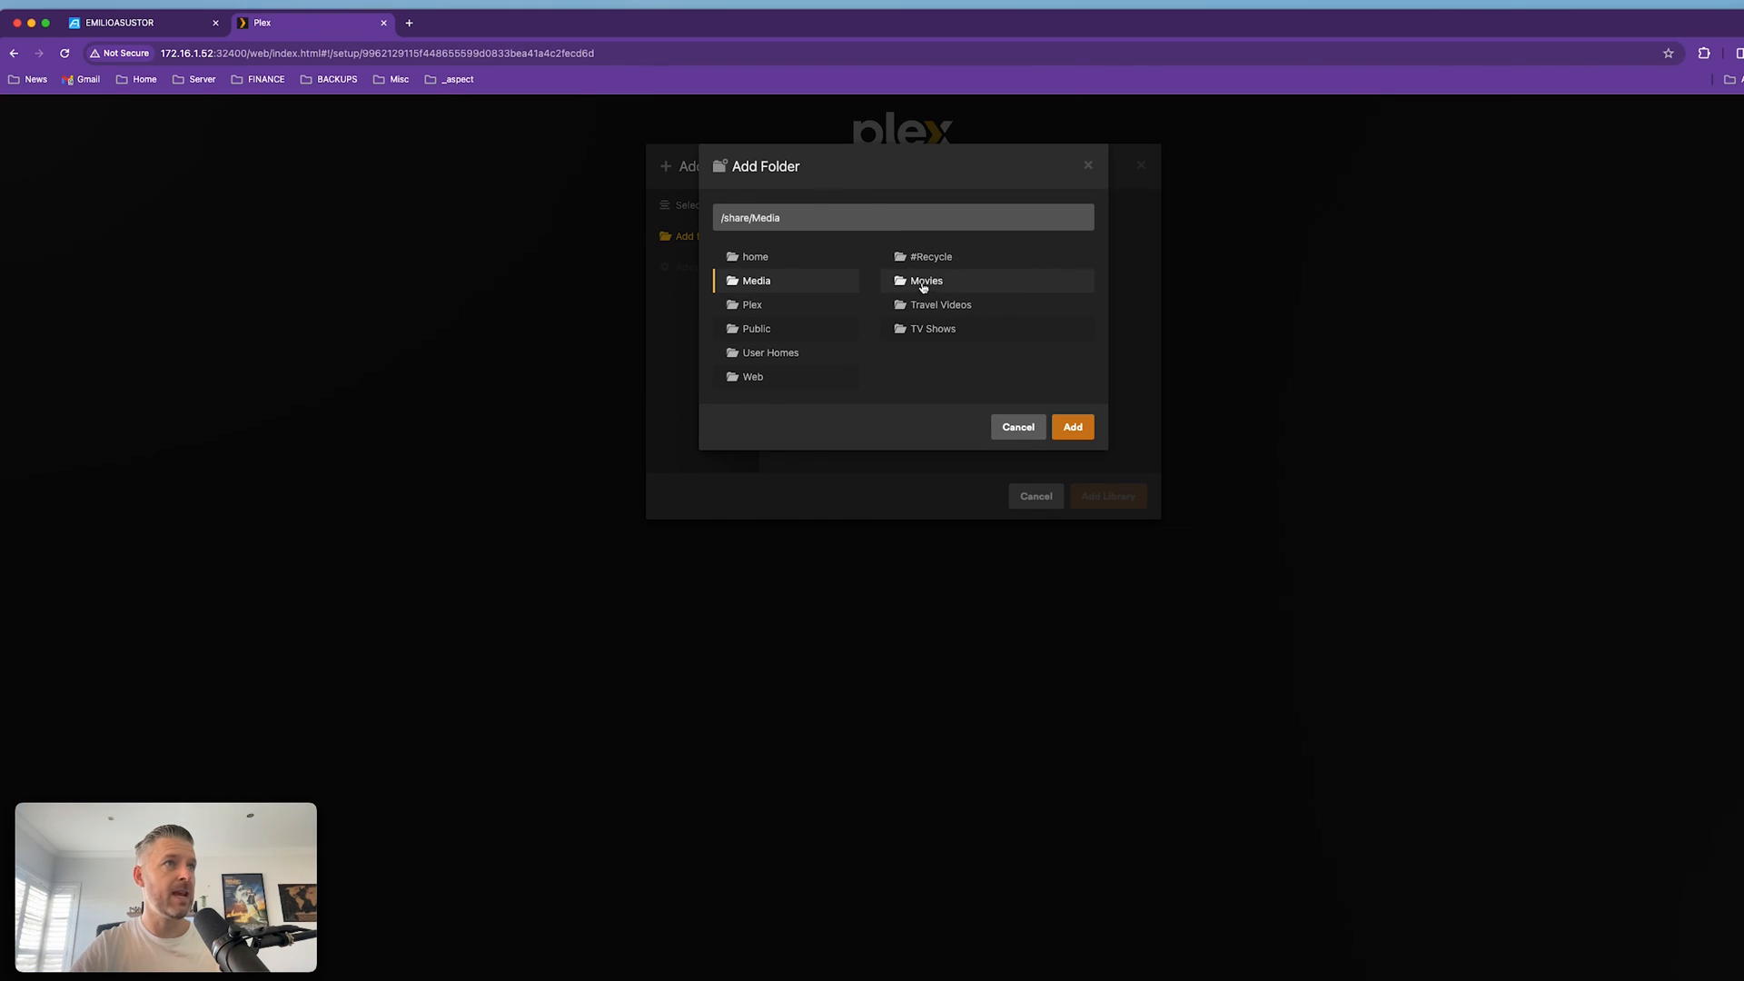
pyautogui.click(926, 281)
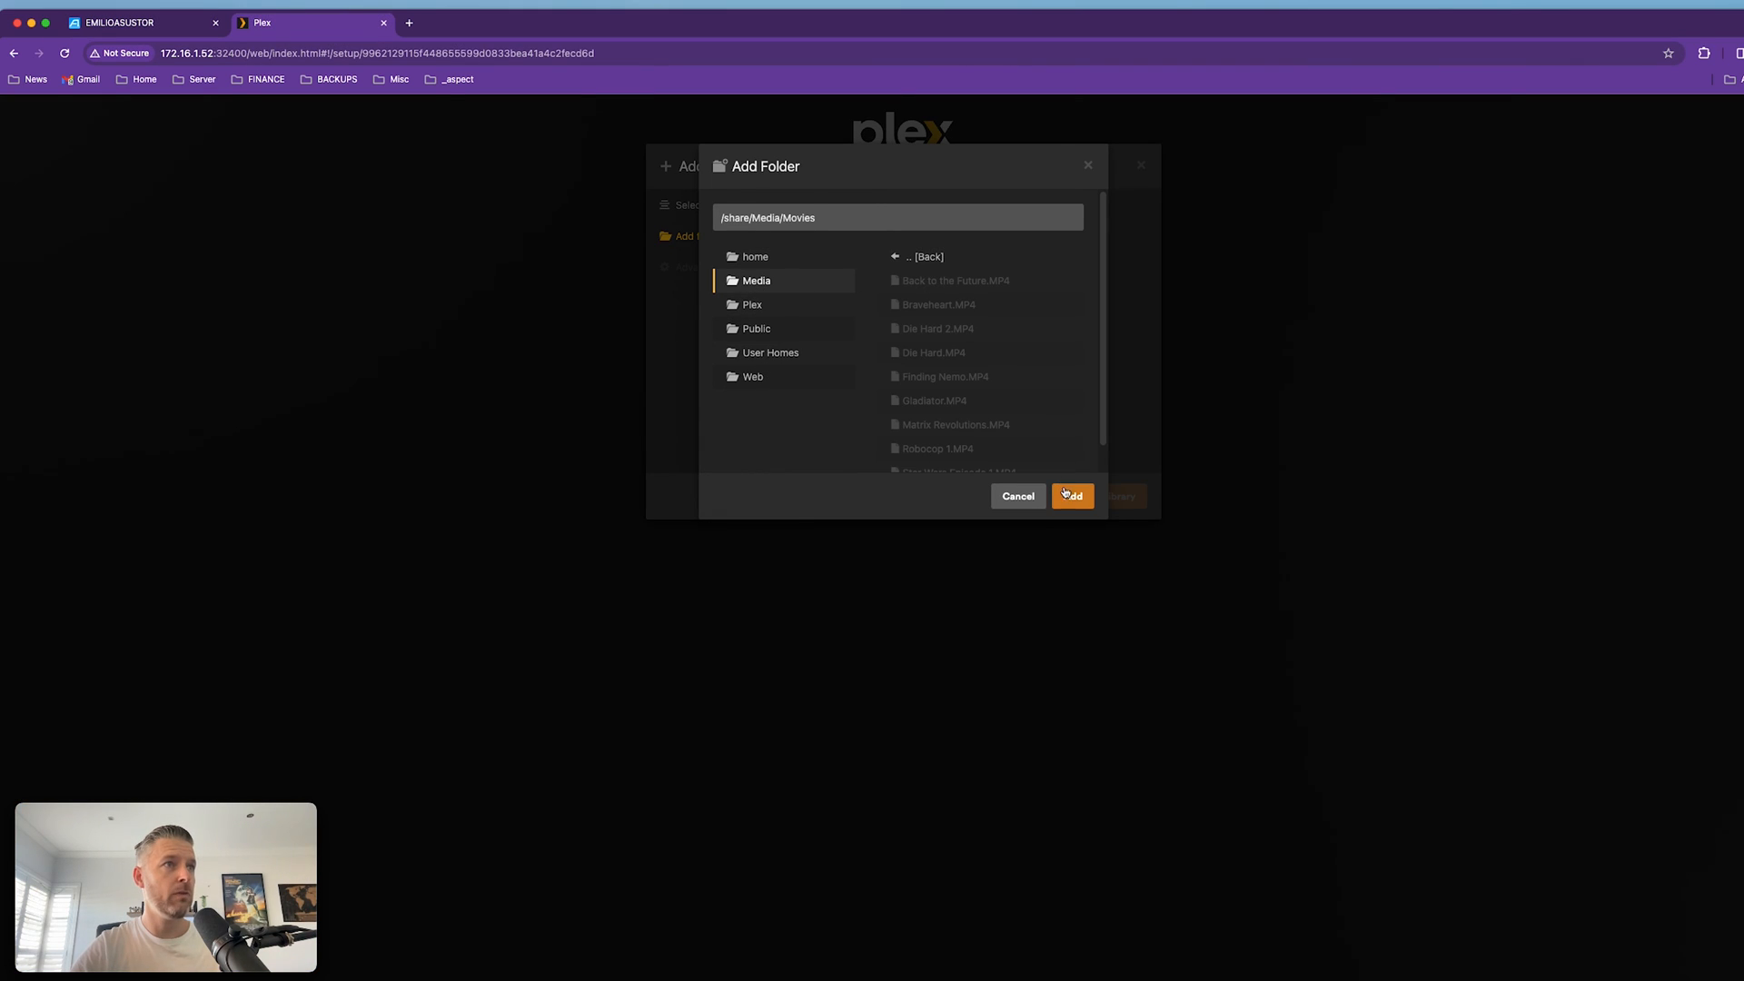
pyautogui.click(1071, 495)
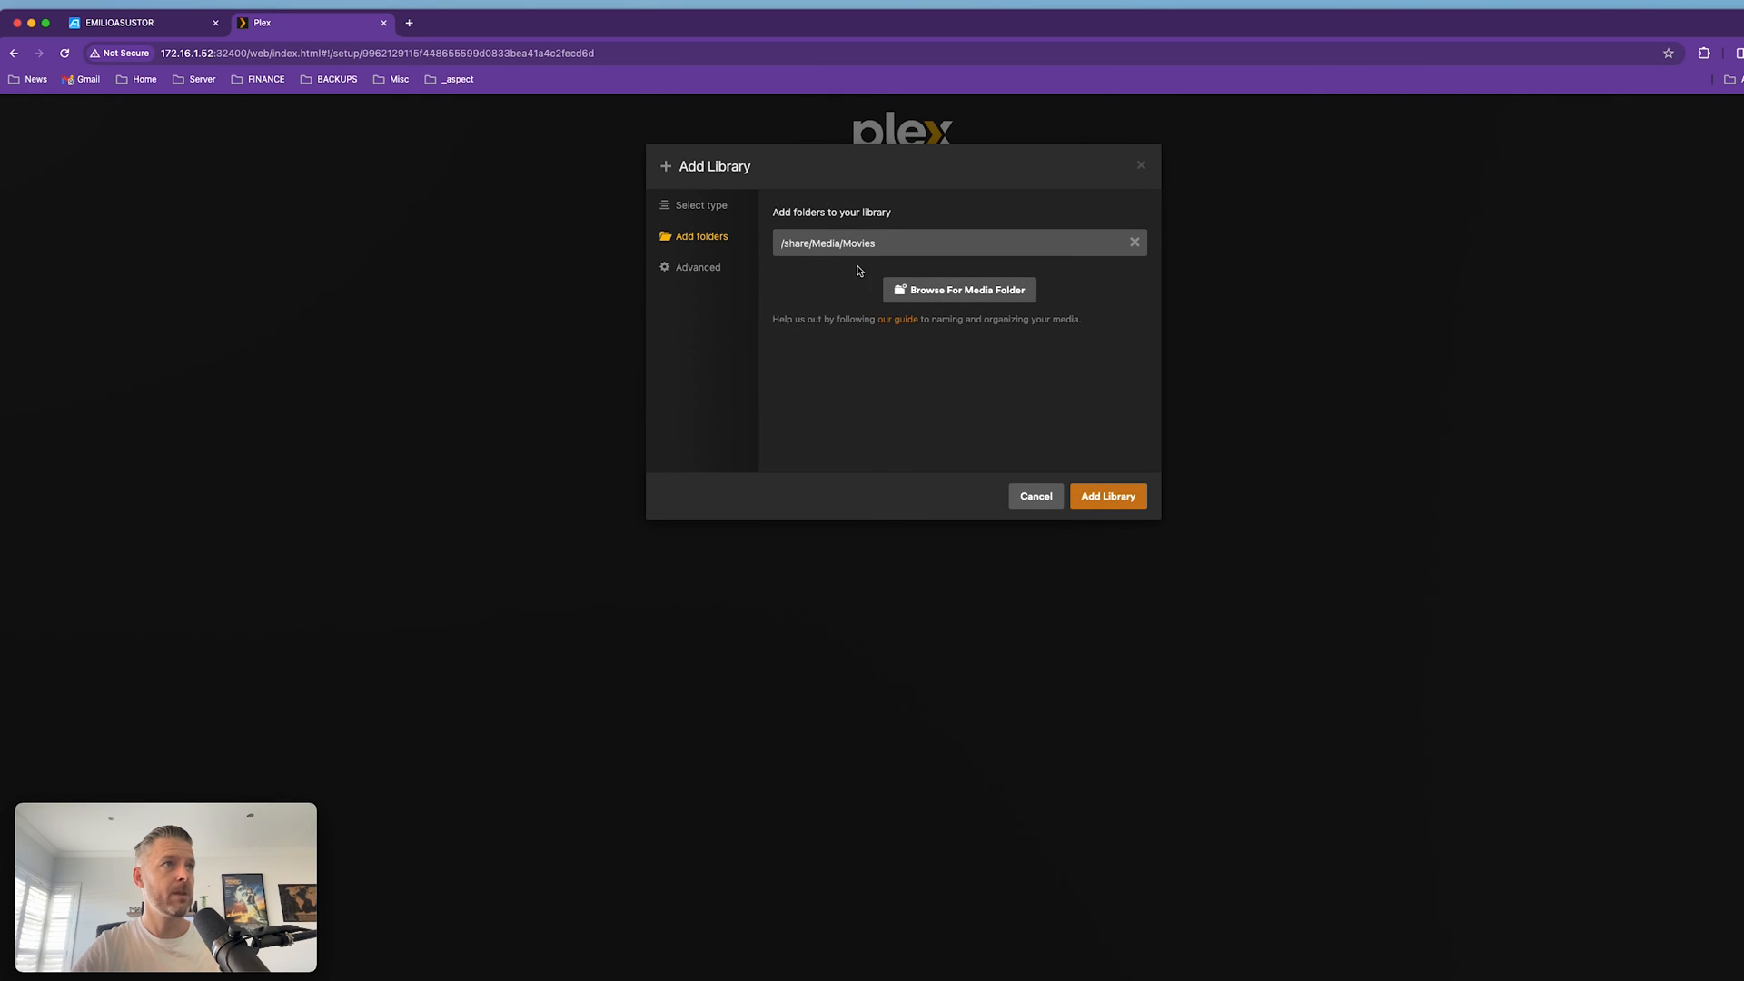
# Save the Movies library and begin adding another library.
pyautogui.click(1107, 495)
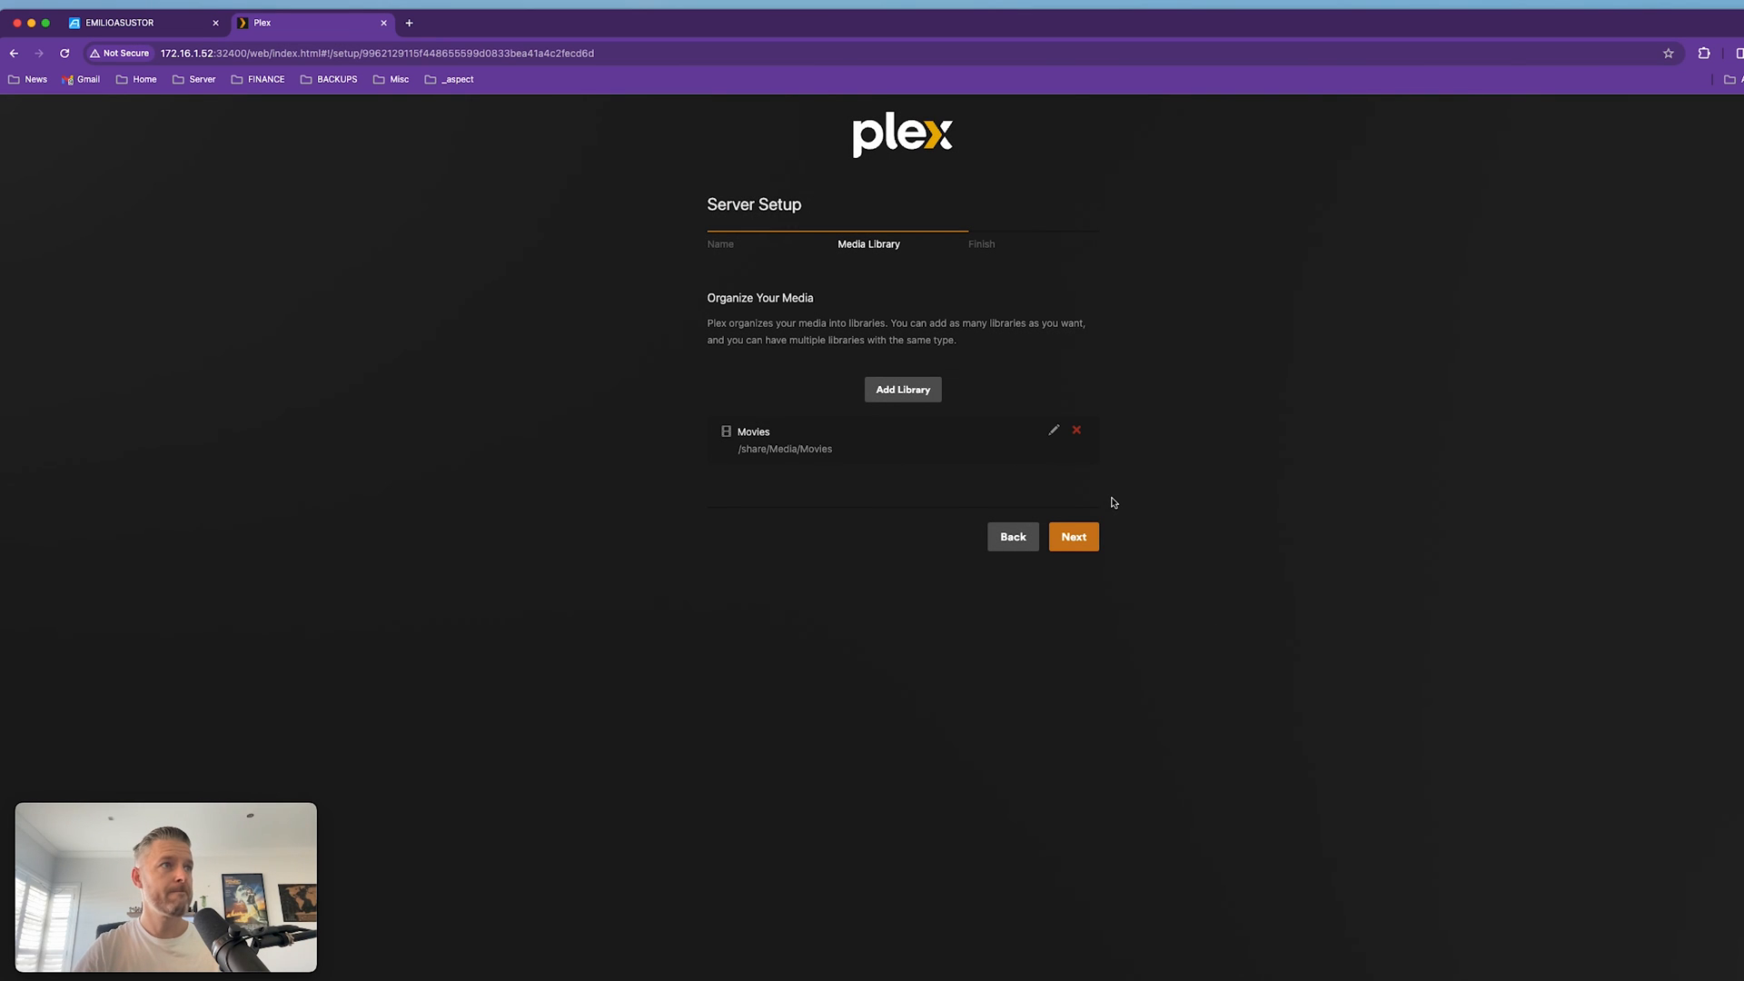
pyautogui.moveTo(973, 456)
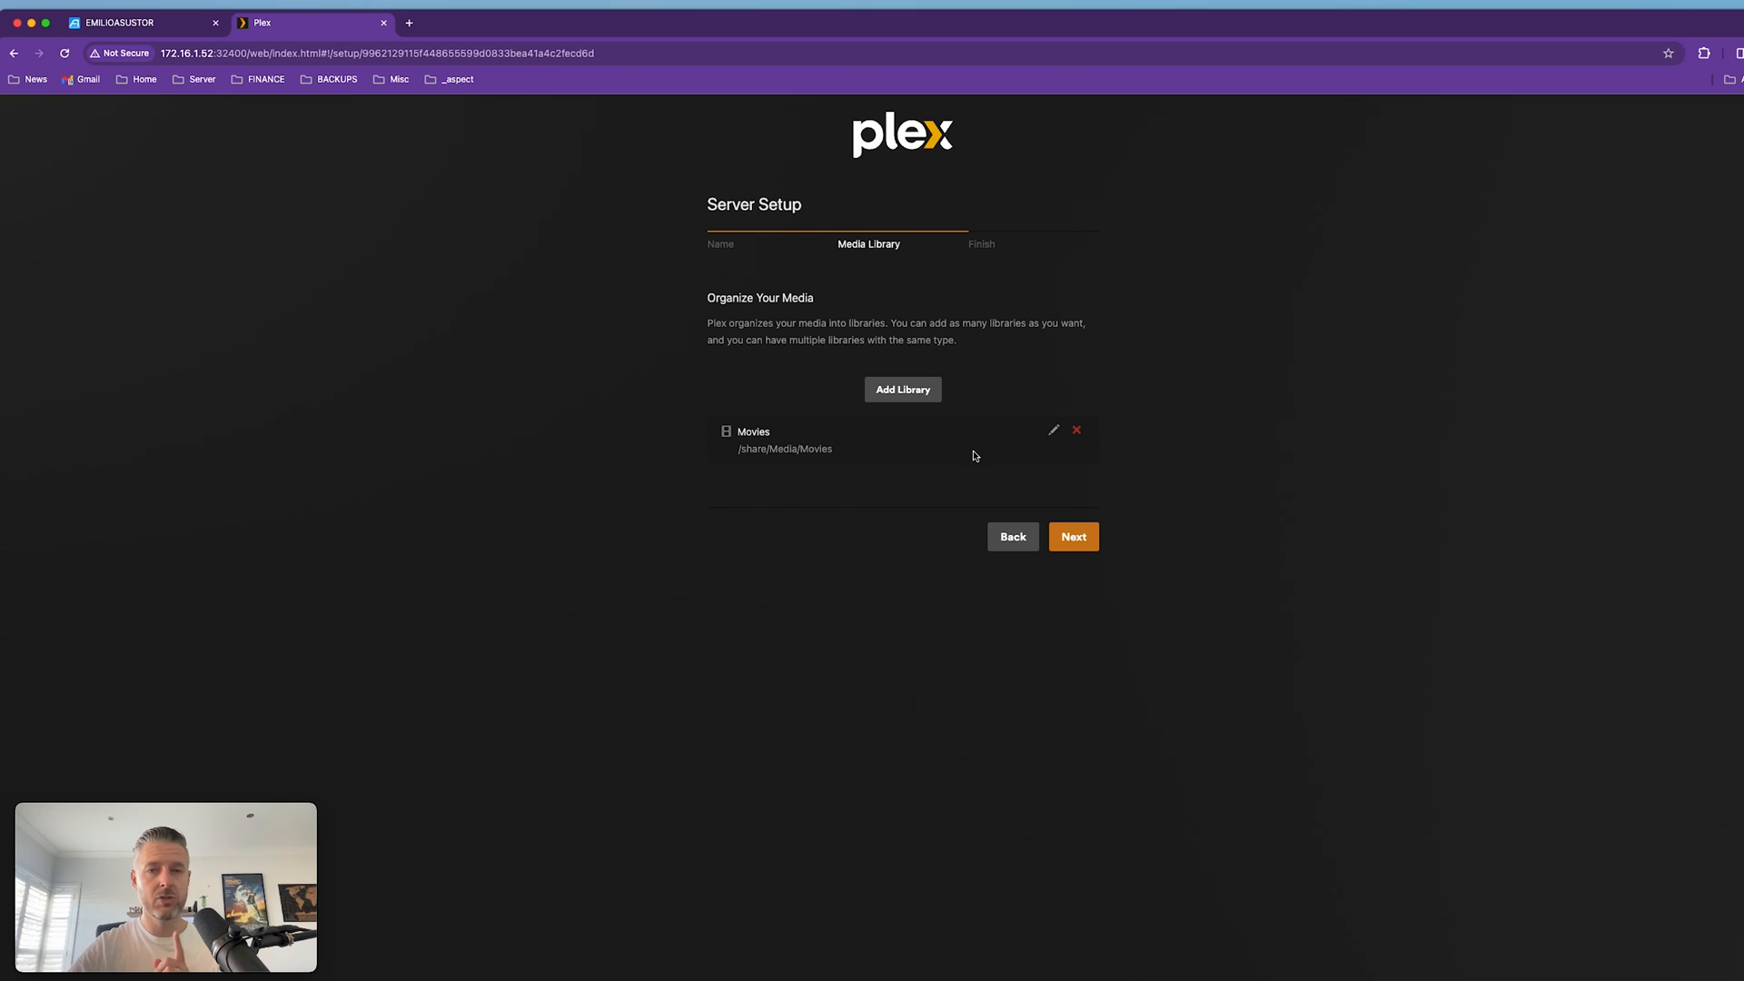
pyautogui.click(902, 390)
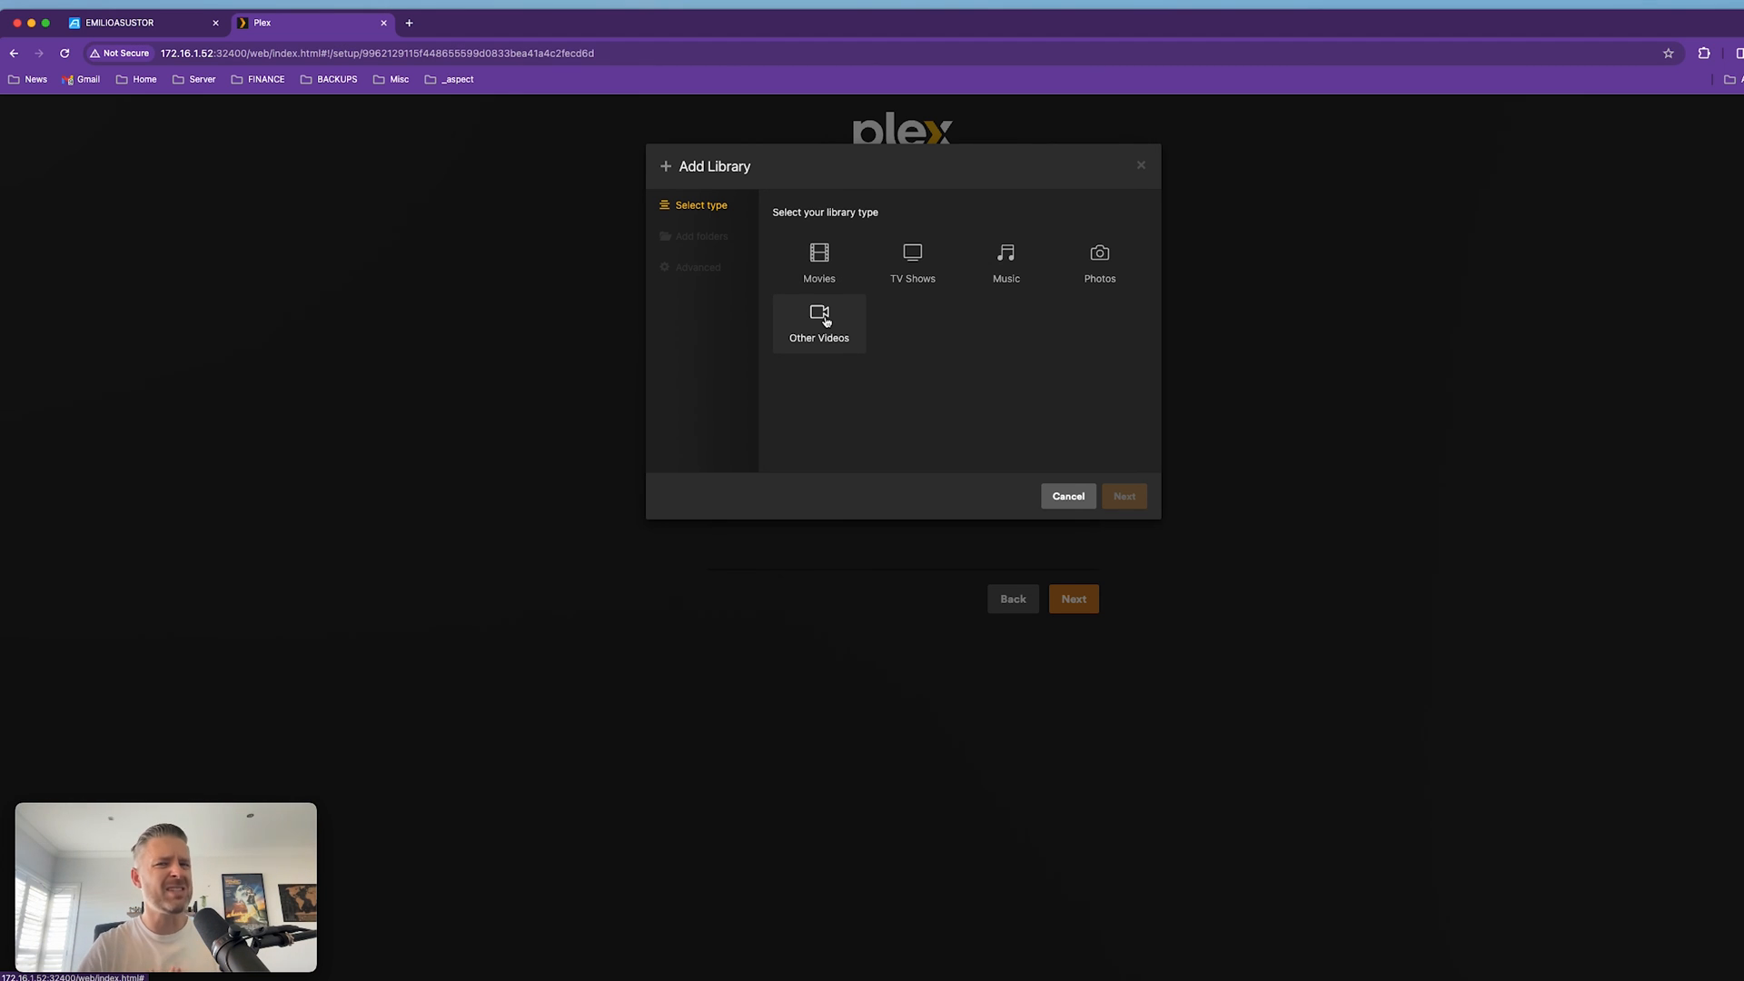
# Create an Other Videos library named Travel Vids using /share/Media/Travel Videos.
pyautogui.click(819, 323)
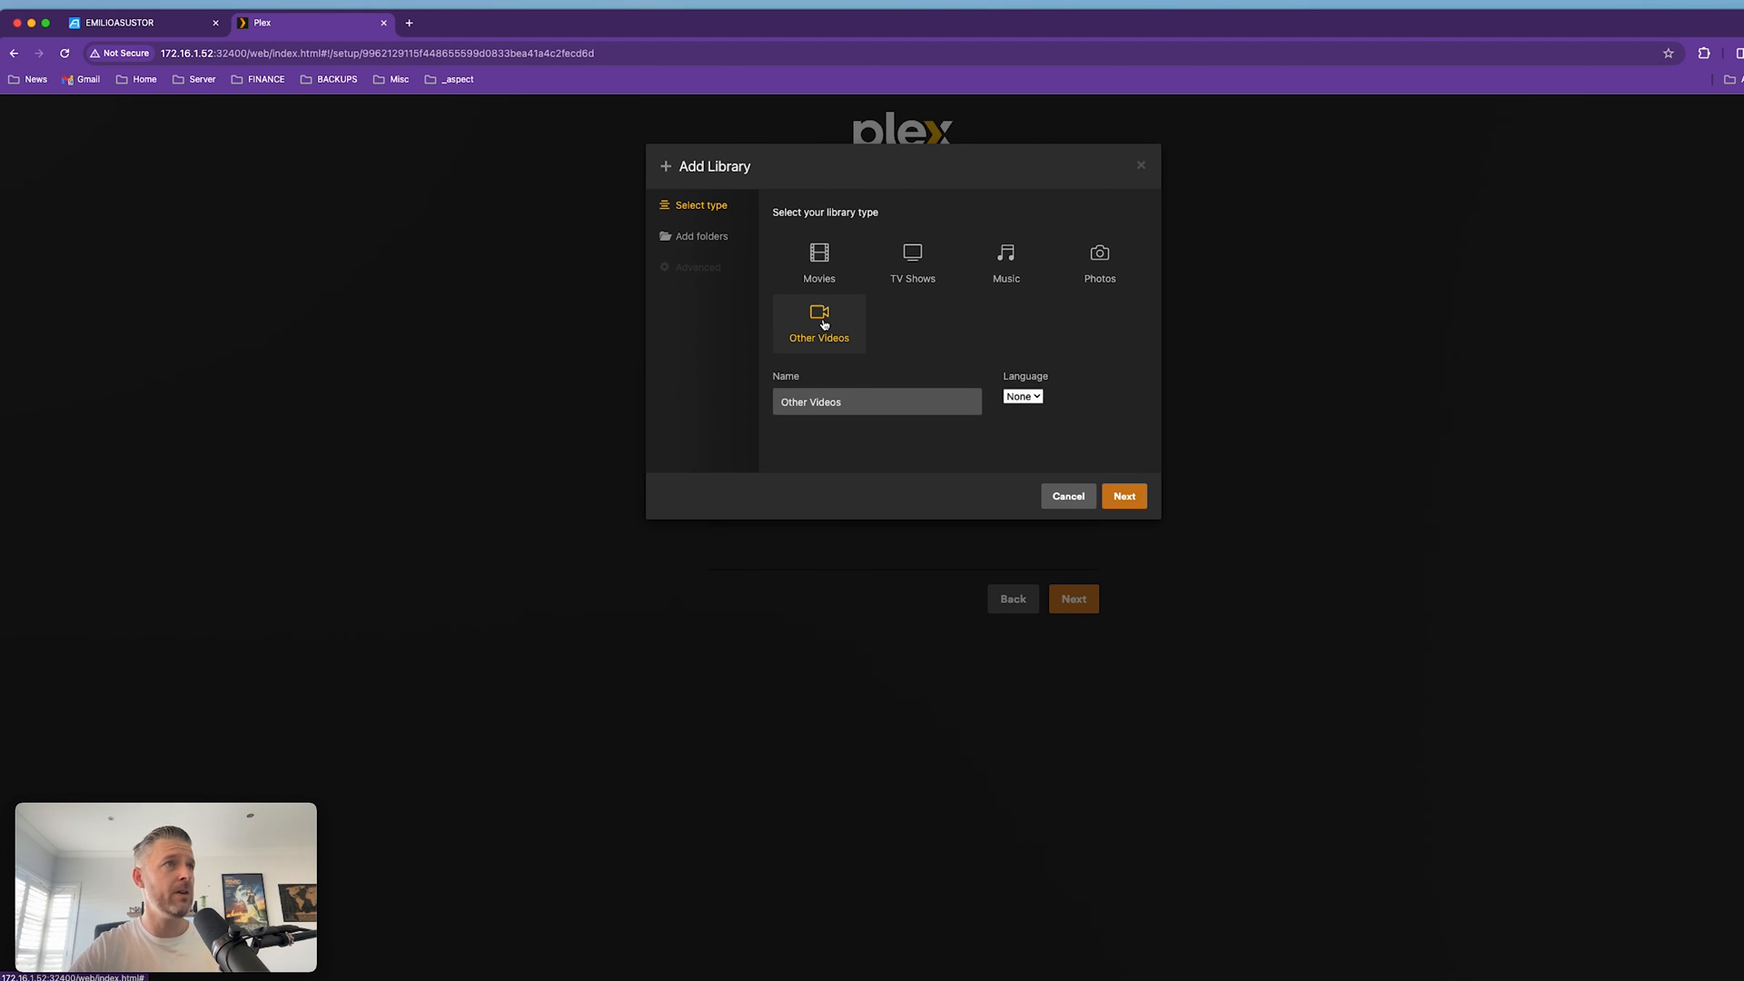
pyautogui.click(876, 402)
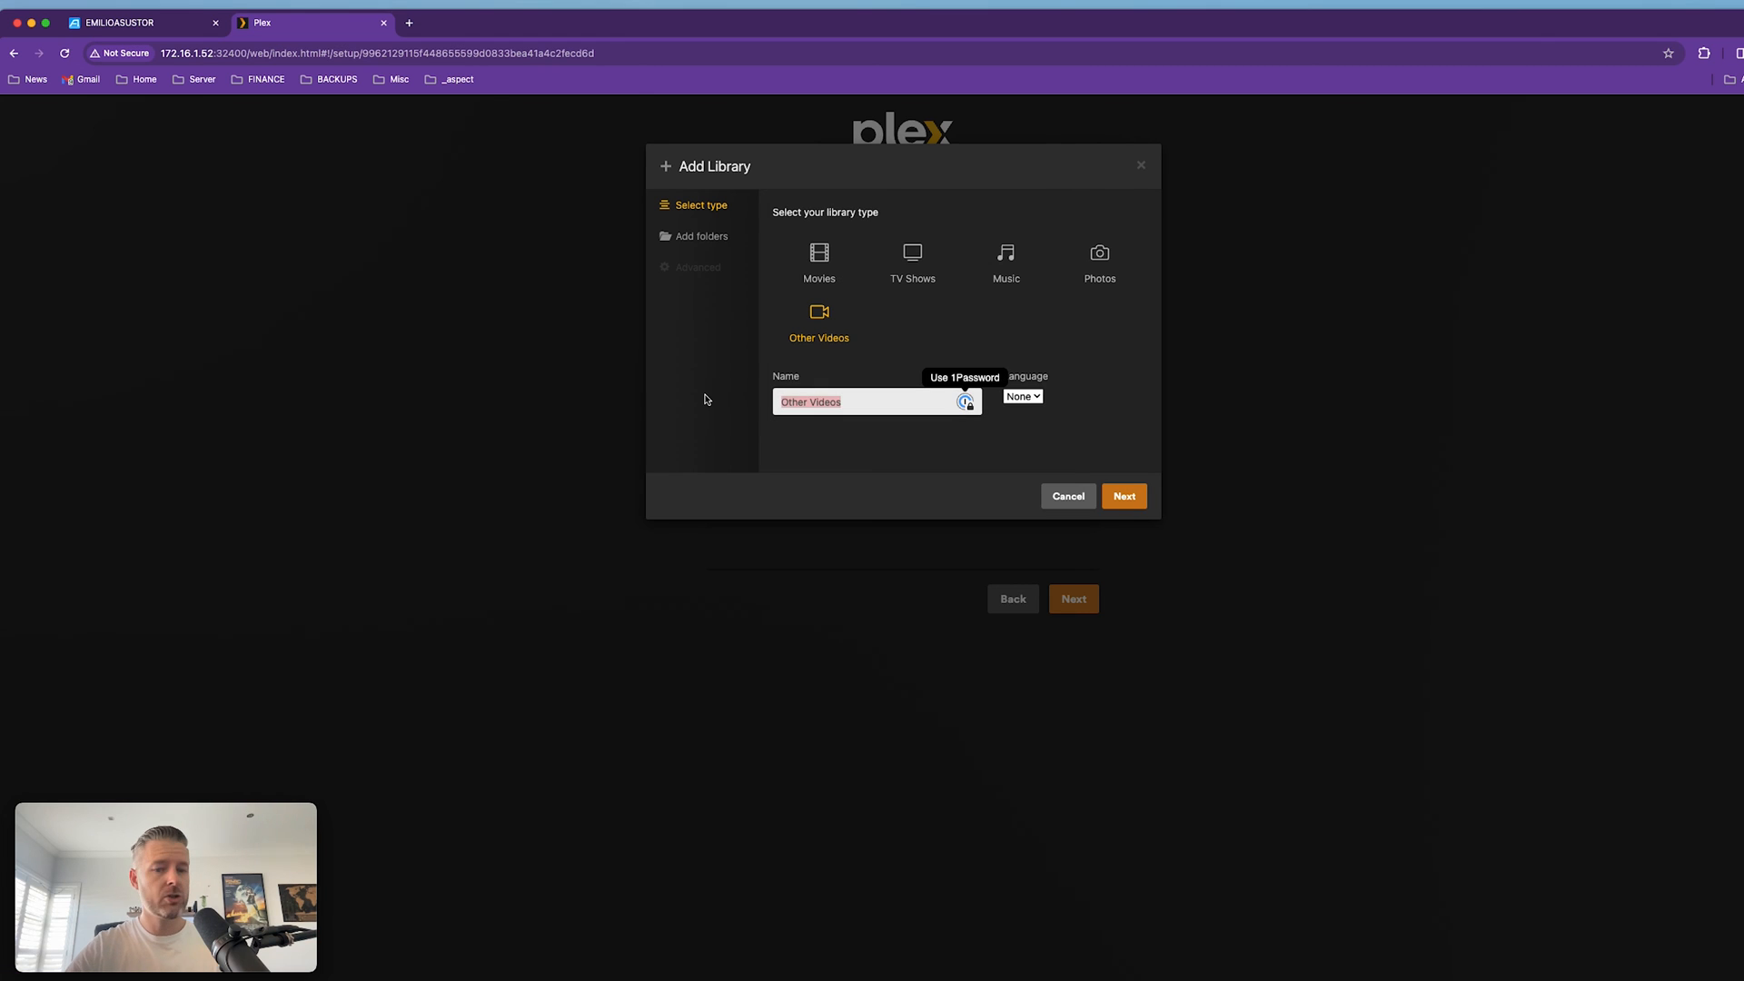
pyautogui.write('Travel V')
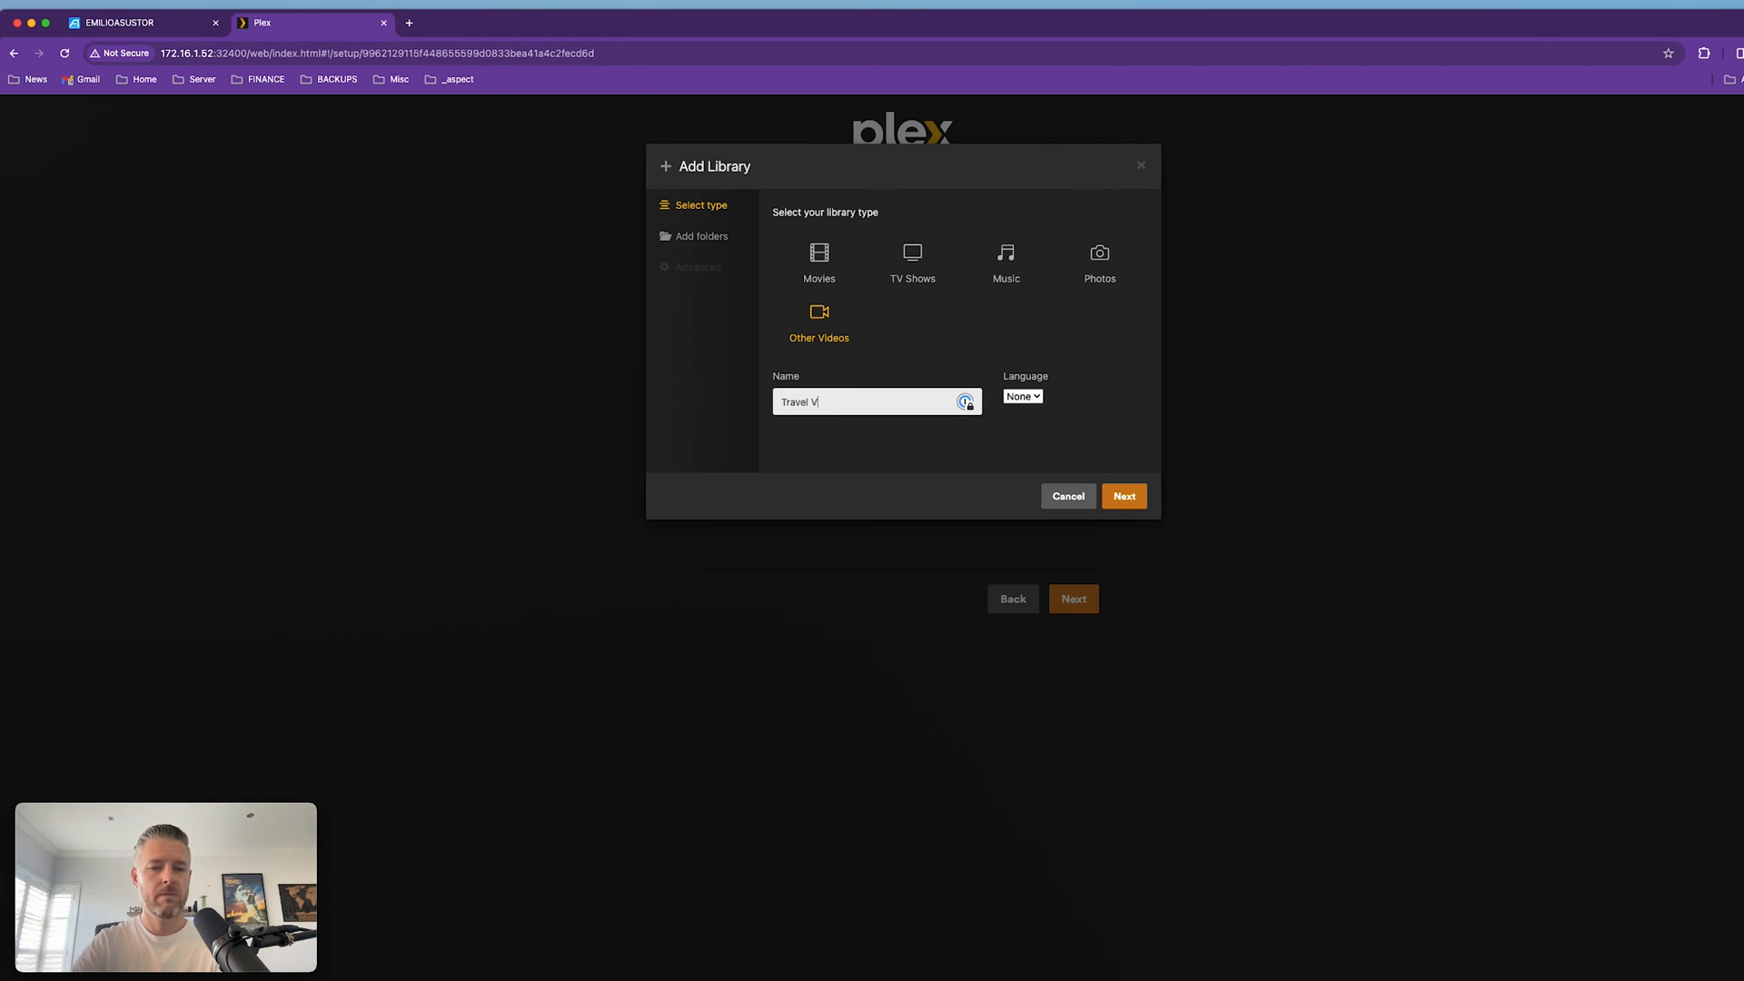
pyautogui.click(1122, 496)
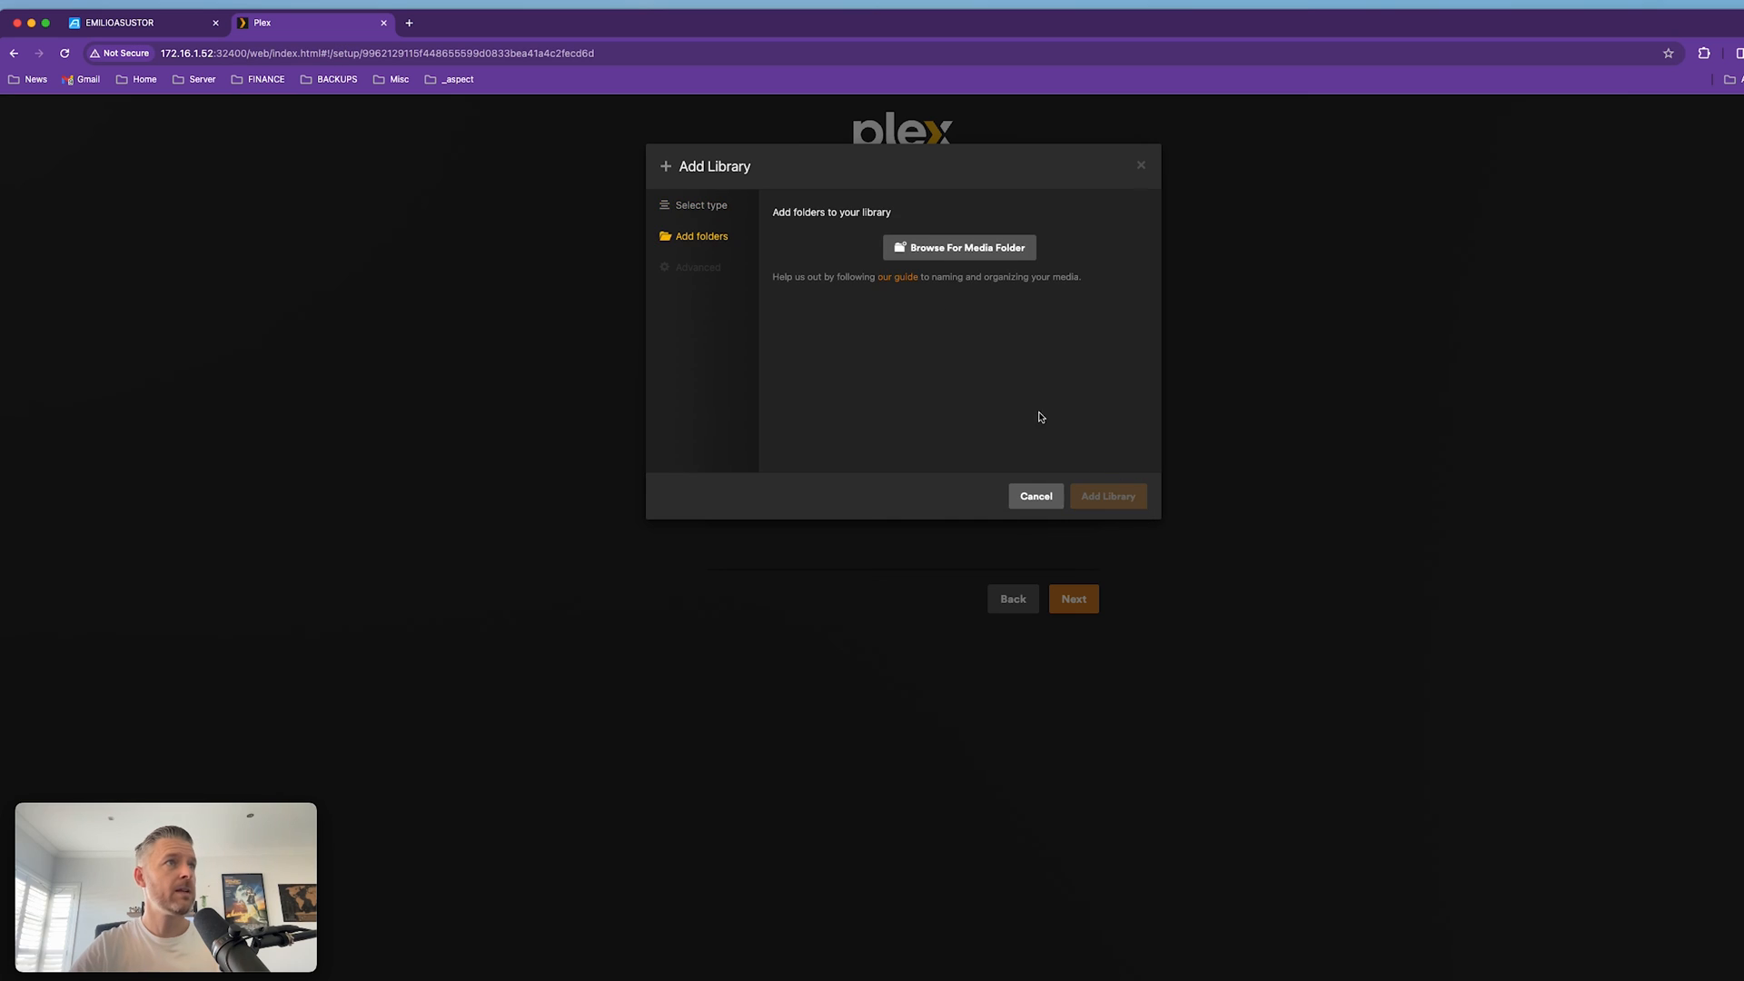
pyautogui.click(958, 247)
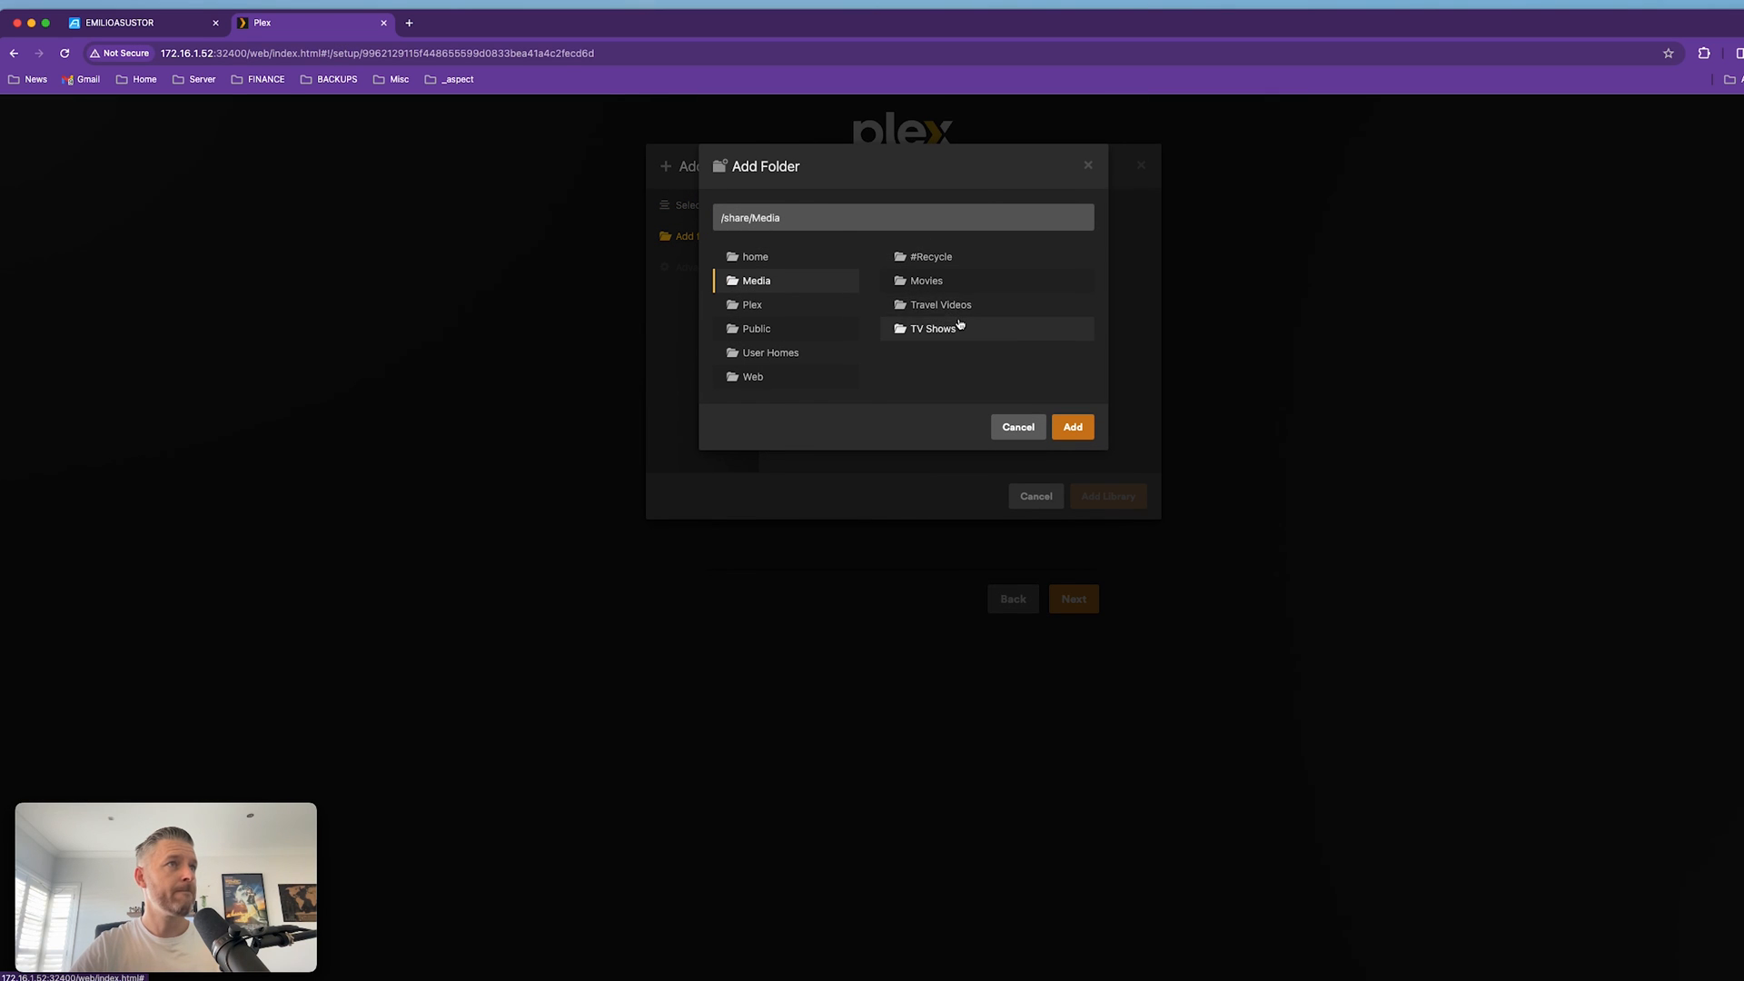
pyautogui.click(1071, 426)
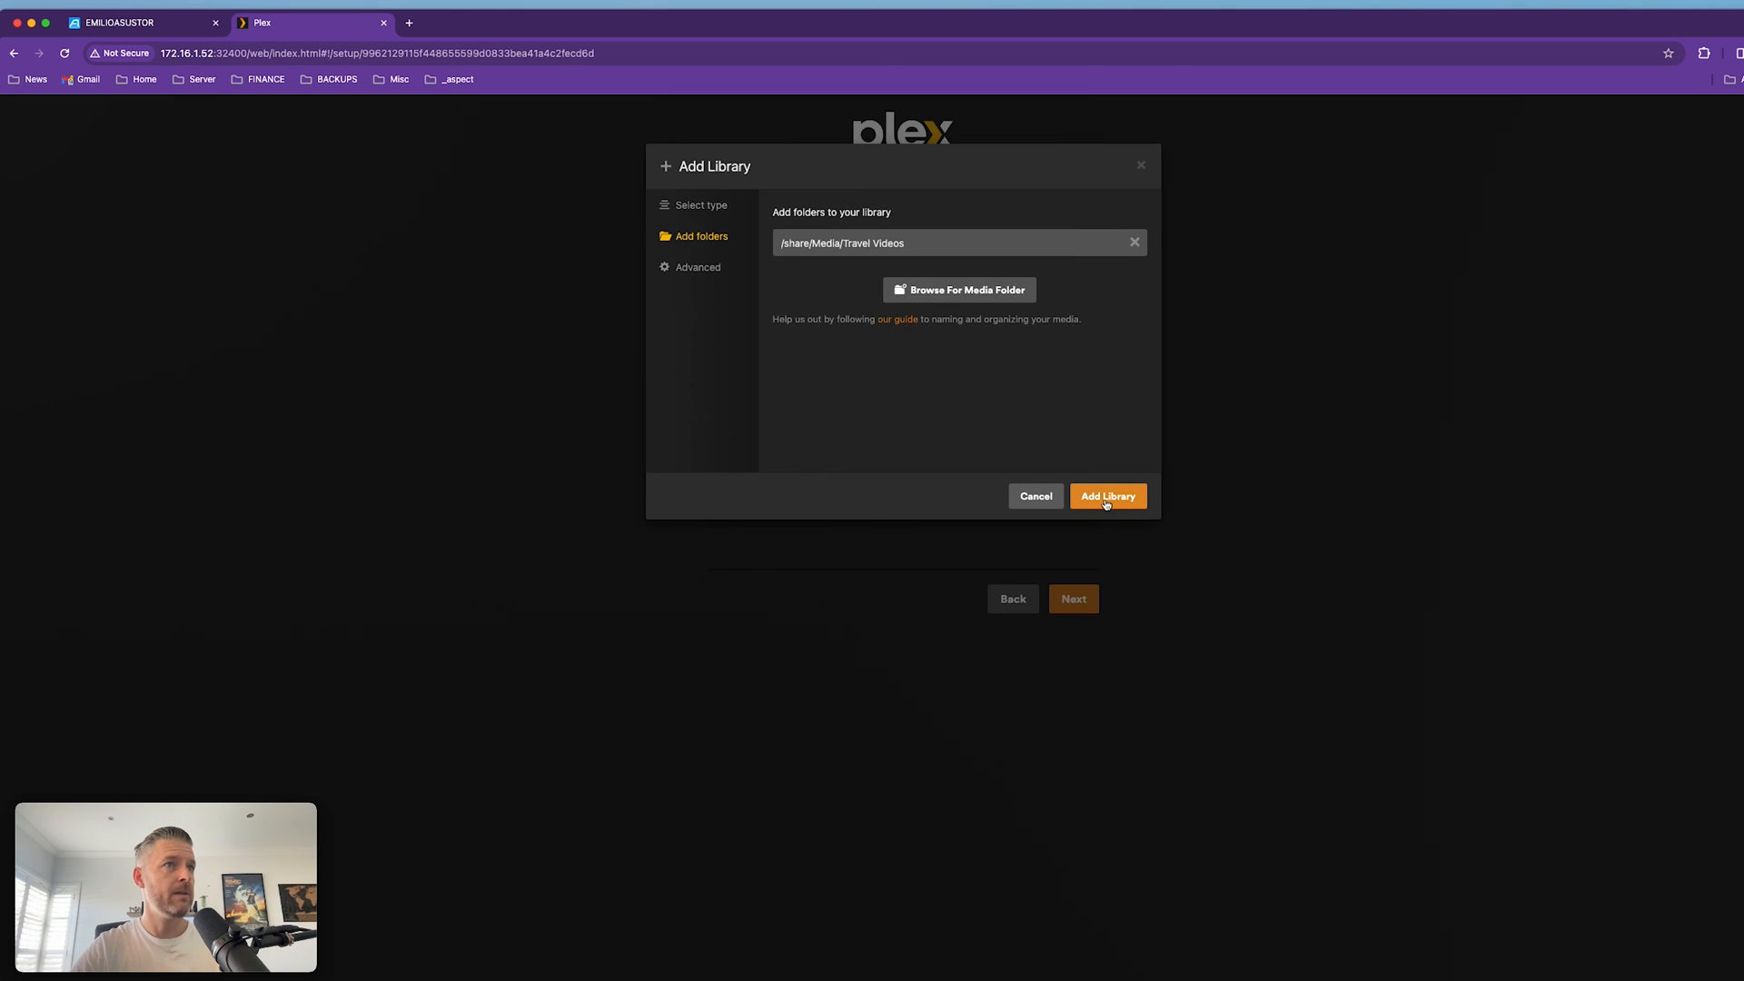
pyautogui.click(1107, 496)
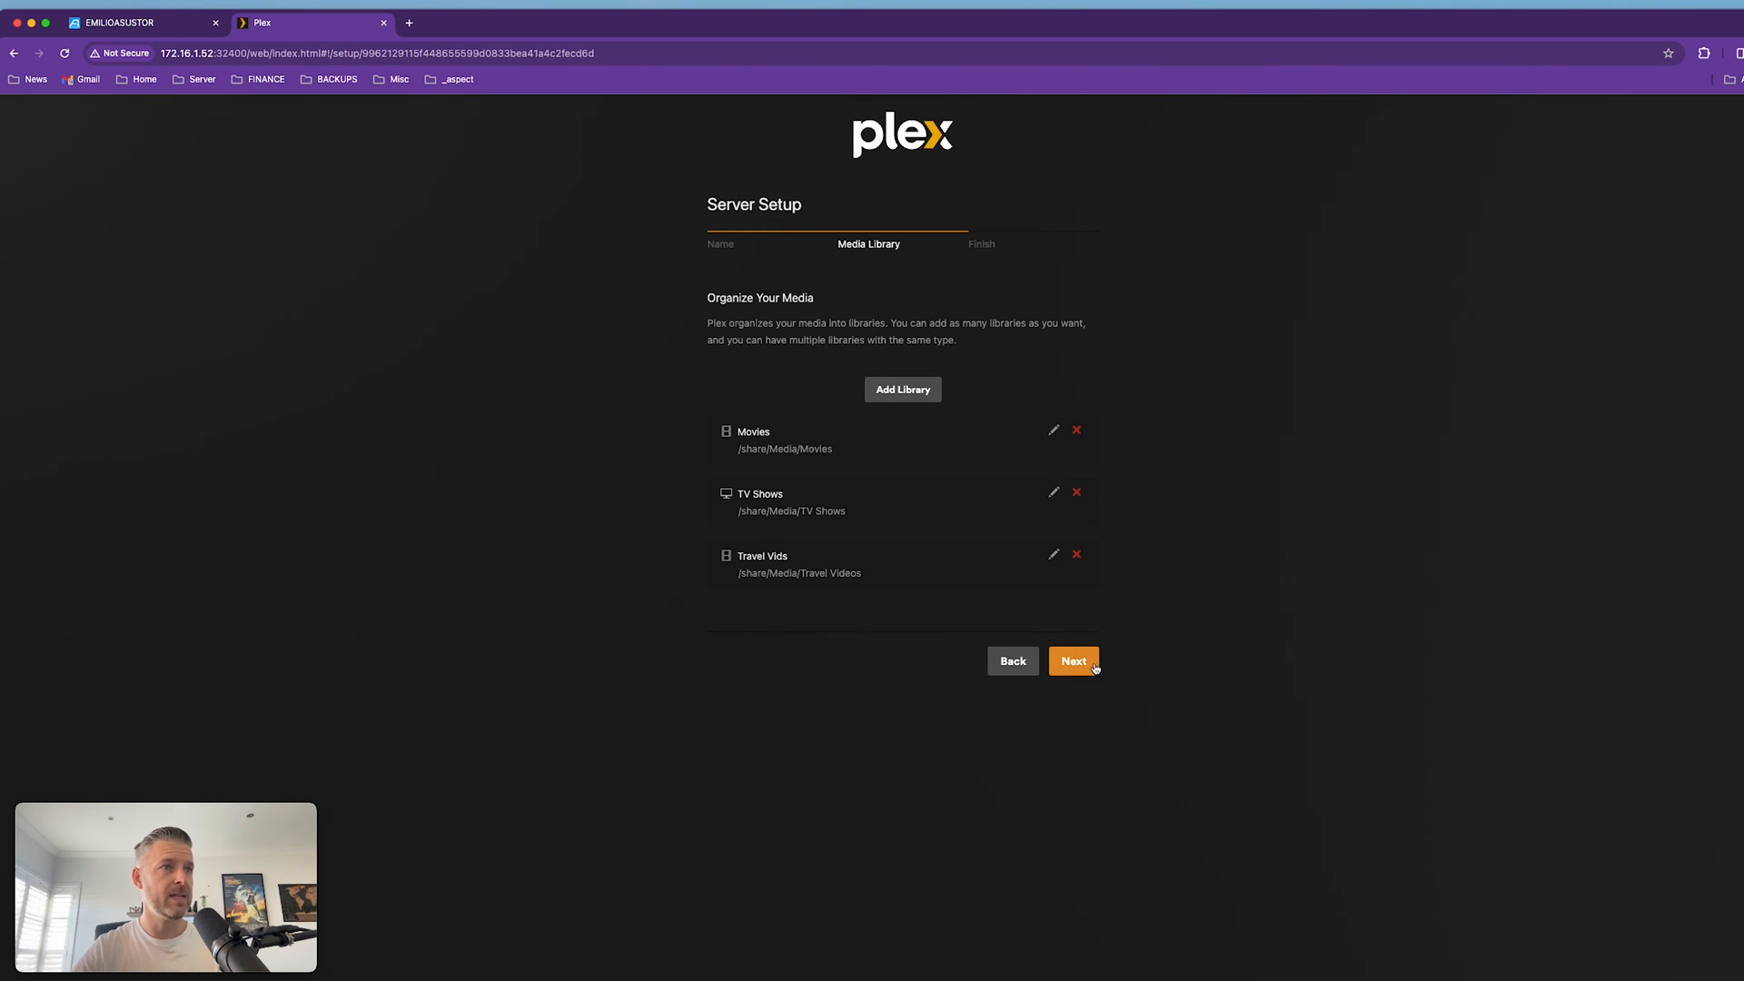
# Advance to the Finish step and highlight the sentence about getting Plex apps.
pyautogui.click(1071, 661)
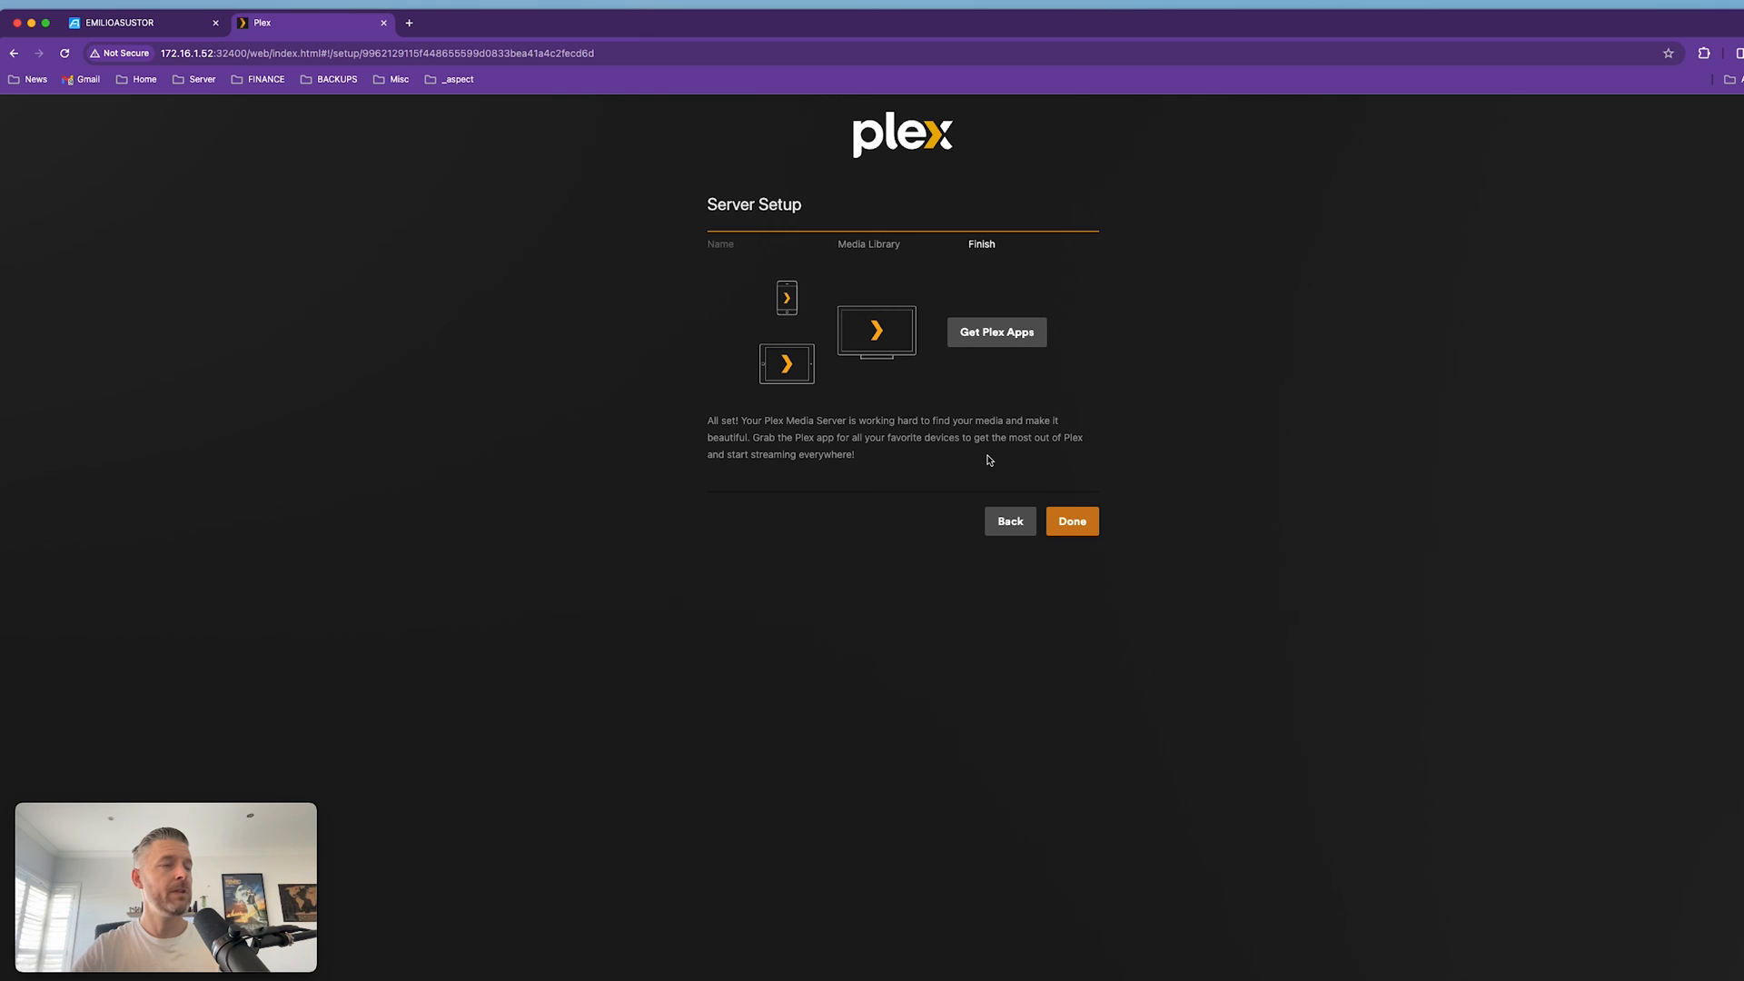
pyautogui.moveTo(813, 381)
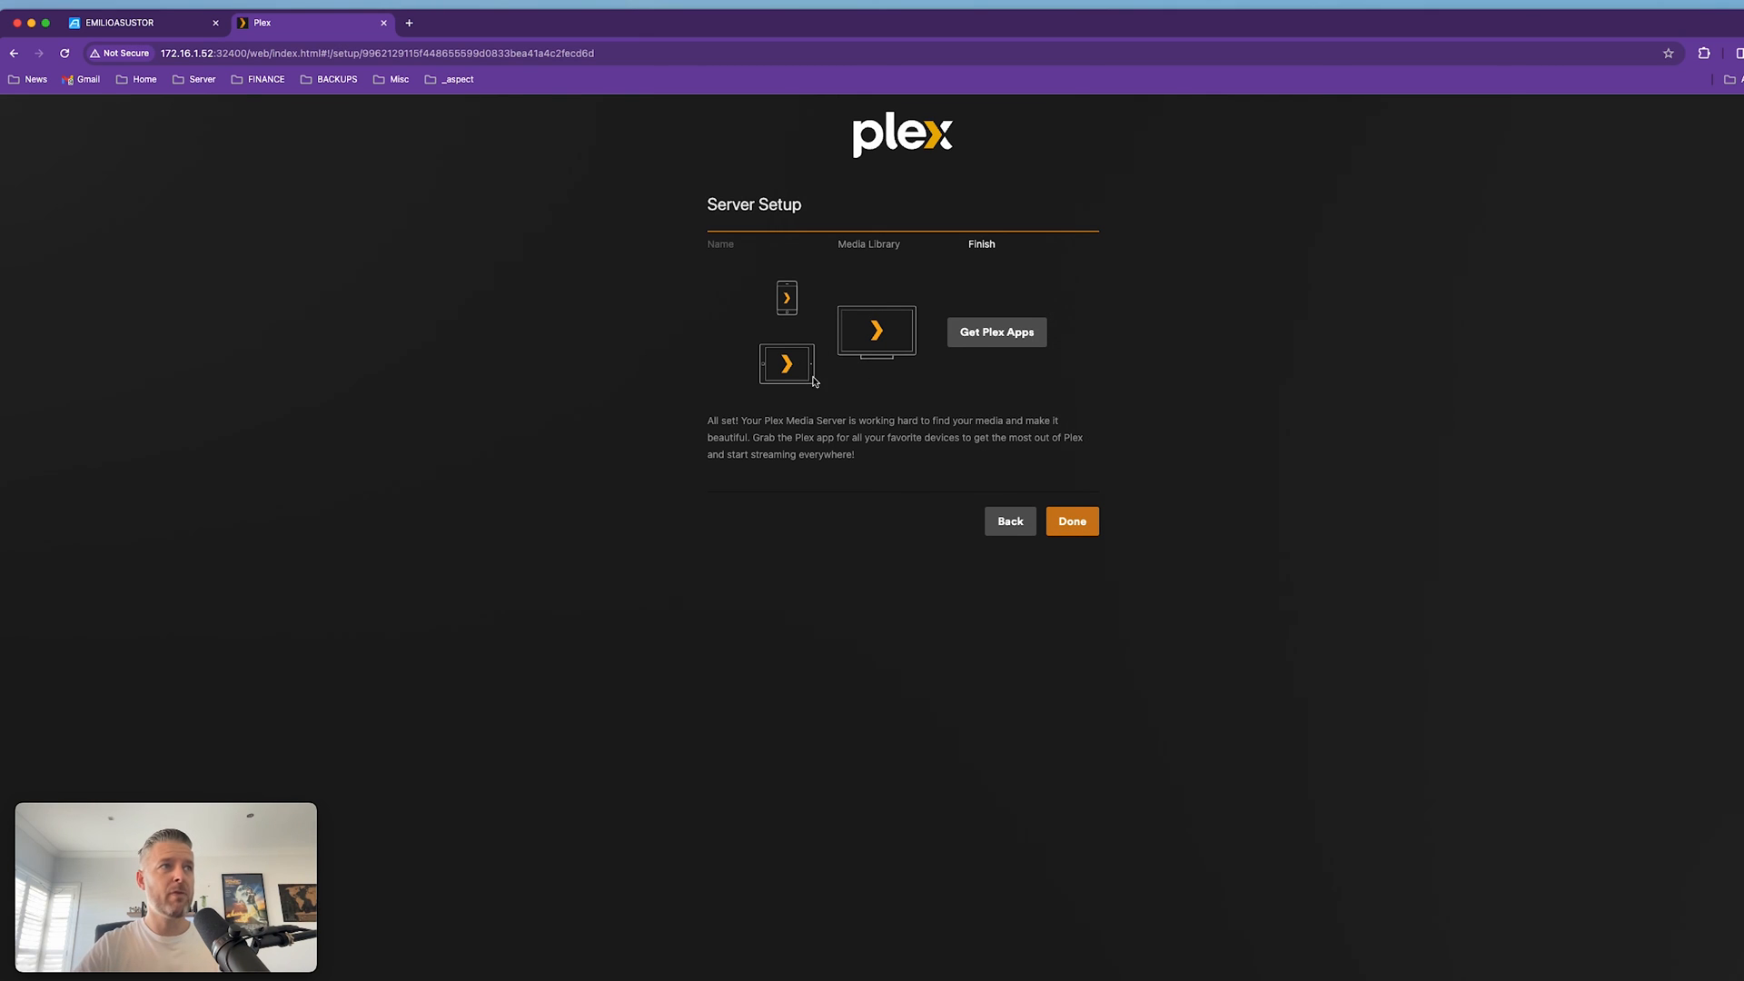
pyautogui.moveTo(898, 424)
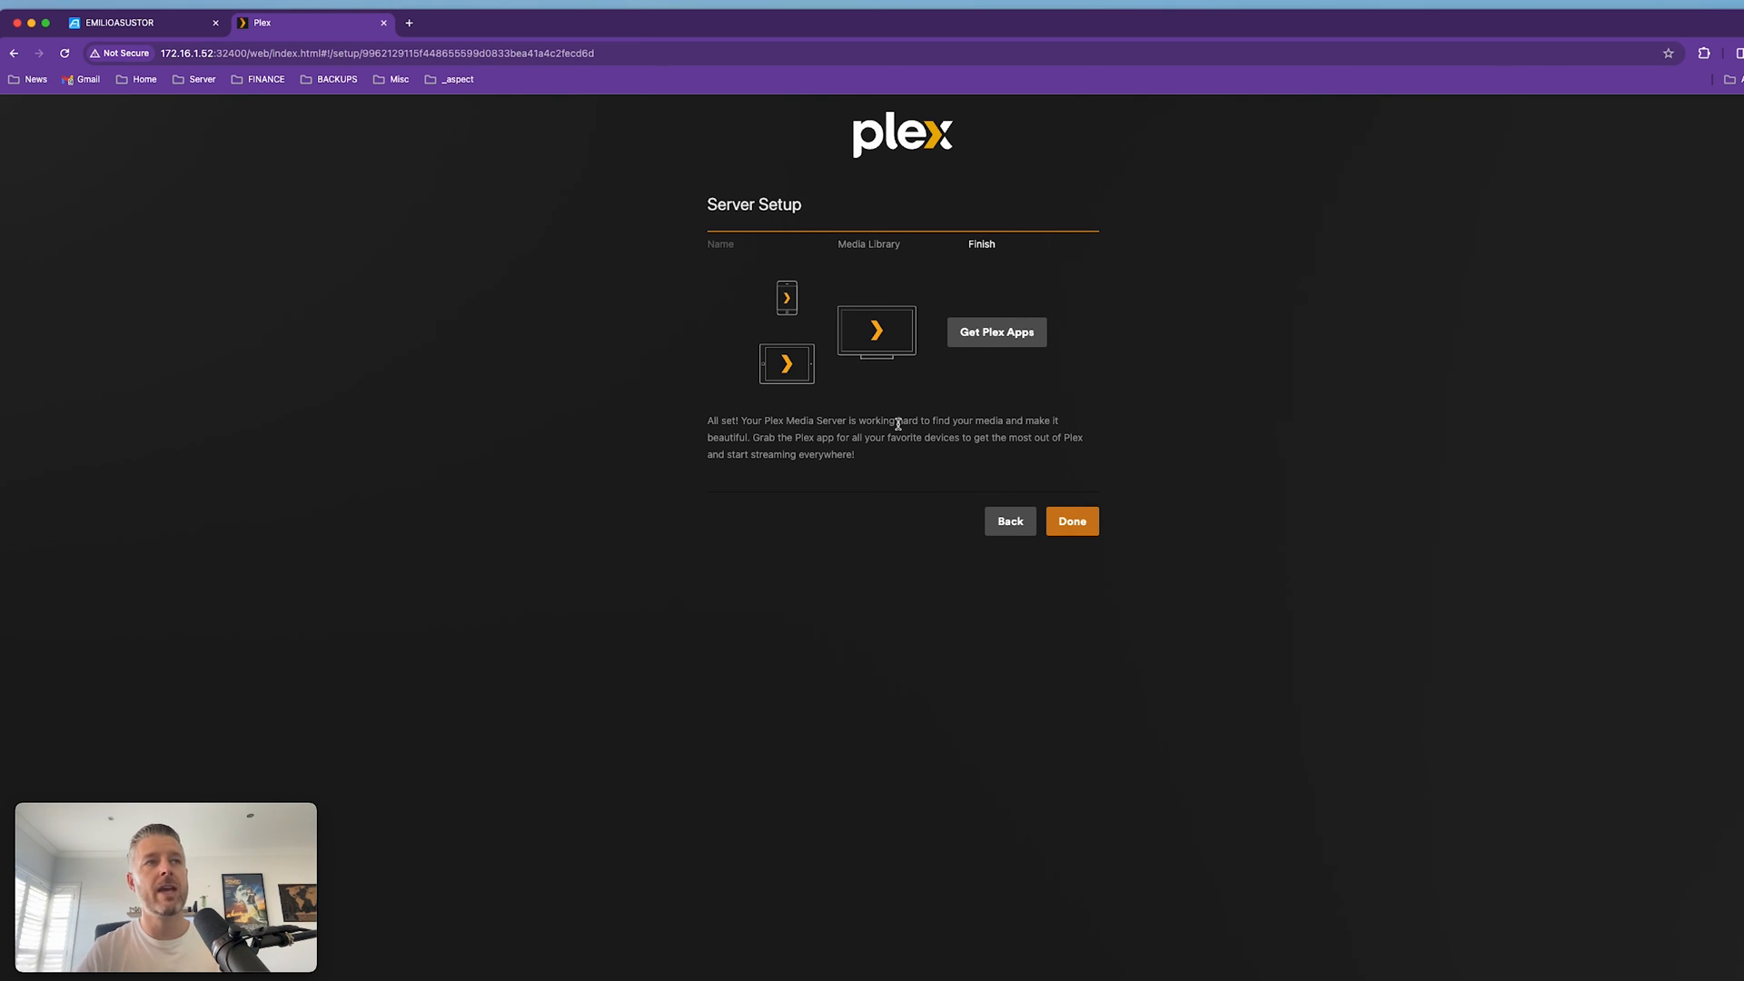
pyautogui.moveTo(803, 437)
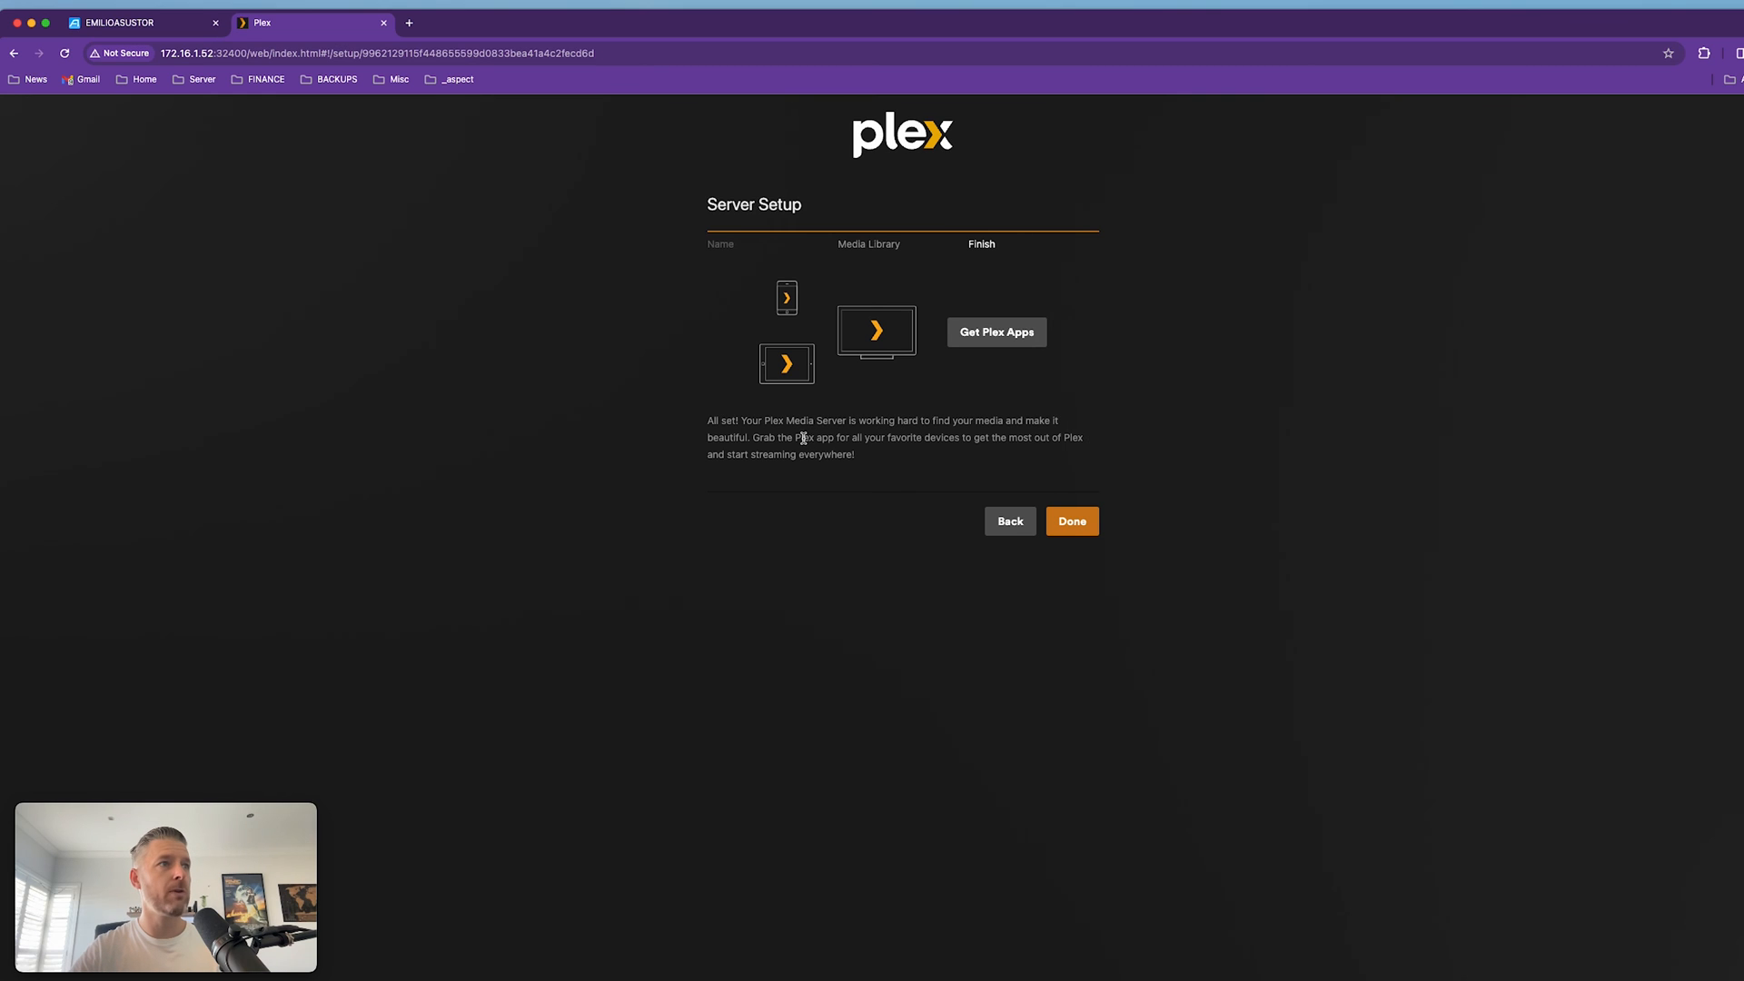
pyautogui.moveTo(792, 437); pyautogui.dragTo(946, 437)
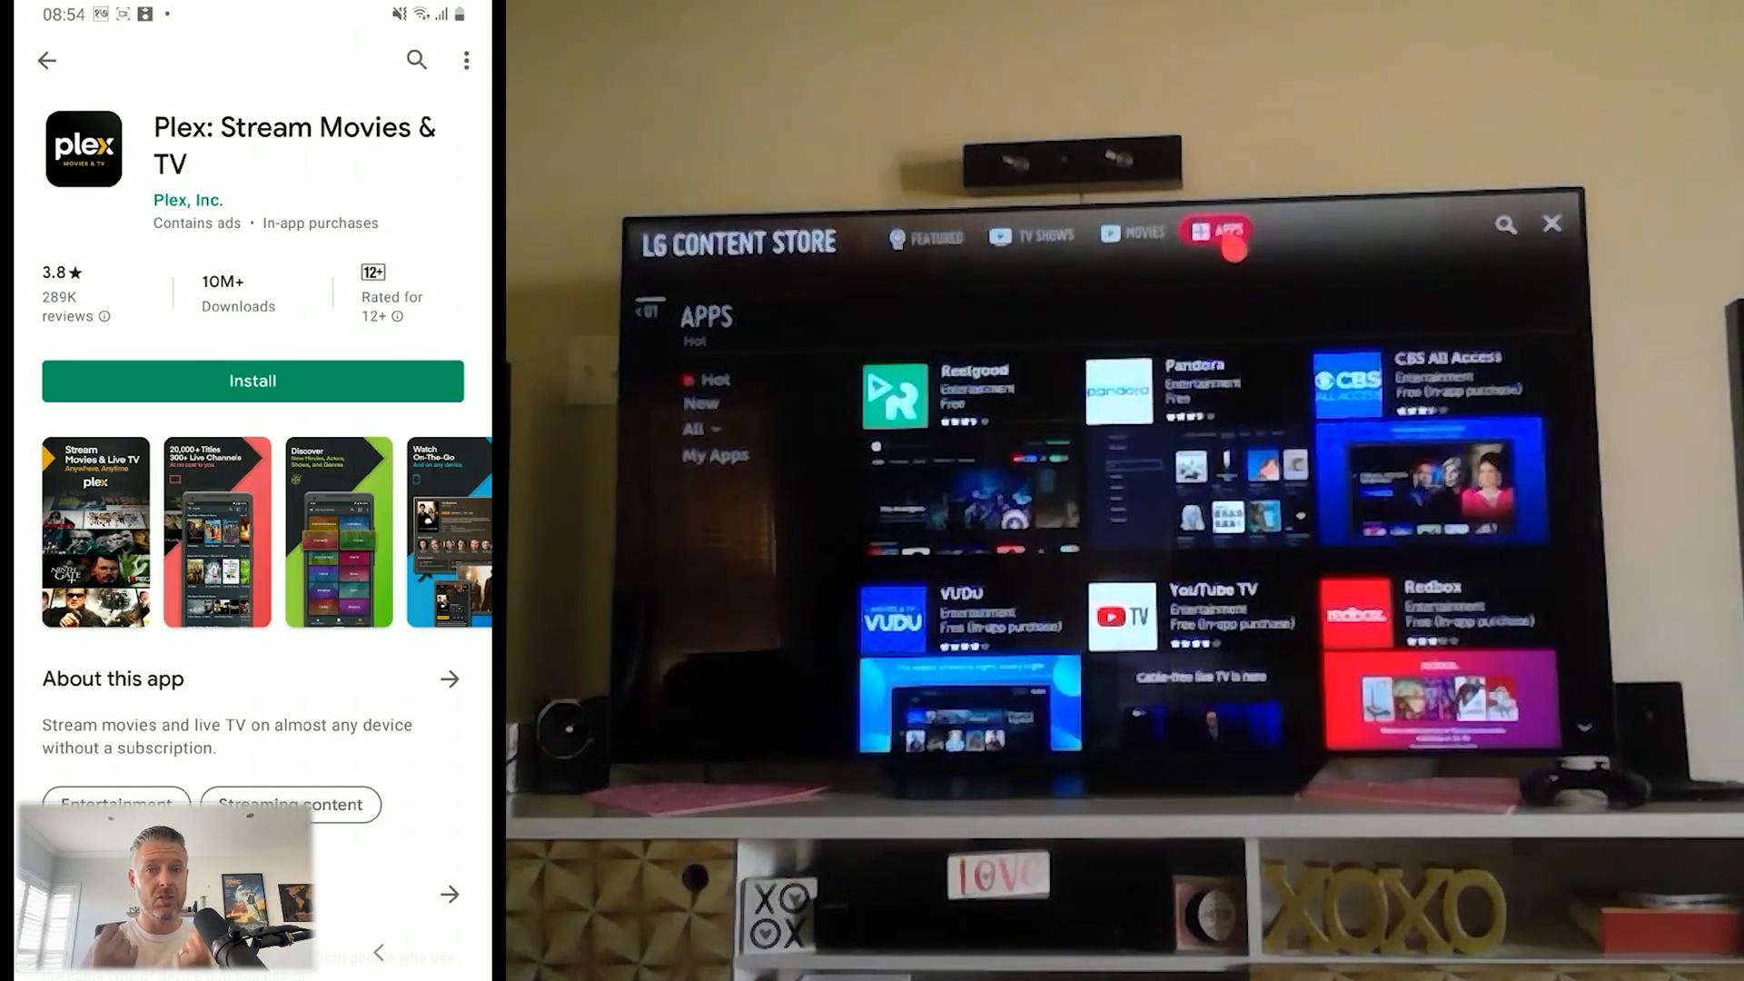
# Open the Plex: Stream Movies & TV listing in the Google Play Store.
pyautogui.click(252, 380)
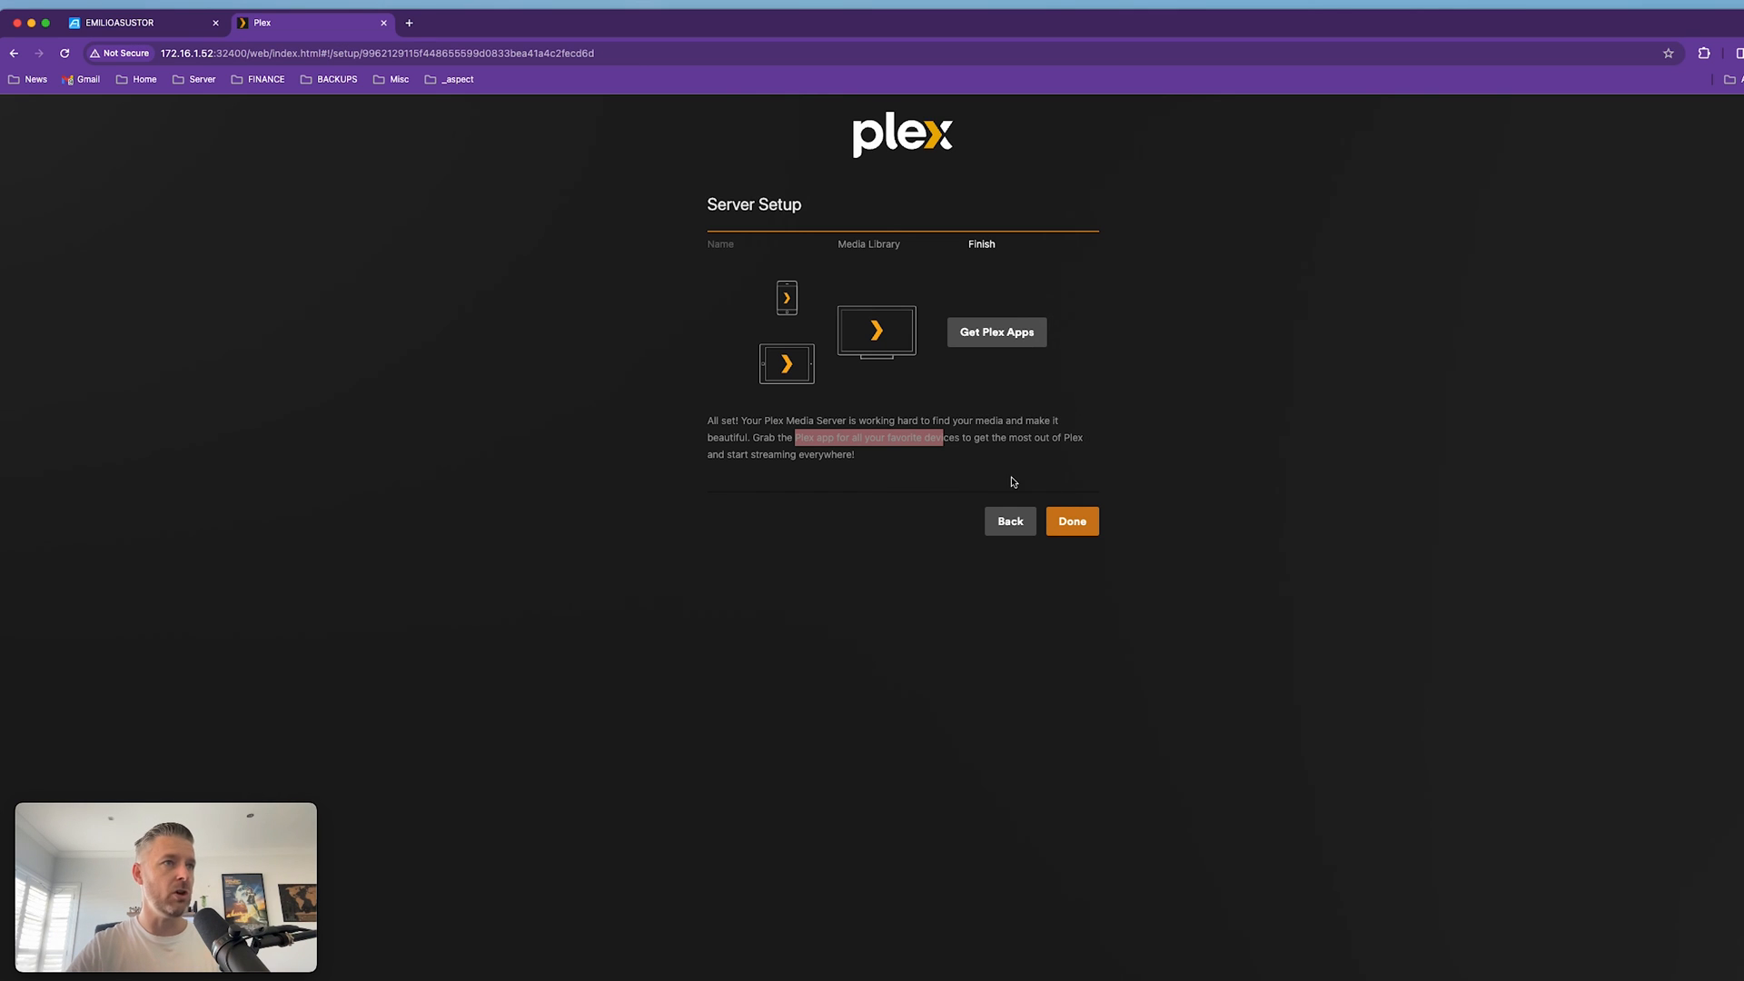
# Complete Server Setup and land on the Plex home view.
pyautogui.click(1069, 520)
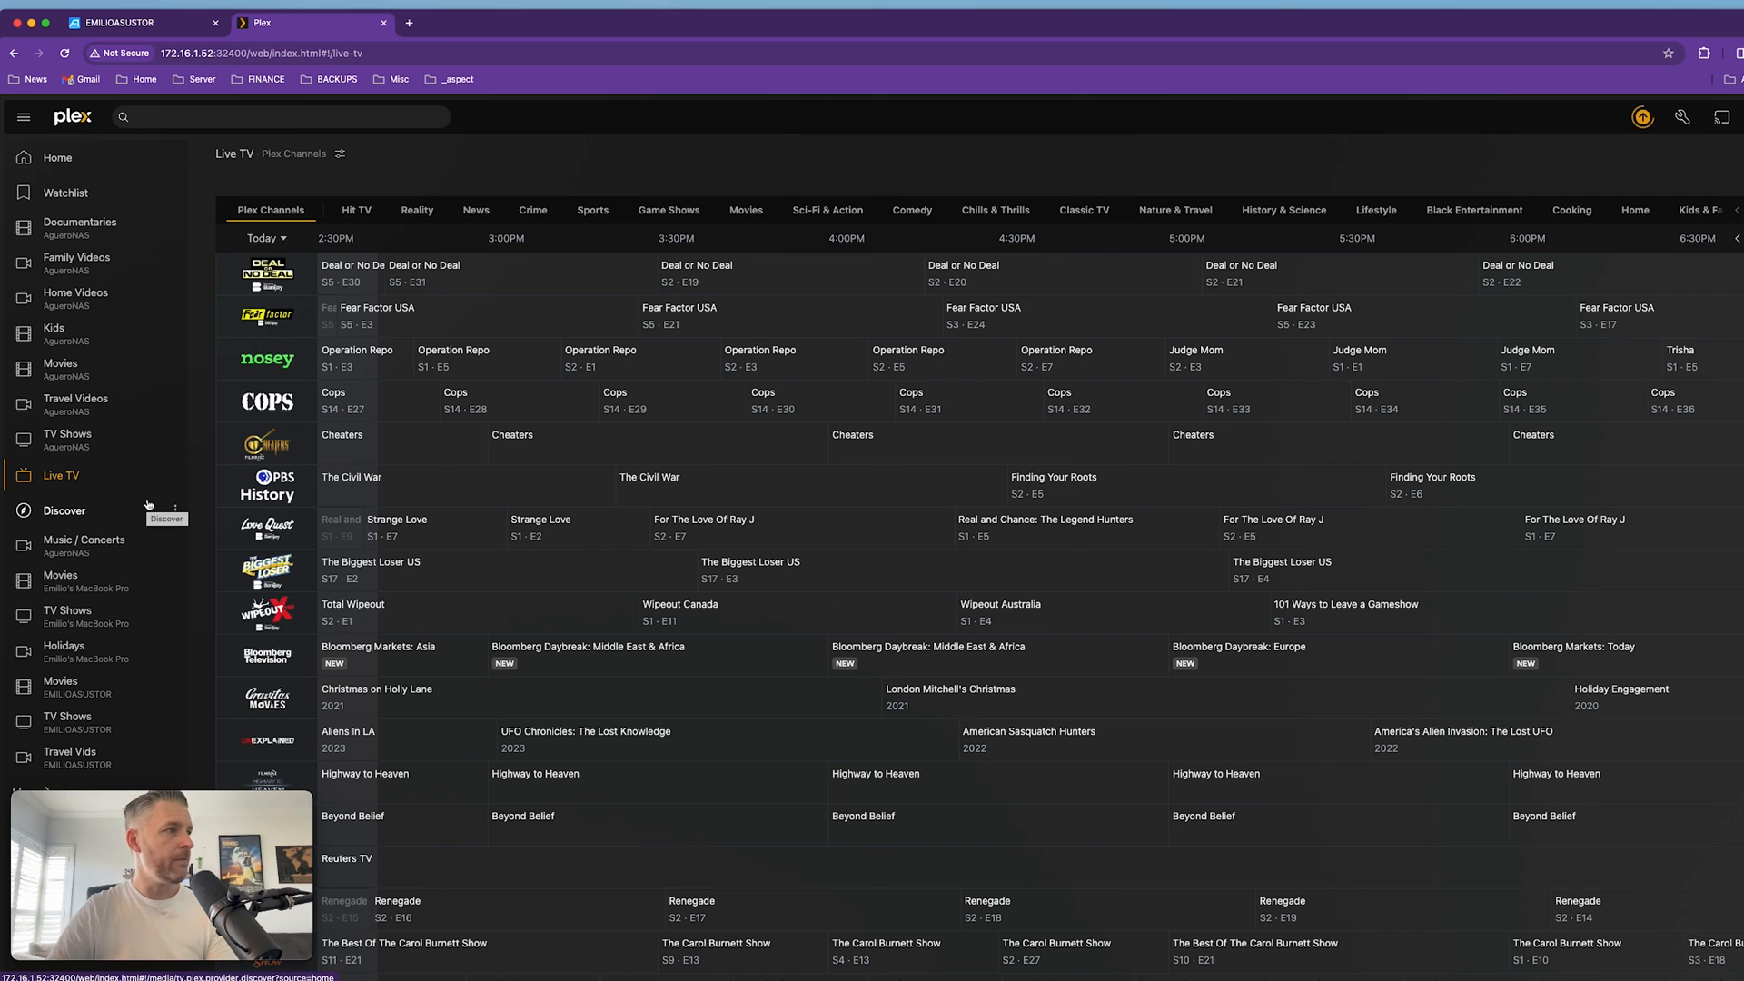
pyautogui.moveTo(137, 465)
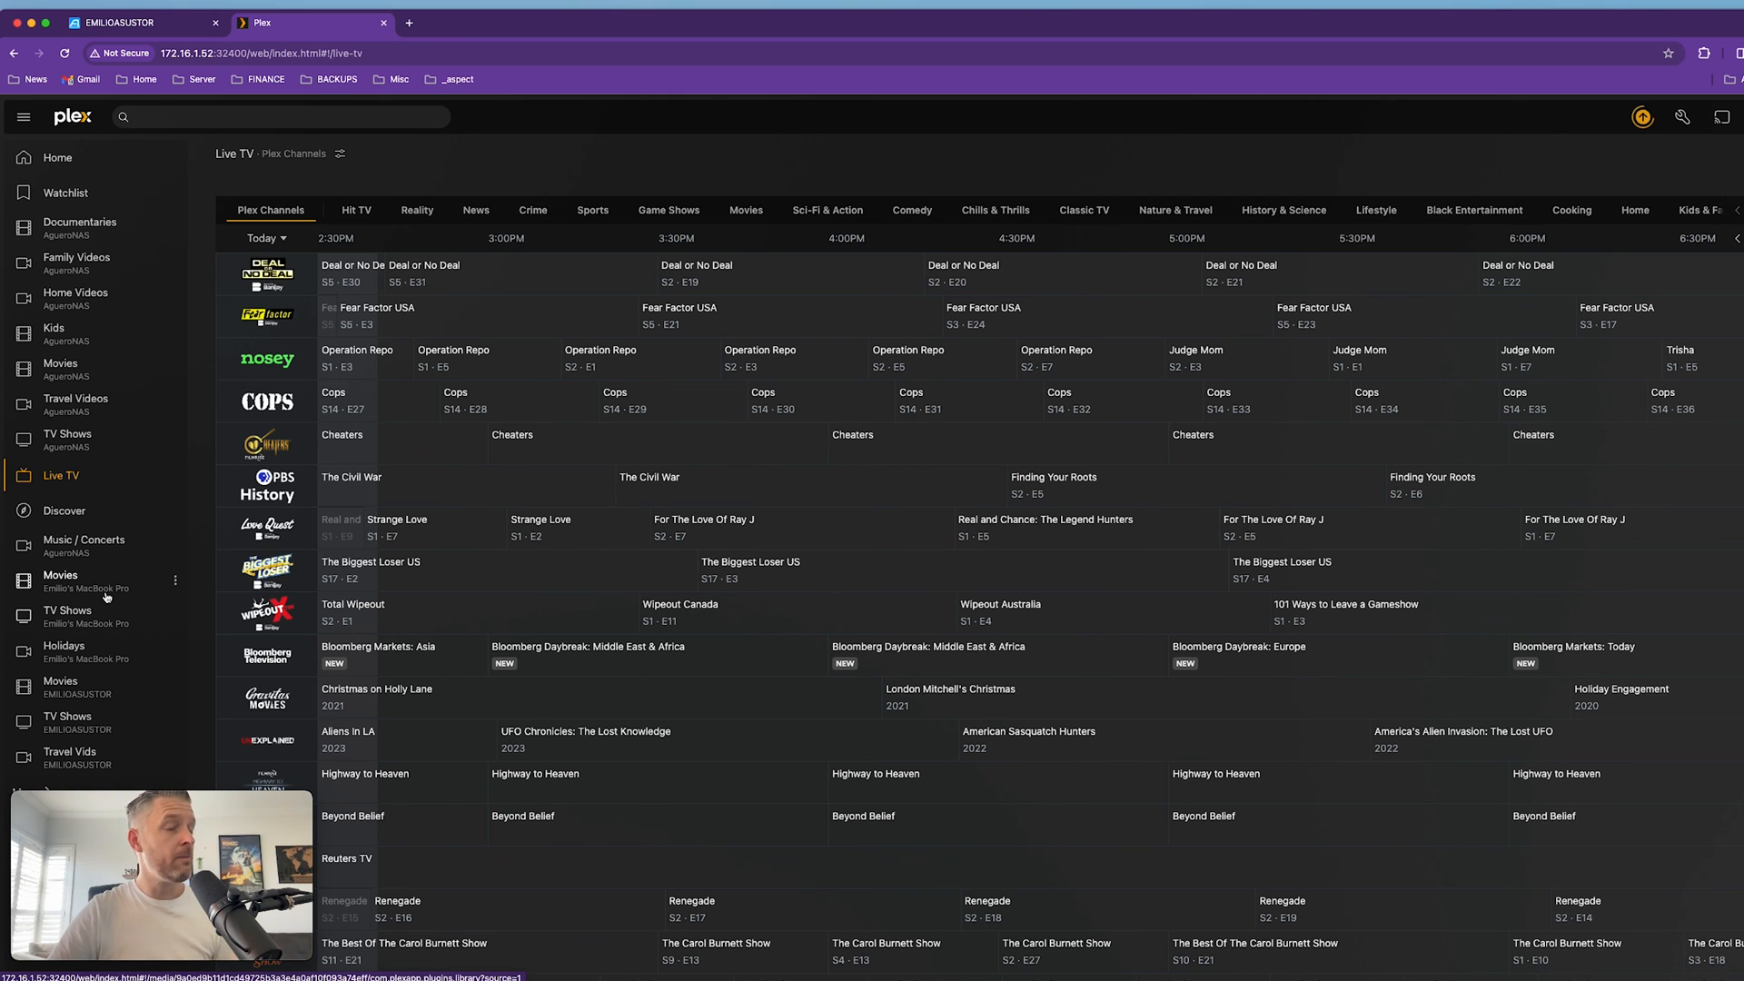
pyautogui.moveTo(105, 598)
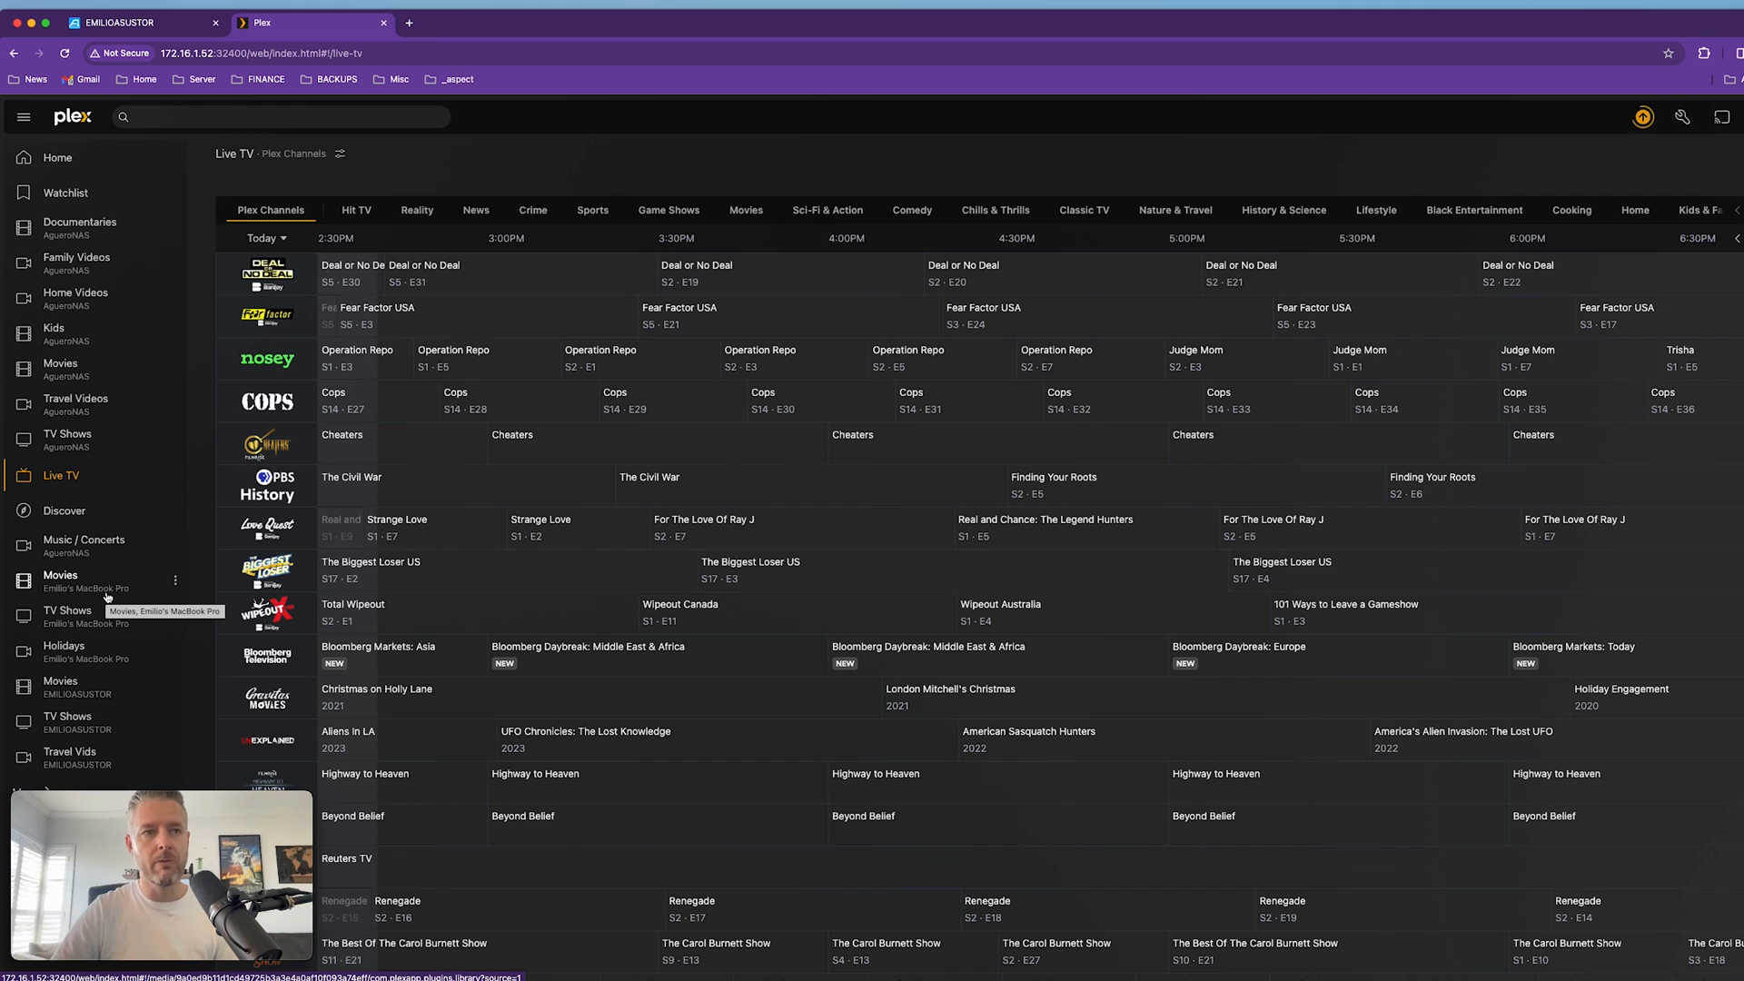
pyautogui.moveTo(37, 704)
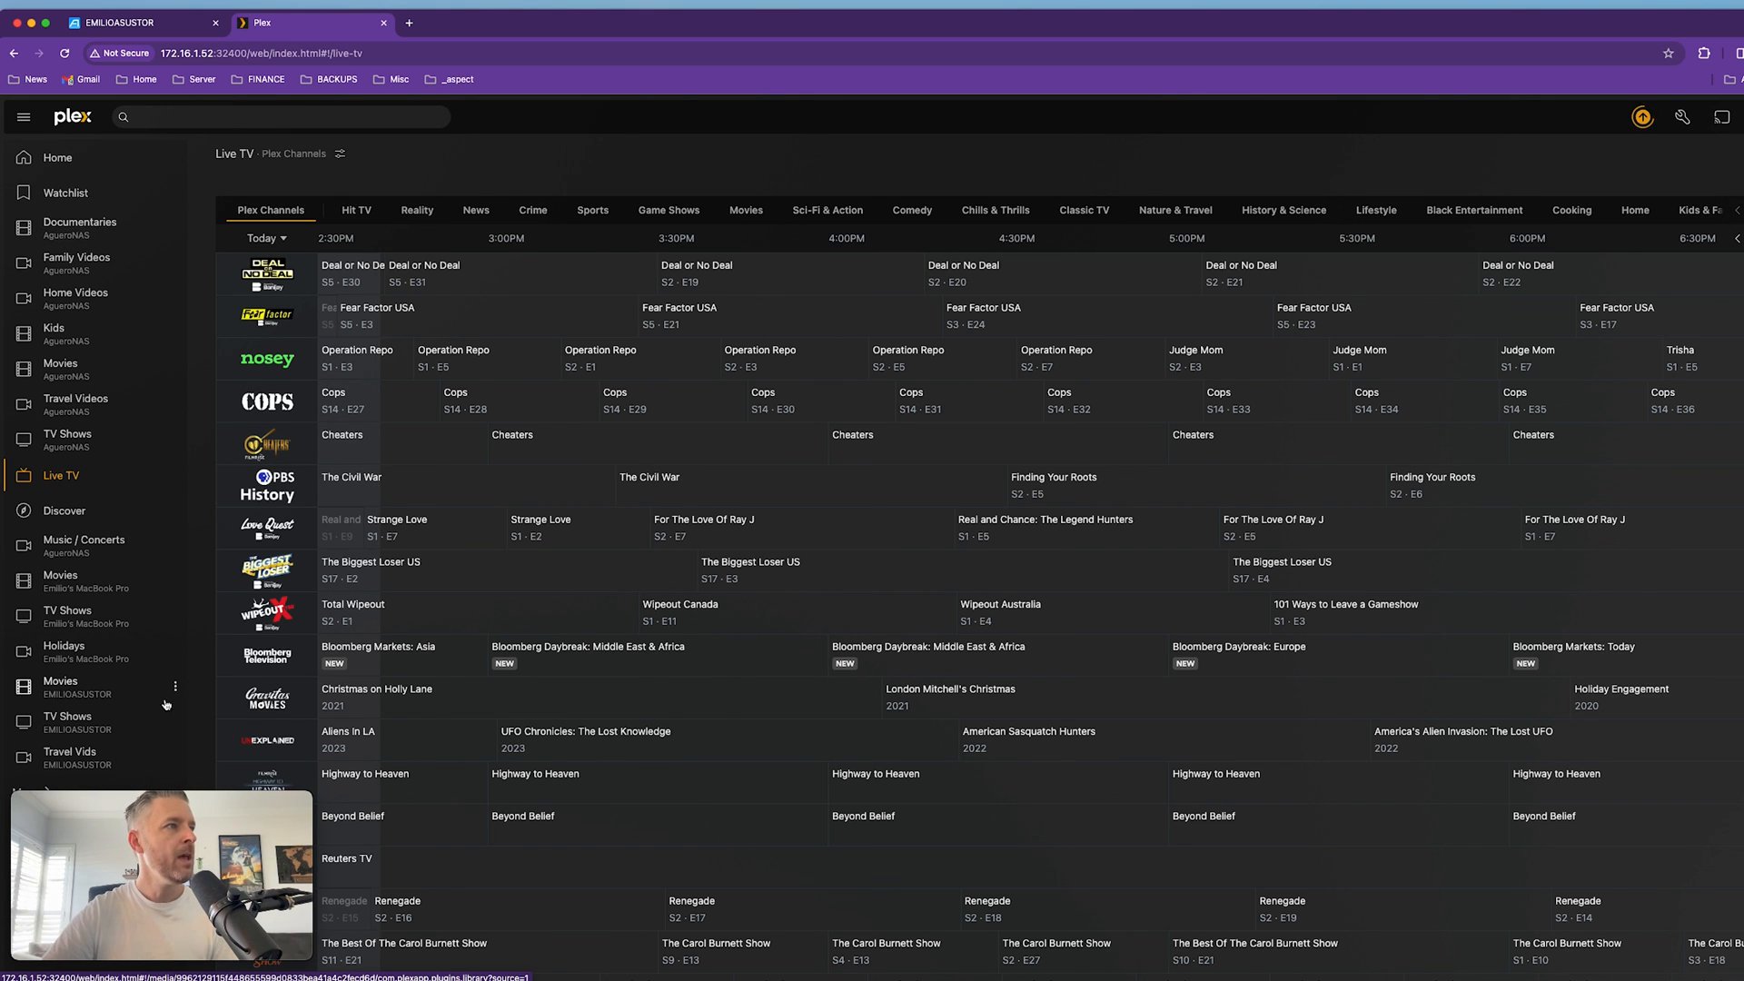
# Open the EMILIOASUSTOR Movies library and check Braveheart's metadata without saving.
pyautogui.click(60, 687)
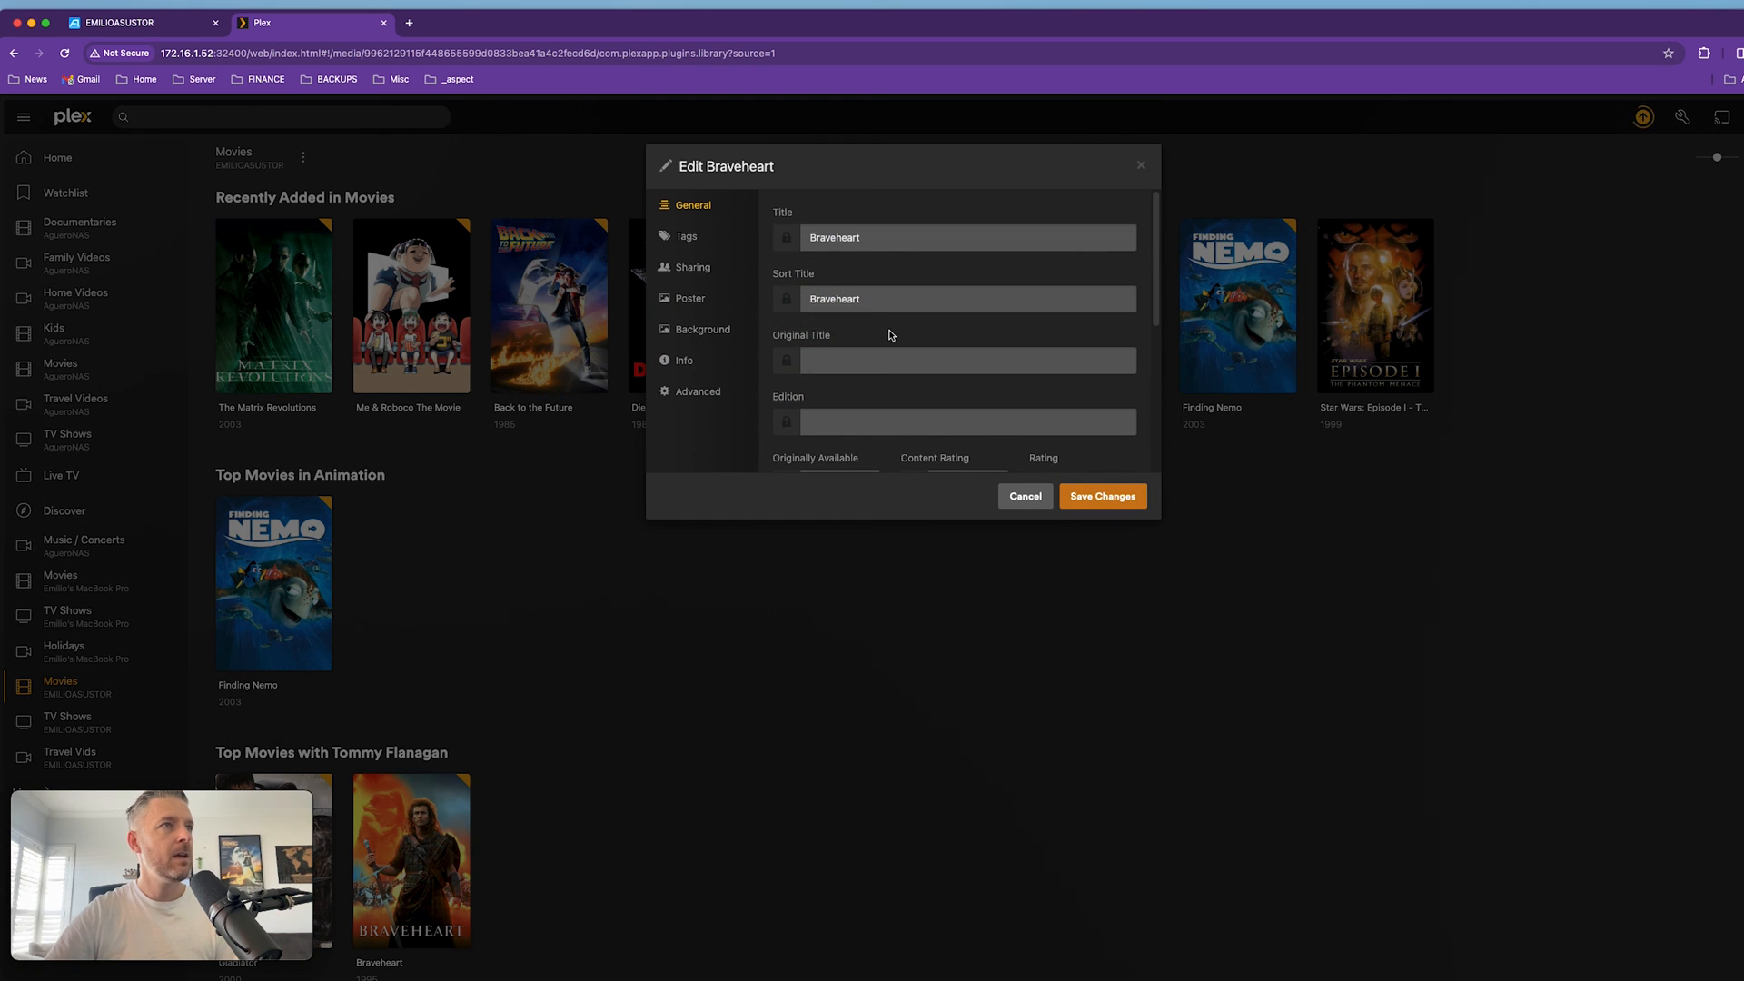
pyautogui.scroll(-3)
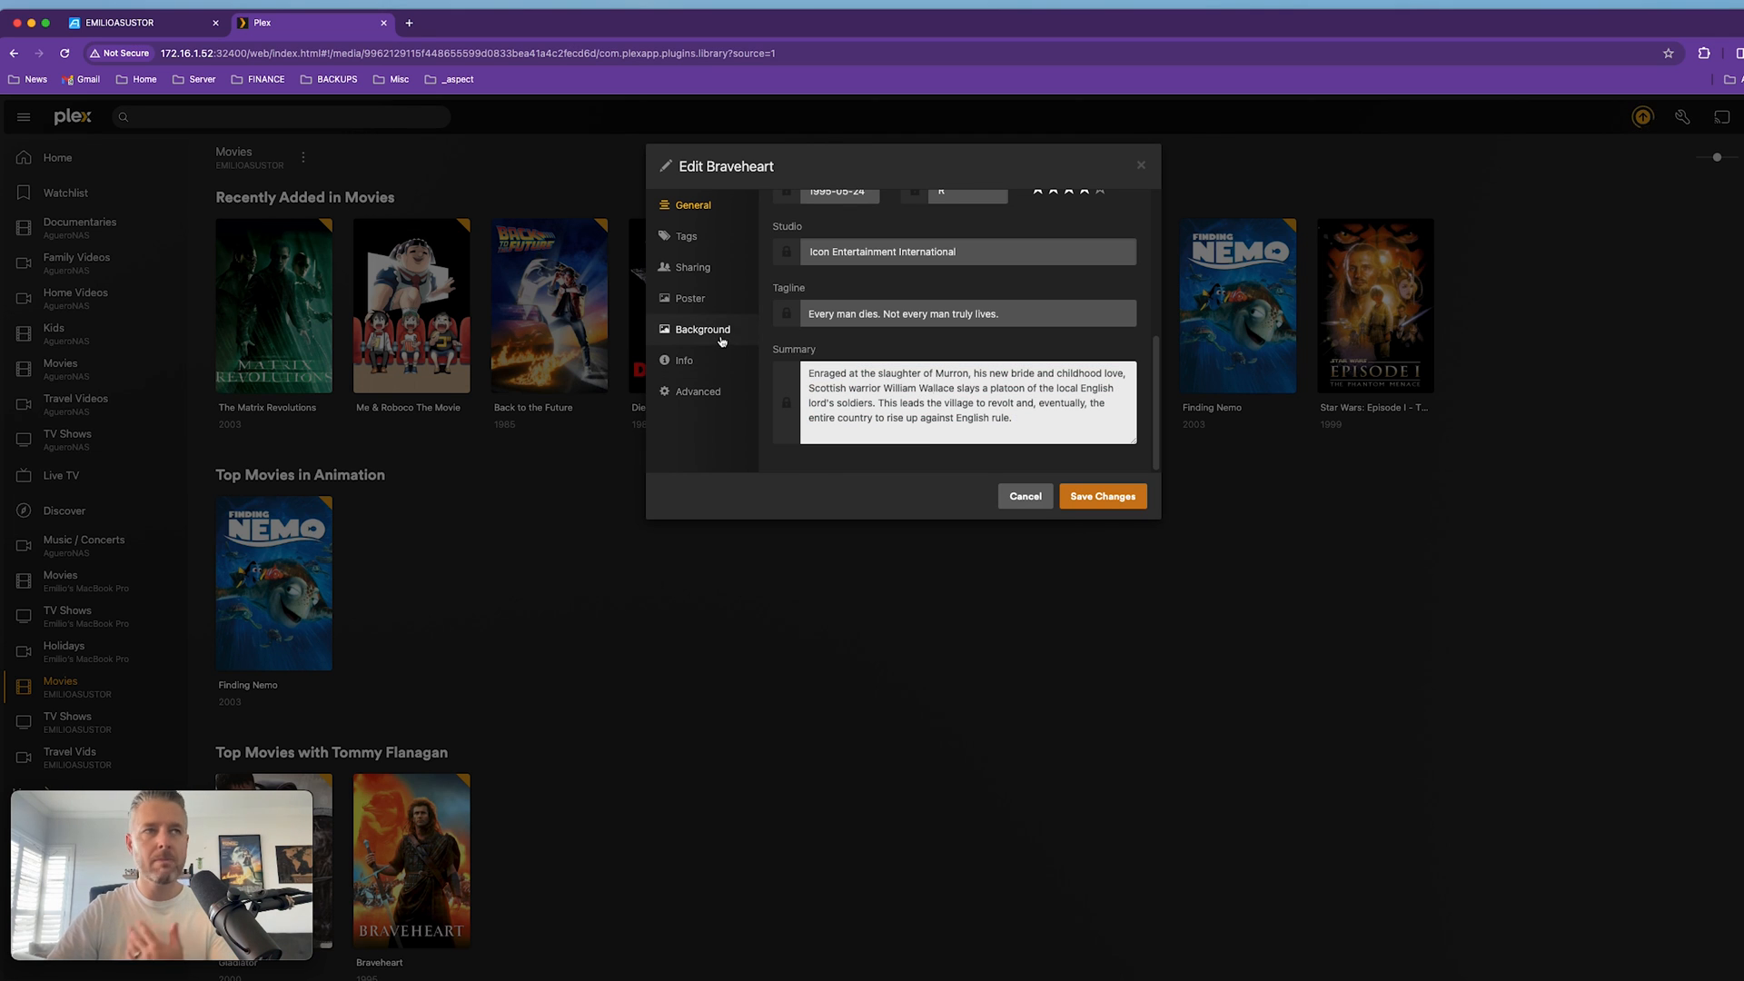
pyautogui.click(690, 298)
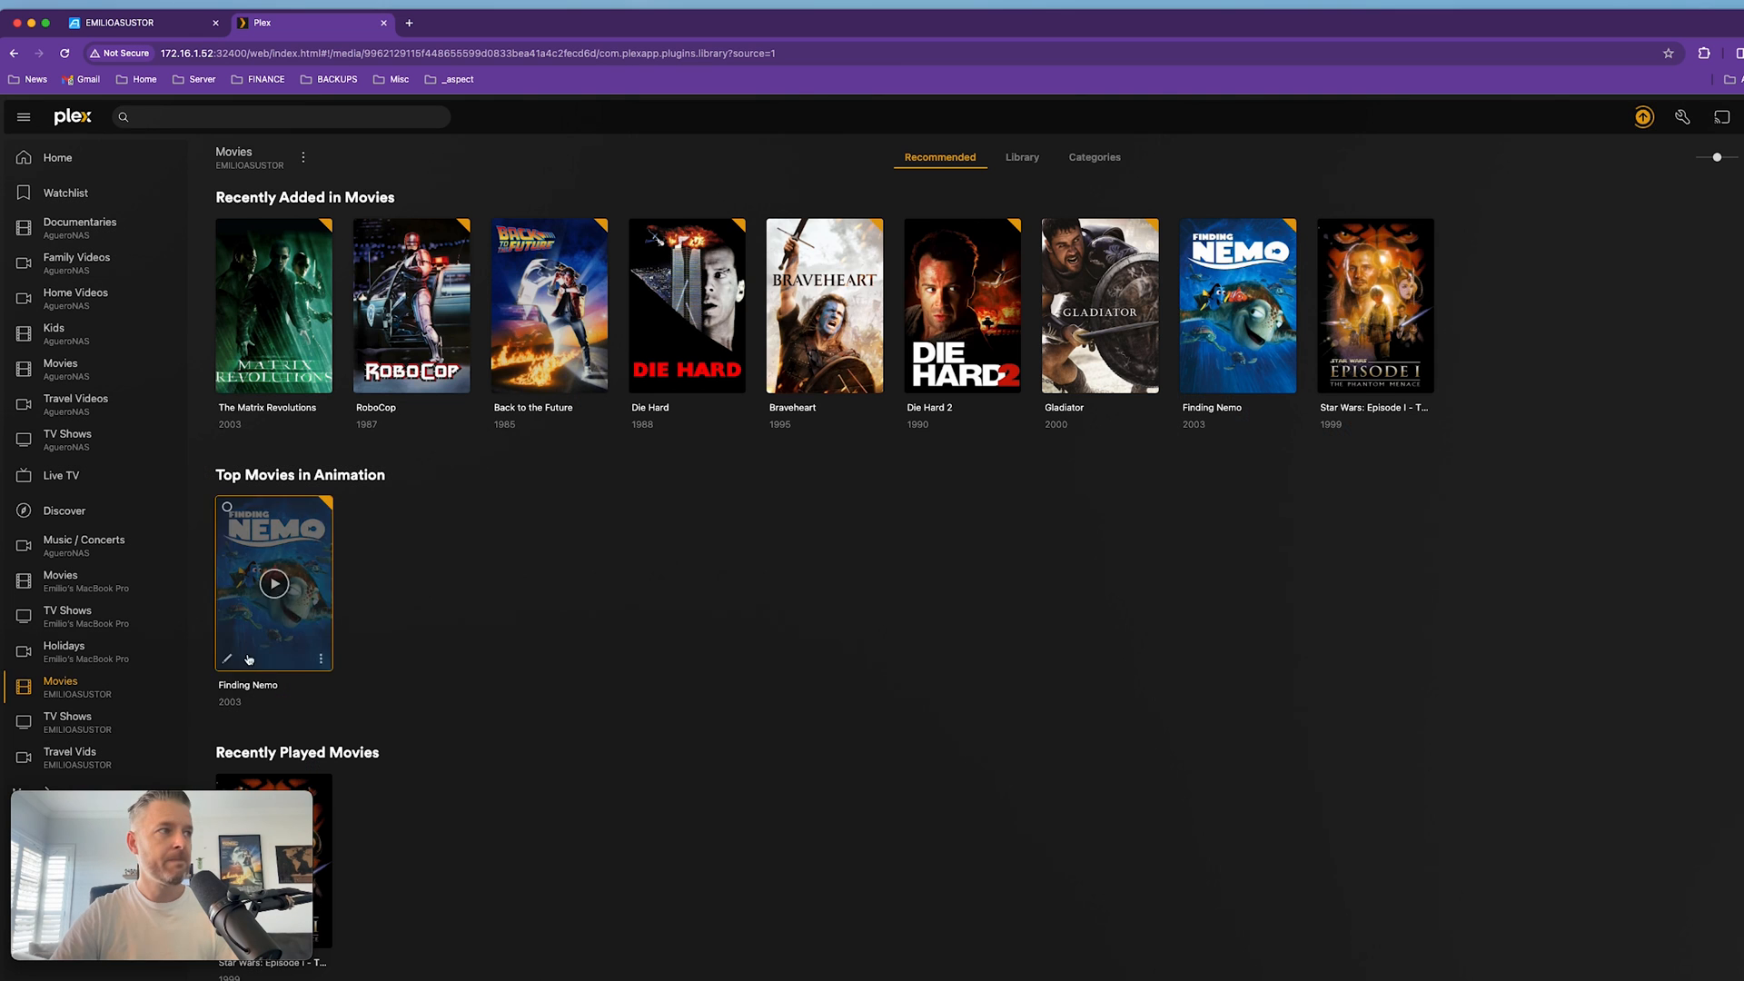
# Open the EMILIOASUSTOR TV Shows library and view Seinfeld Season 5's episodes.
pyautogui.click(66, 722)
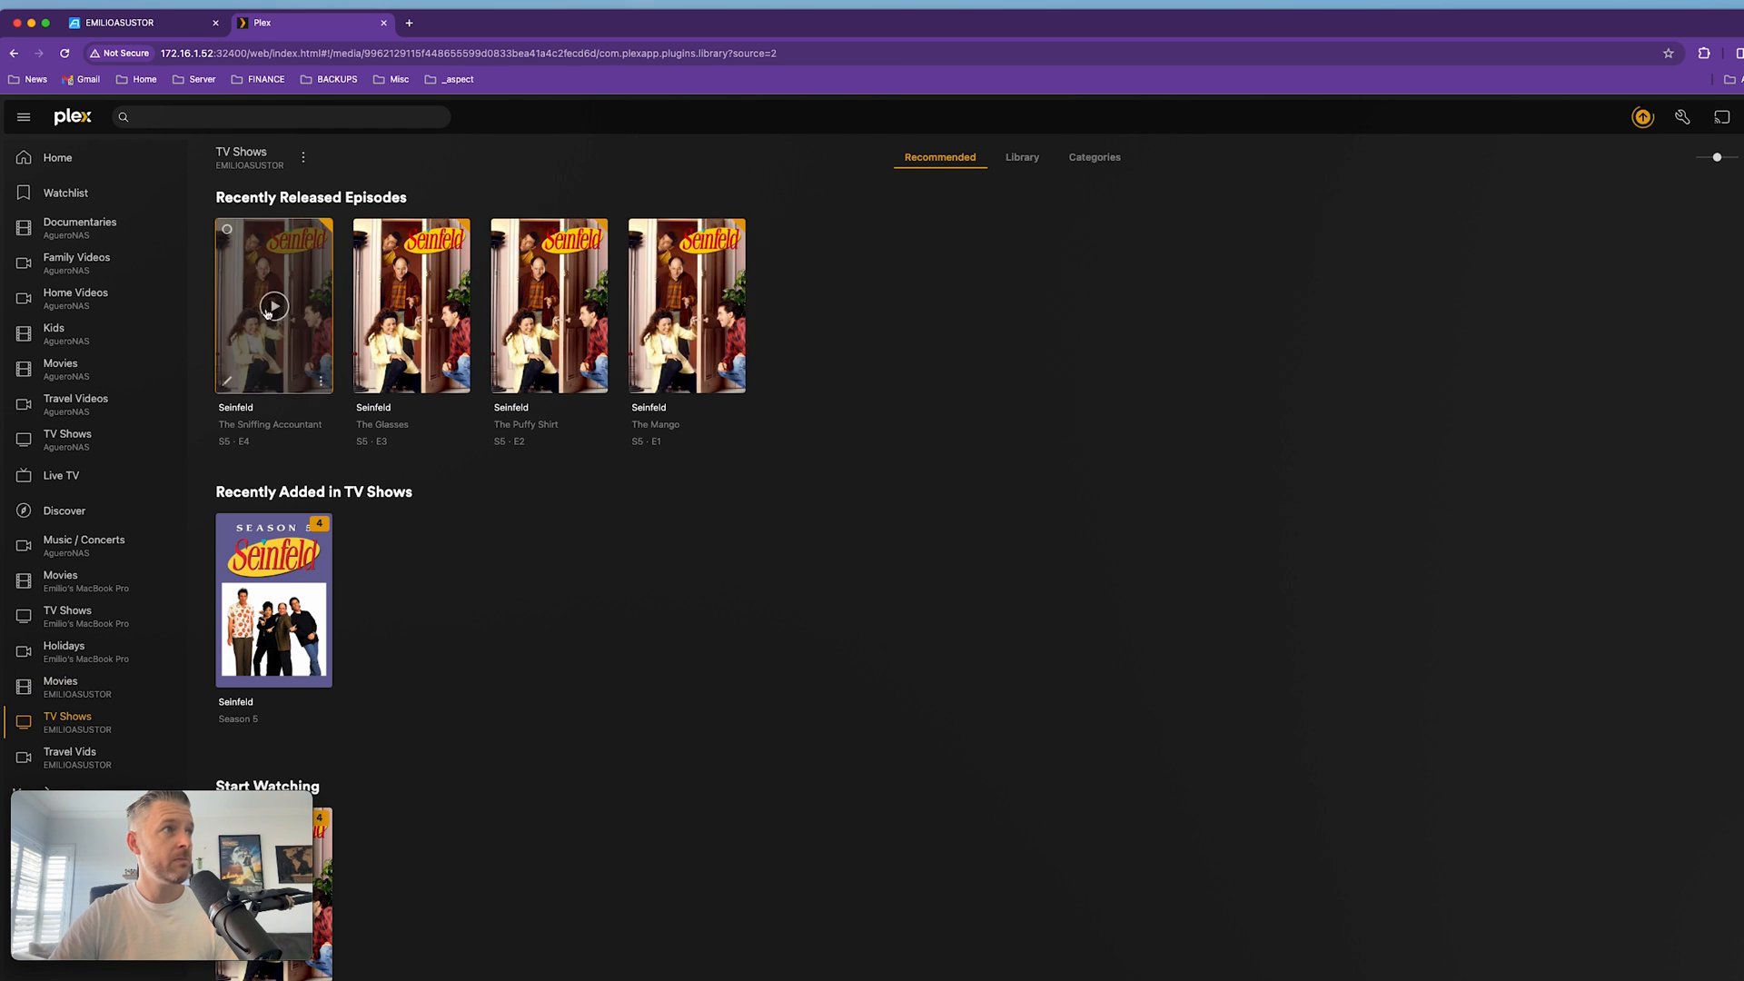
pyautogui.moveTo(420, 660)
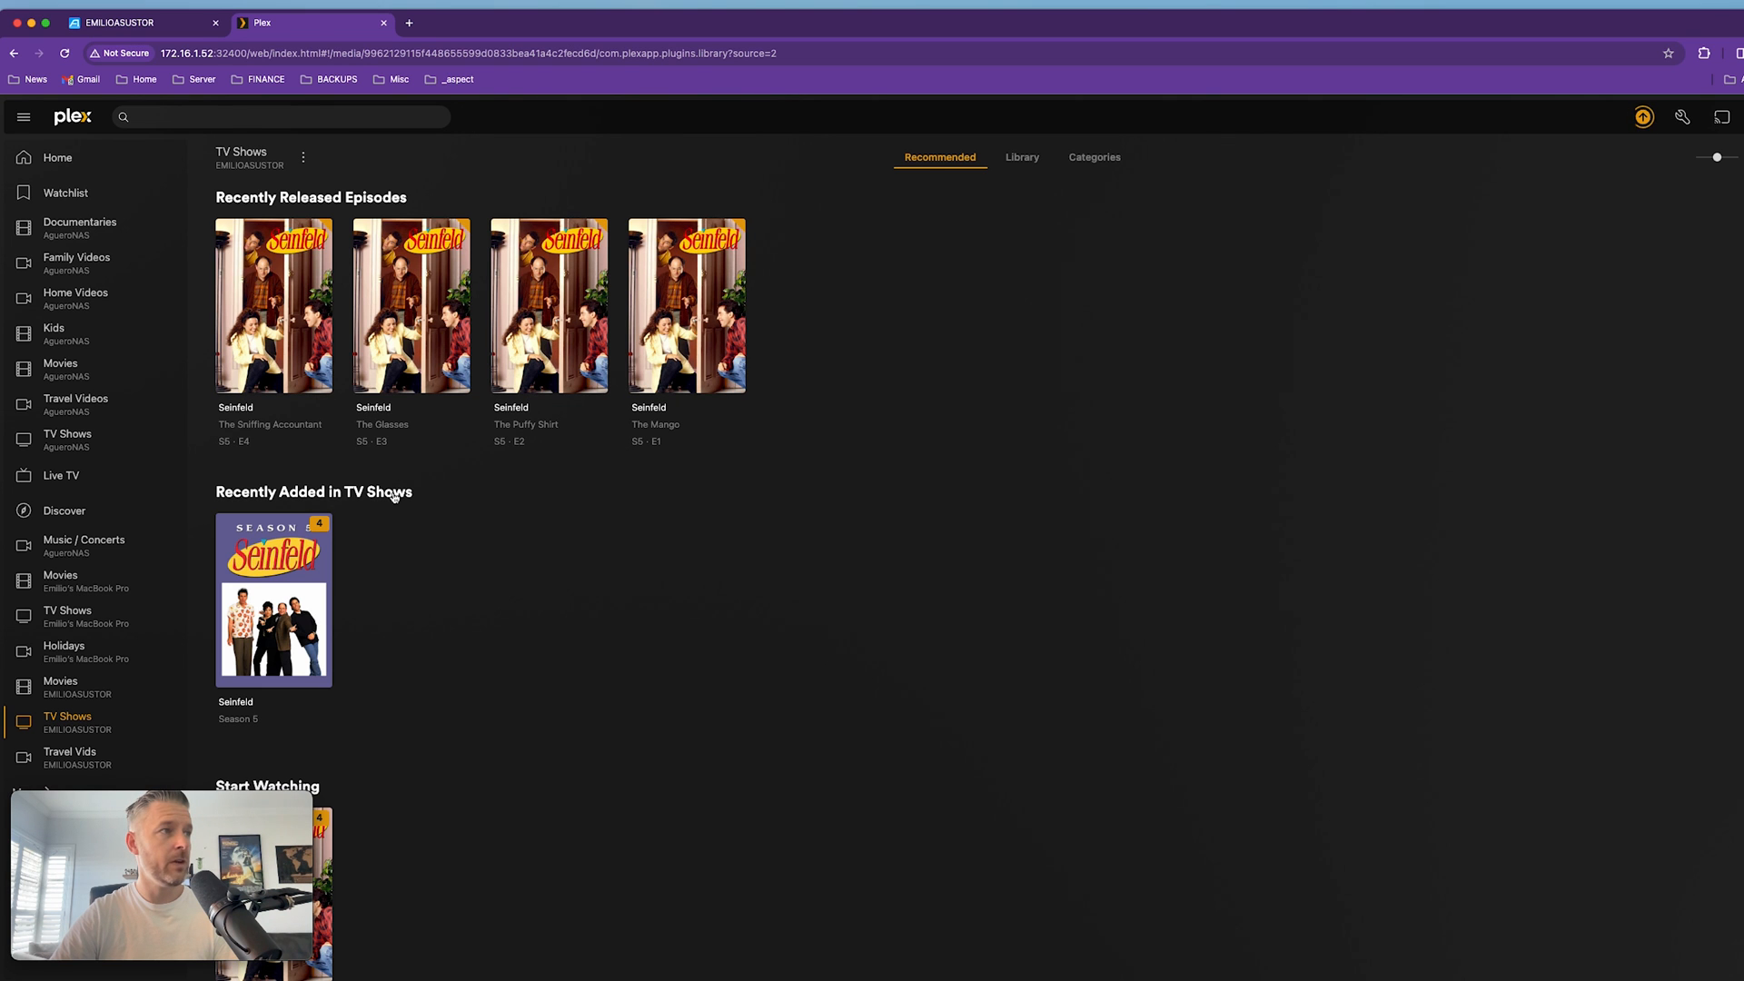
pyautogui.click(273, 599)
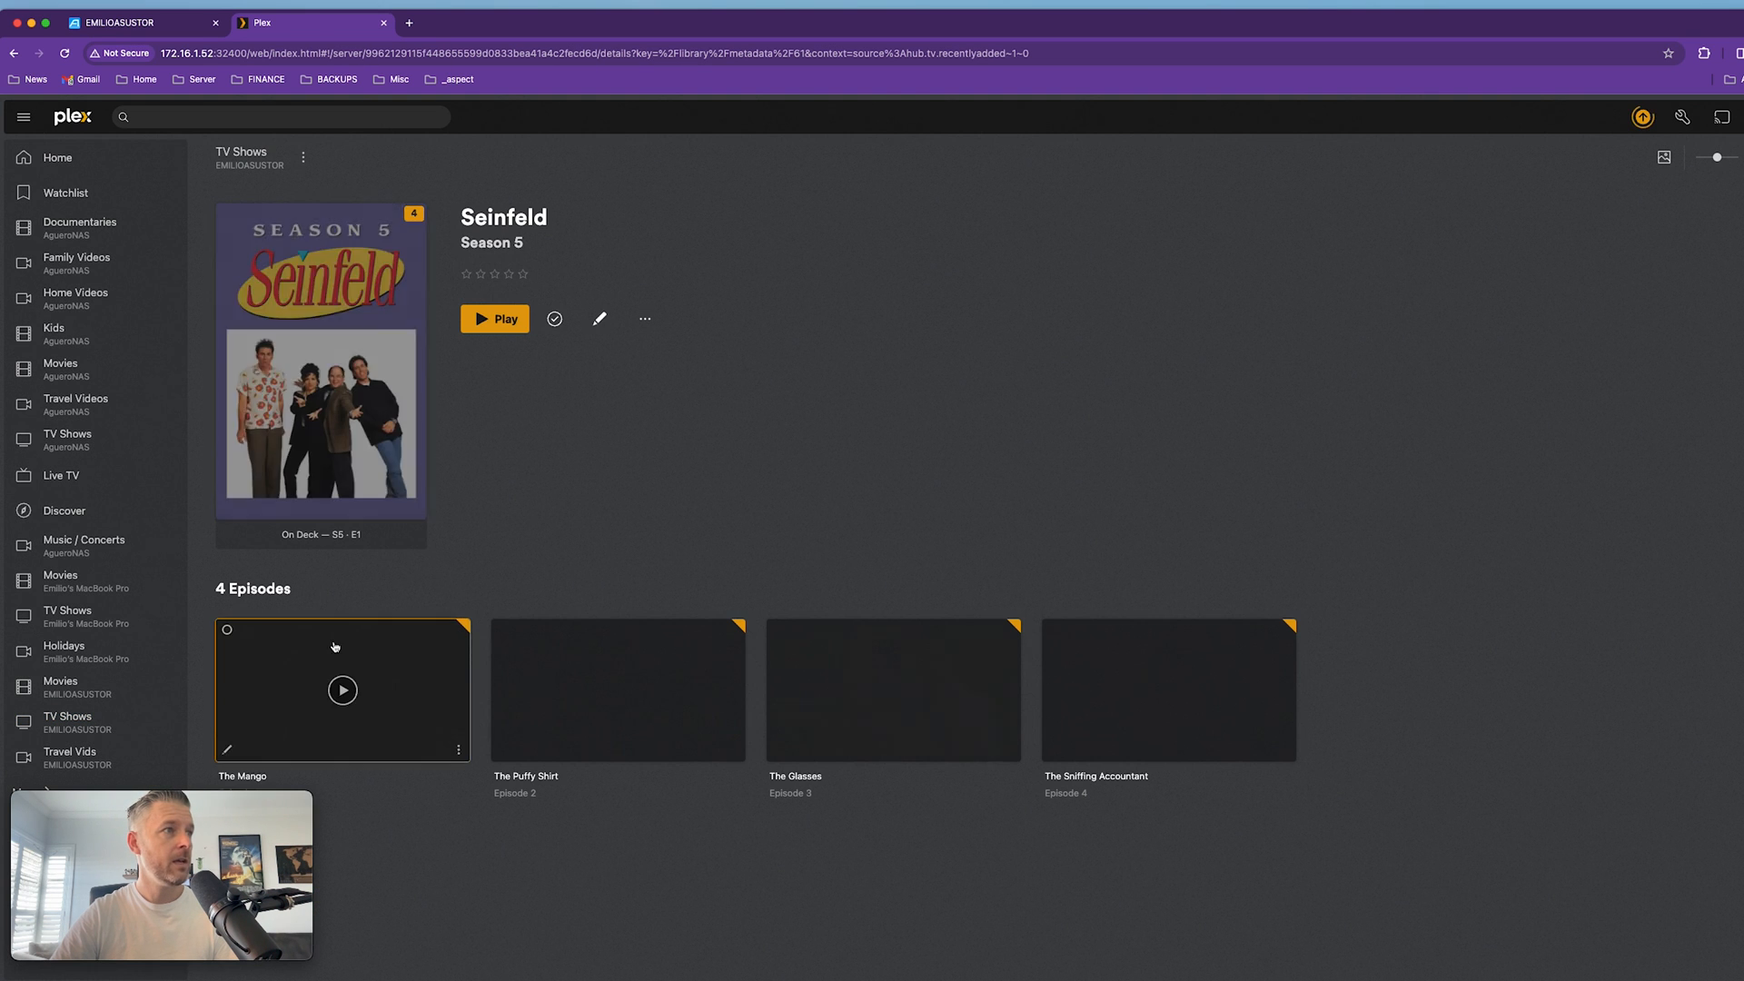